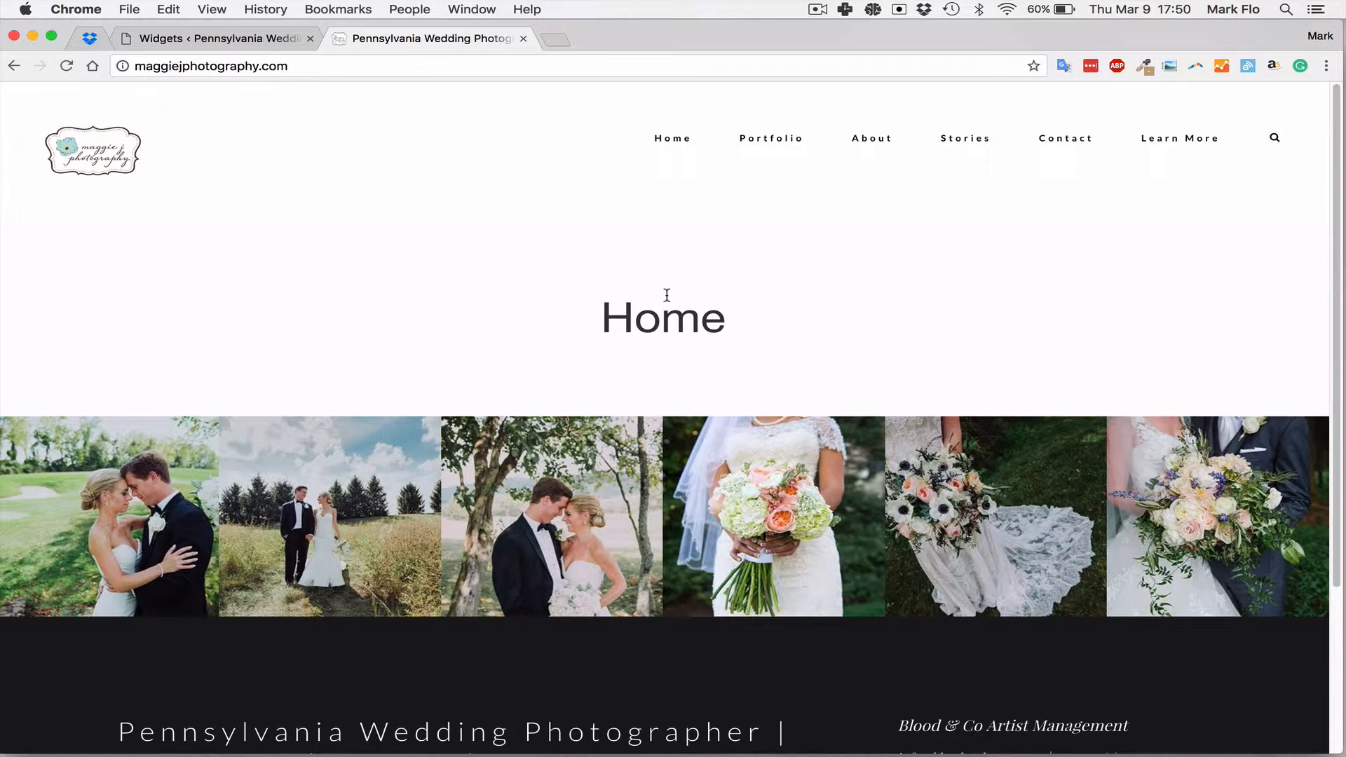
pyautogui.moveTo(1037, 188)
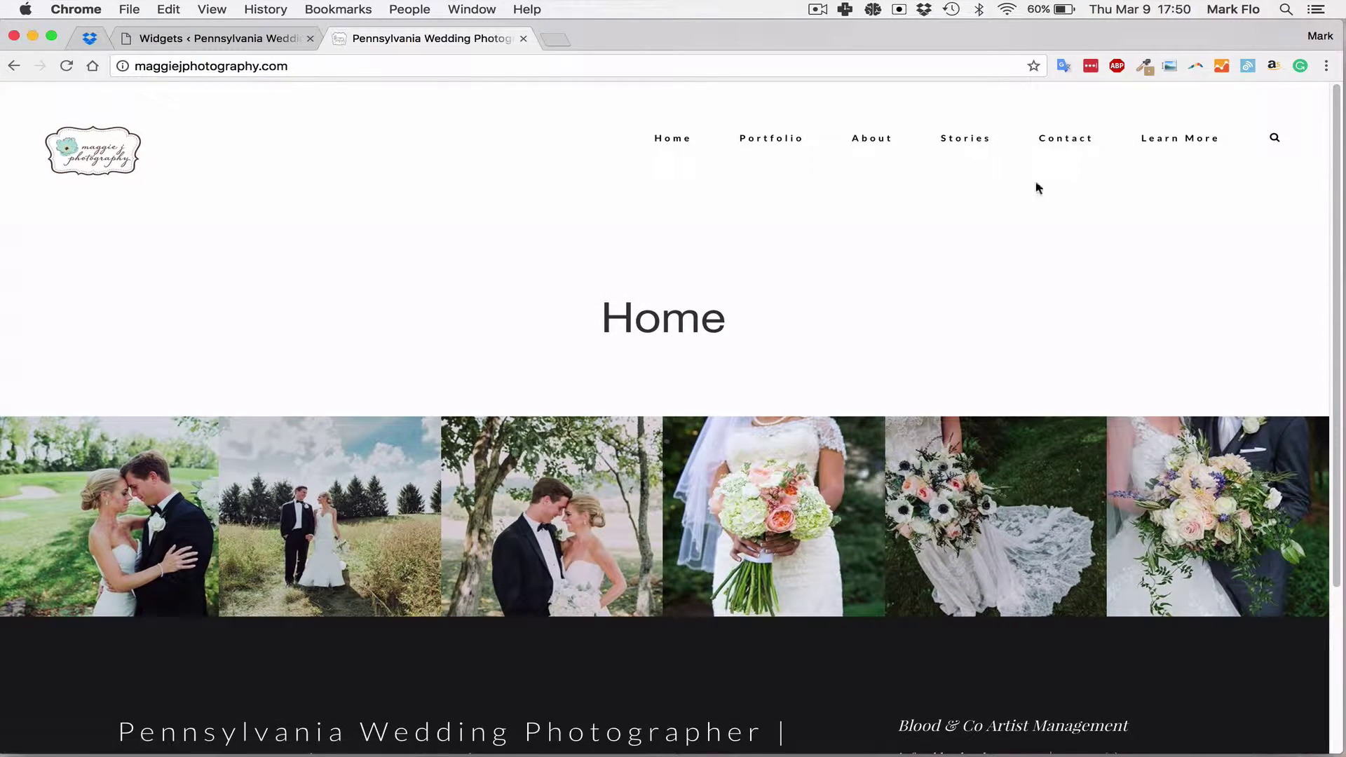
pyautogui.moveTo(965, 138)
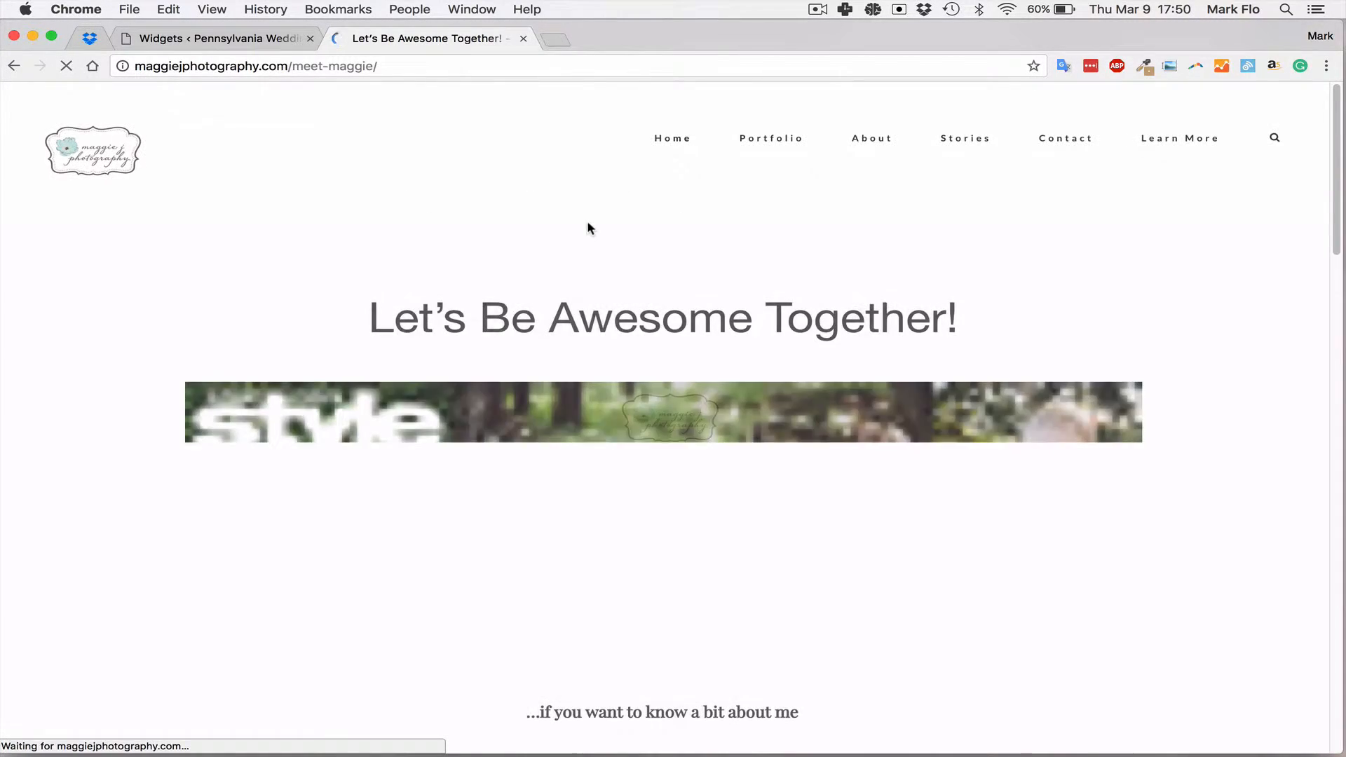
# Browse the live site's About and home pages, then return to the Widgets admin screen
pyautogui.scroll(-3)
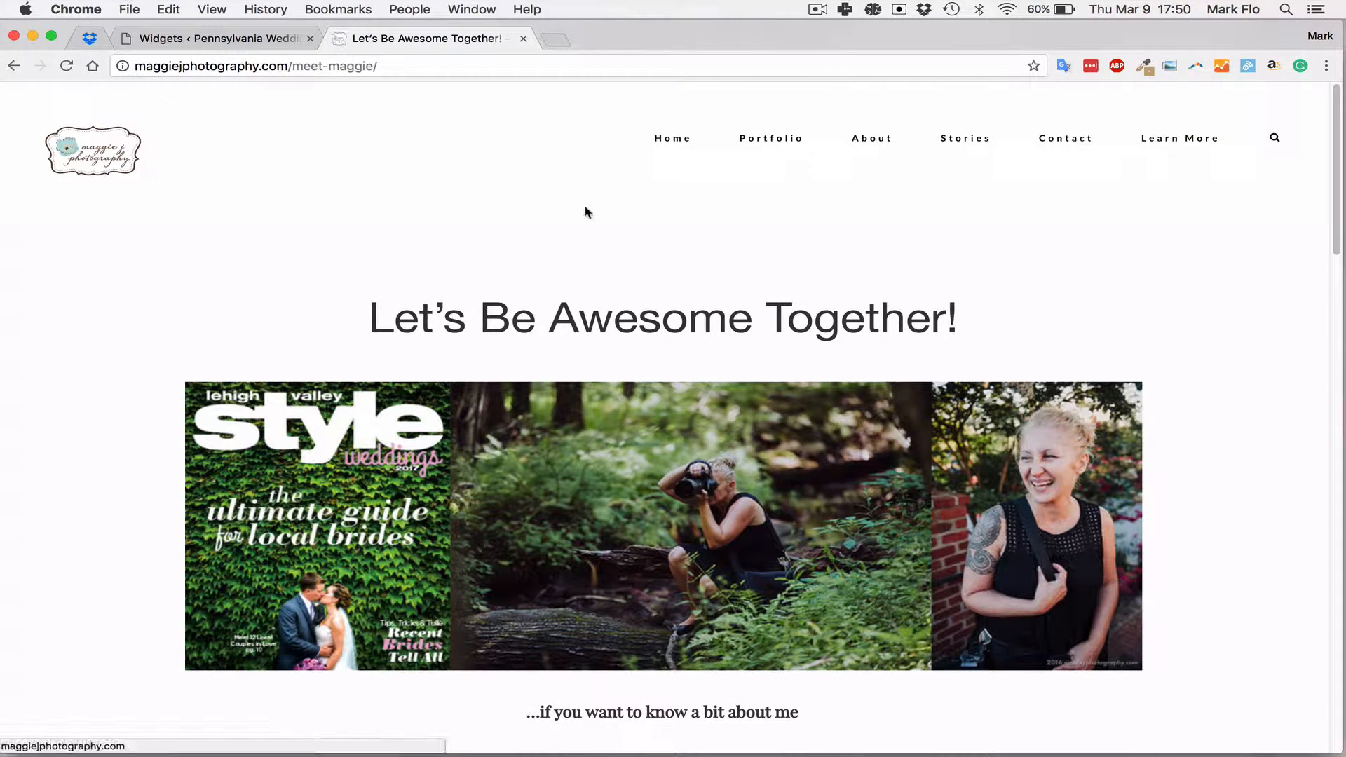
pyautogui.moveTo(288, 166)
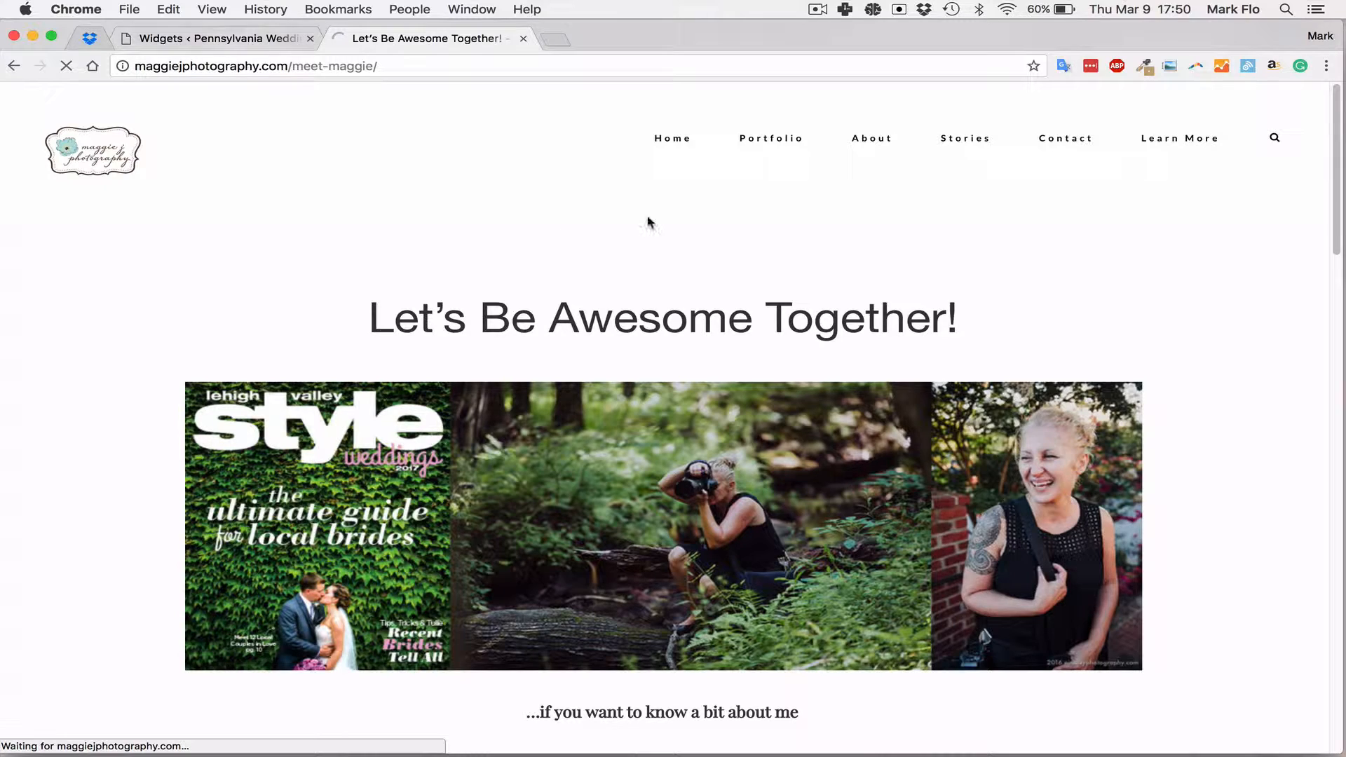
pyautogui.click(672, 138)
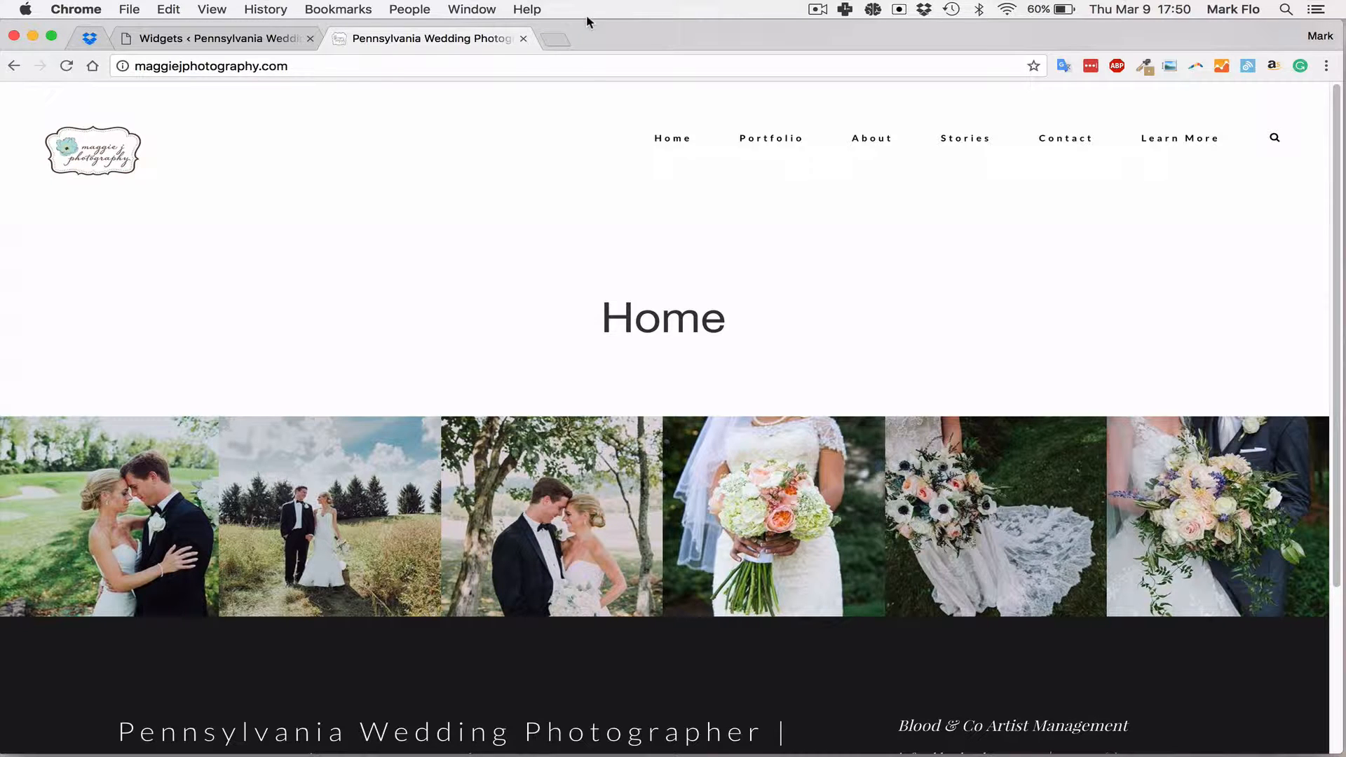
pyautogui.moveTo(421, 152)
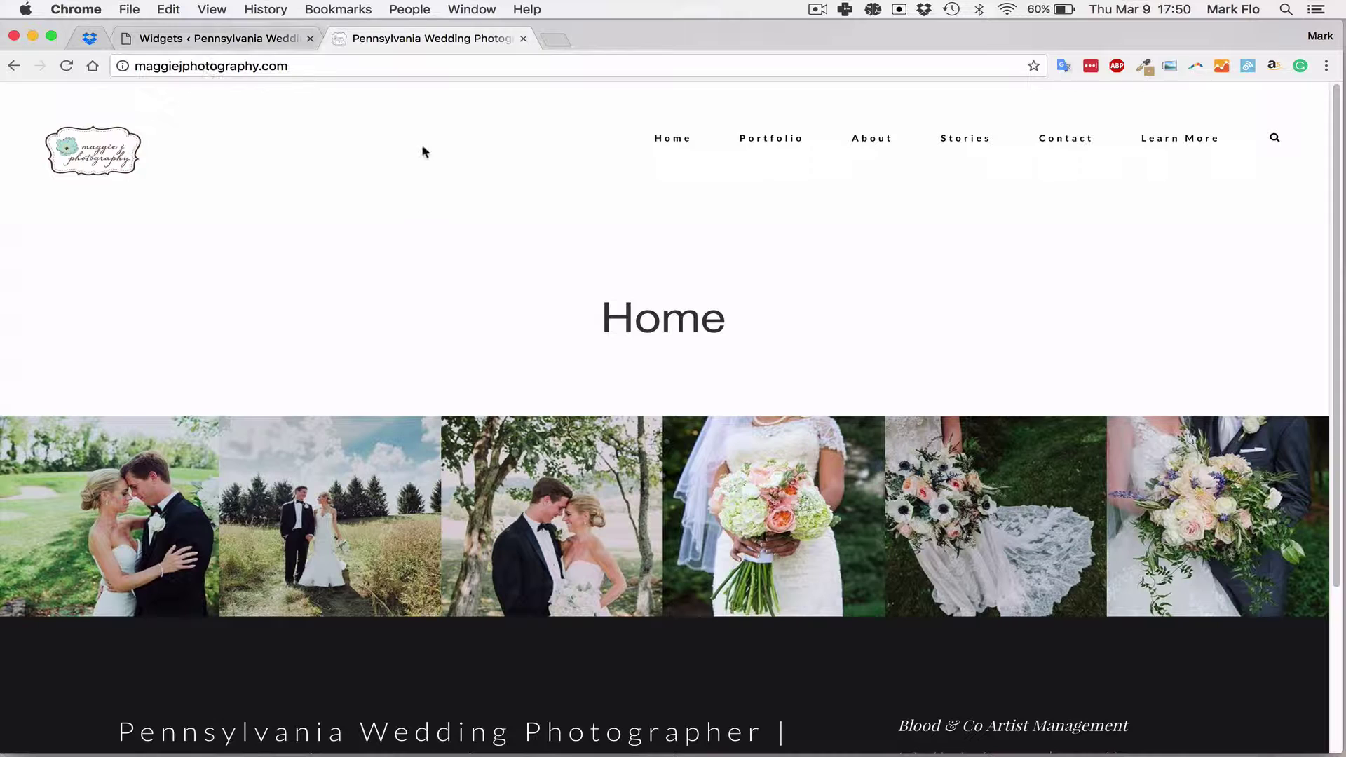
pyautogui.click(219, 38)
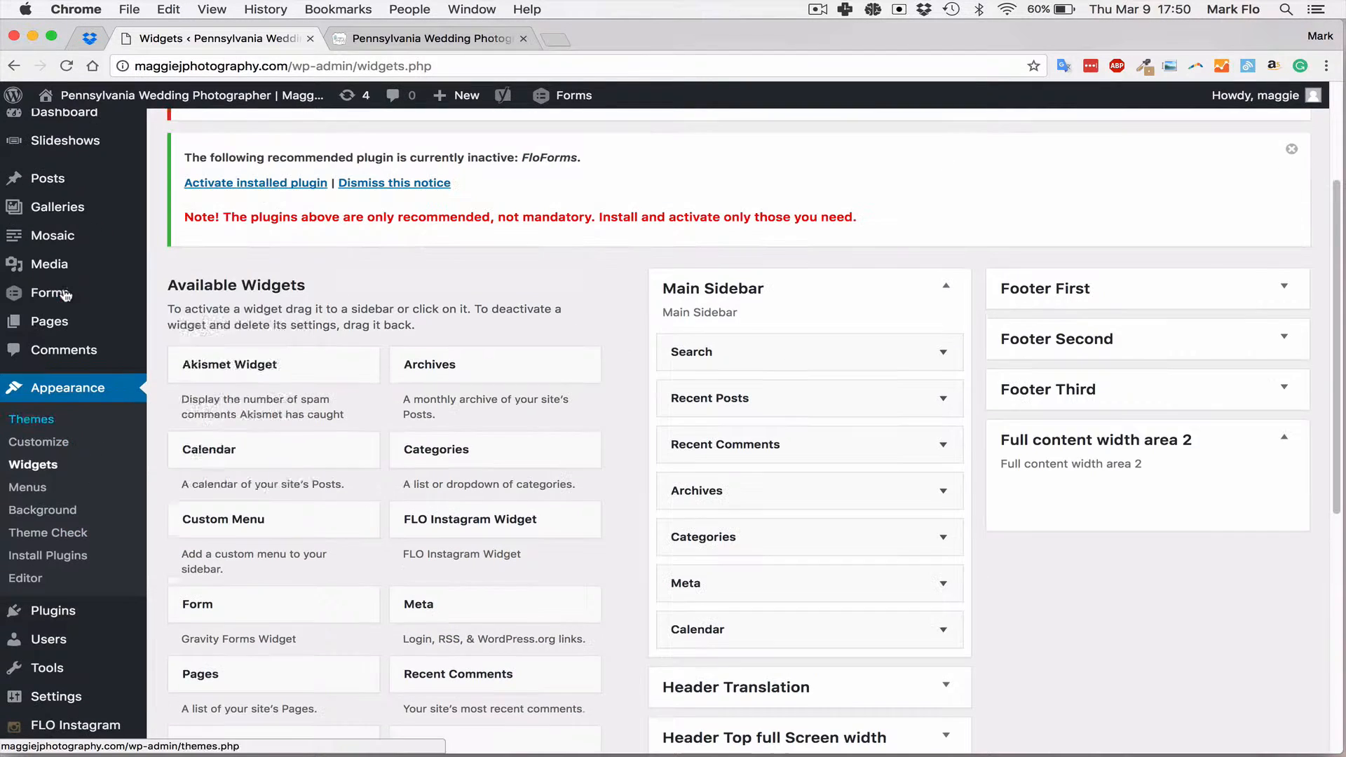
# Open 'Home — Front Page' from the Pages list in the editor
pyautogui.click(429, 38)
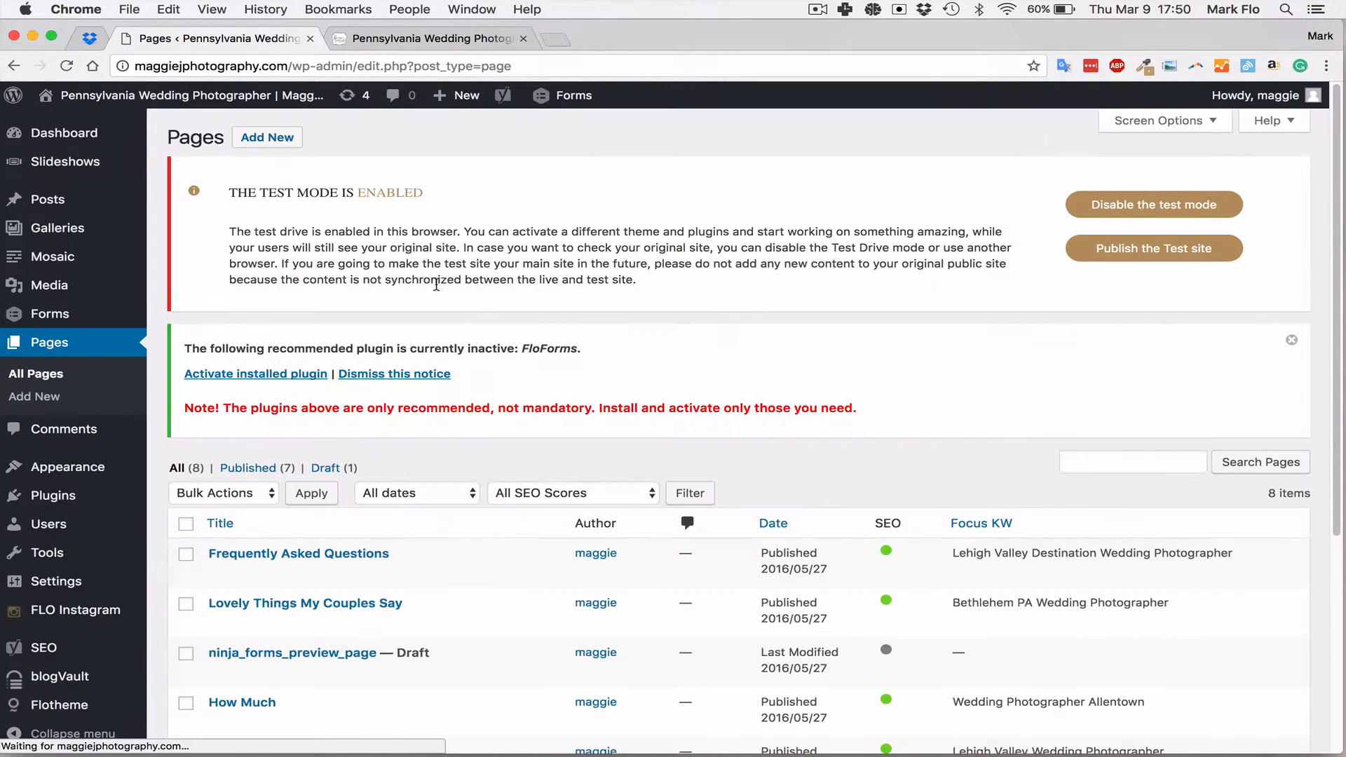
pyautogui.scroll(-3)
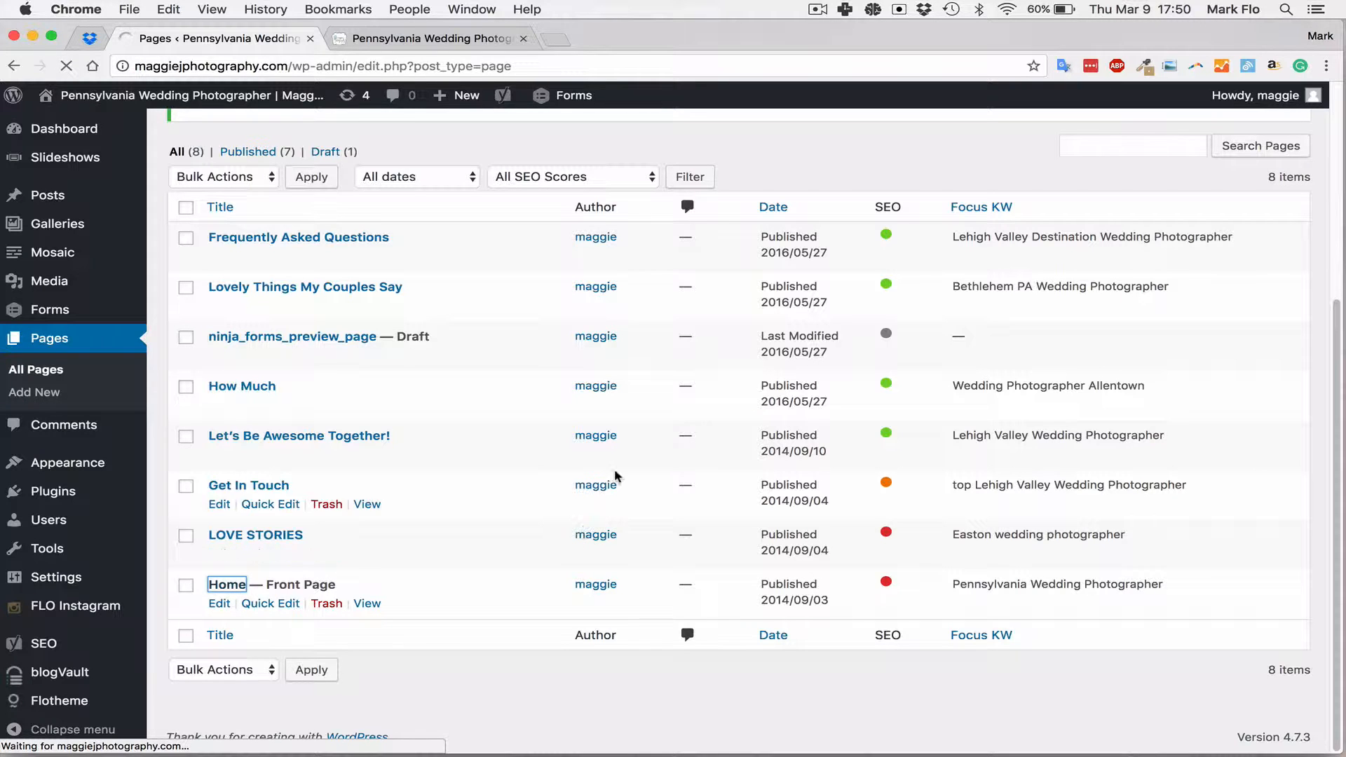
pyautogui.click(226, 585)
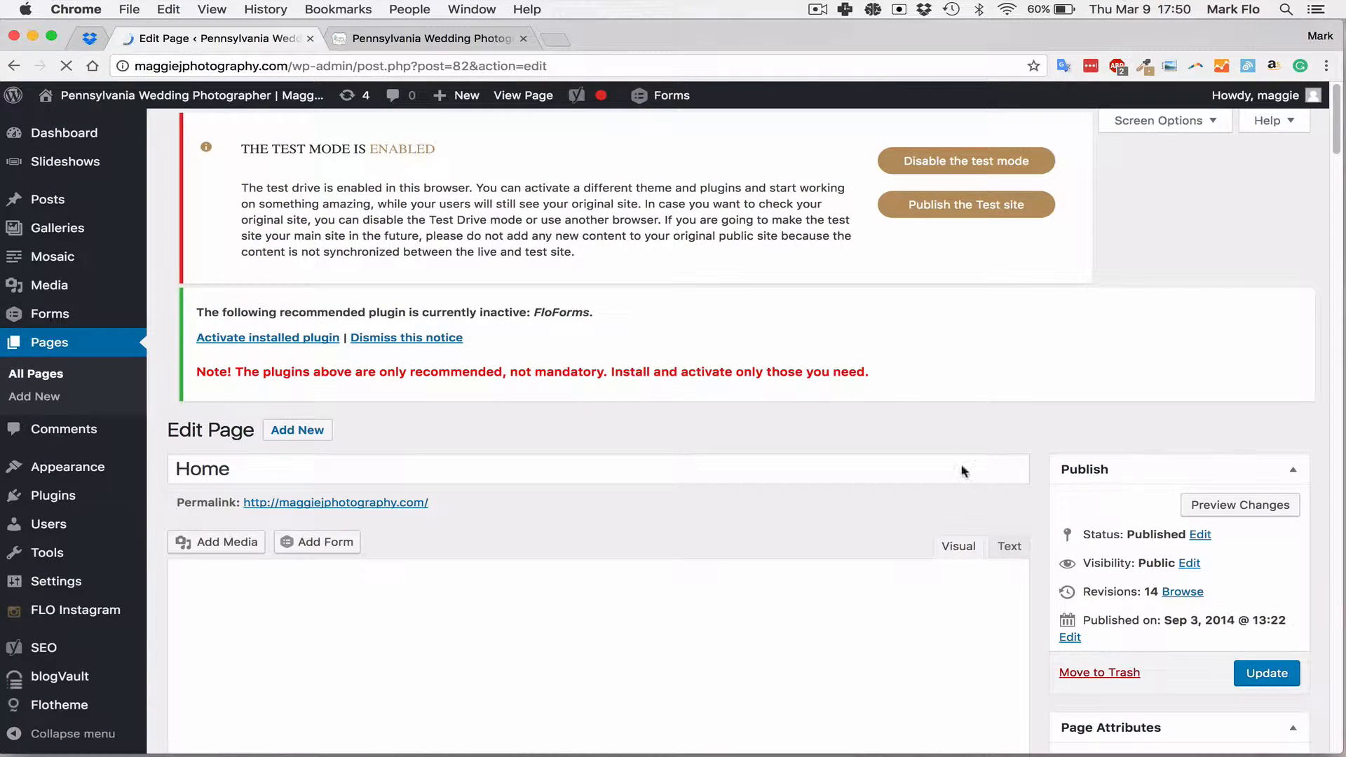
pyautogui.scroll(-3)
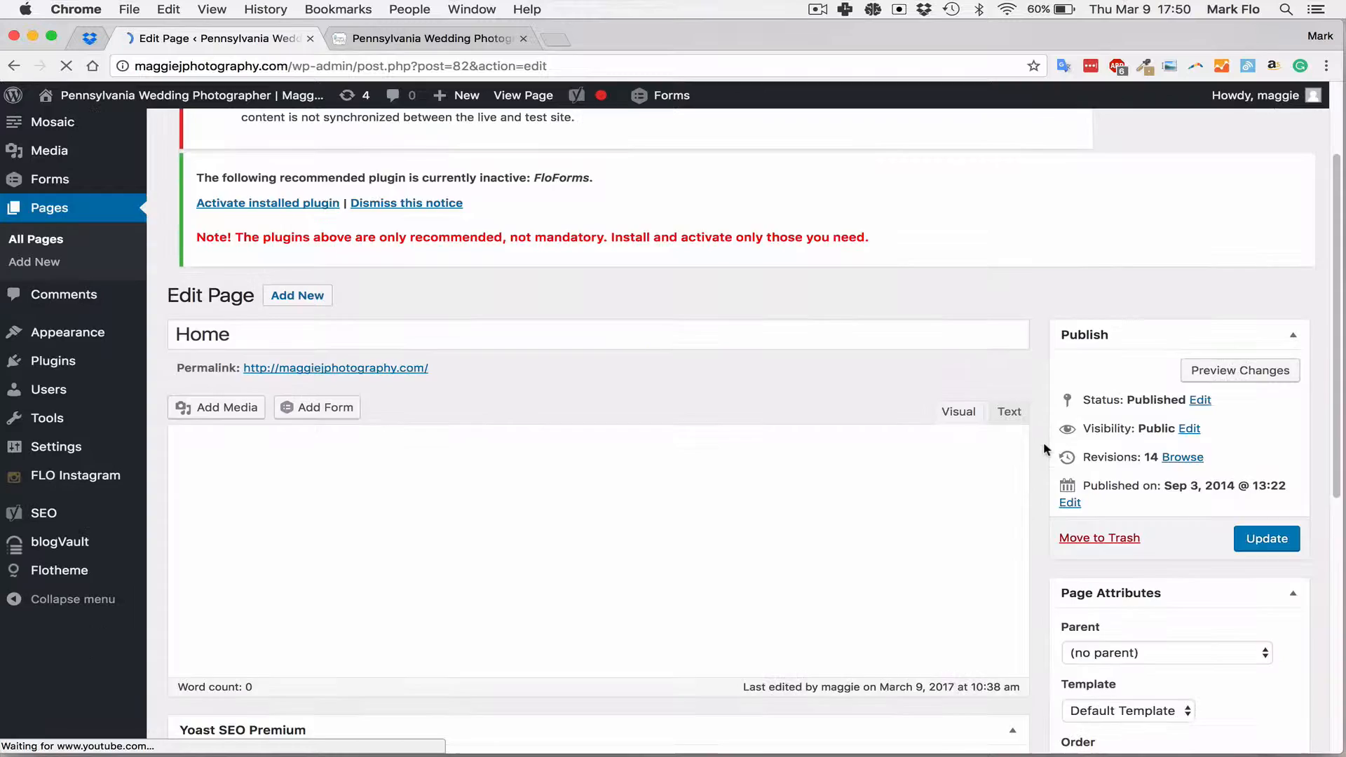
pyautogui.scroll(-3)
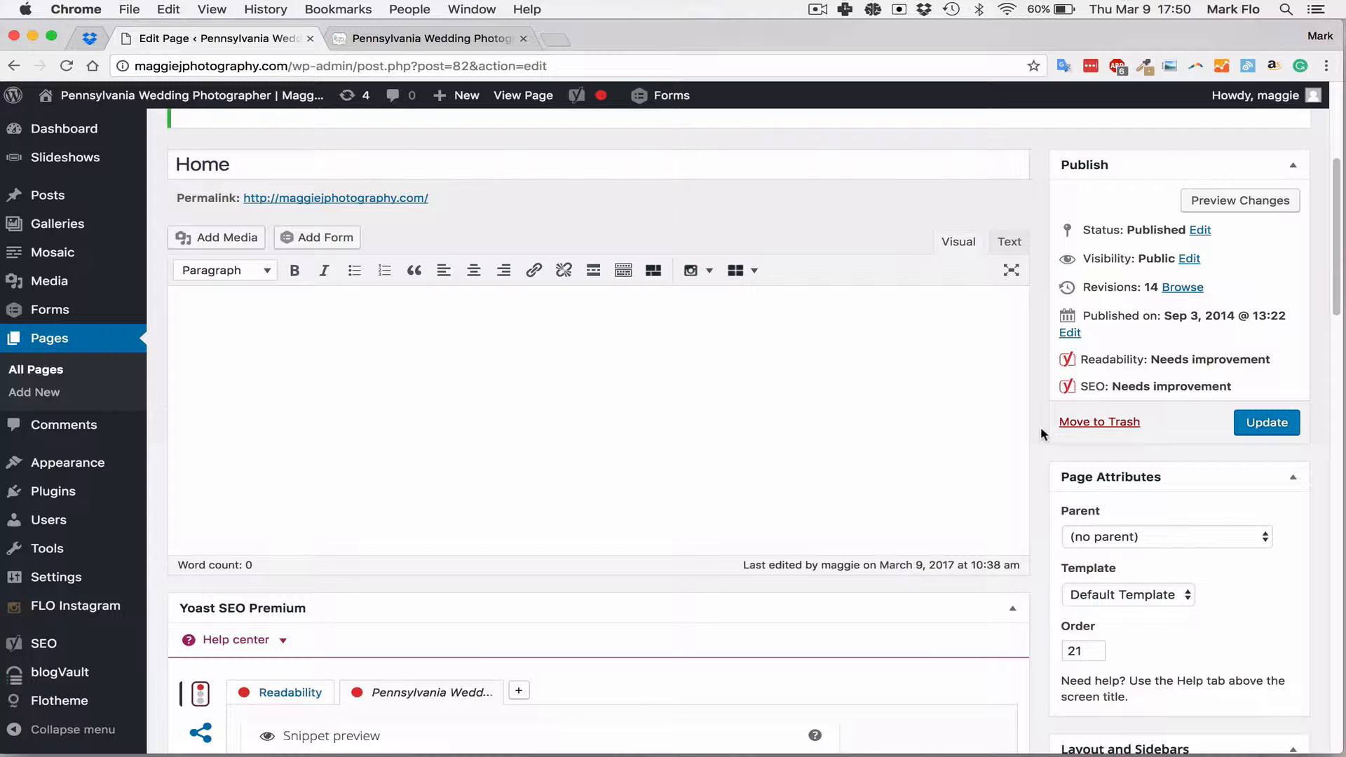
# Apply the '4.3. Home Page' template and collapse the Yoast SEO Premium panel
pyautogui.click(1127, 594)
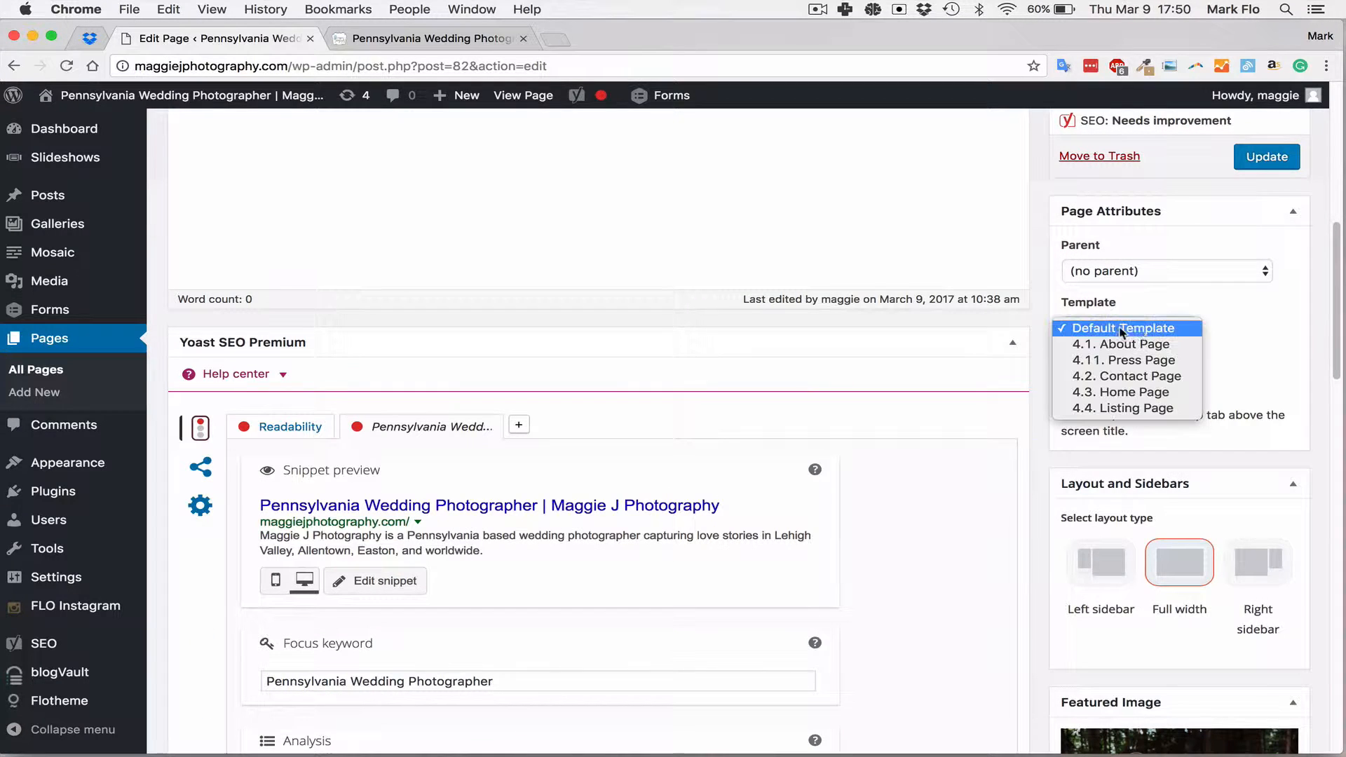
pyautogui.moveTo(1120, 391)
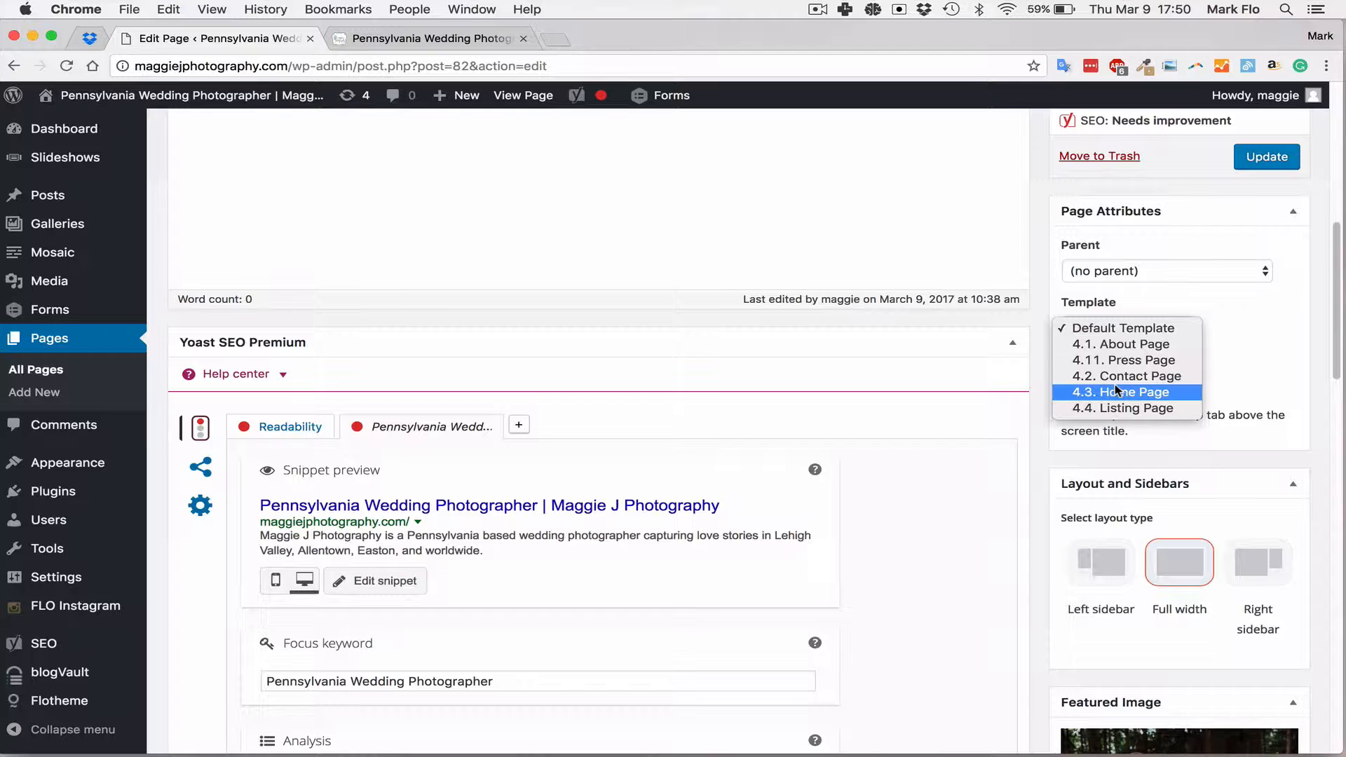
pyautogui.click(1120, 391)
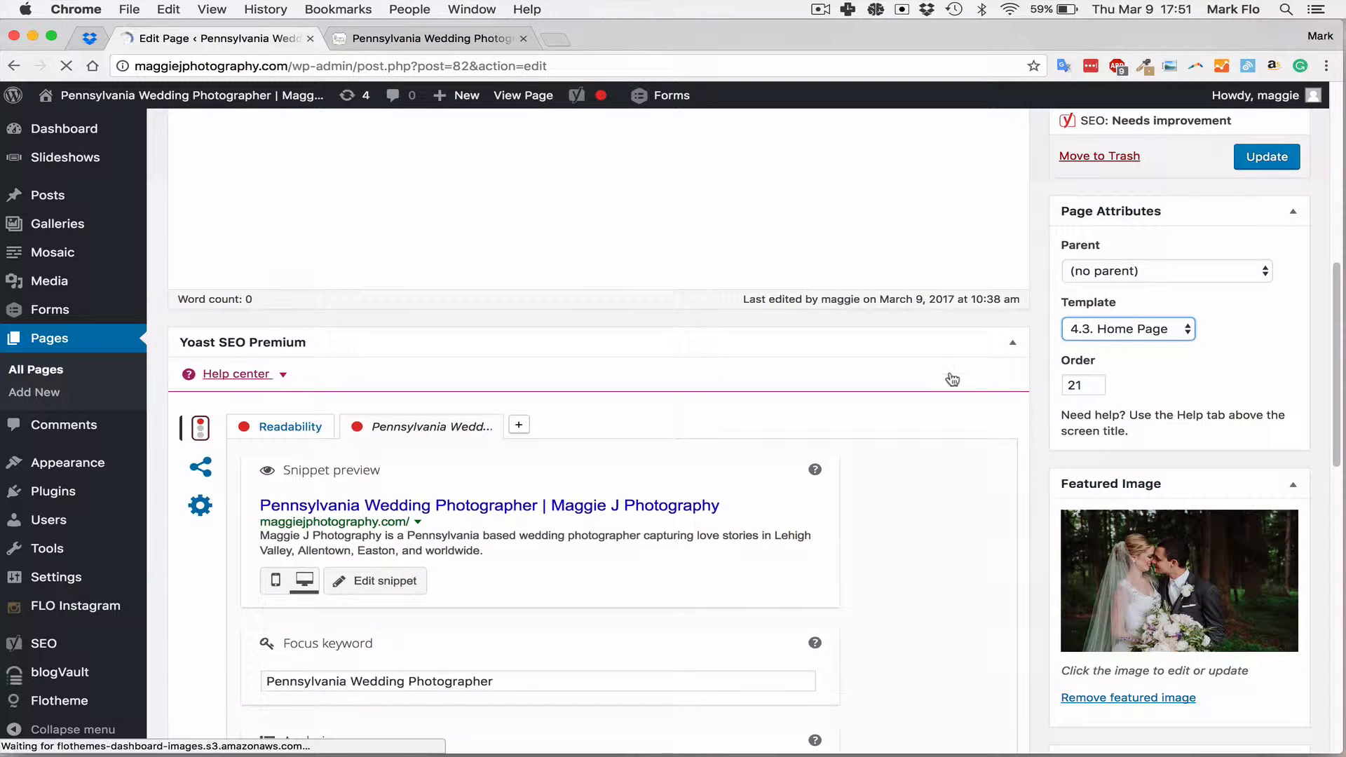
pyautogui.click(1011, 341)
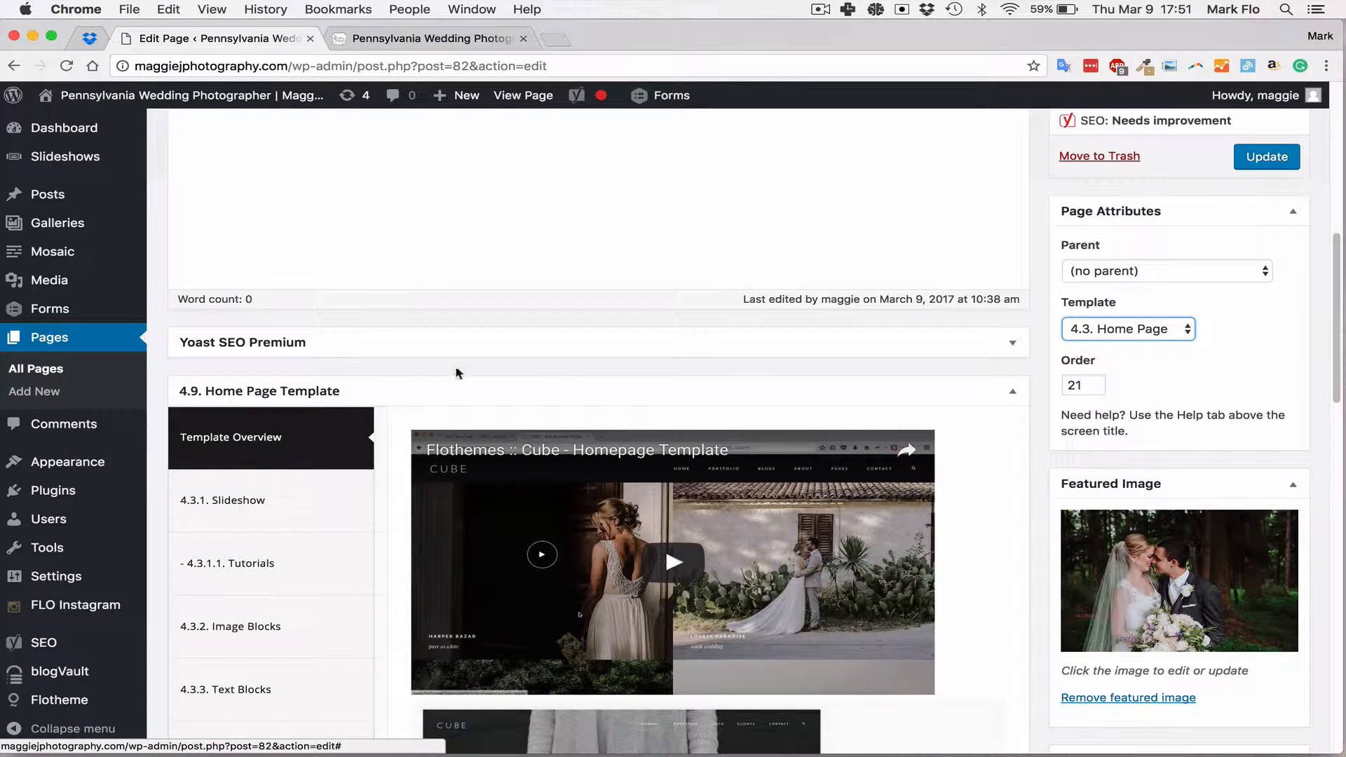
pyautogui.scroll(-3)
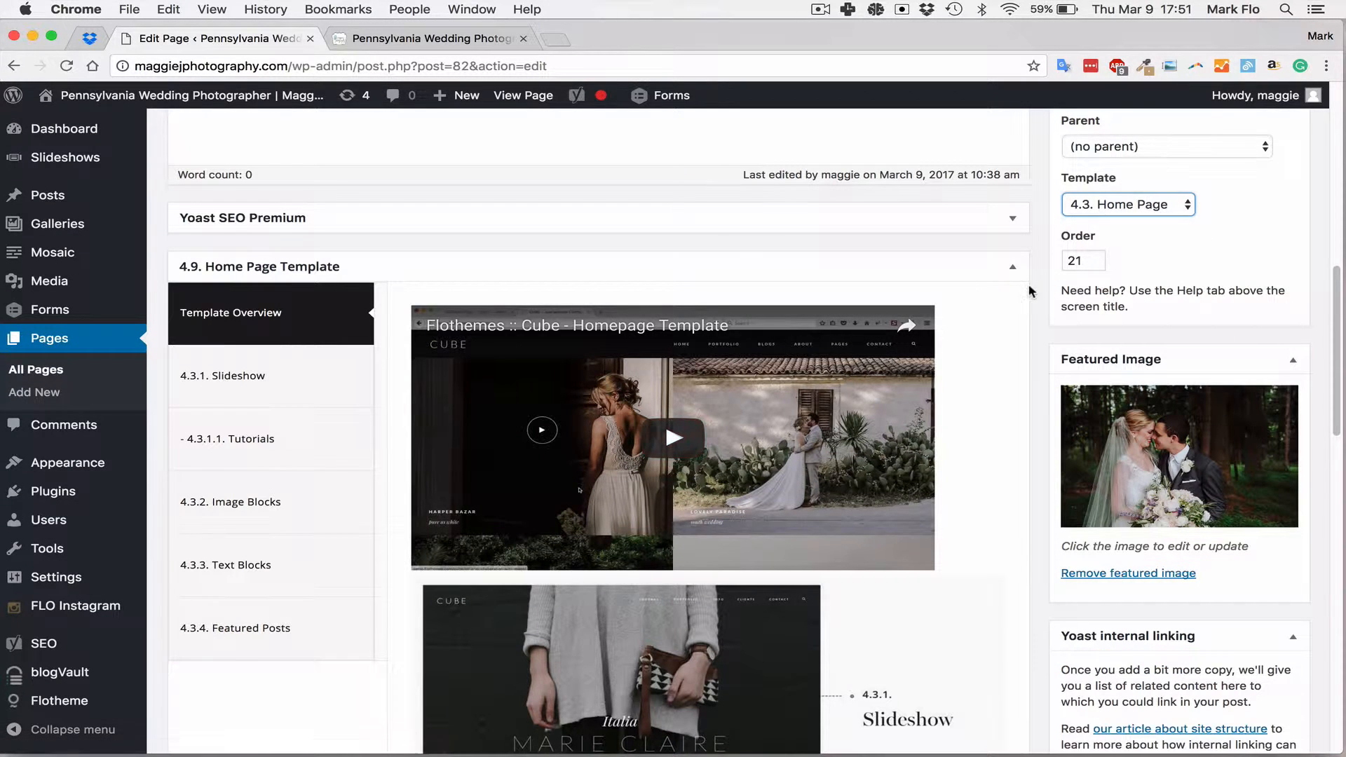
pyautogui.click(1128, 204)
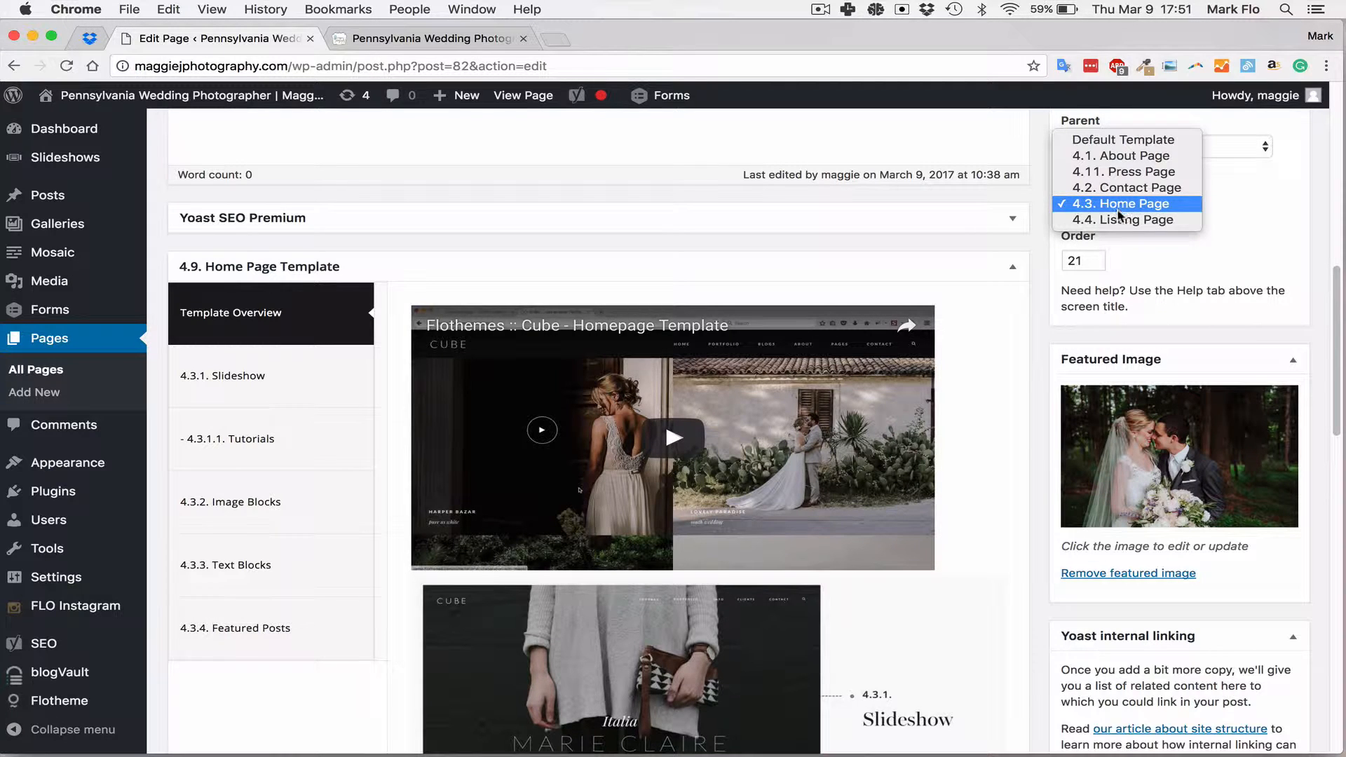
pyautogui.moveTo(1125, 219)
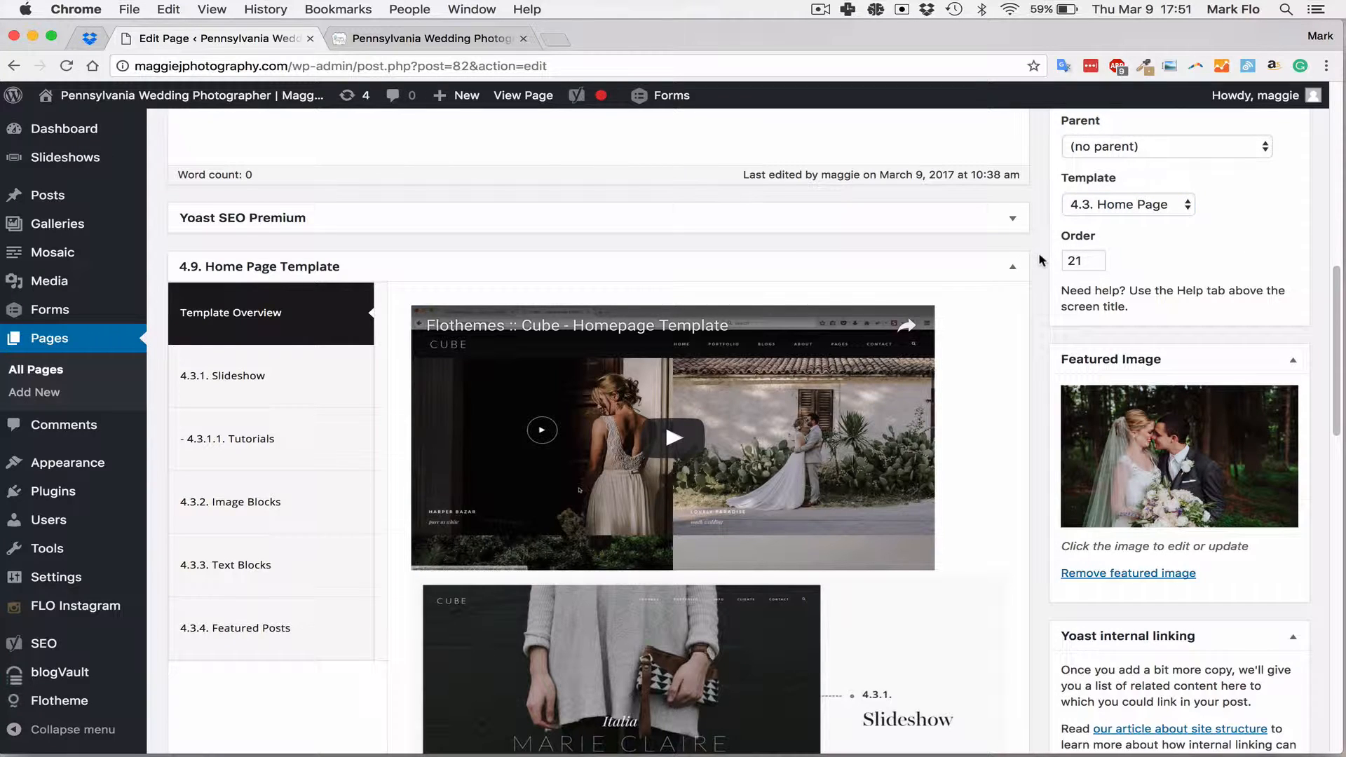
pyautogui.moveTo(1044, 248)
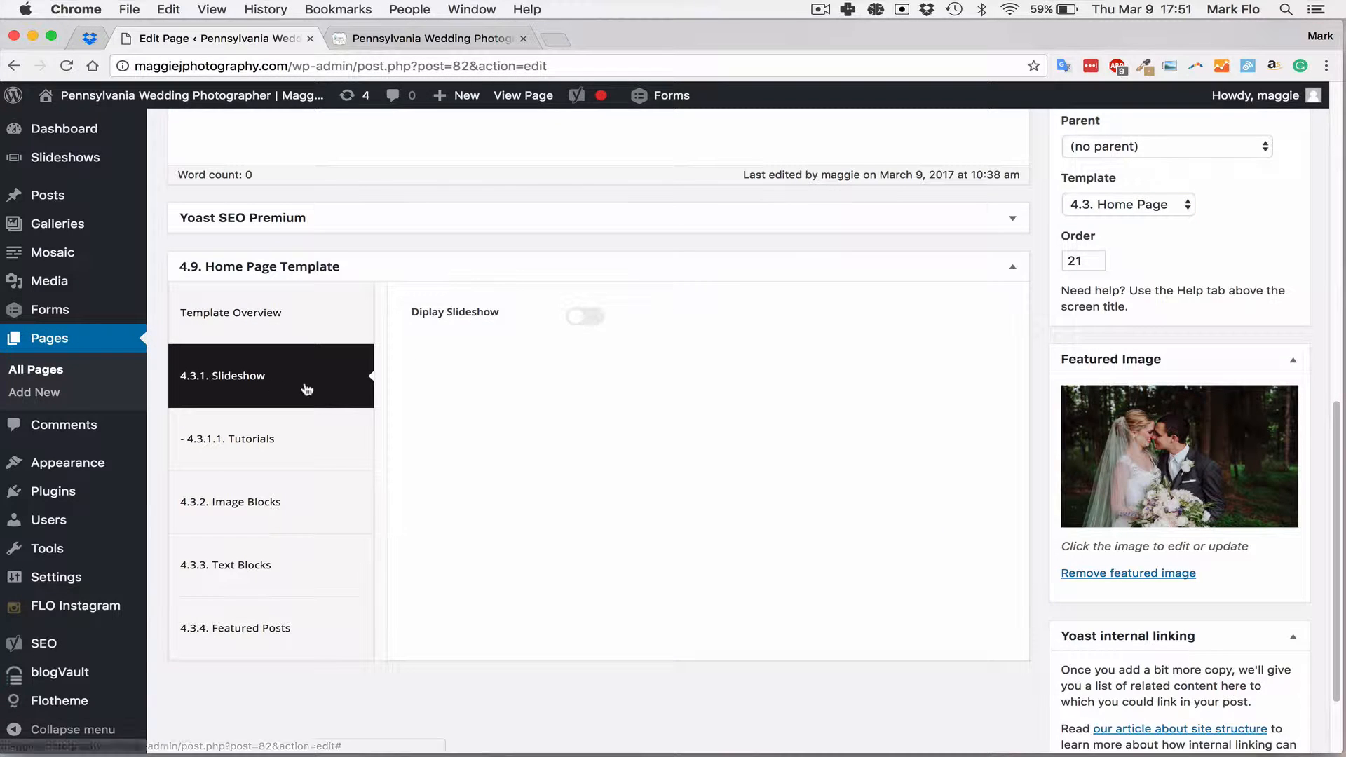
# Choose 'Home slideshow' in the A. Slideshow field and review title and font options
pyautogui.click(584, 316)
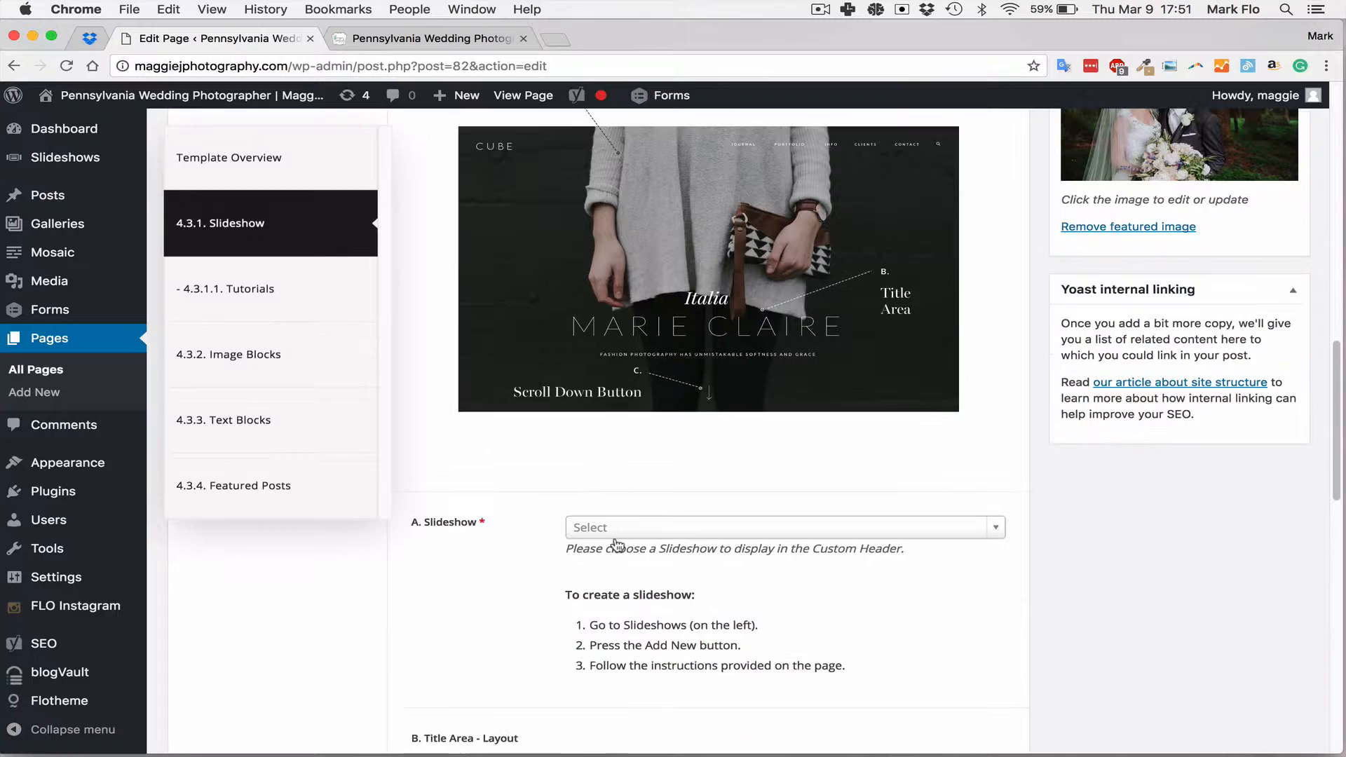
pyautogui.write('home')
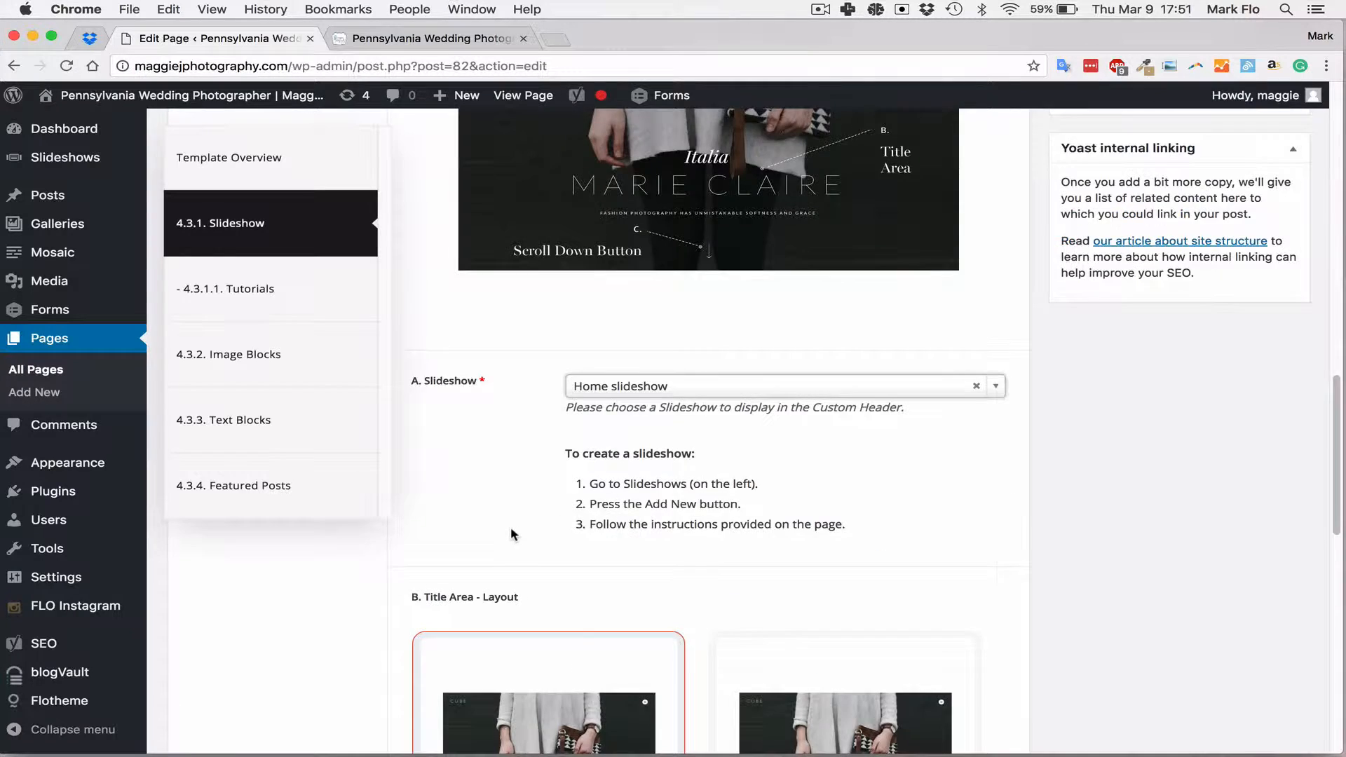
pyautogui.scroll(-3)
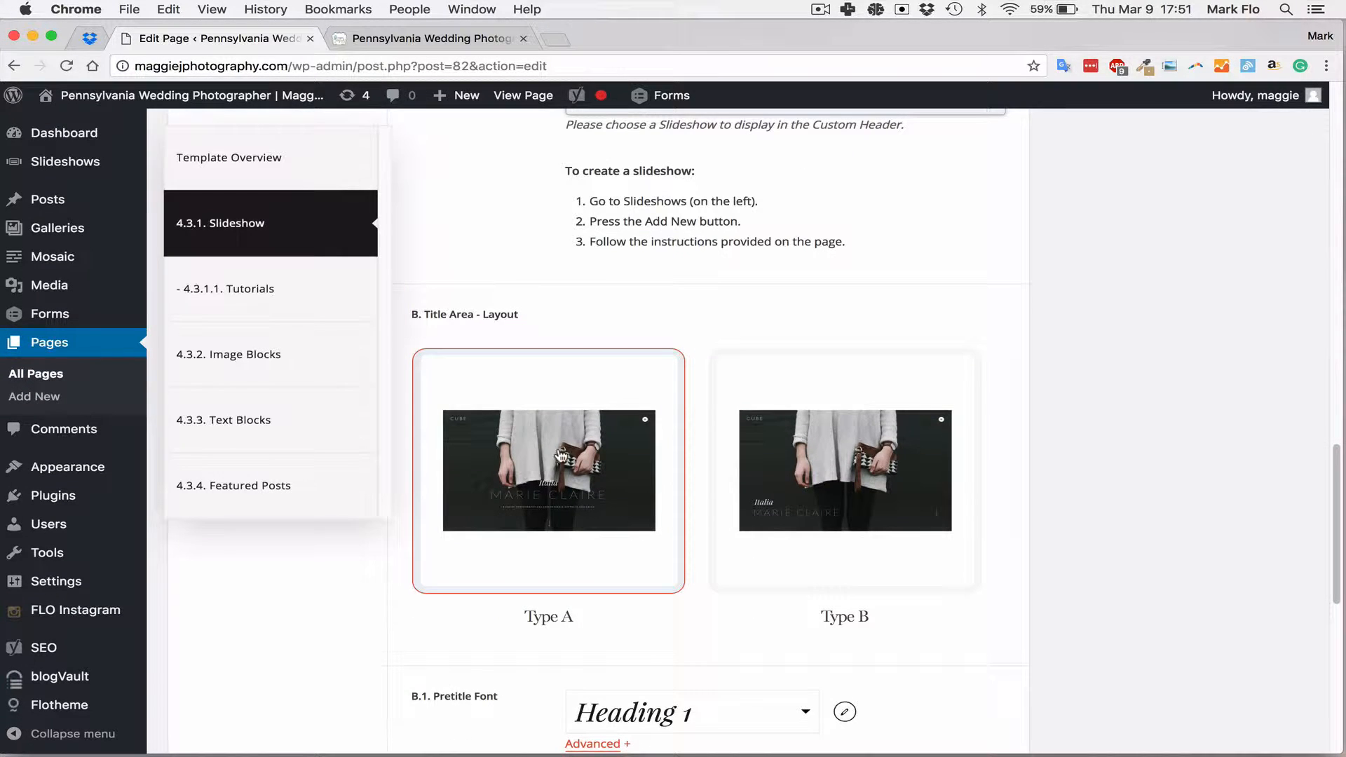
pyautogui.scroll(-3)
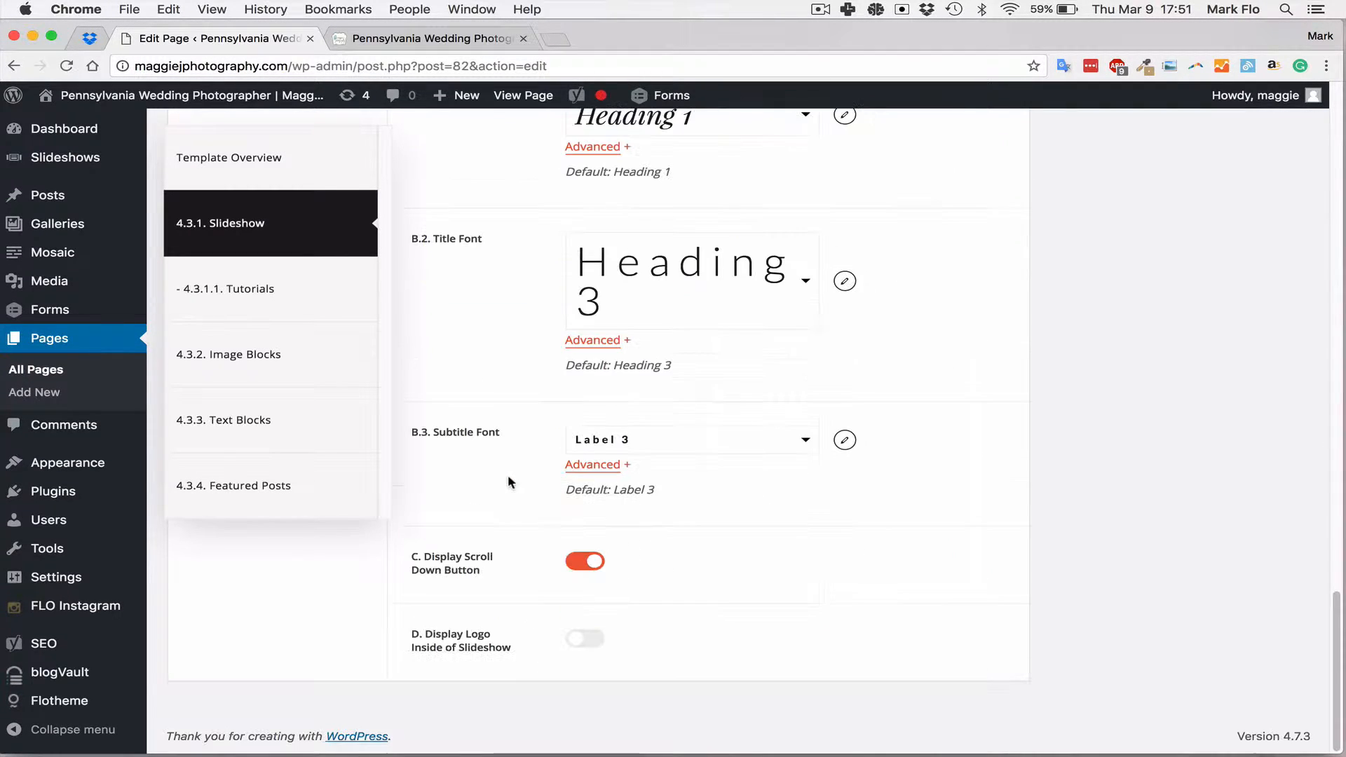
pyautogui.moveTo(517, 639)
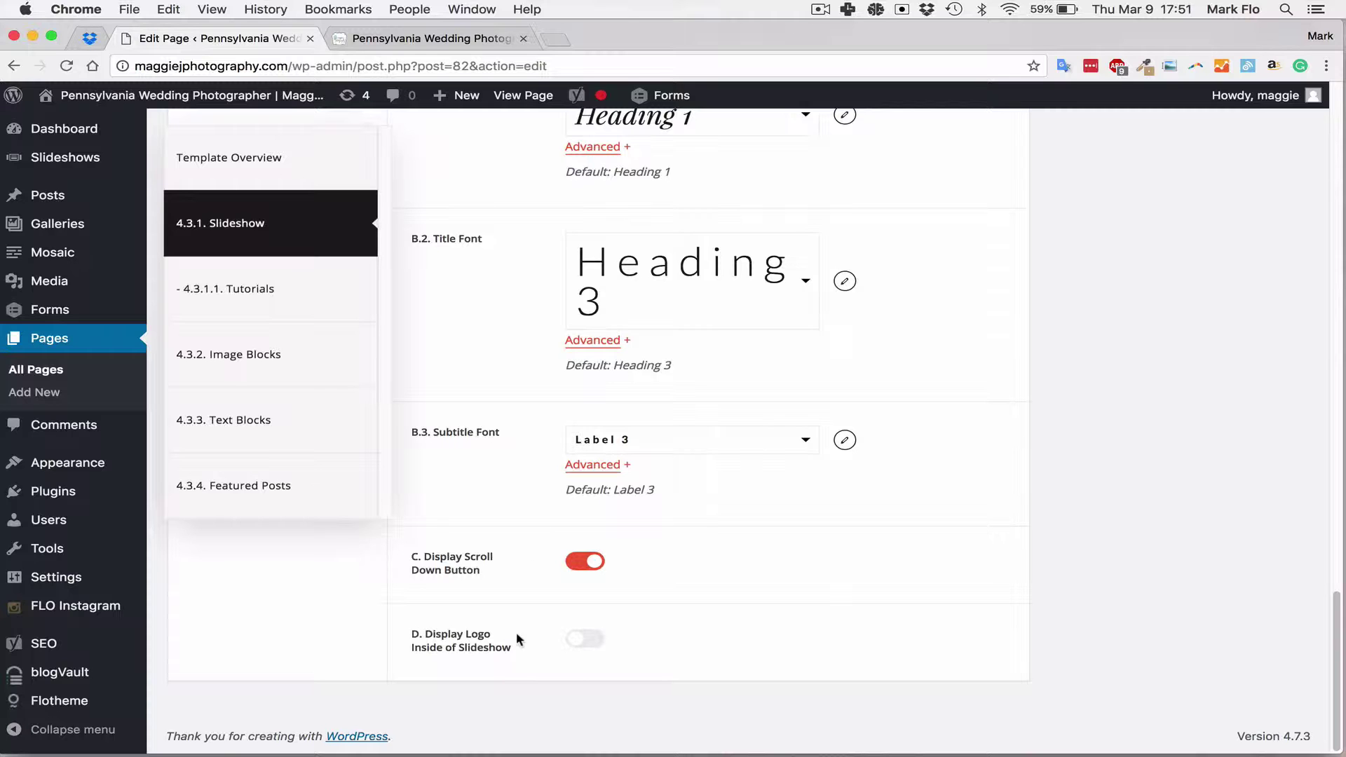
pyautogui.scroll(3)
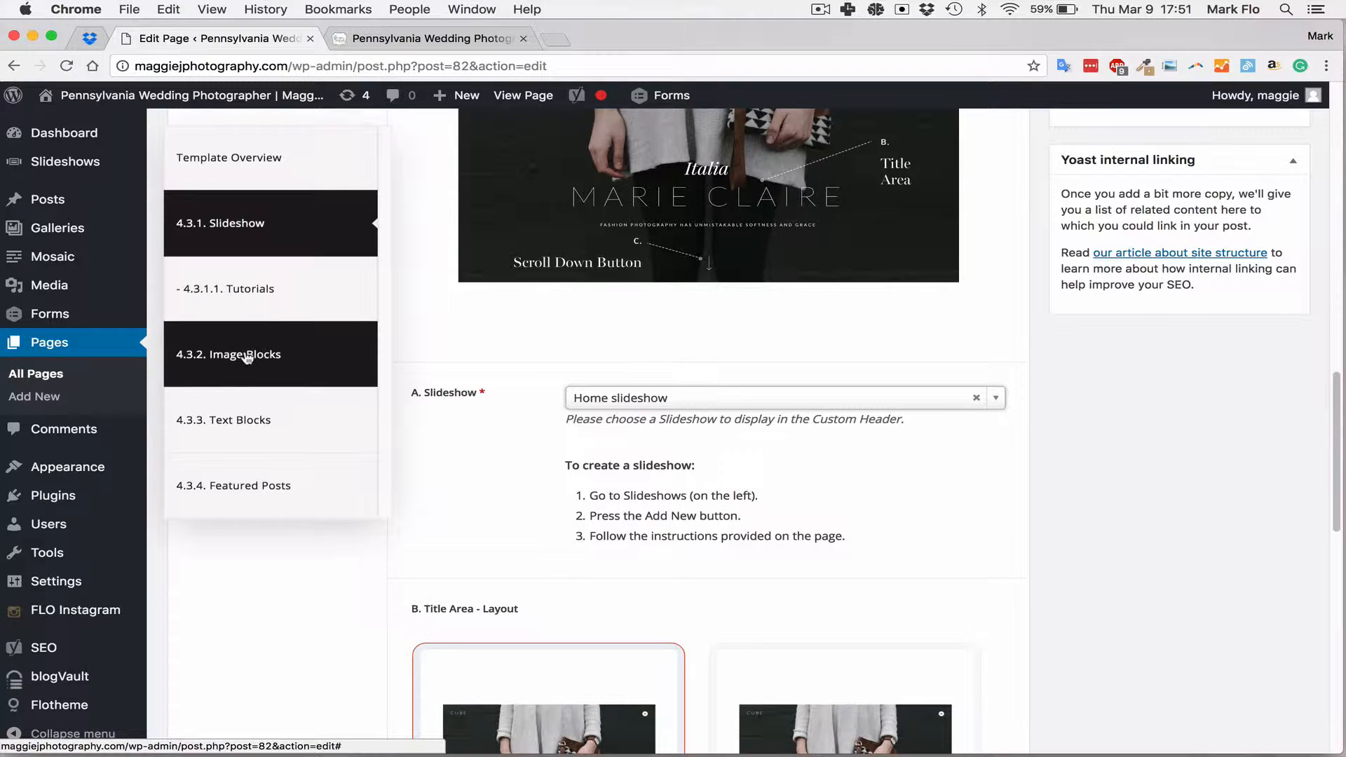
# Set Image Blocks to the Type B layout and add a first A.1 item
pyautogui.scroll(-3)
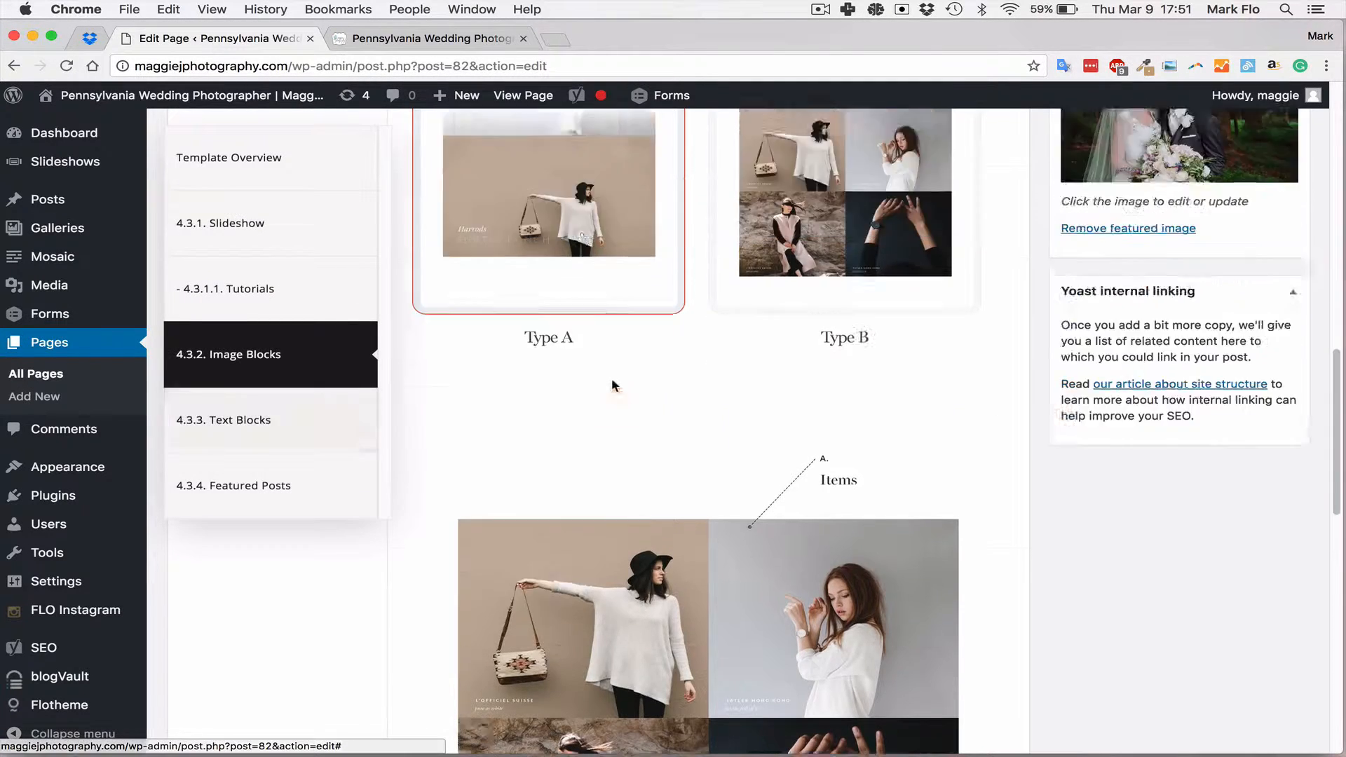
pyautogui.scroll(3)
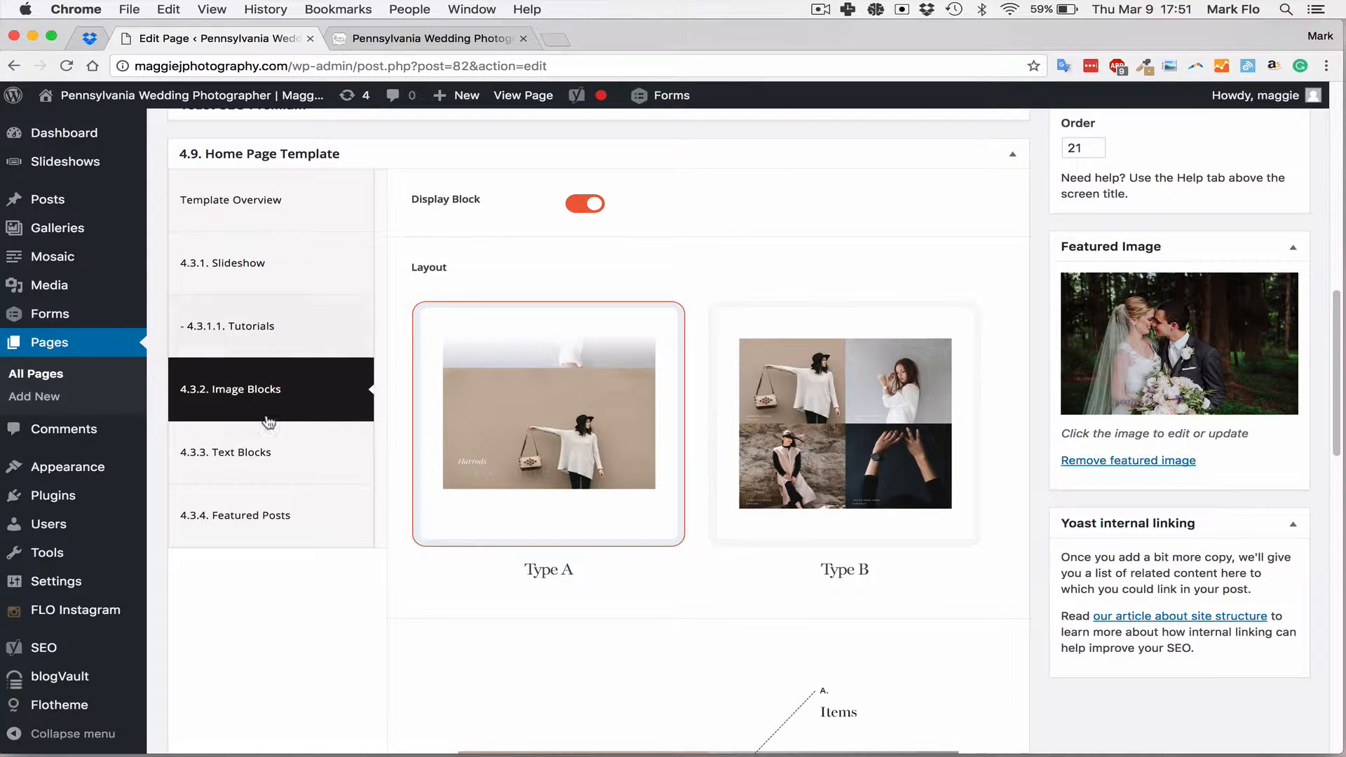
pyautogui.click(844, 424)
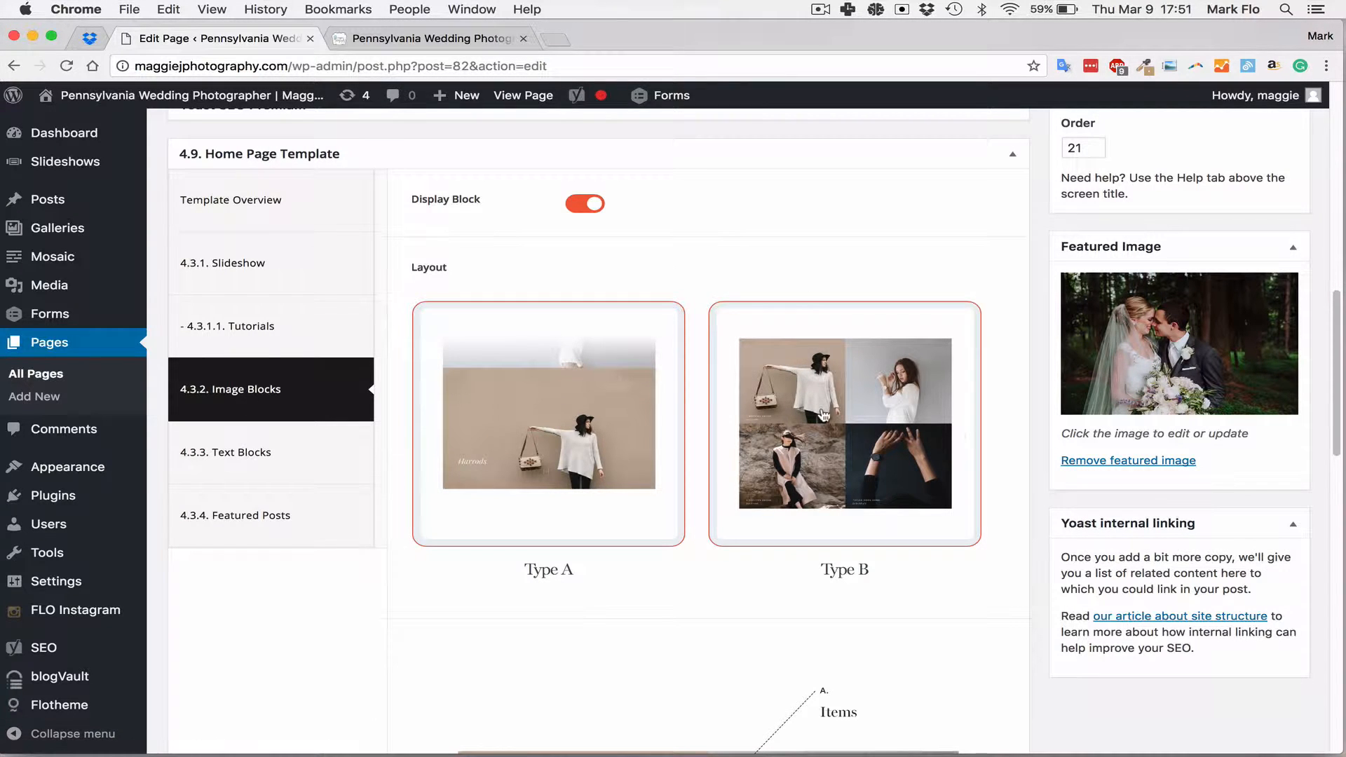
pyautogui.scroll(-3)
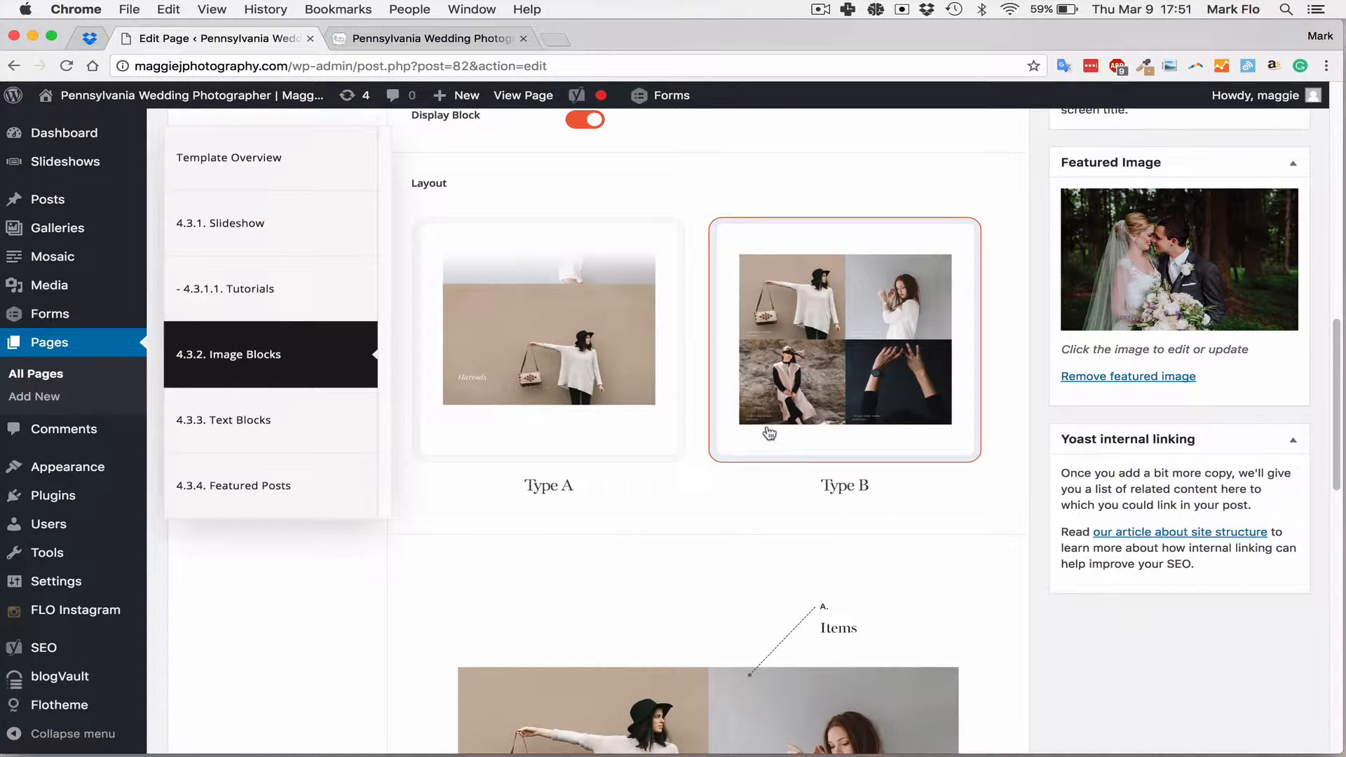
pyautogui.moveTo(843, 499)
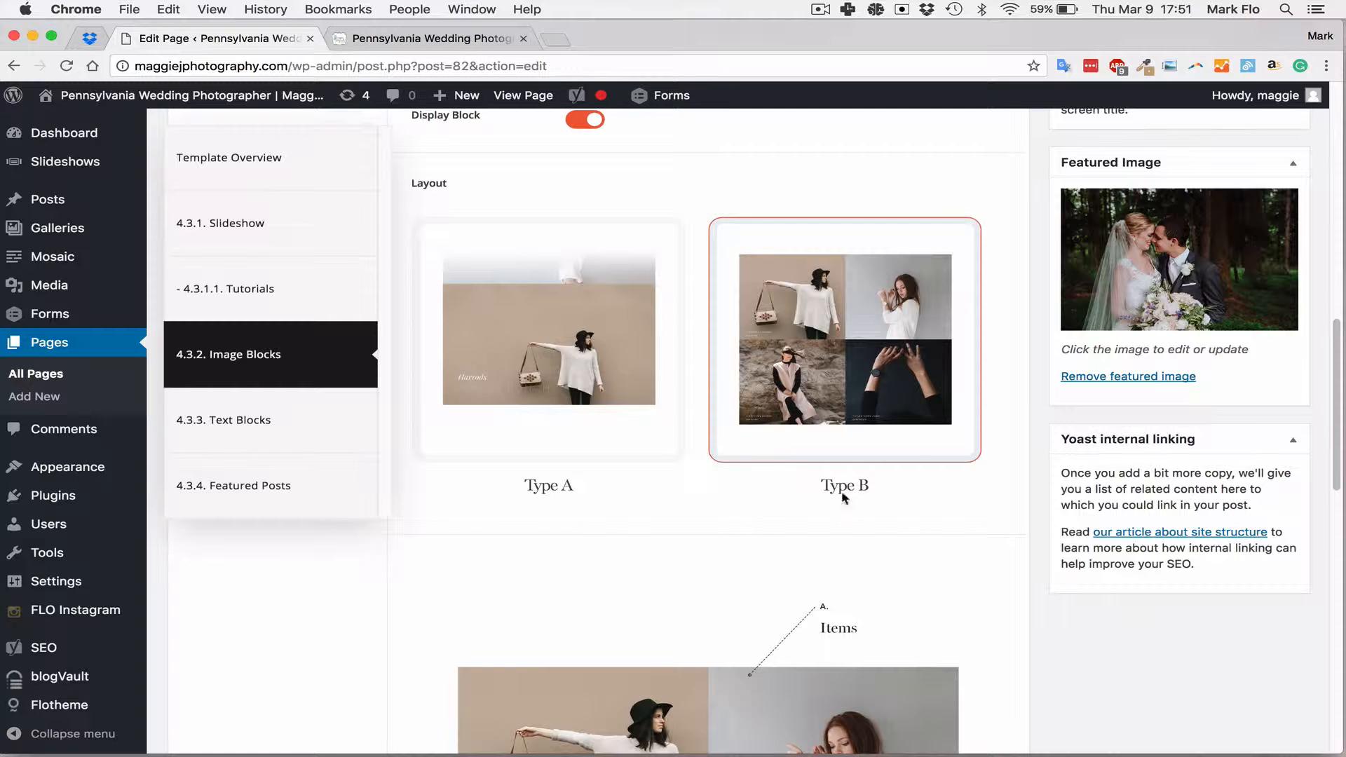
pyautogui.moveTo(775, 335)
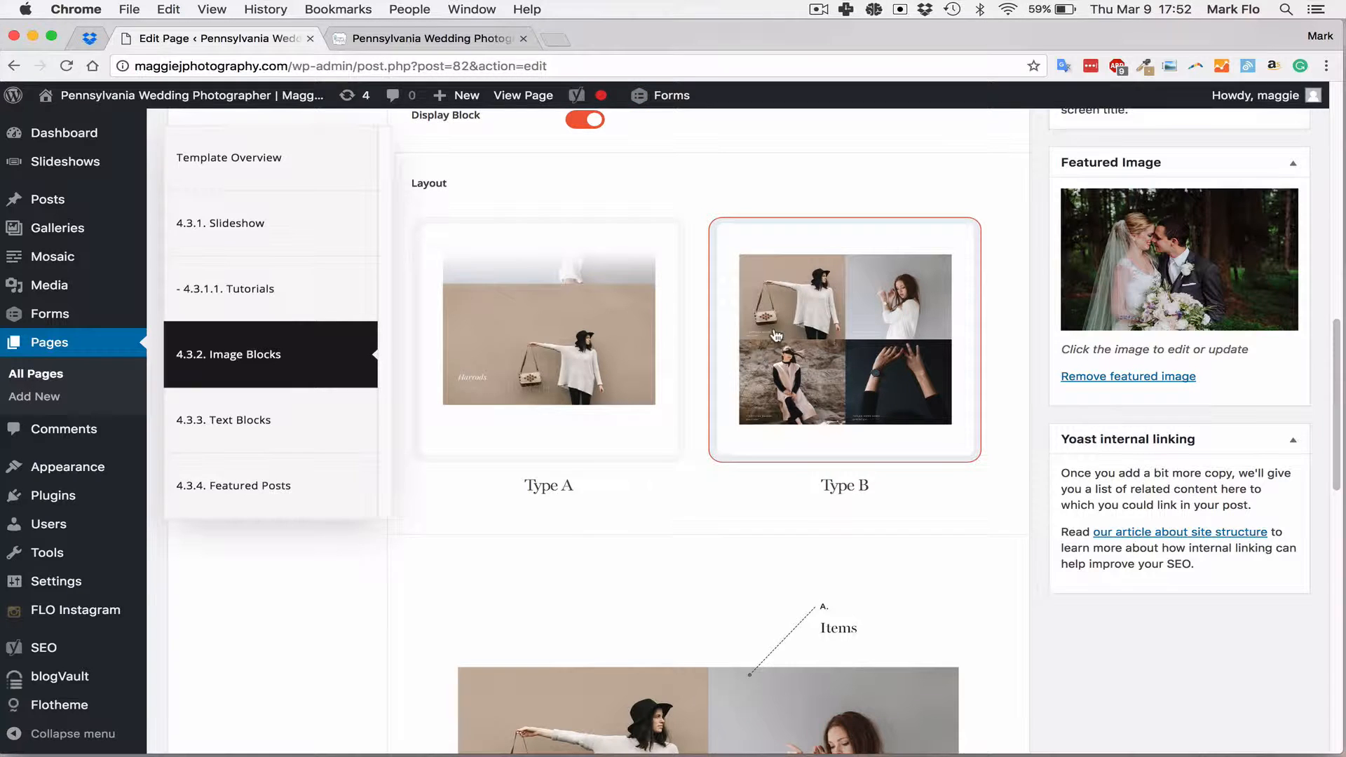
pyautogui.scroll(-3)
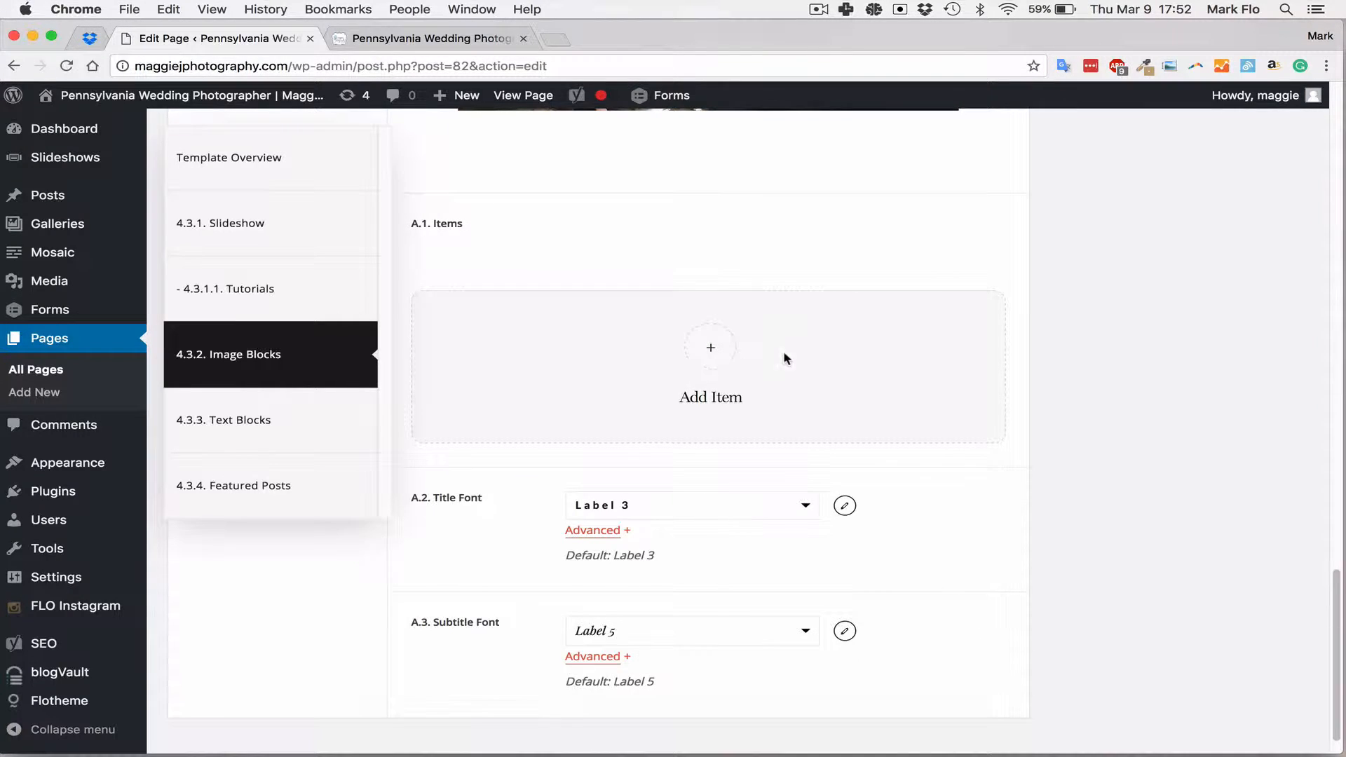
pyautogui.click(710, 348)
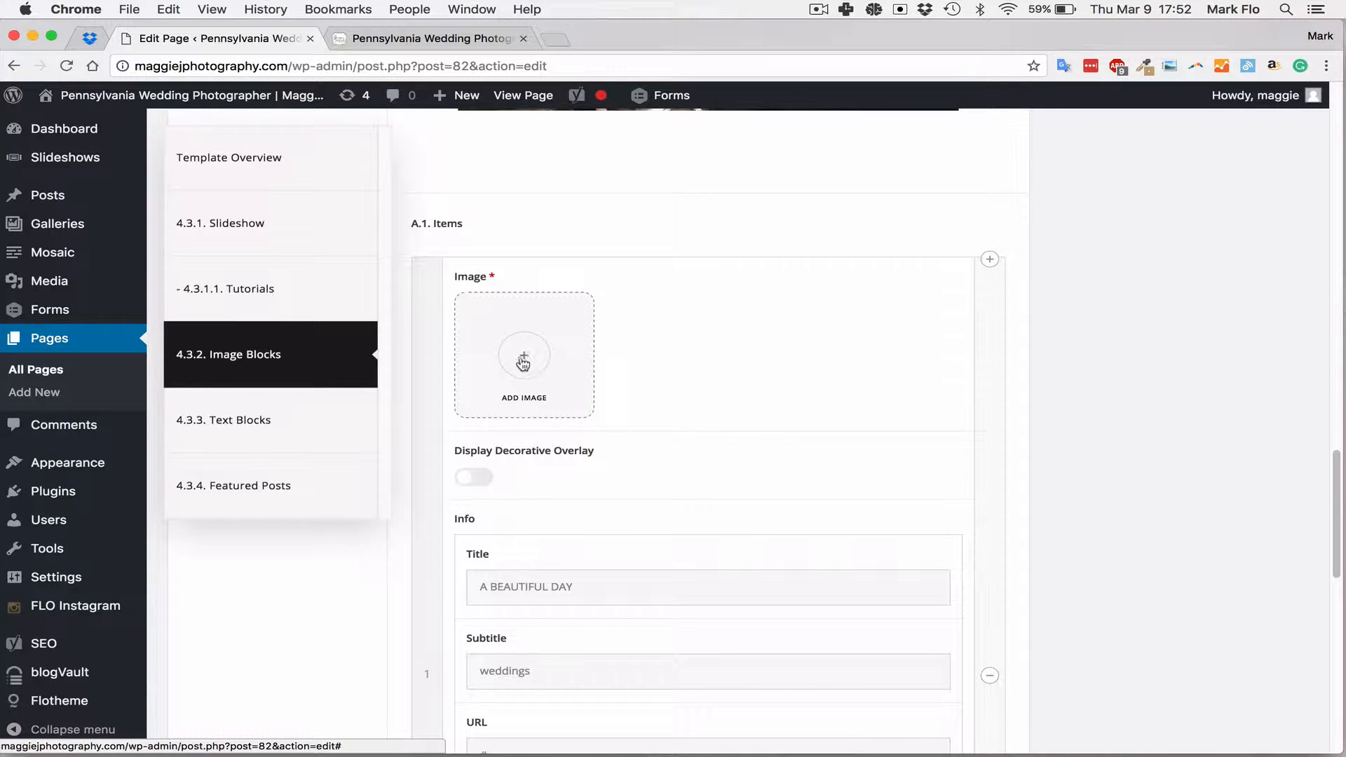
pyautogui.click(431, 38)
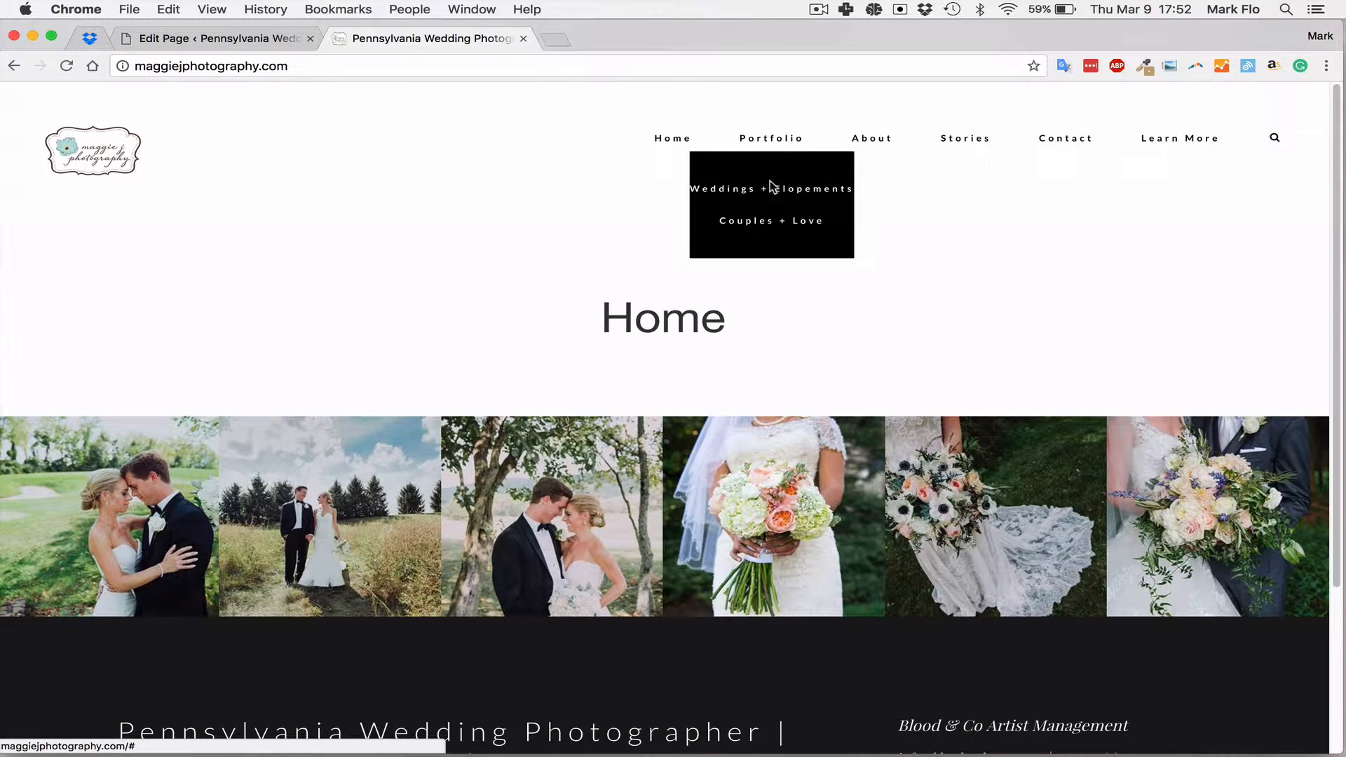
pyautogui.click(215, 37)
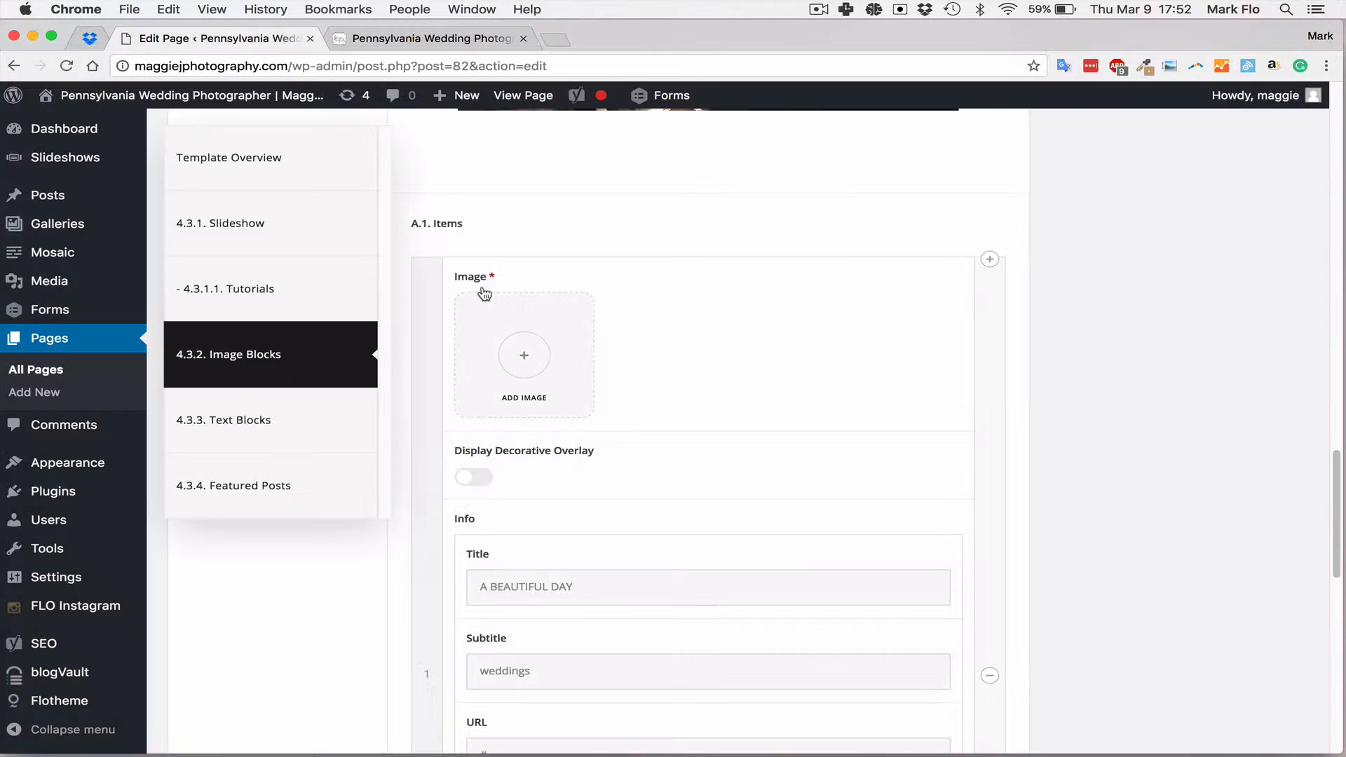
pyautogui.moveTo(585, 366)
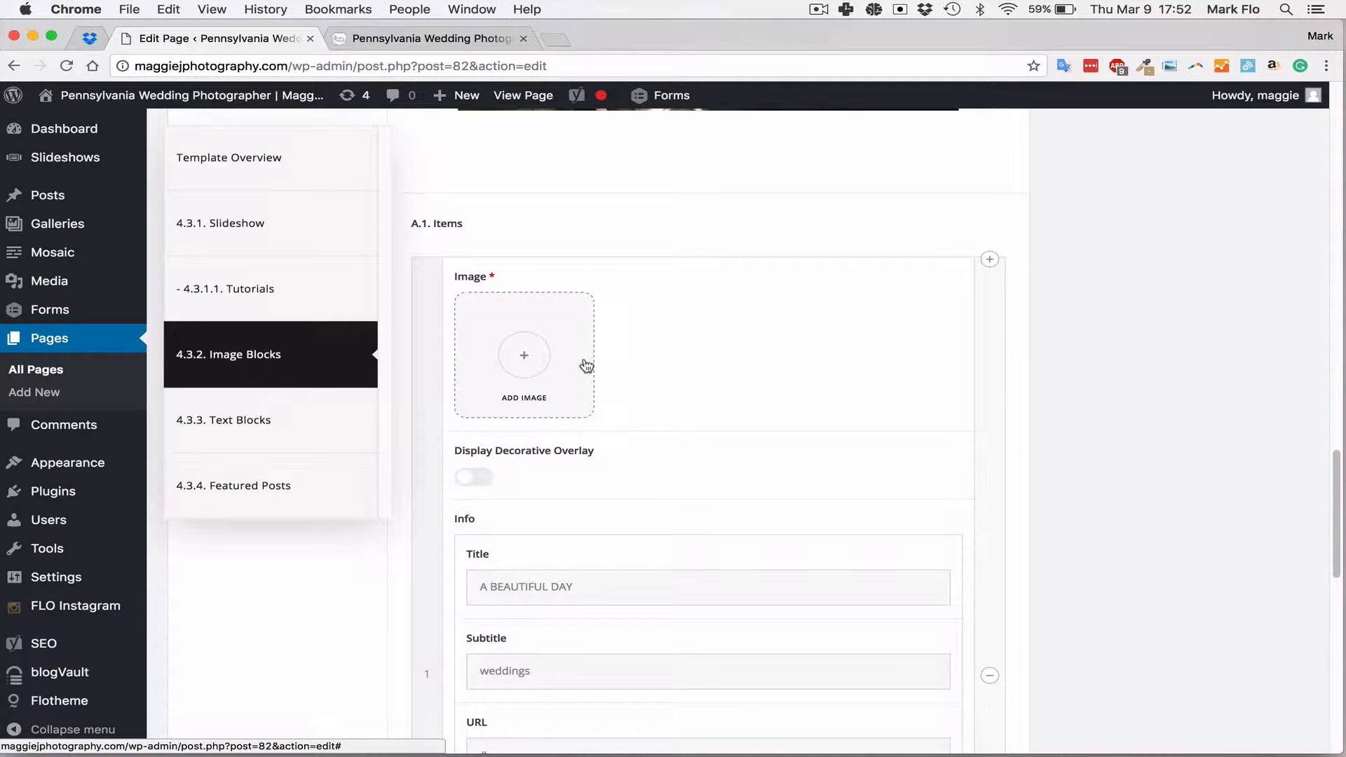
# Upload the bride-and-groom photo from Featured Home and title the item 'Weddings & Elopment'
pyautogui.click(523, 355)
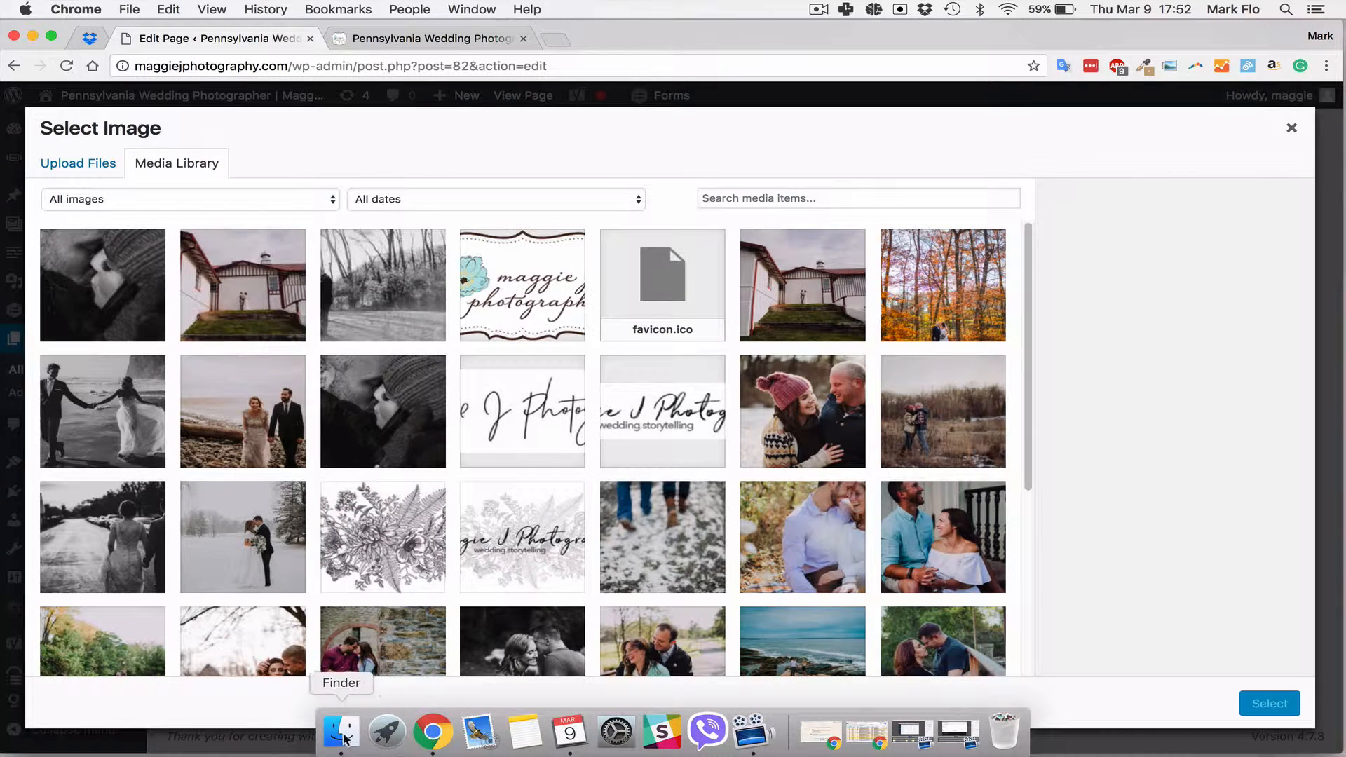
pyautogui.click(341, 732)
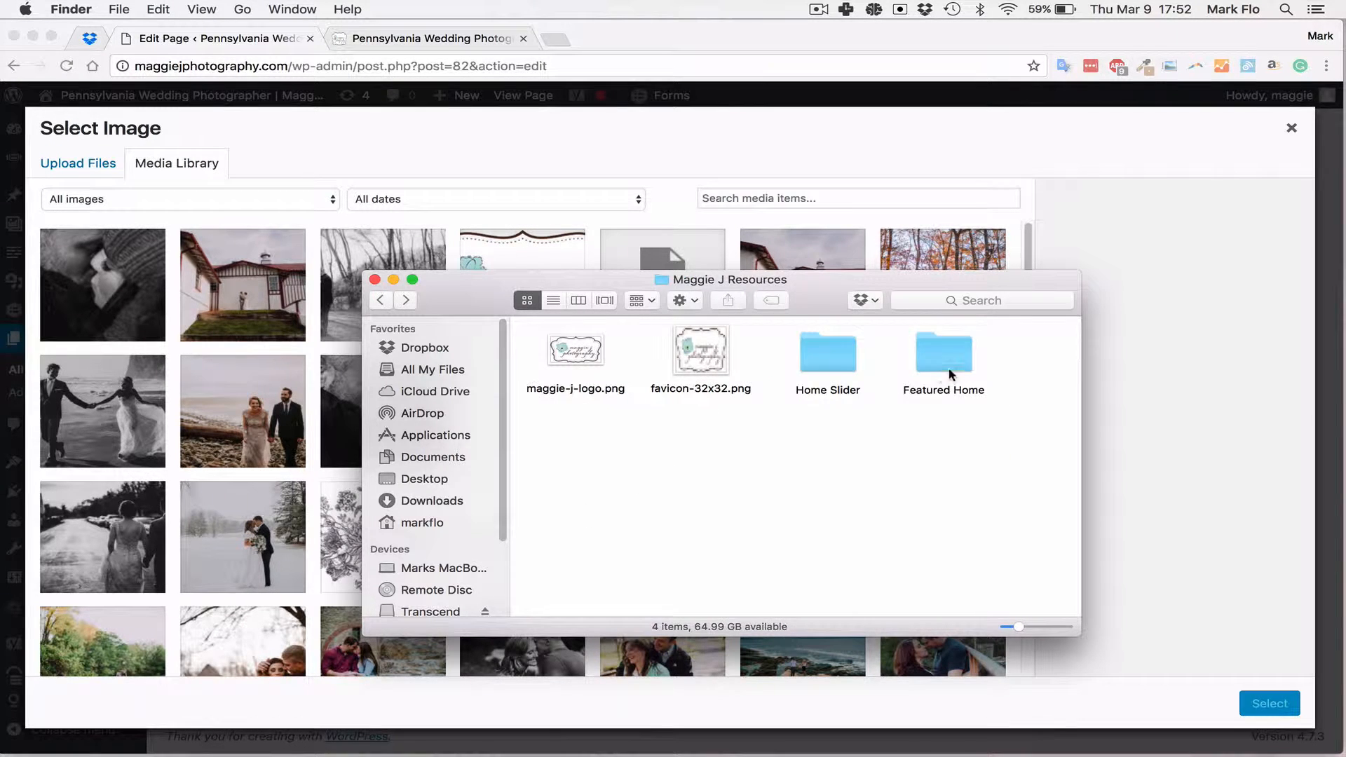
pyautogui.doubleClick(942, 350)
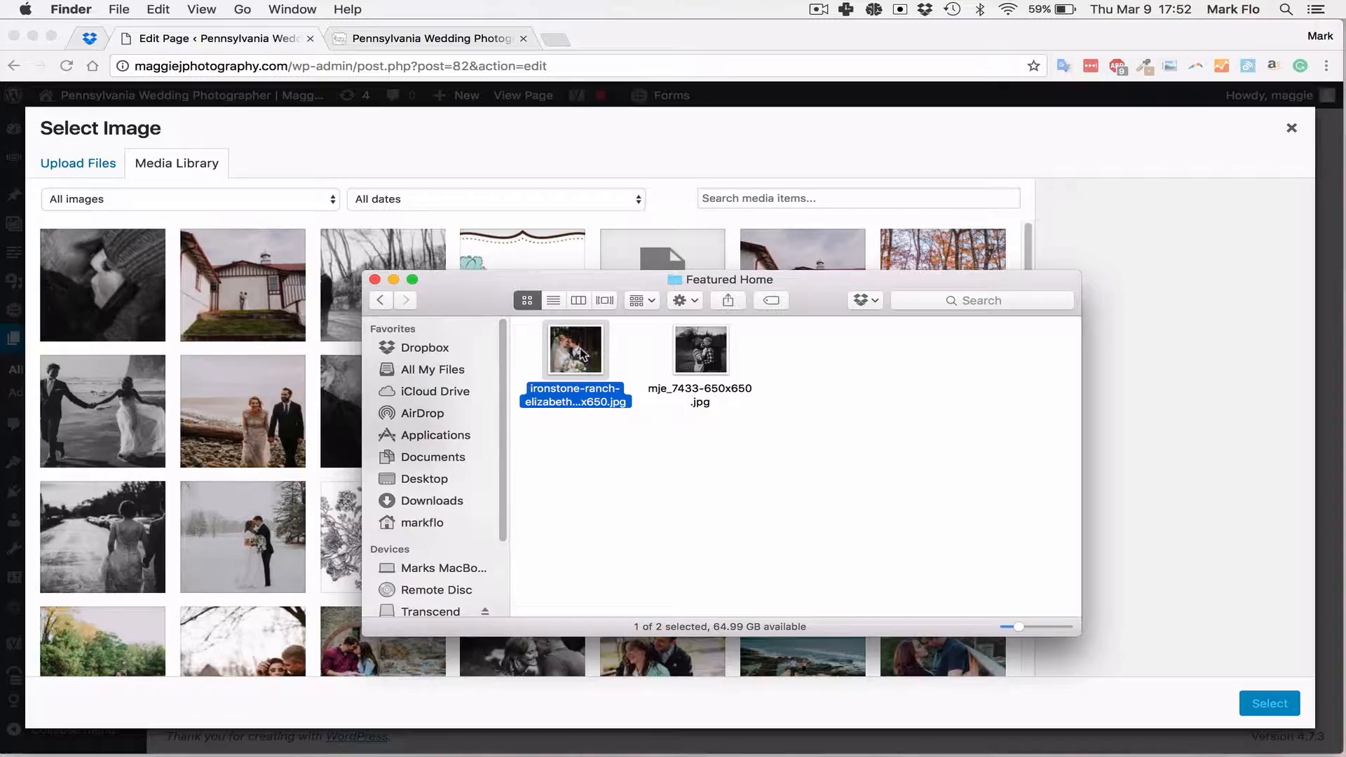
pyautogui.click(429, 38)
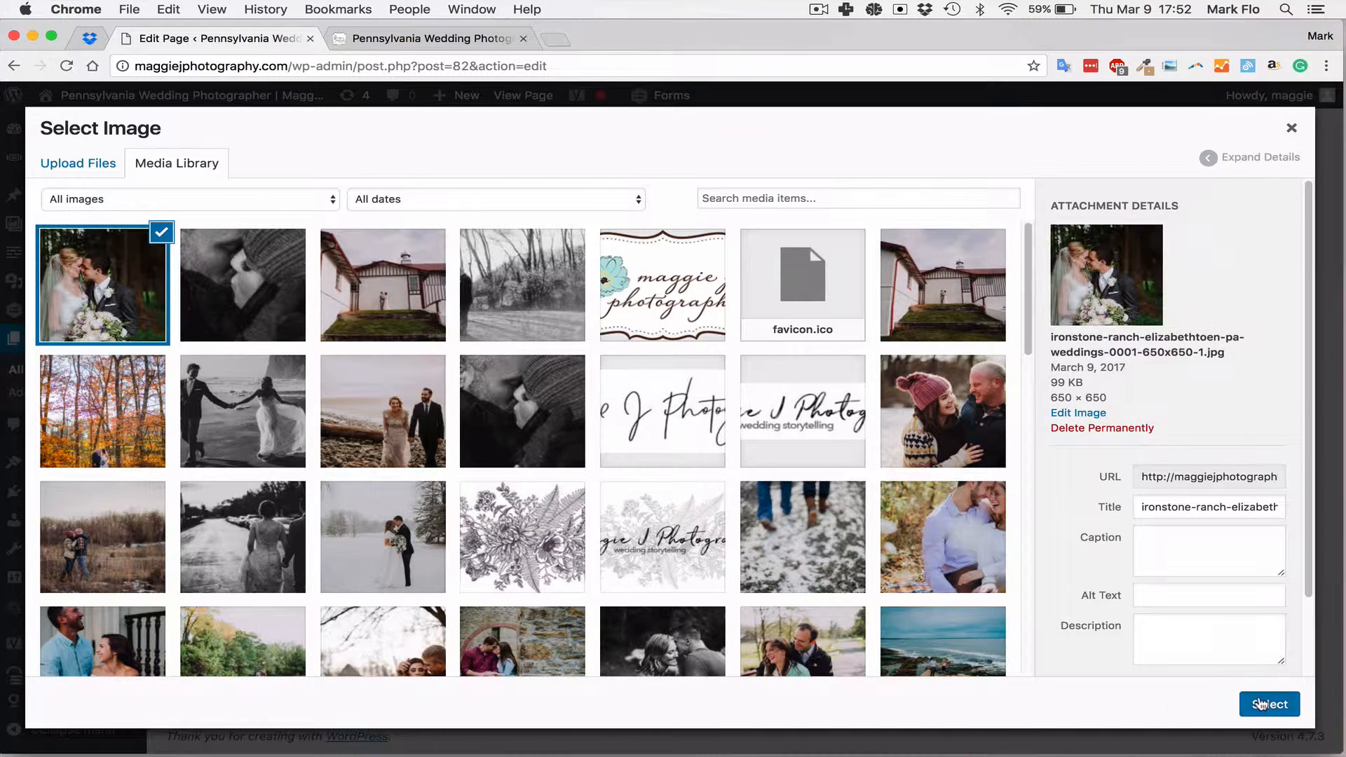
pyautogui.click(1269, 703)
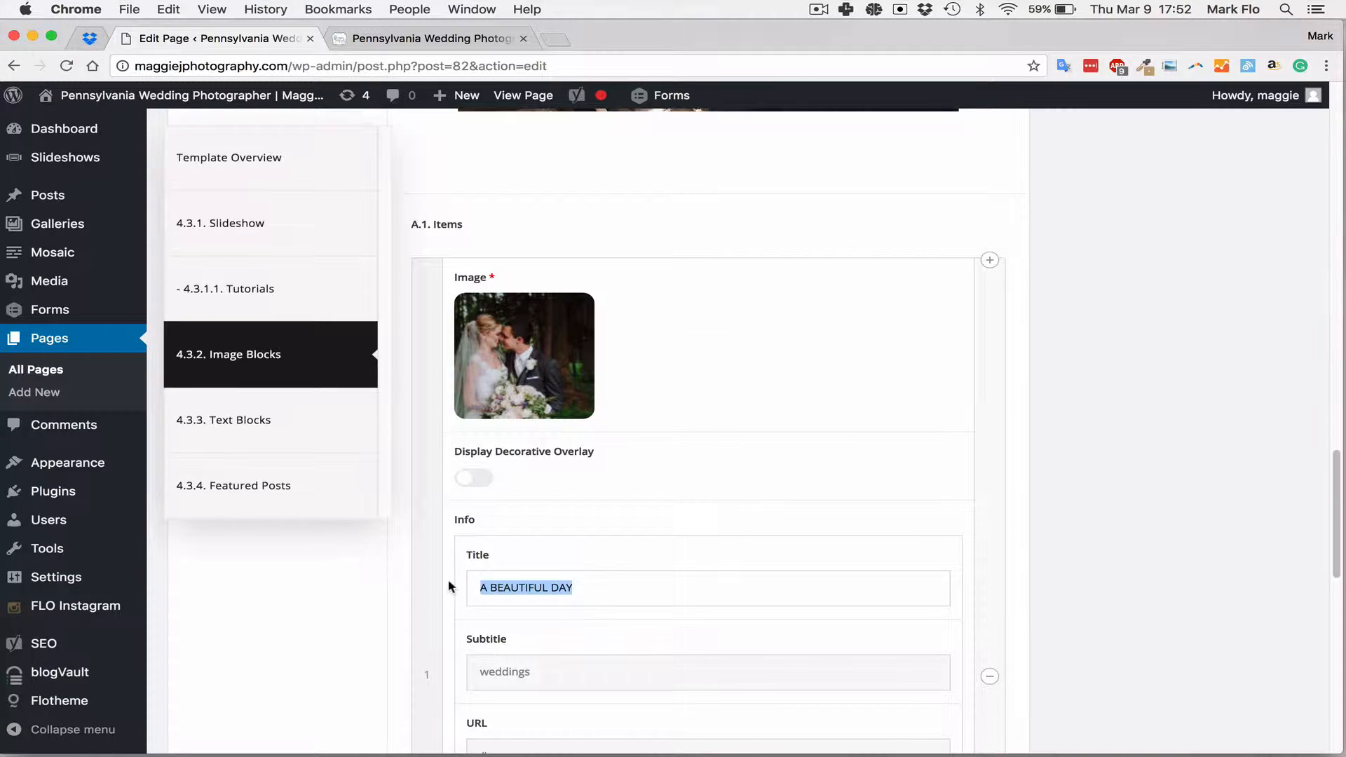
pyautogui.write('Weddings')
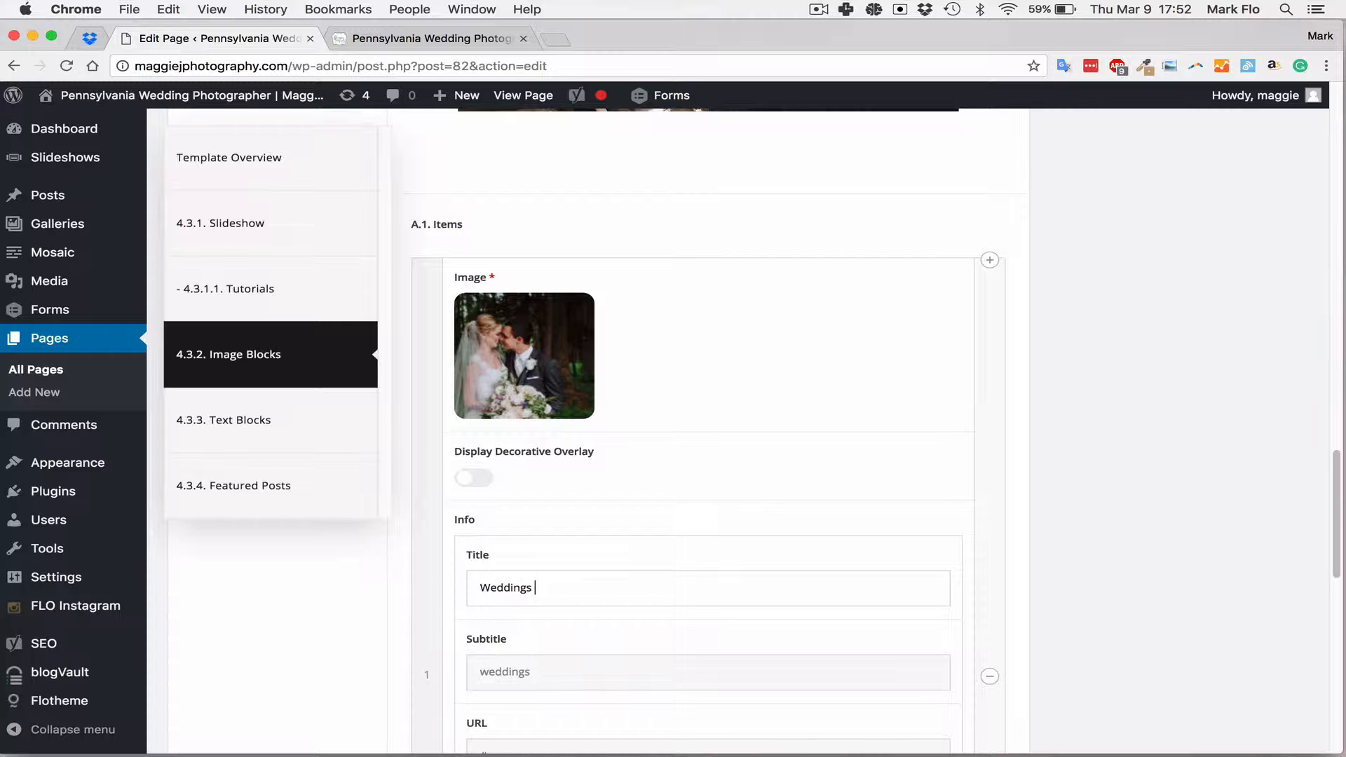
pyautogui.write('& Elopment')
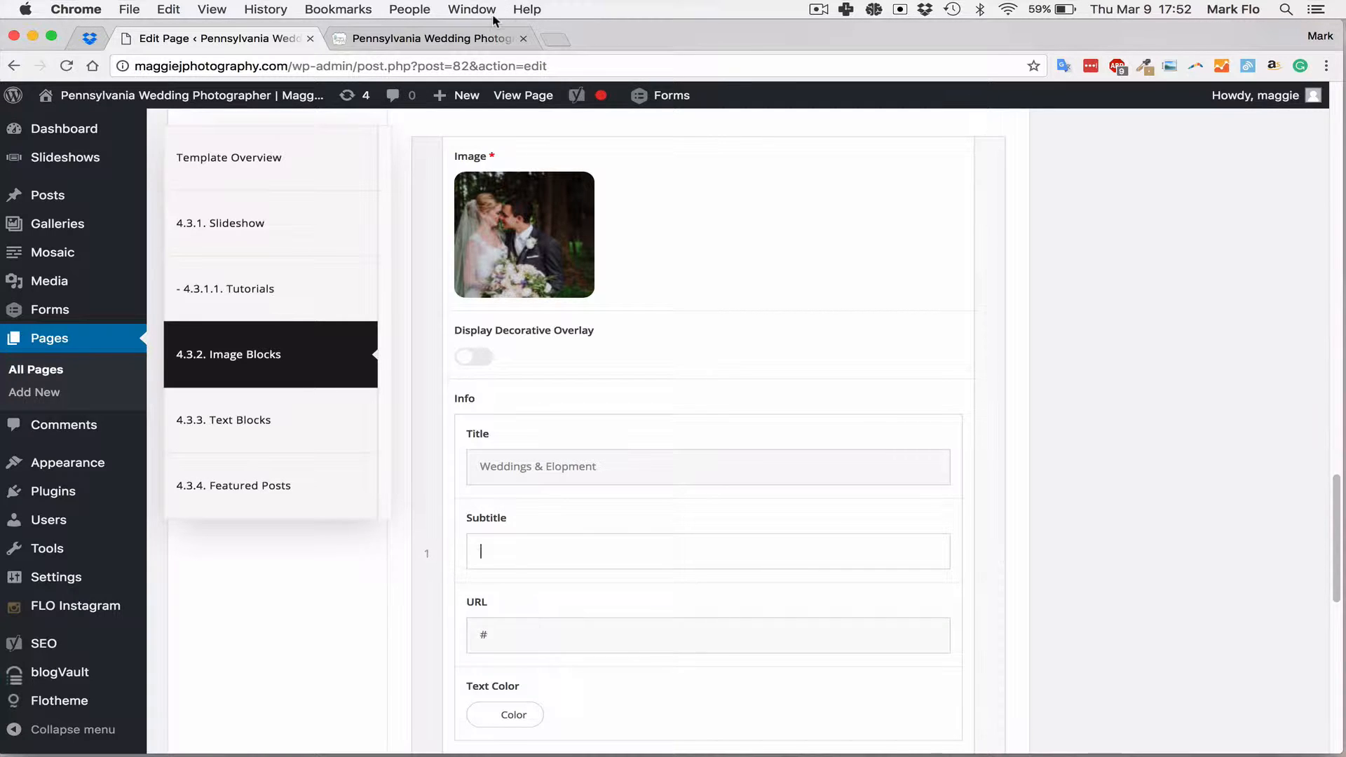
# Open the live site's Weddings + Elopements gallery page to get its URL
pyautogui.click(429, 38)
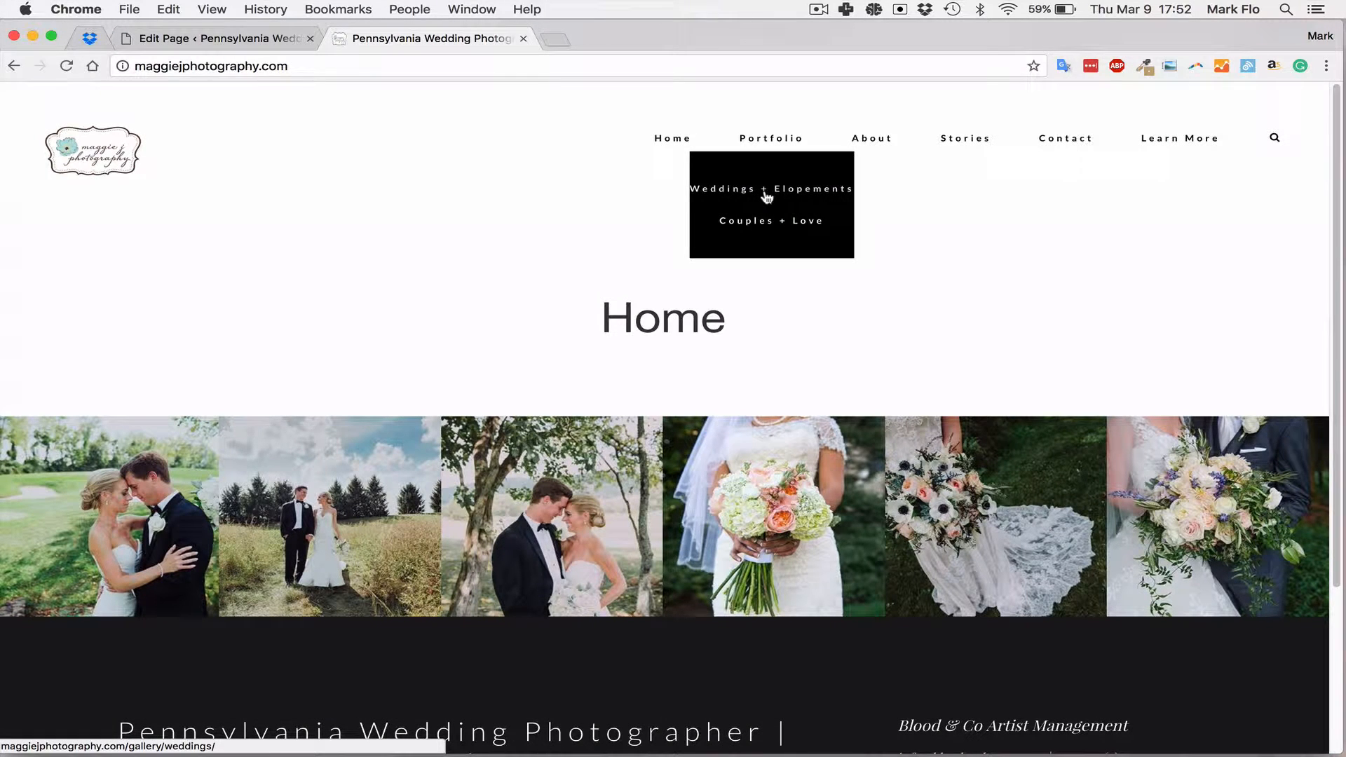
pyautogui.click(771, 188)
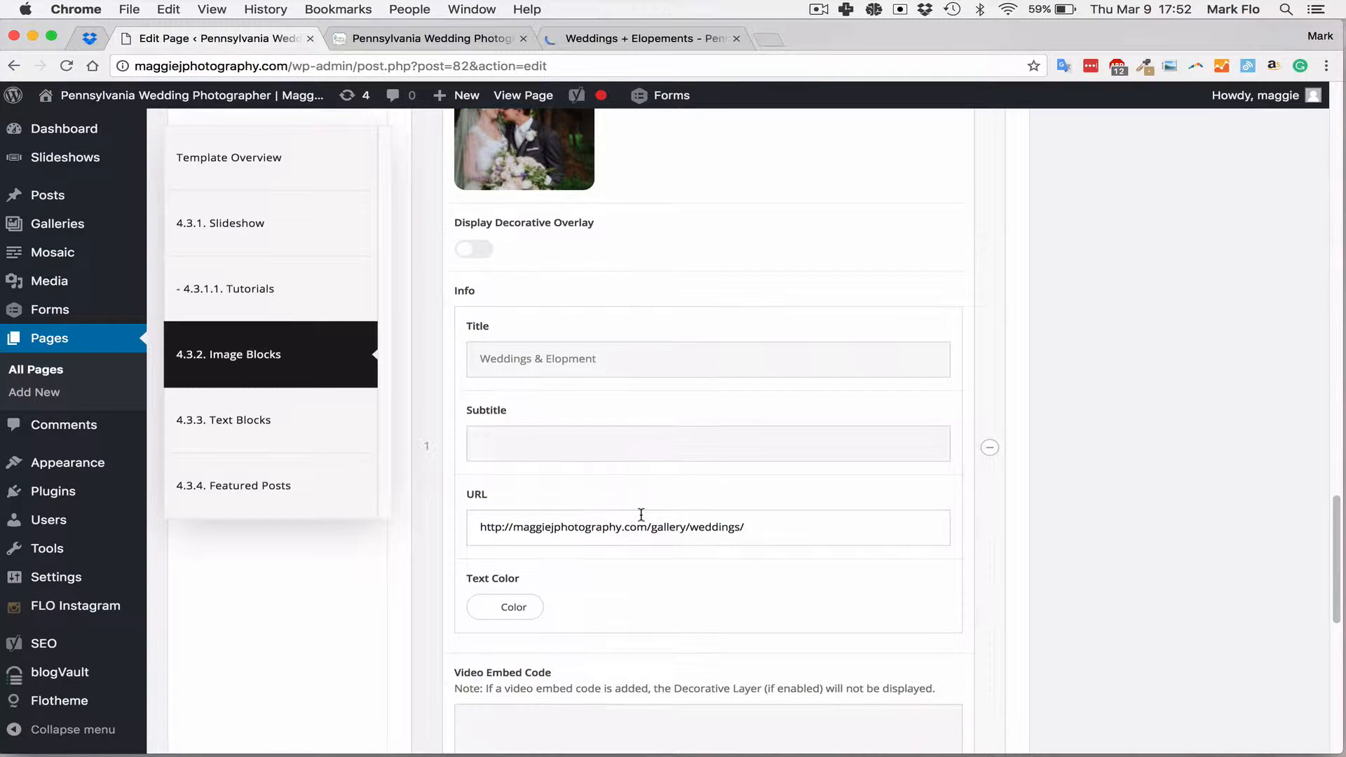
pyautogui.scroll(-3)
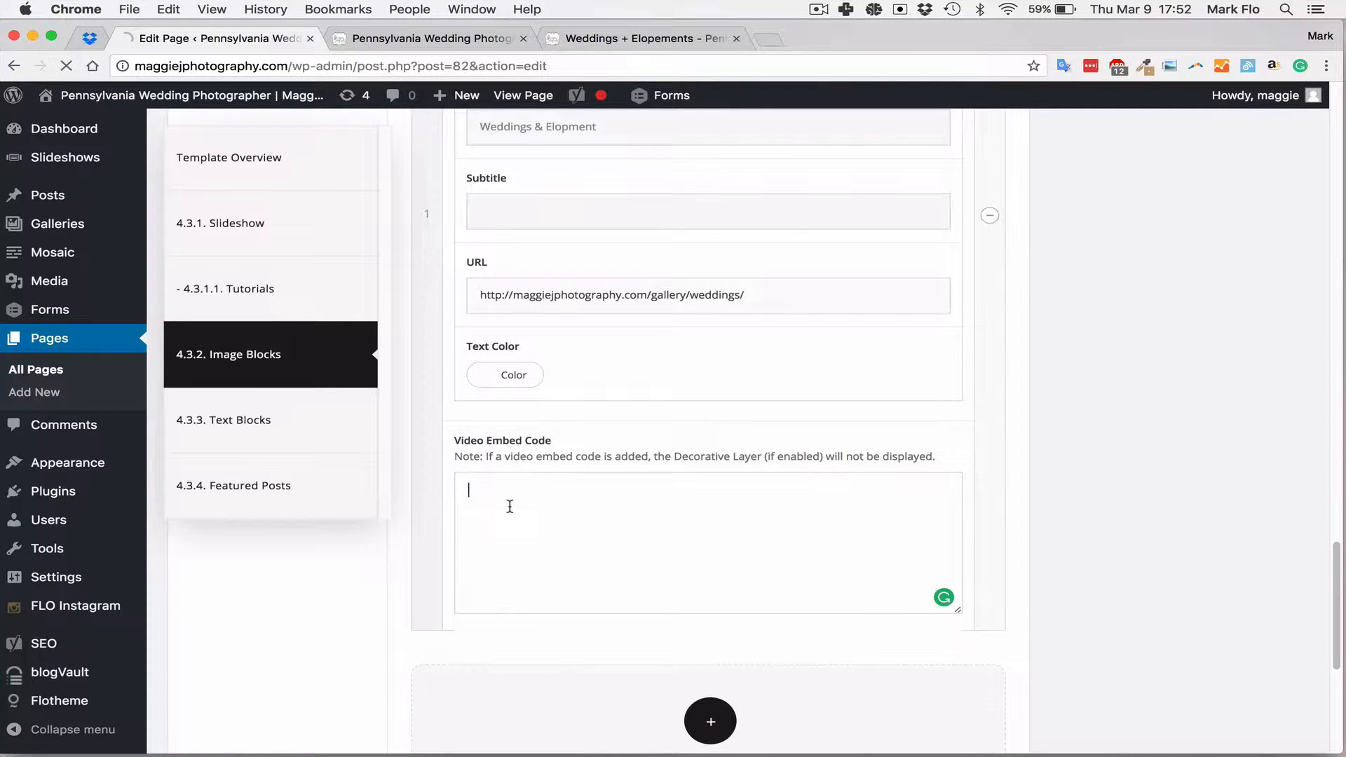
pyautogui.scroll(-3)
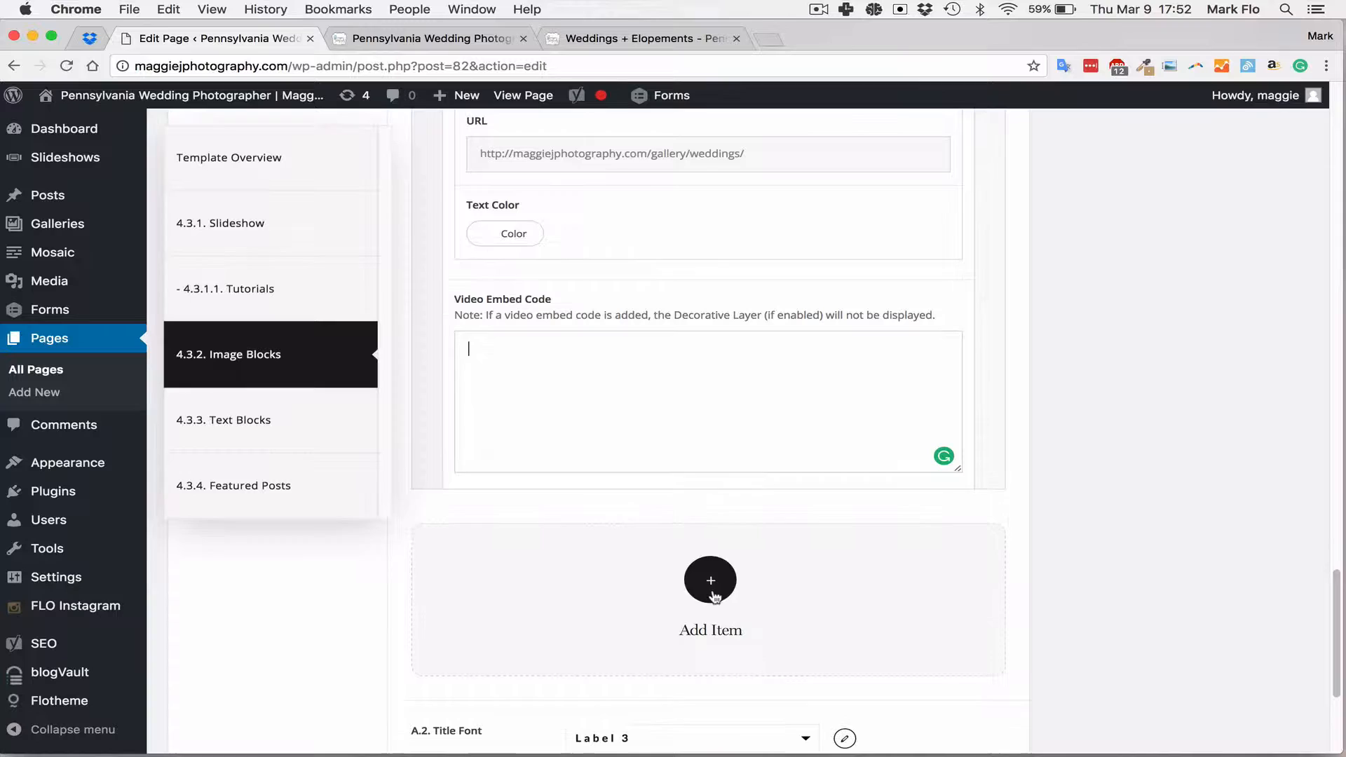
# Add a second item with the black-and-white couple photo, titled 'Couples & Love'
pyautogui.click(710, 580)
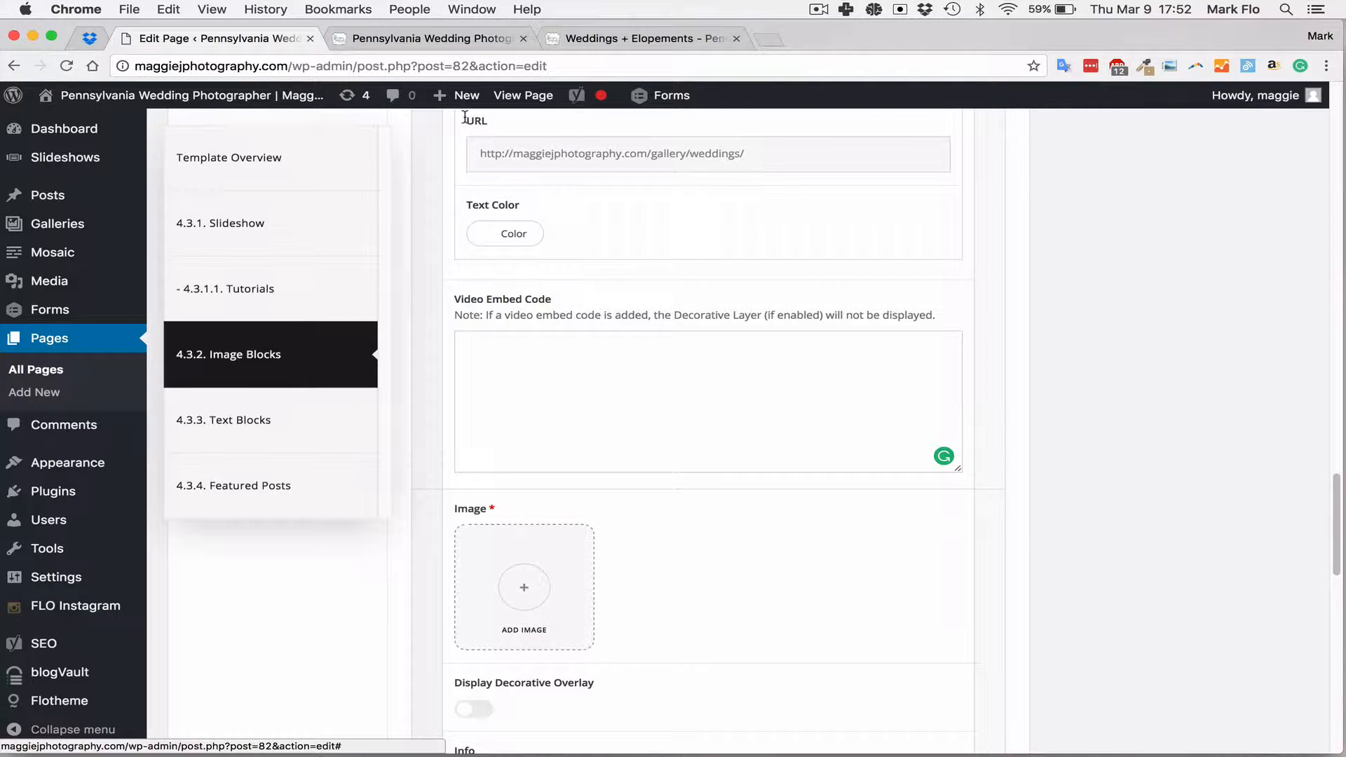
pyautogui.click(524, 588)
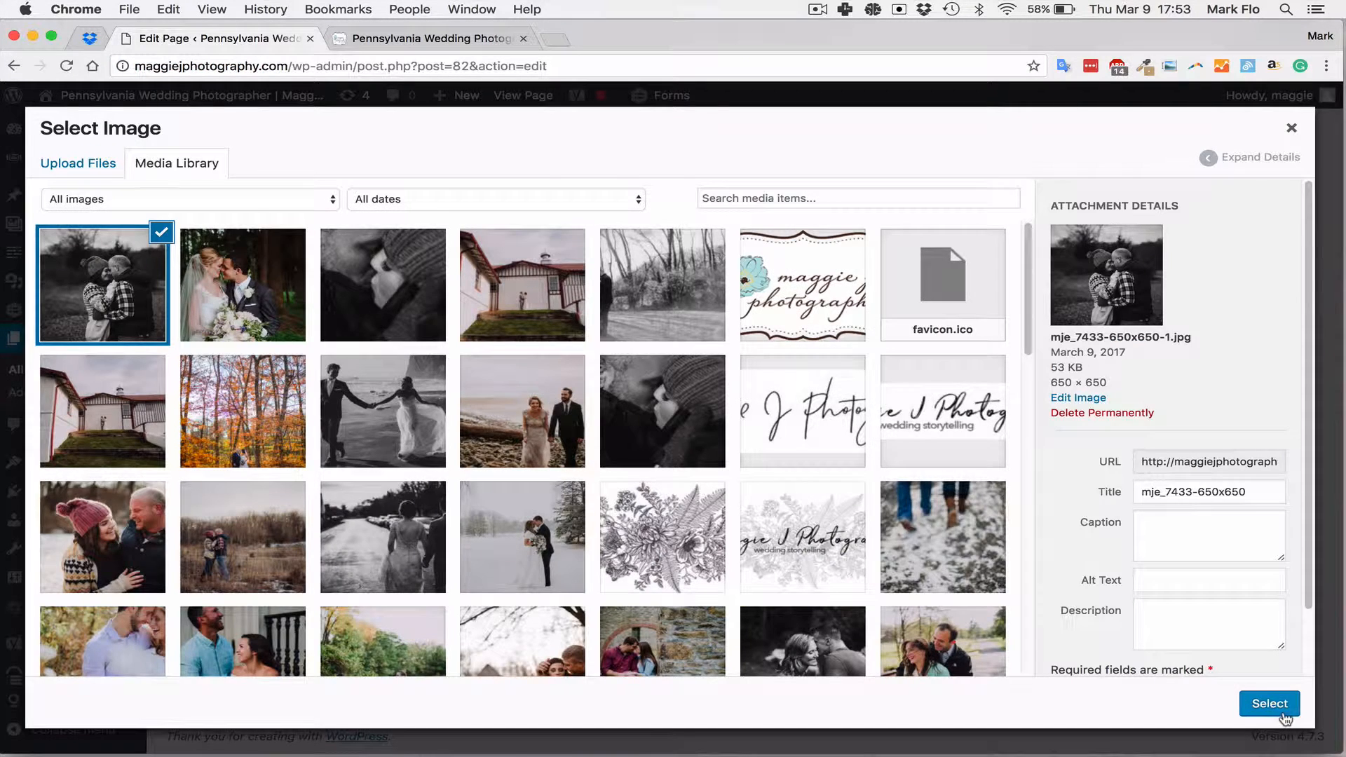
pyautogui.click(1269, 703)
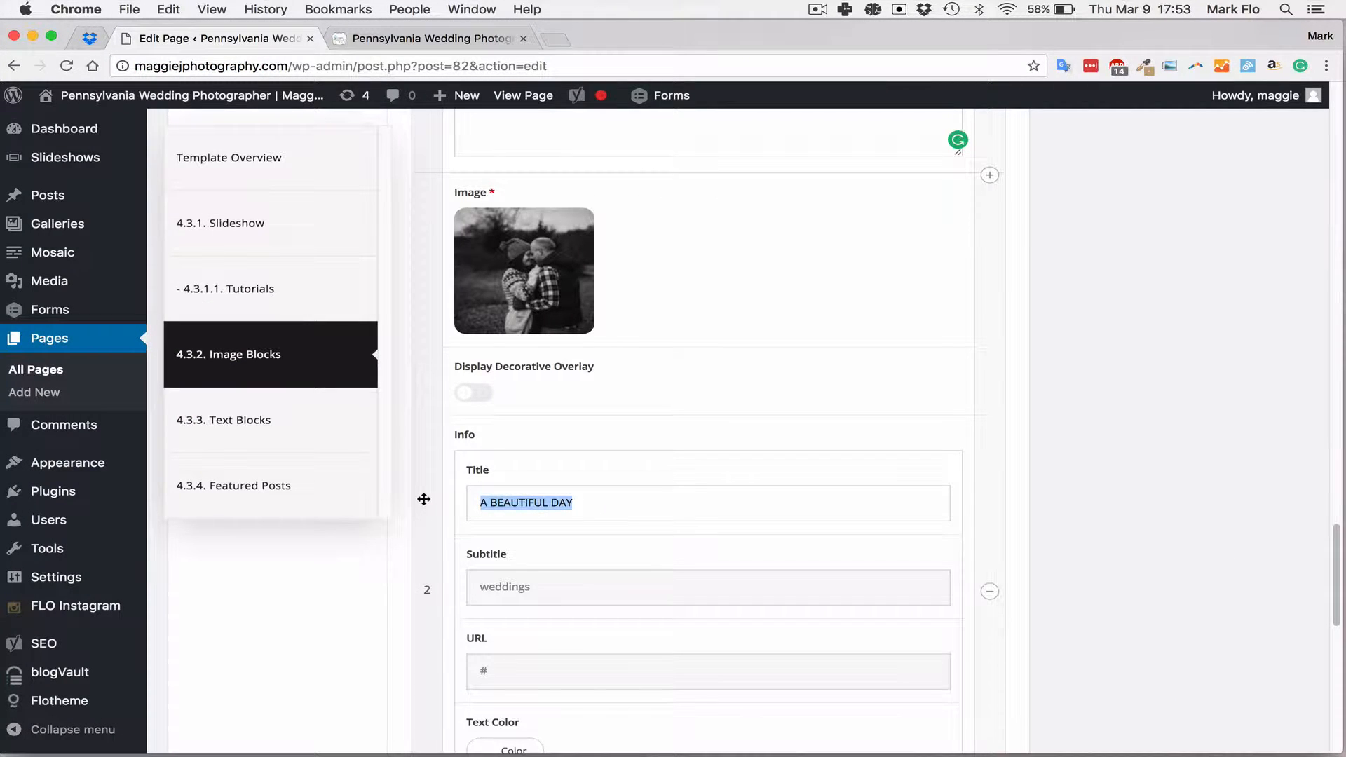
pyautogui.write('Couples')
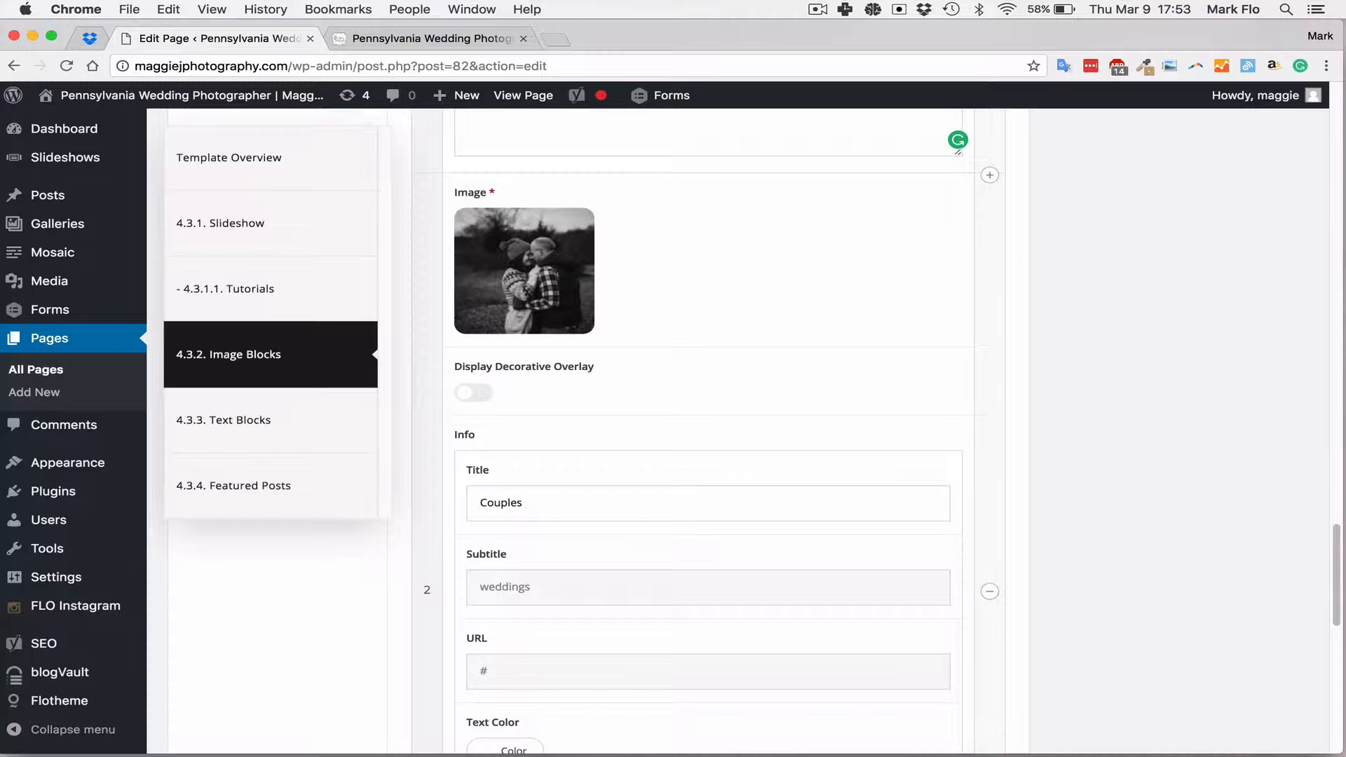
pyautogui.write('& Love')
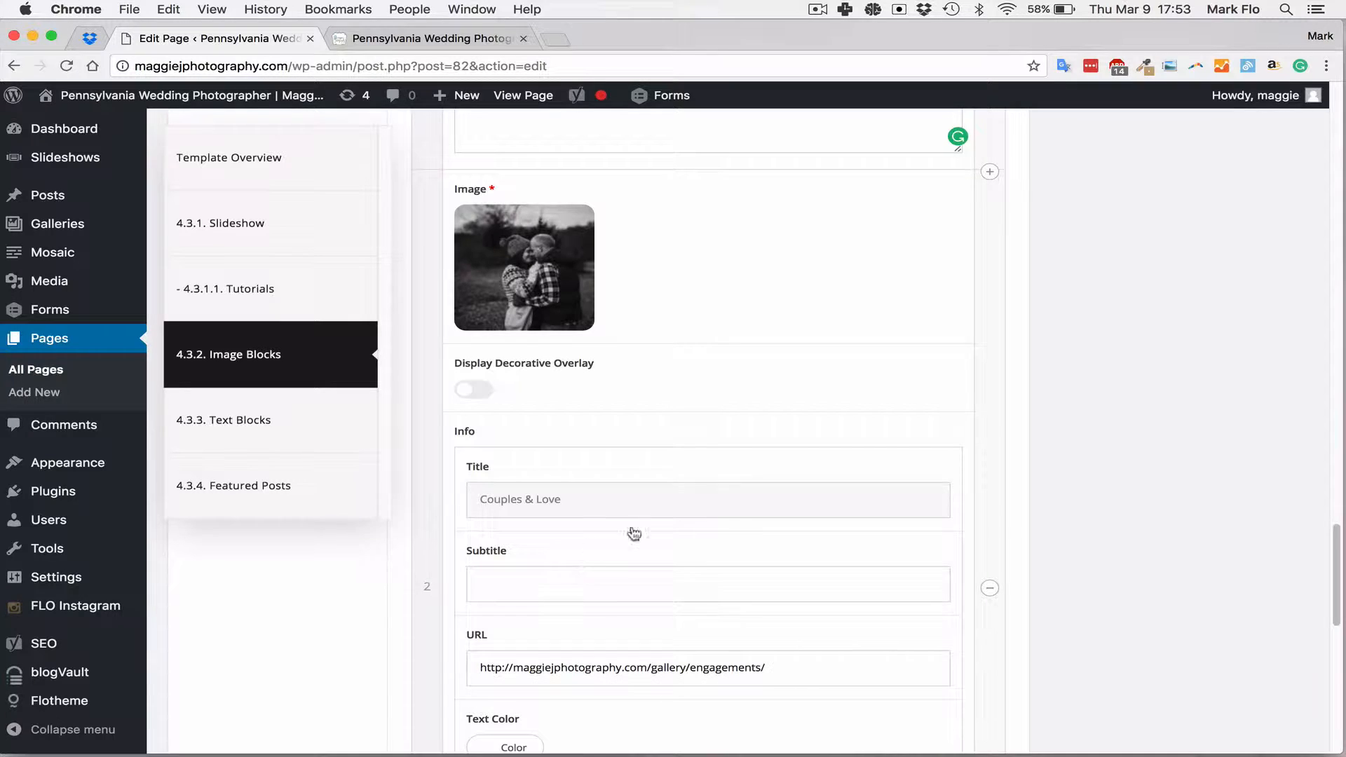
pyautogui.scroll(-3)
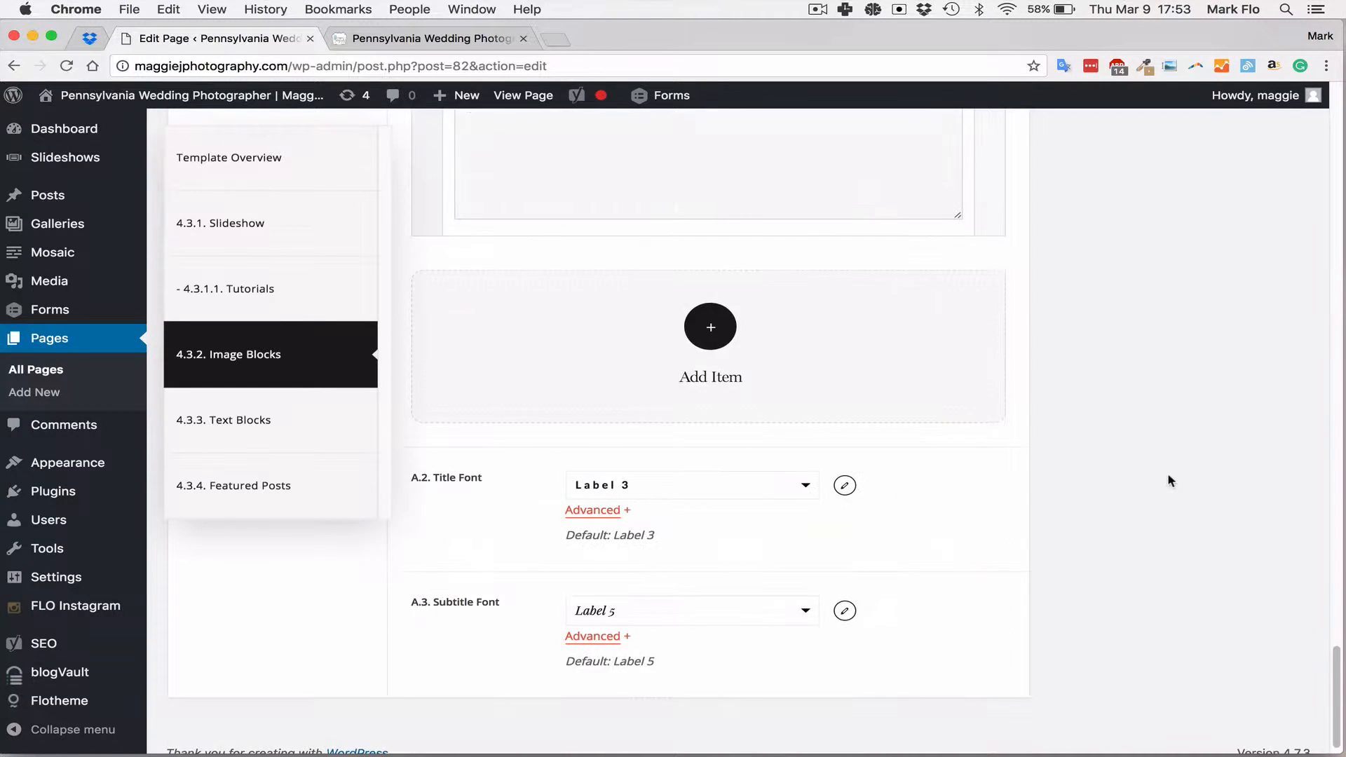
# Change the Text Blocks A.0 Title from INFO to ABOUT and click into A.1 Content
pyautogui.scroll(3)
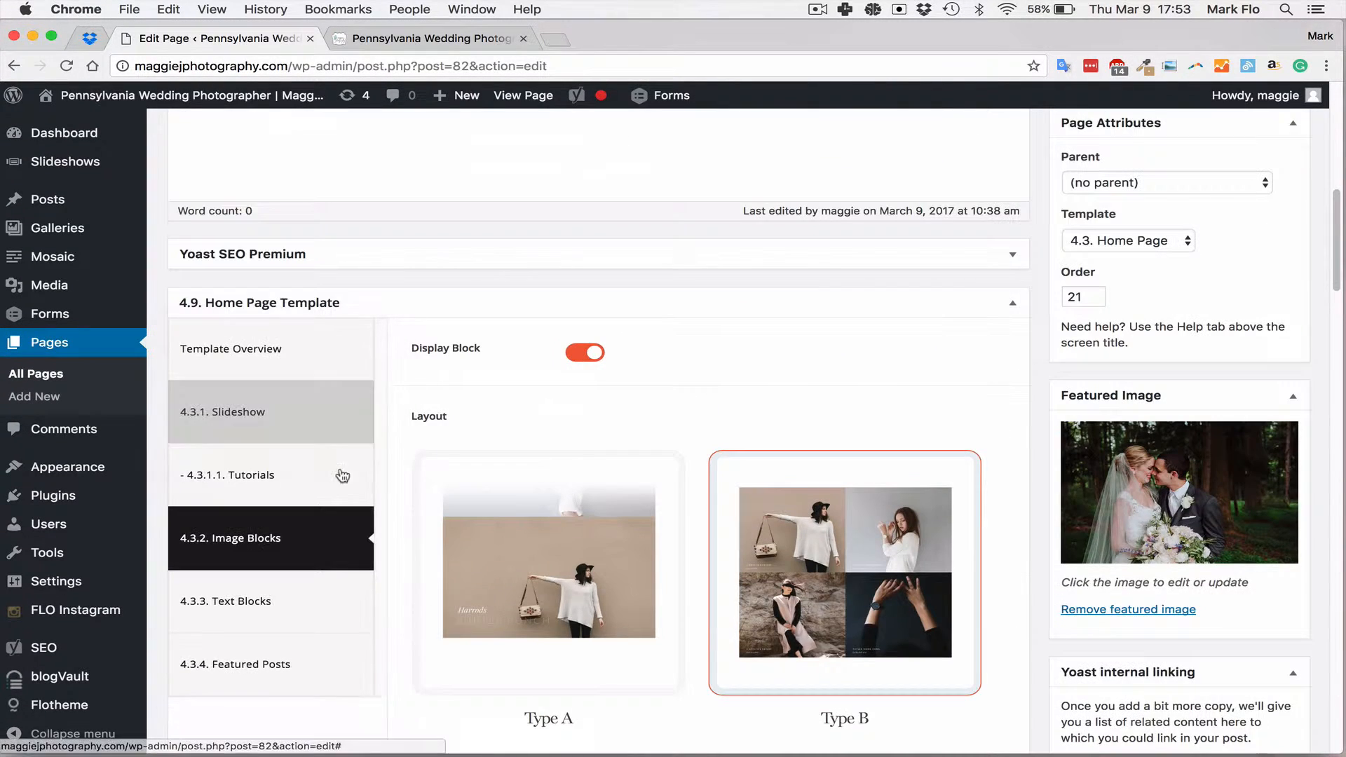
pyautogui.click(226, 601)
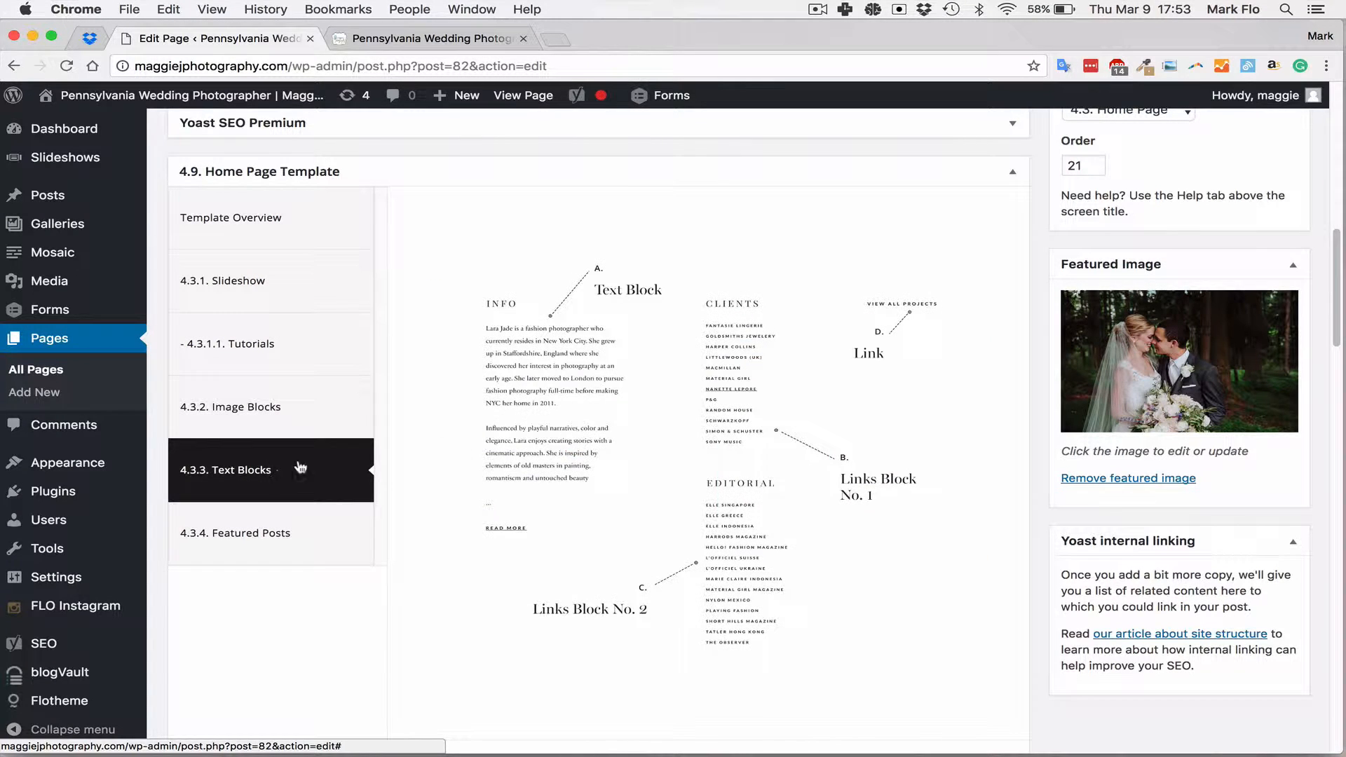
pyautogui.scroll(-3)
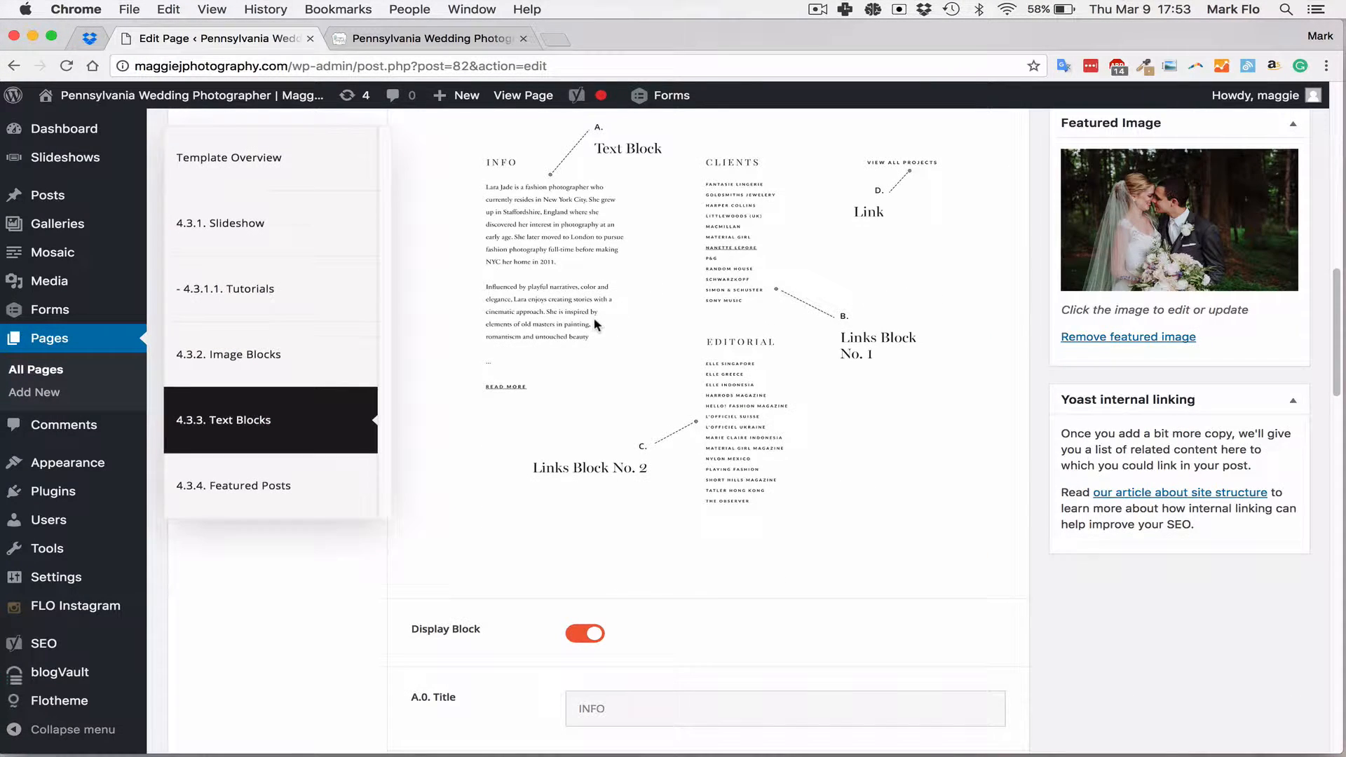
pyautogui.scroll(-3)
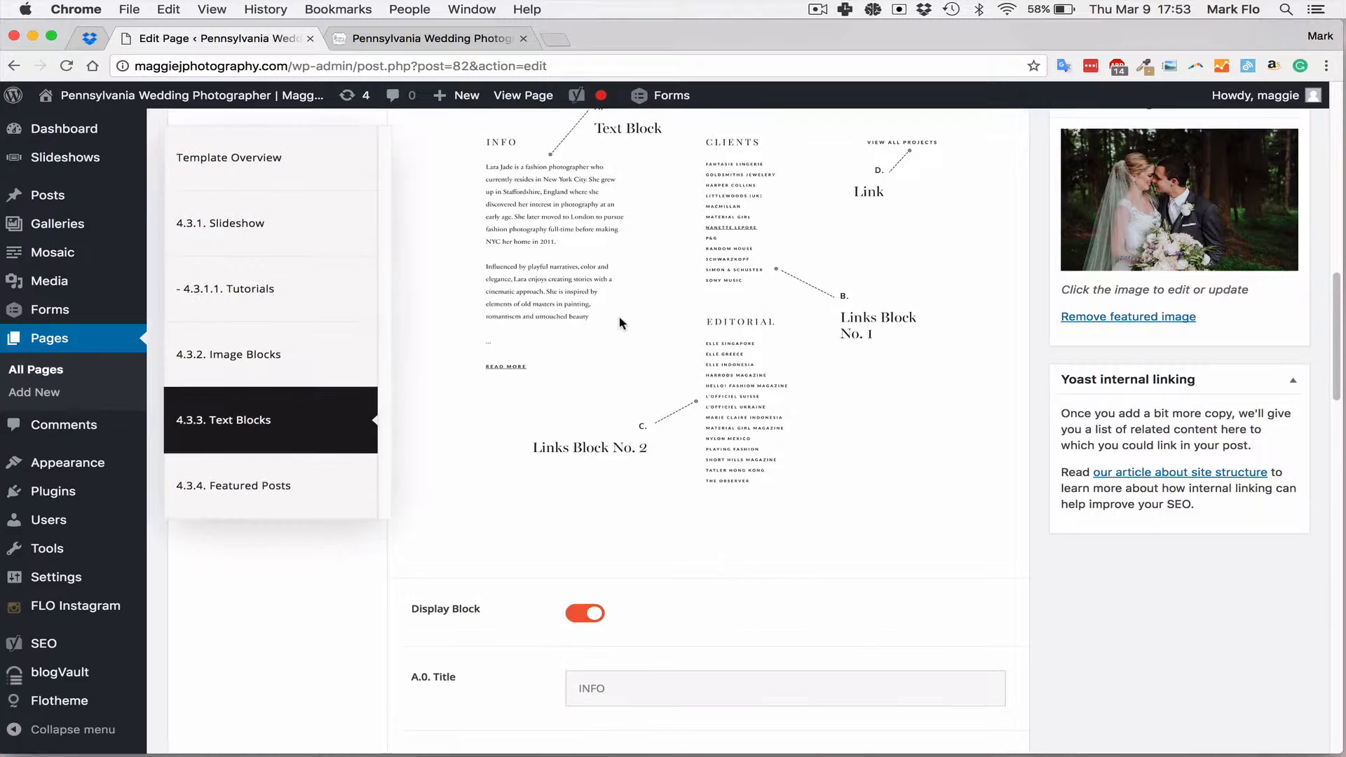
pyautogui.scroll(-3)
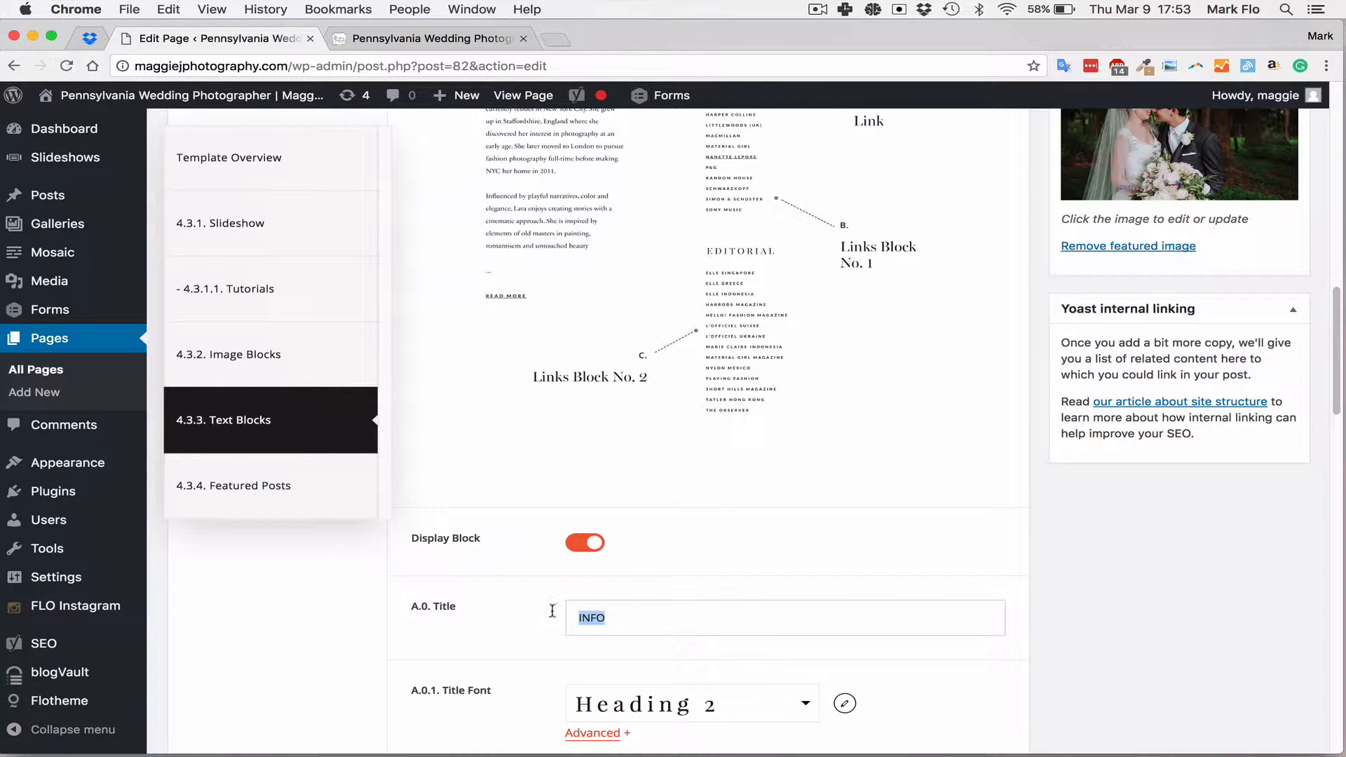
pyautogui.write('ABOUT')
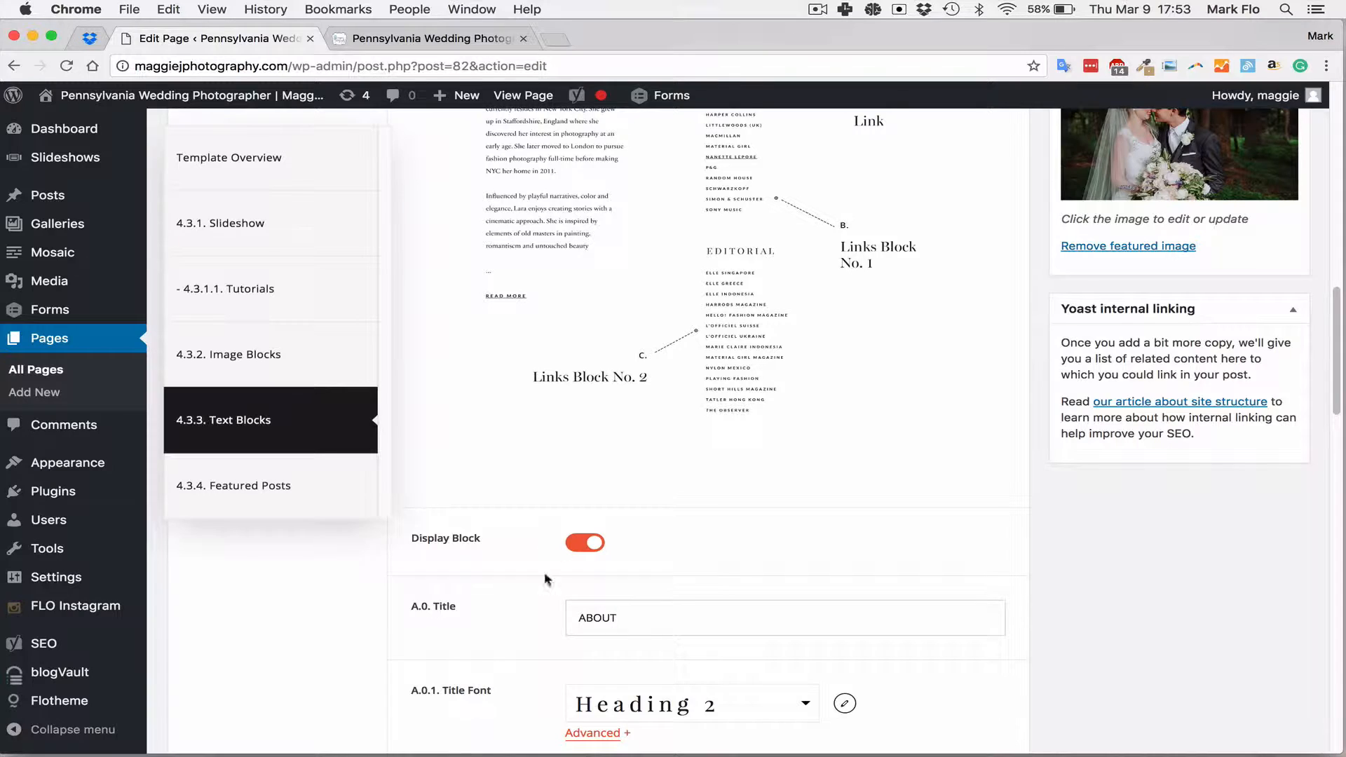
pyautogui.scroll(-3)
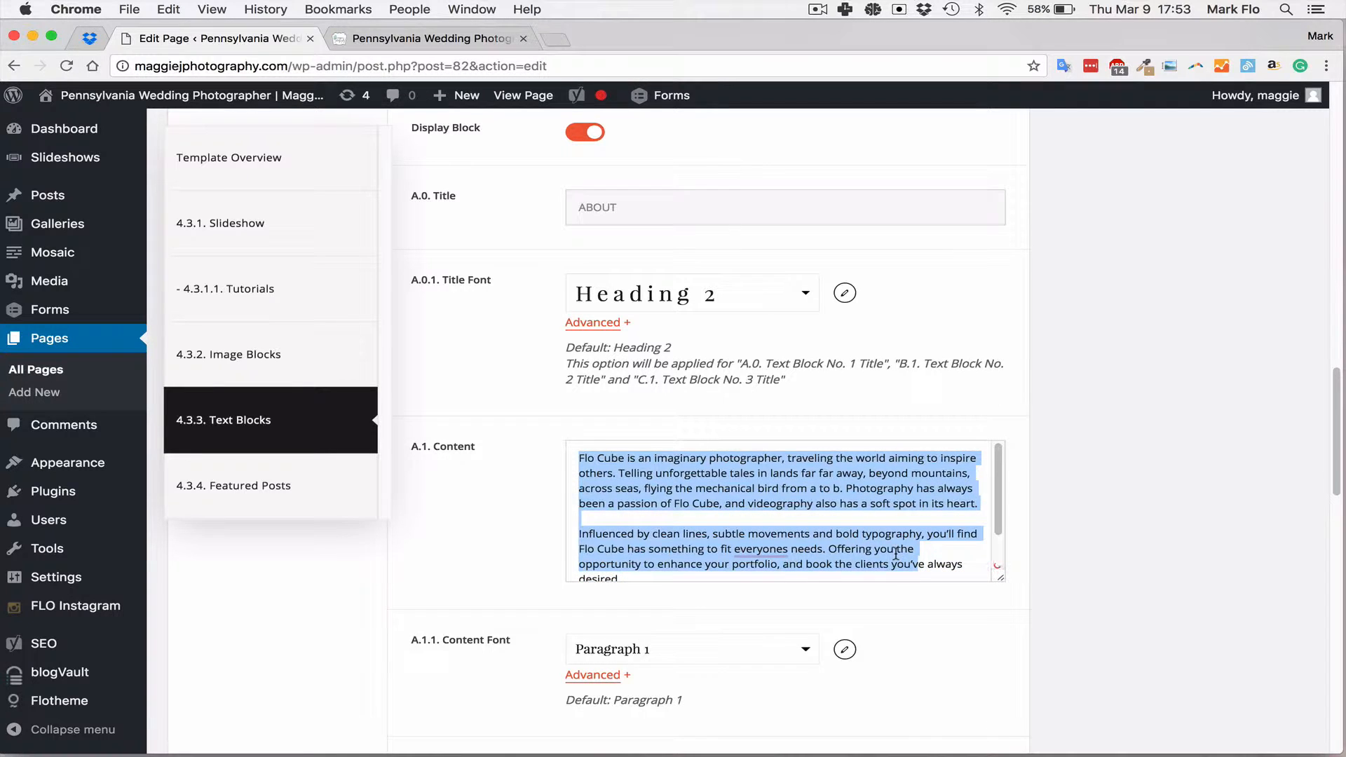
pyautogui.click(902, 474)
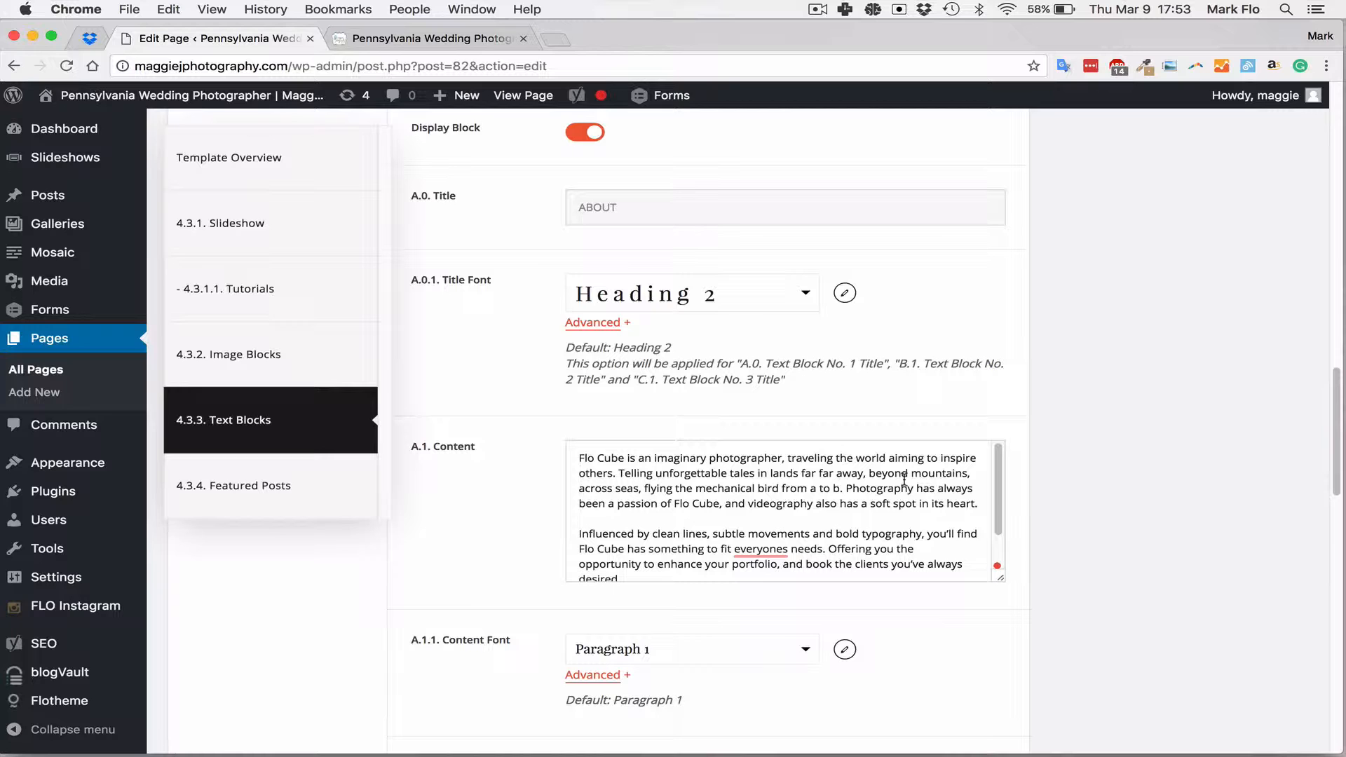
pyautogui.moveTo(524, 92)
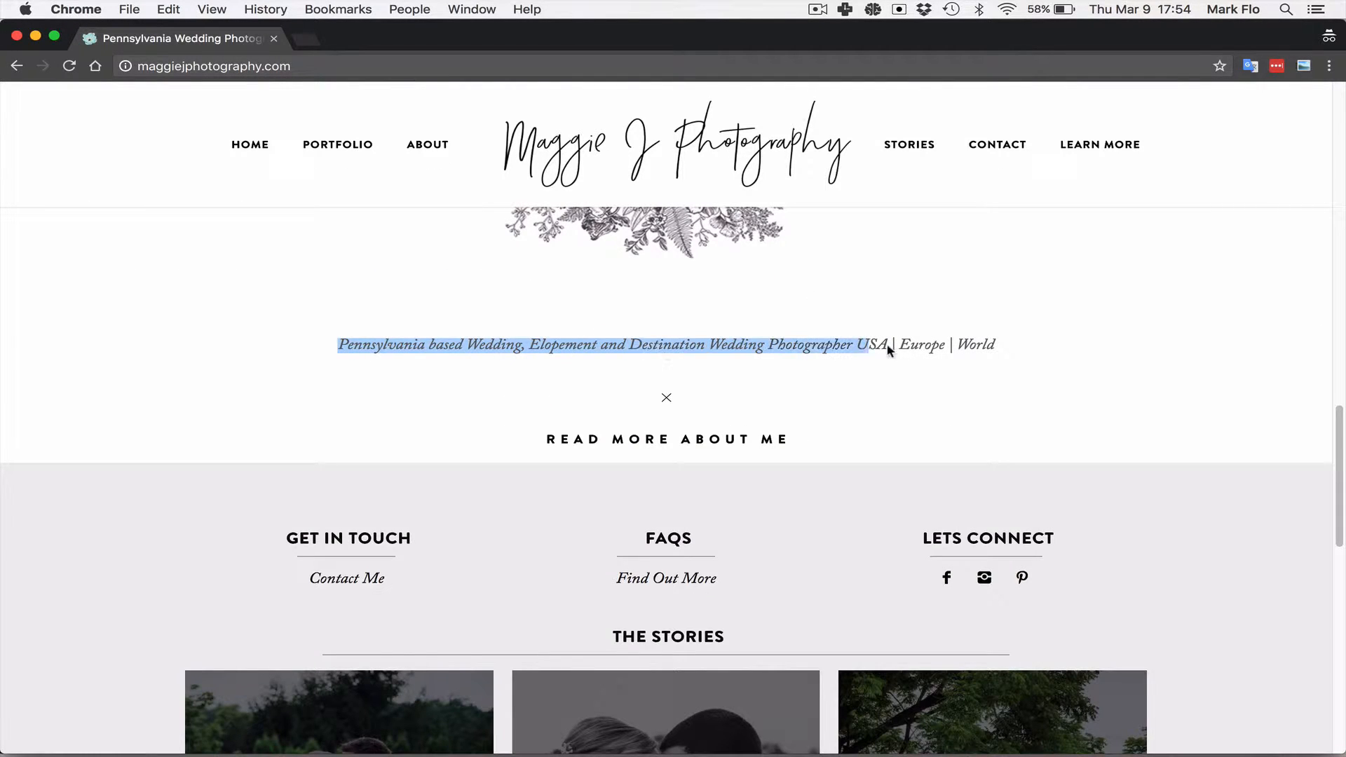
# Fill A.1 Content with the 'Pennsylvania based Wedding, Elopement and Destination Wedding Photographer' tagline
pyautogui.scroll(-3)
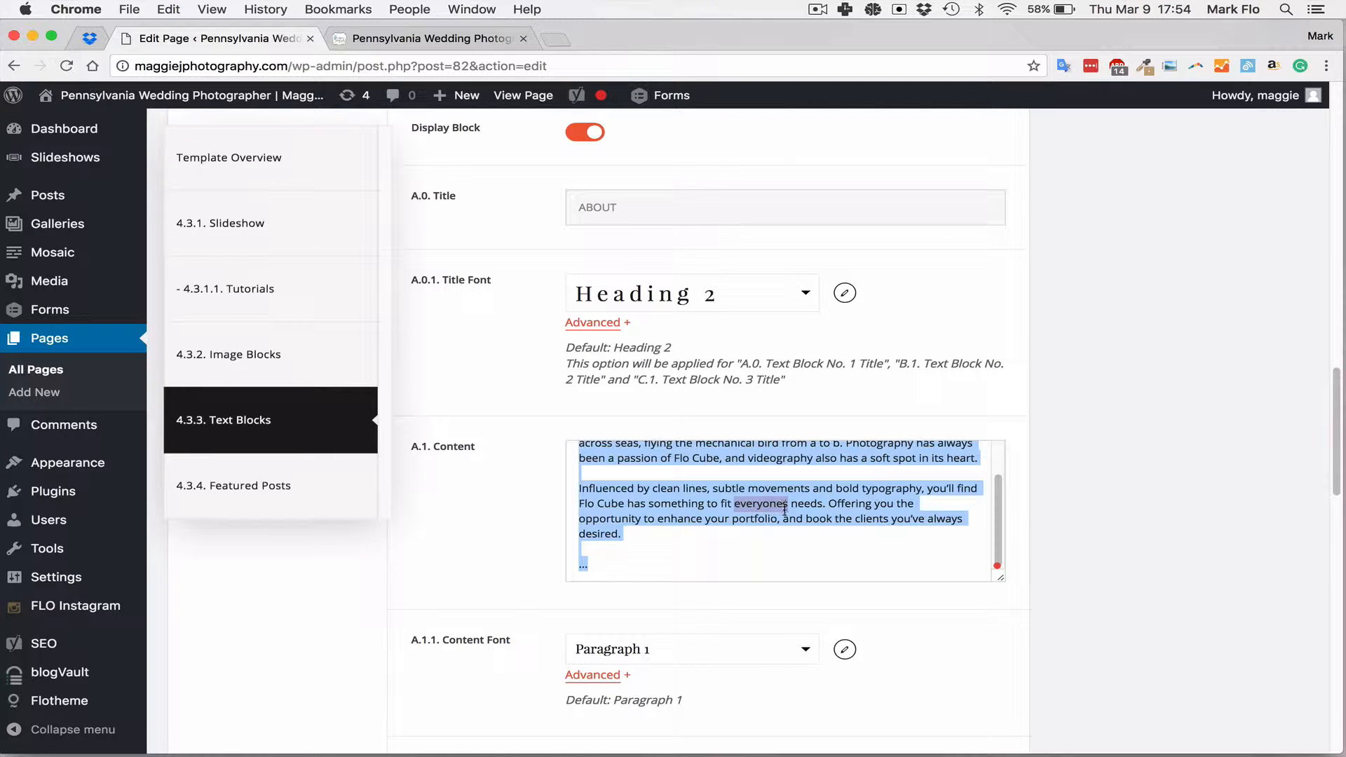
pyautogui.write('Pennsylvania based Wedding, Elopement and Destination Wedding Photographer USA | Europe | World')
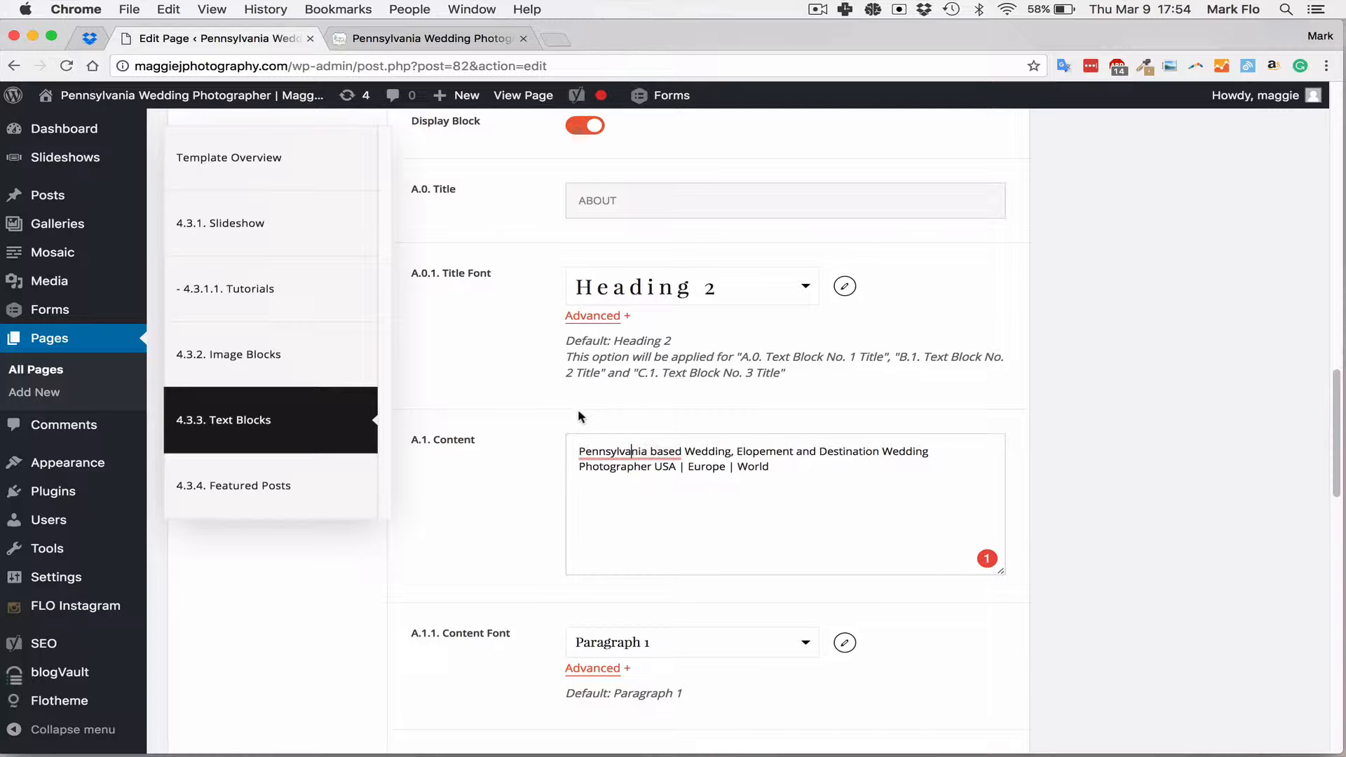
pyautogui.click(429, 38)
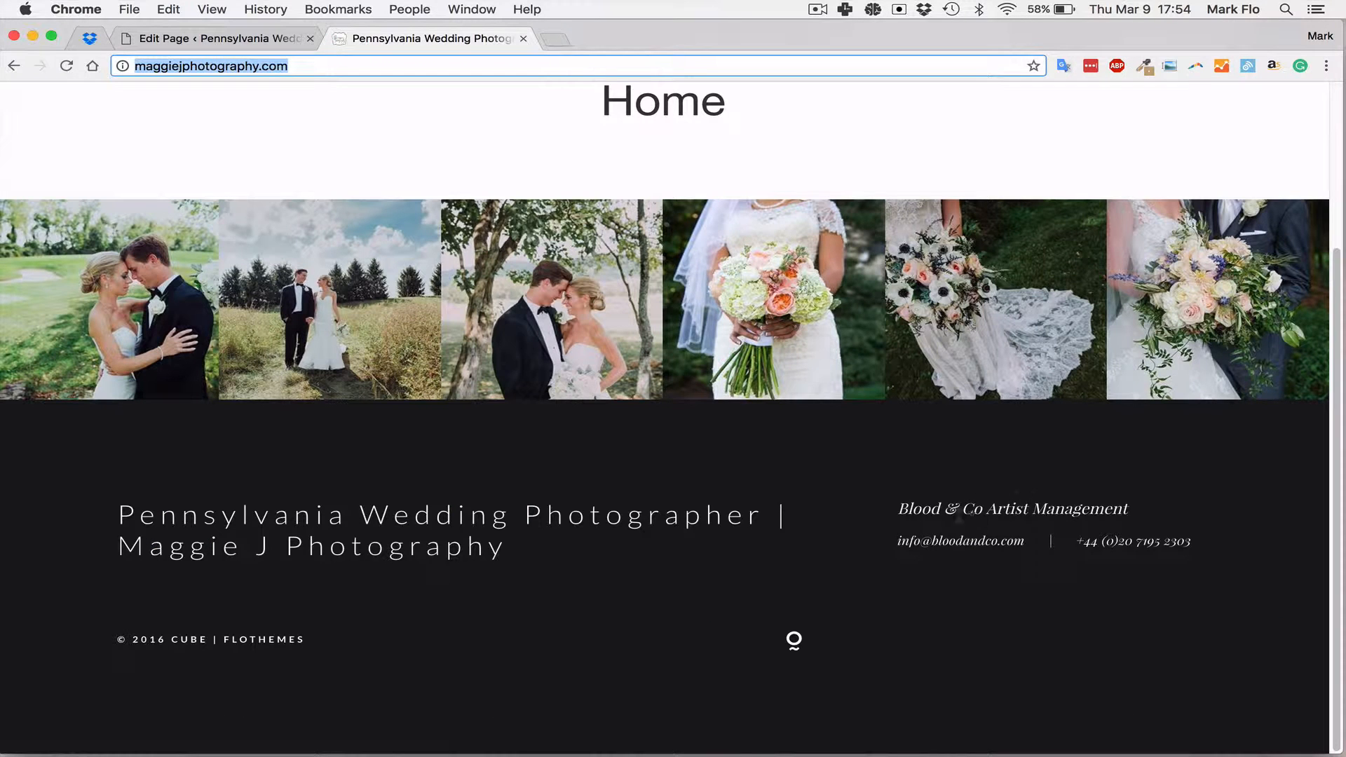
pyautogui.click(214, 38)
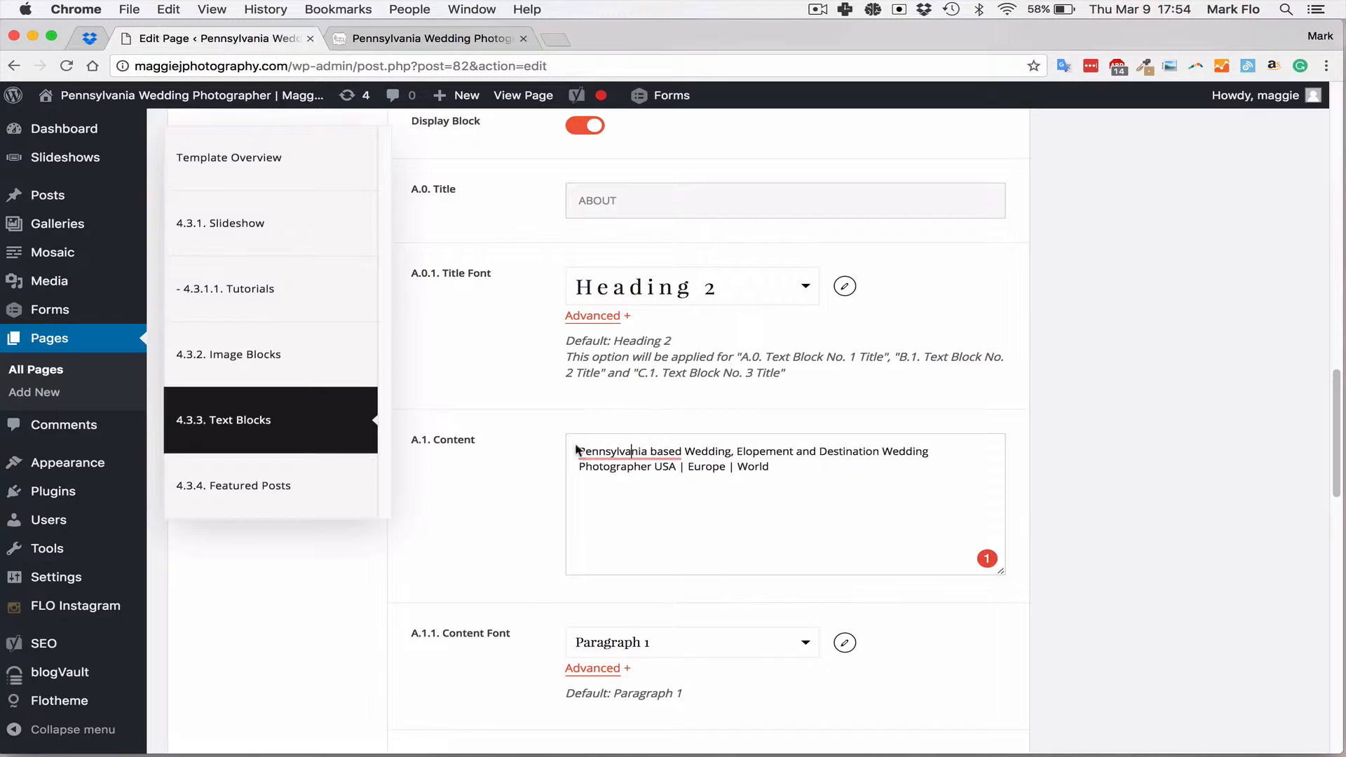
pyautogui.scroll(-3)
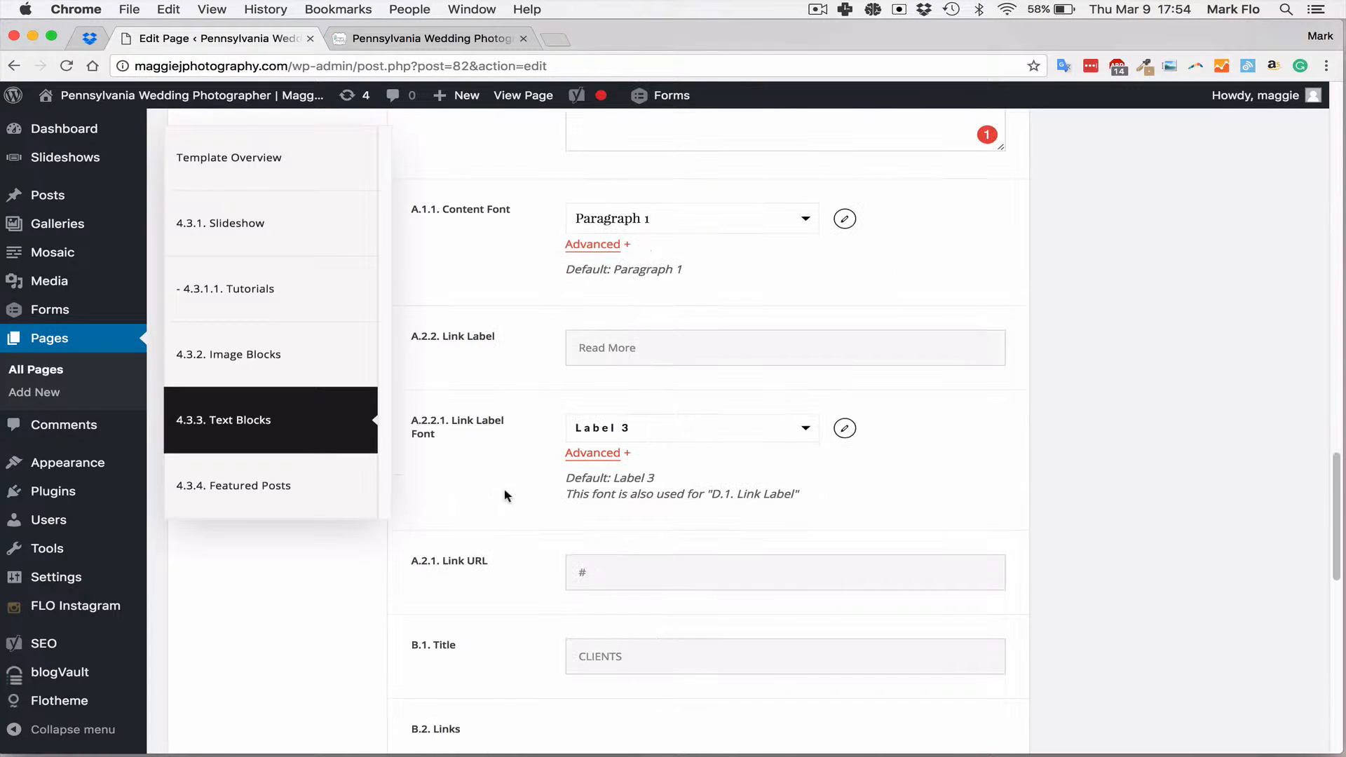
# Add 'Ironstone Ranch wedding | Rebecca + Aiden' to the Featured Posts items
pyautogui.scroll(-3)
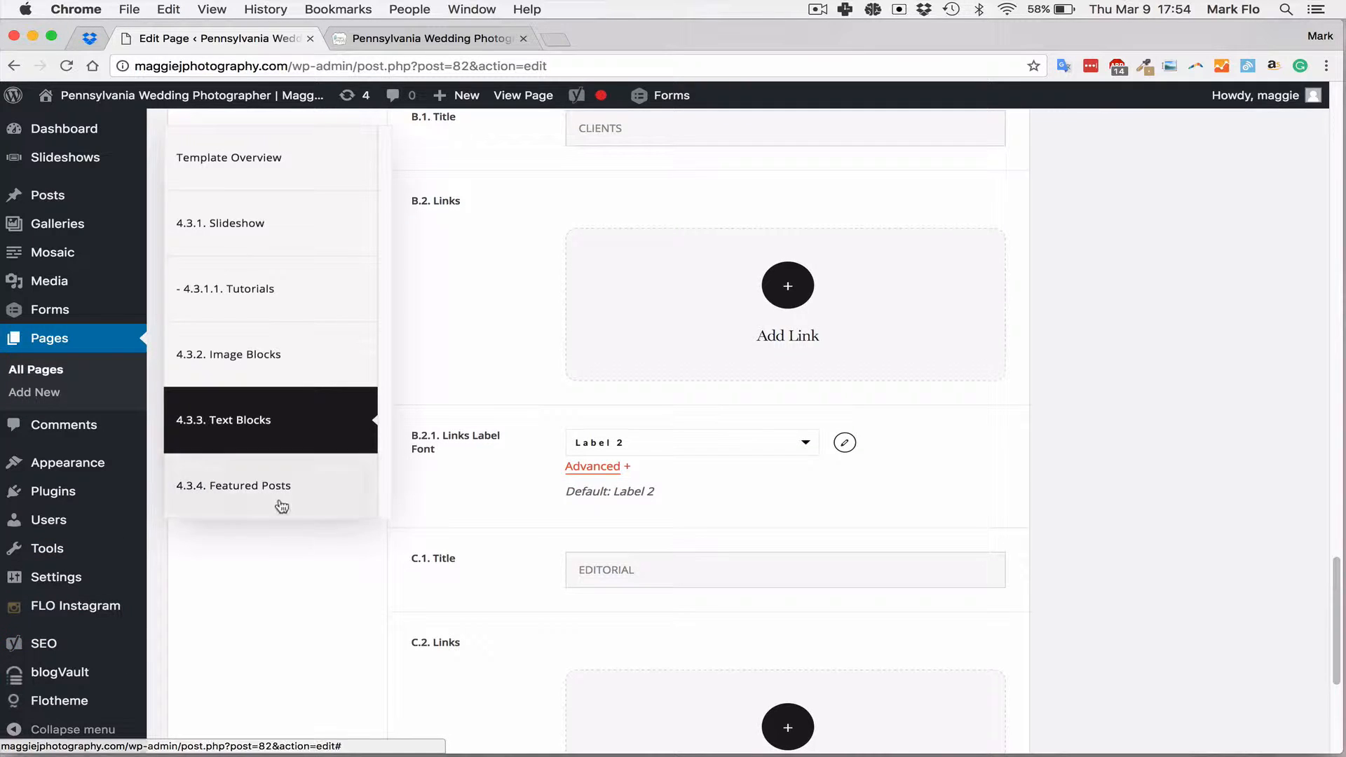
pyautogui.click(232, 485)
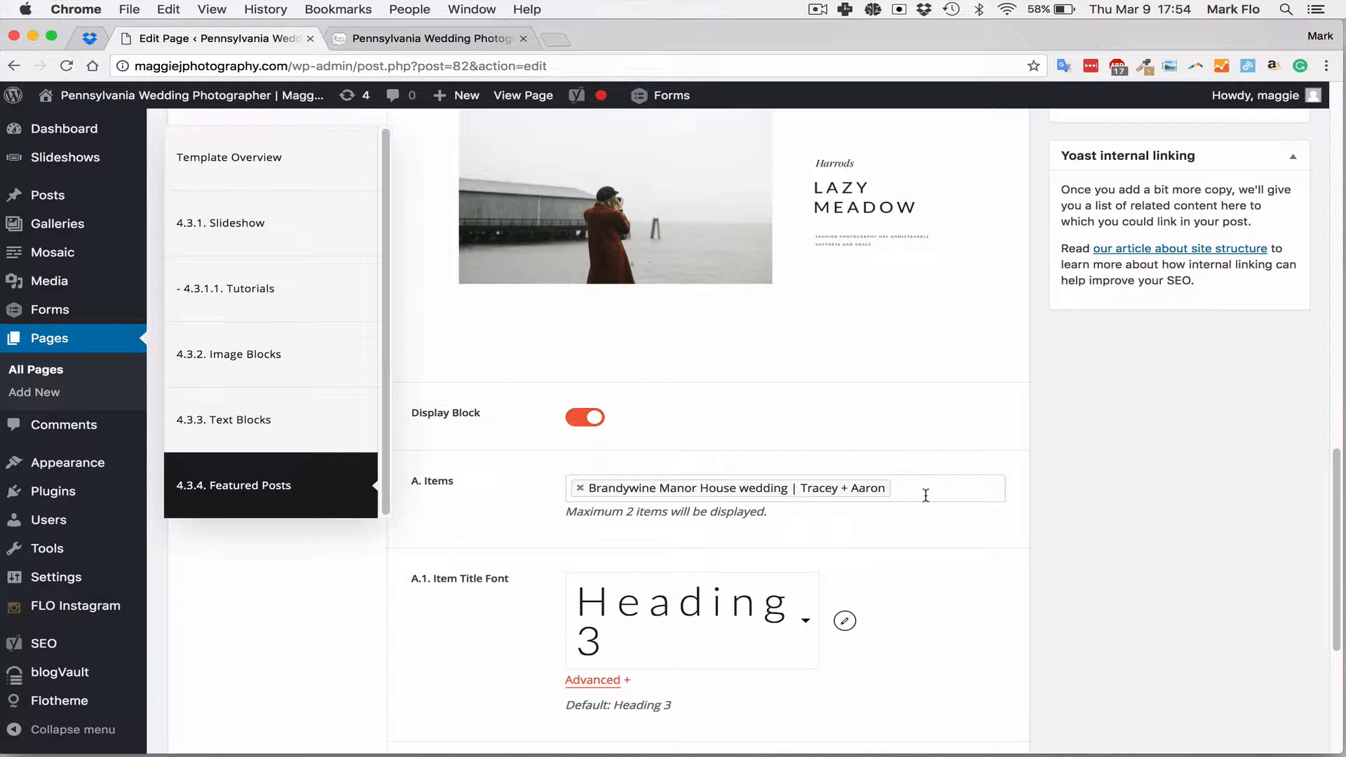
pyautogui.click(772, 488)
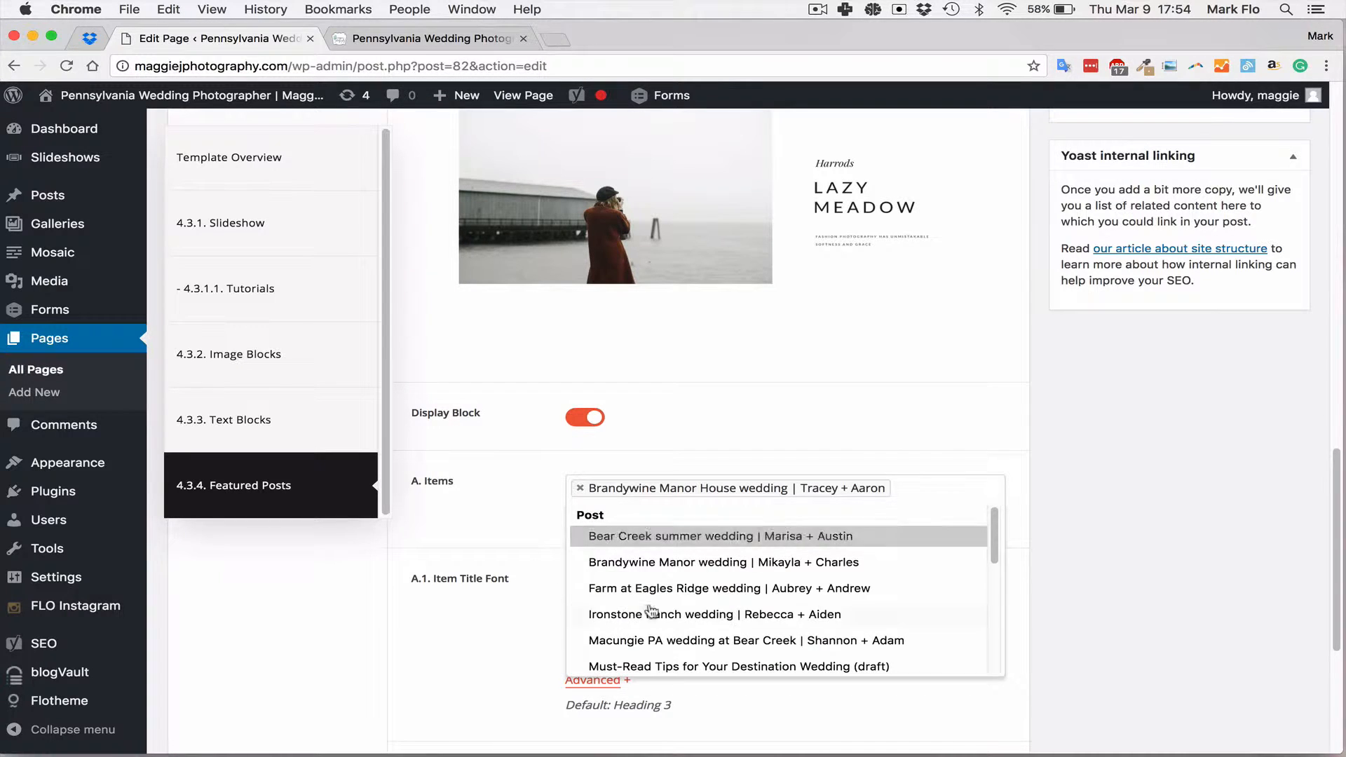
pyautogui.click(715, 614)
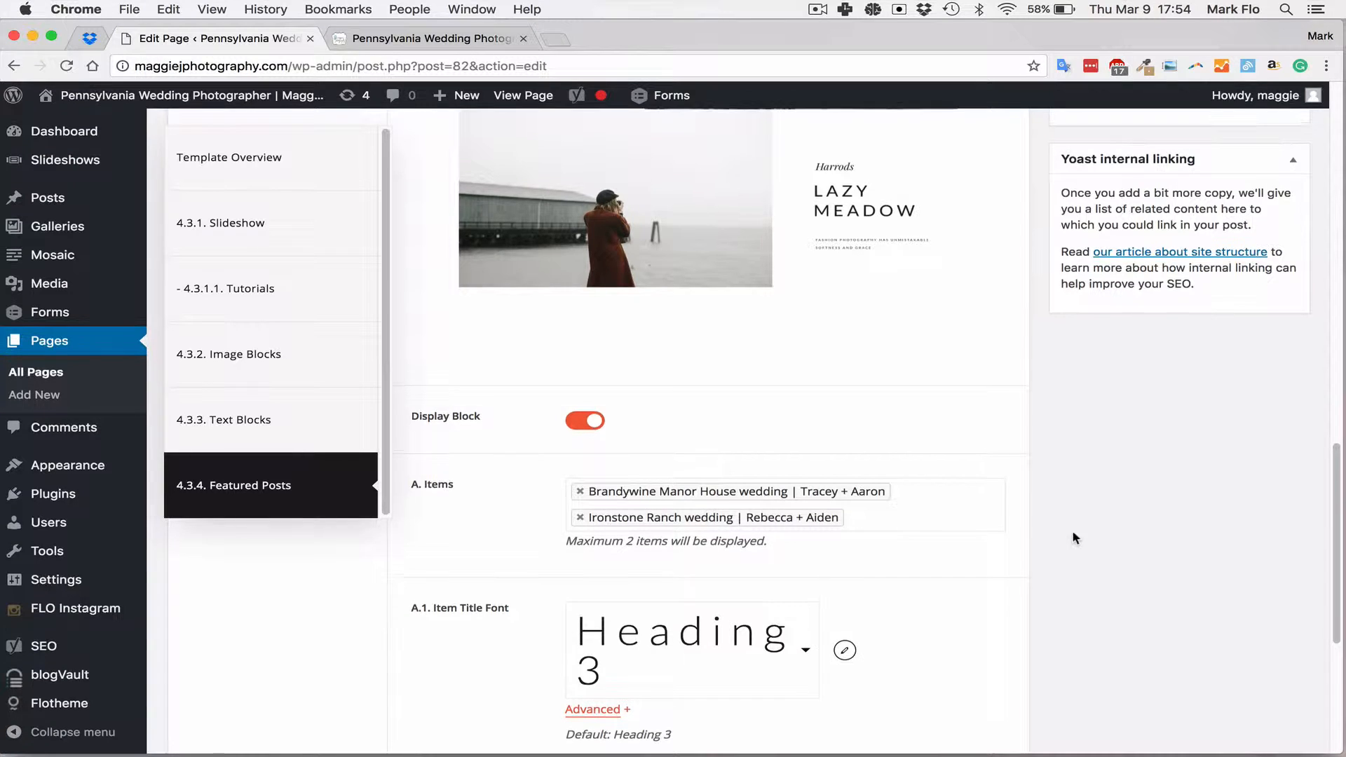
pyautogui.scroll(3)
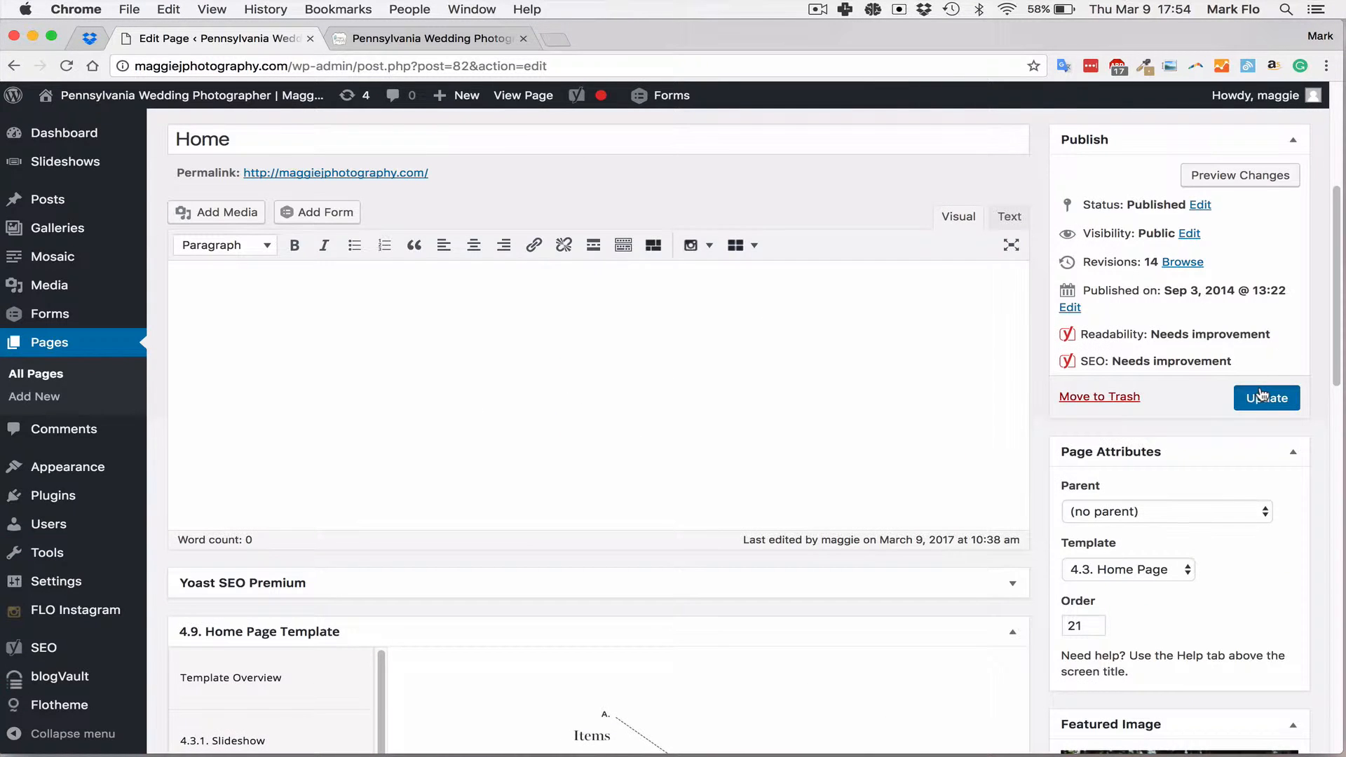
# Update the Home page to save its edits, bringing revisions to 15
pyautogui.click(1266, 398)
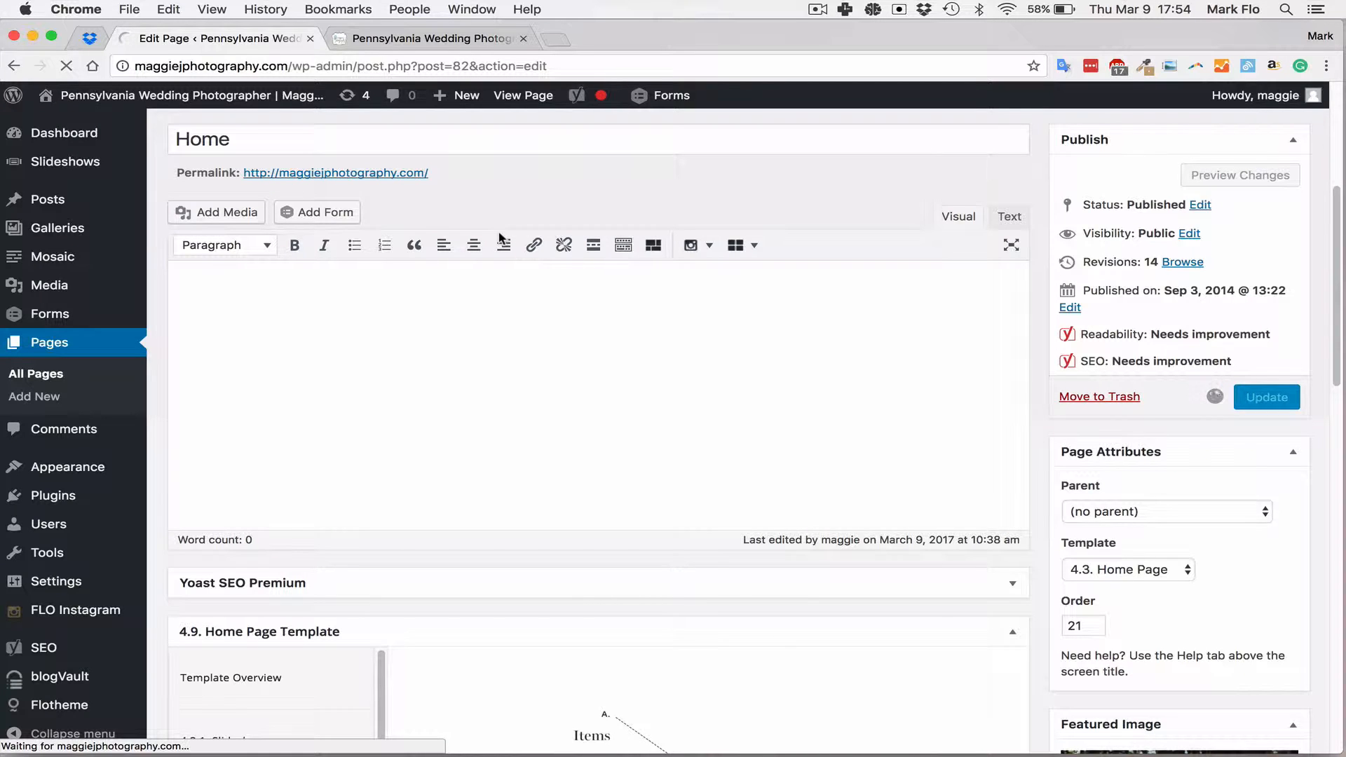
pyautogui.click(1265, 396)
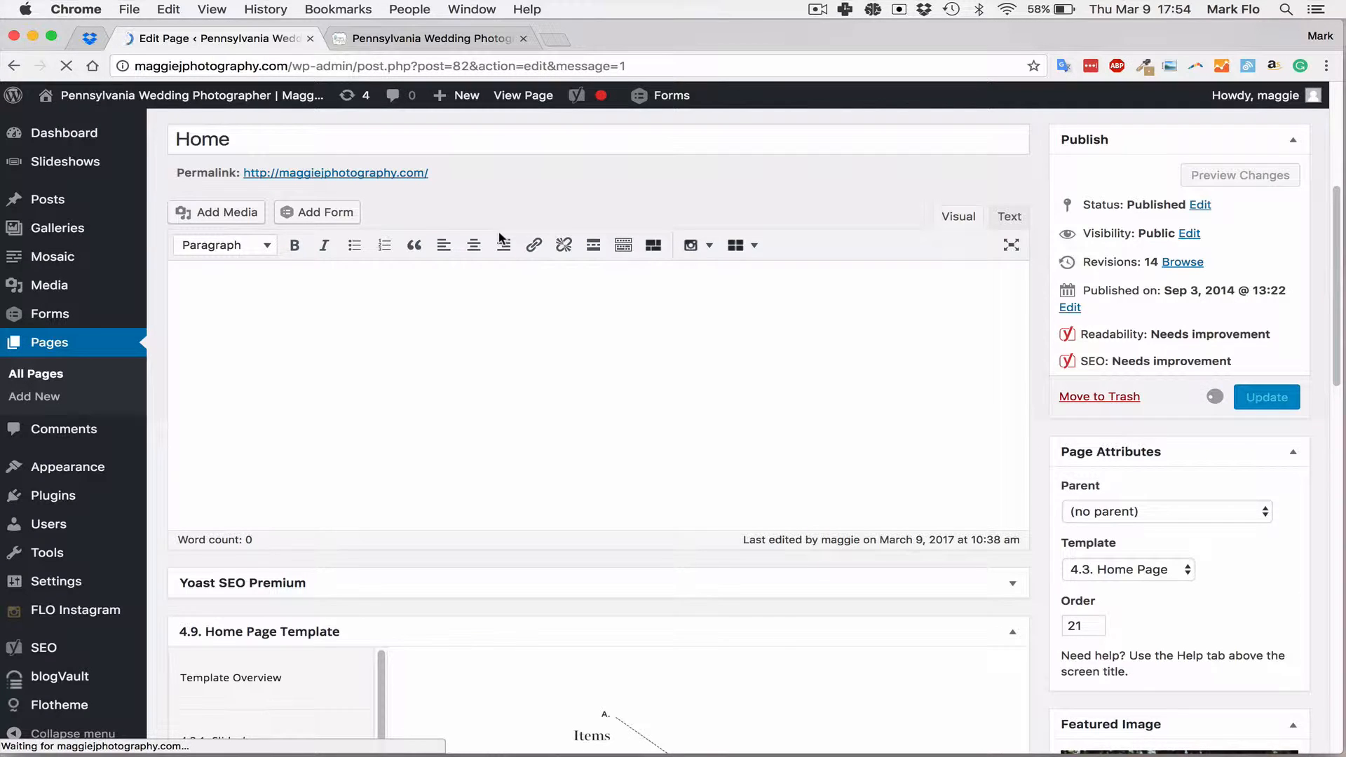
pyautogui.click(1266, 397)
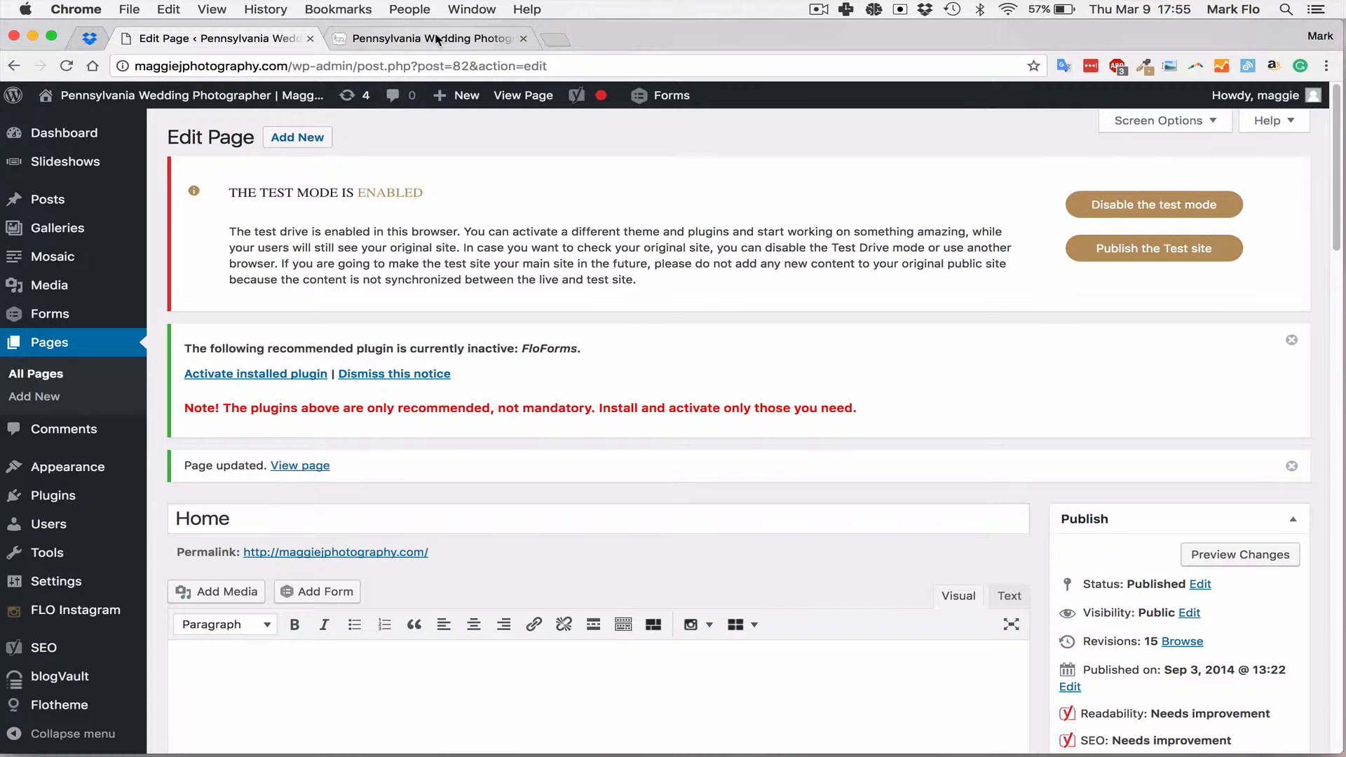
# Scroll the live home page through the About tagline, wedding story and Instagram footer
pyautogui.click(429, 39)
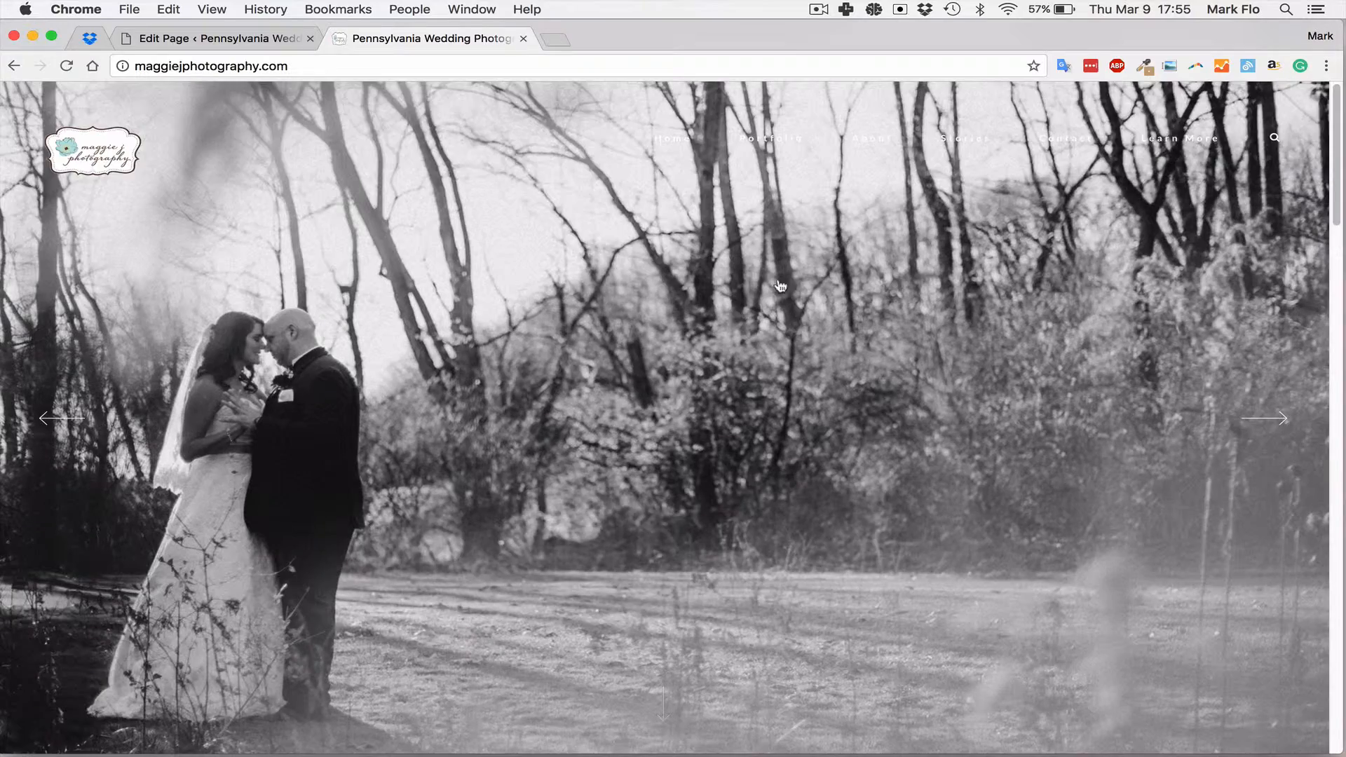
pyautogui.scroll(-3)
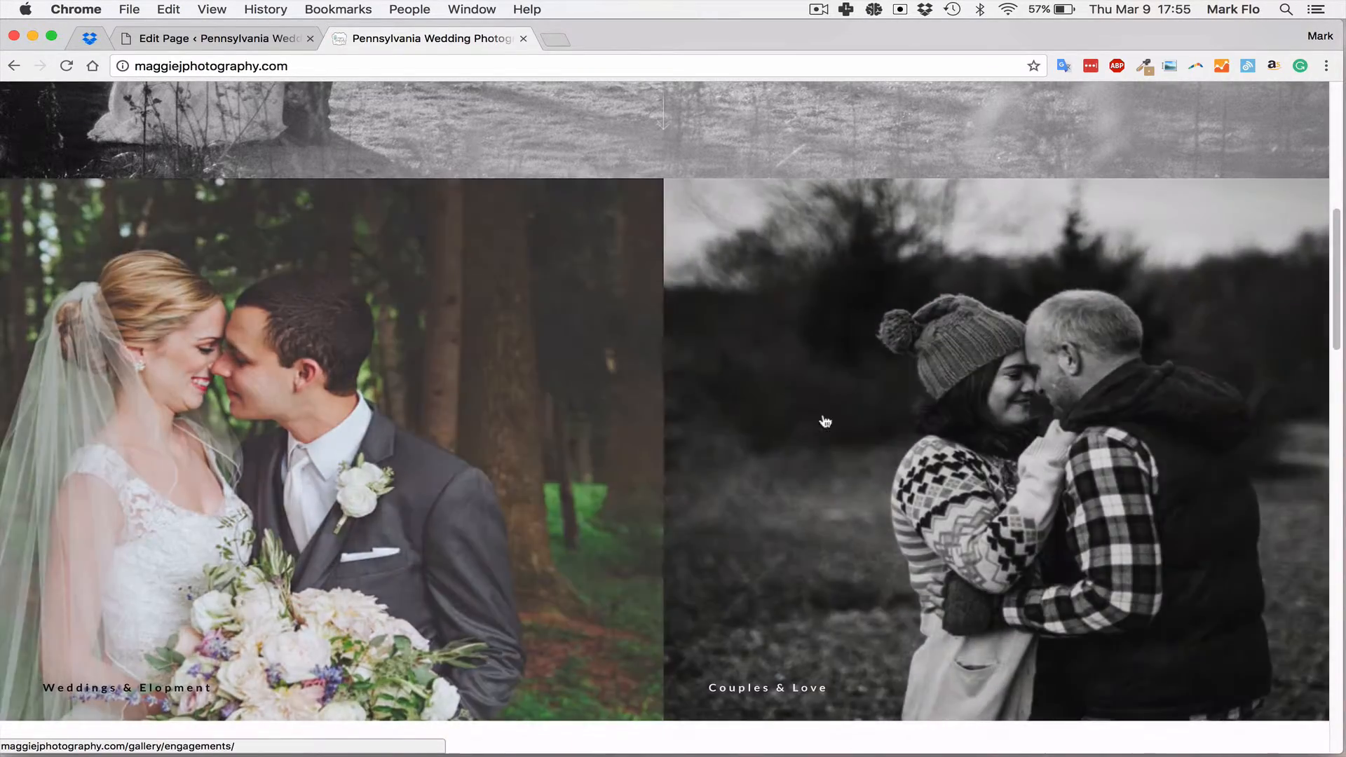
pyautogui.scroll(-3)
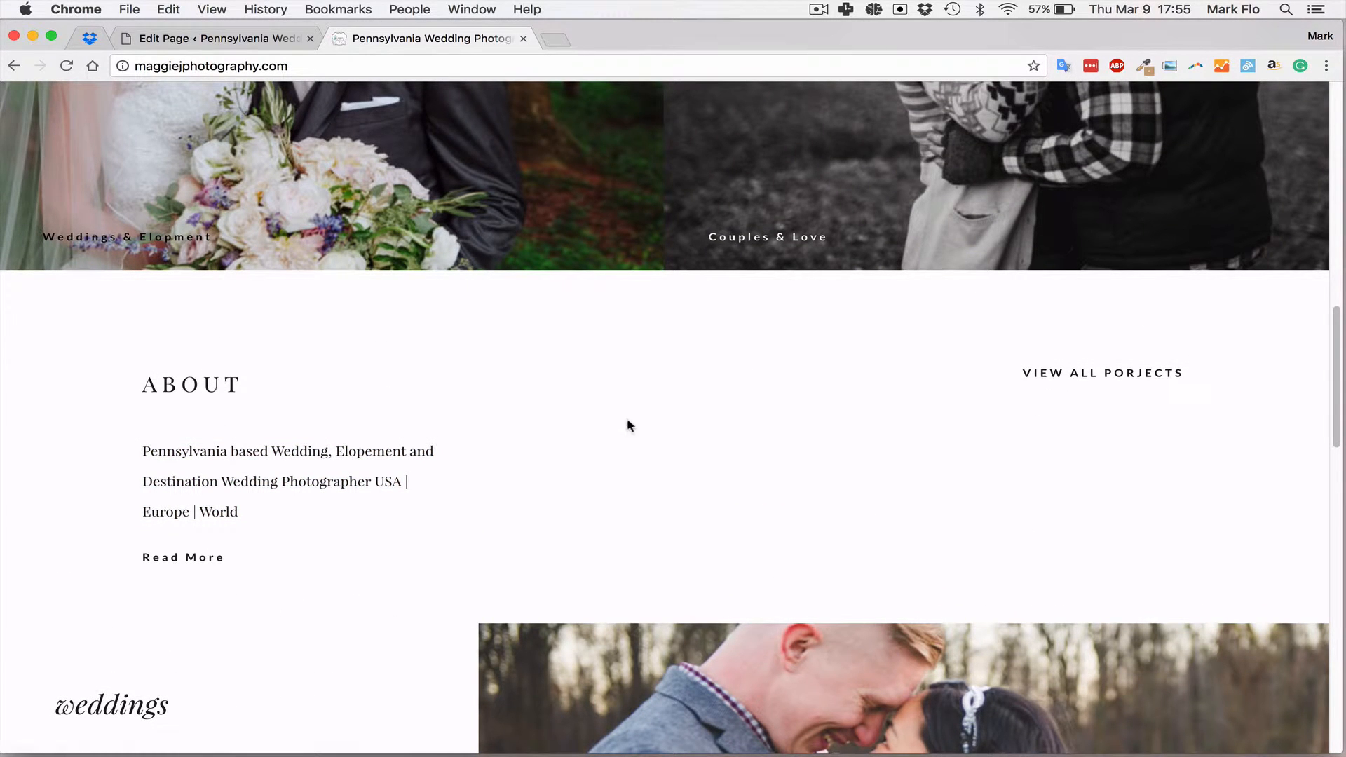
pyautogui.scroll(-3)
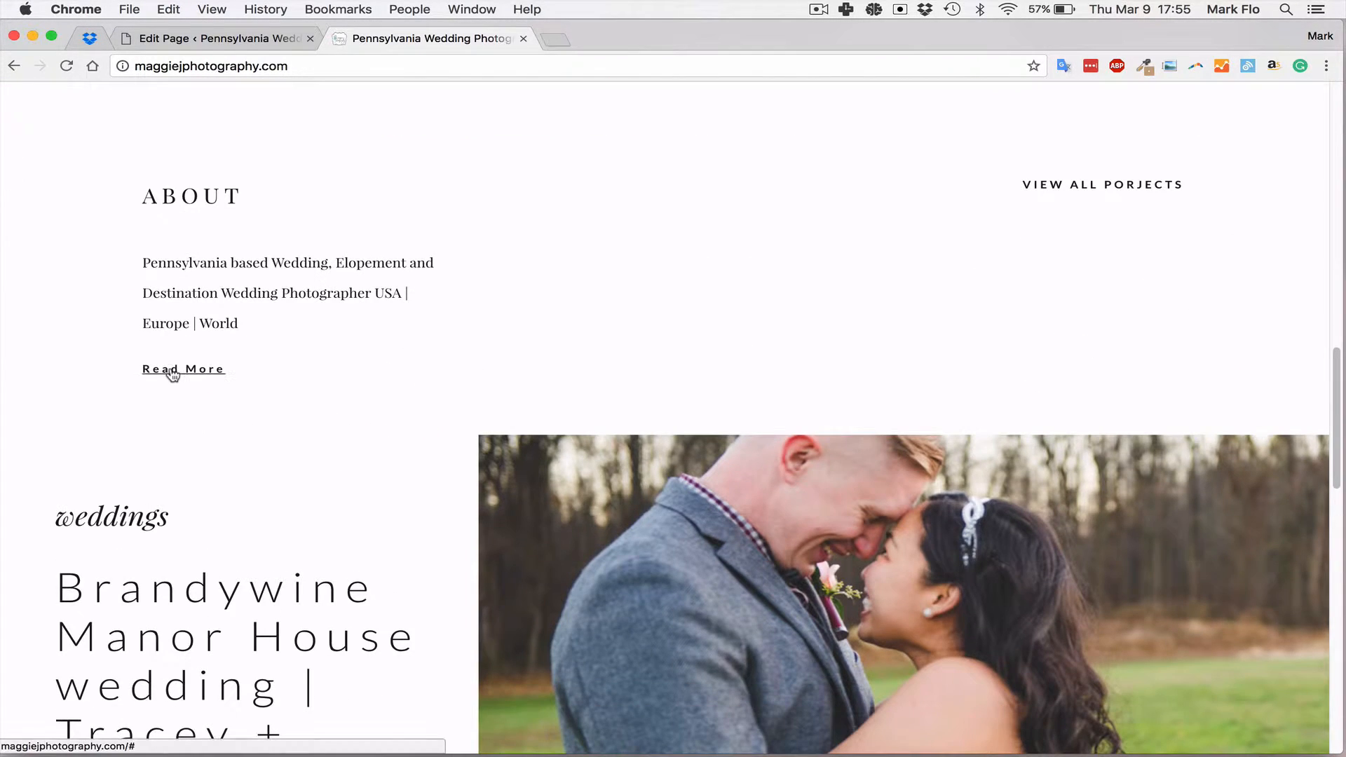
pyautogui.scroll(-3)
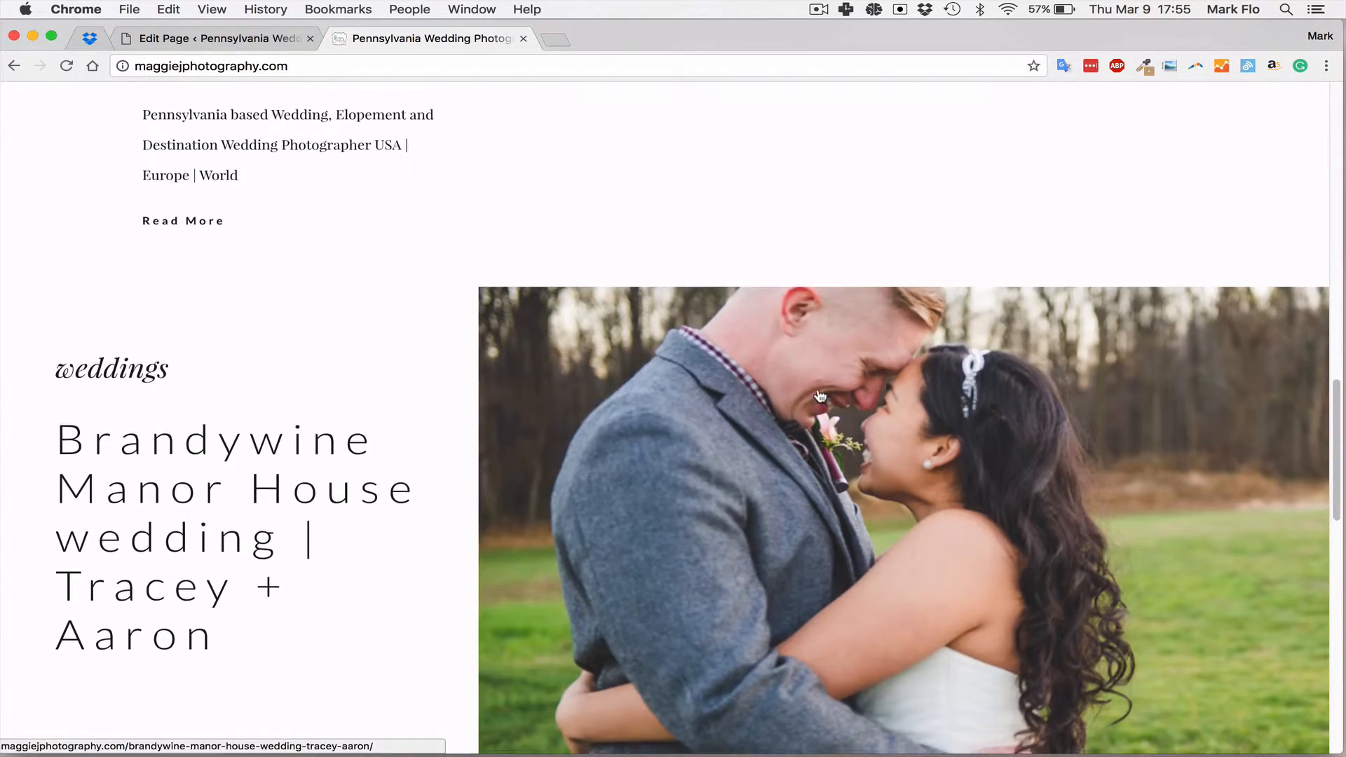
pyautogui.scroll(-3)
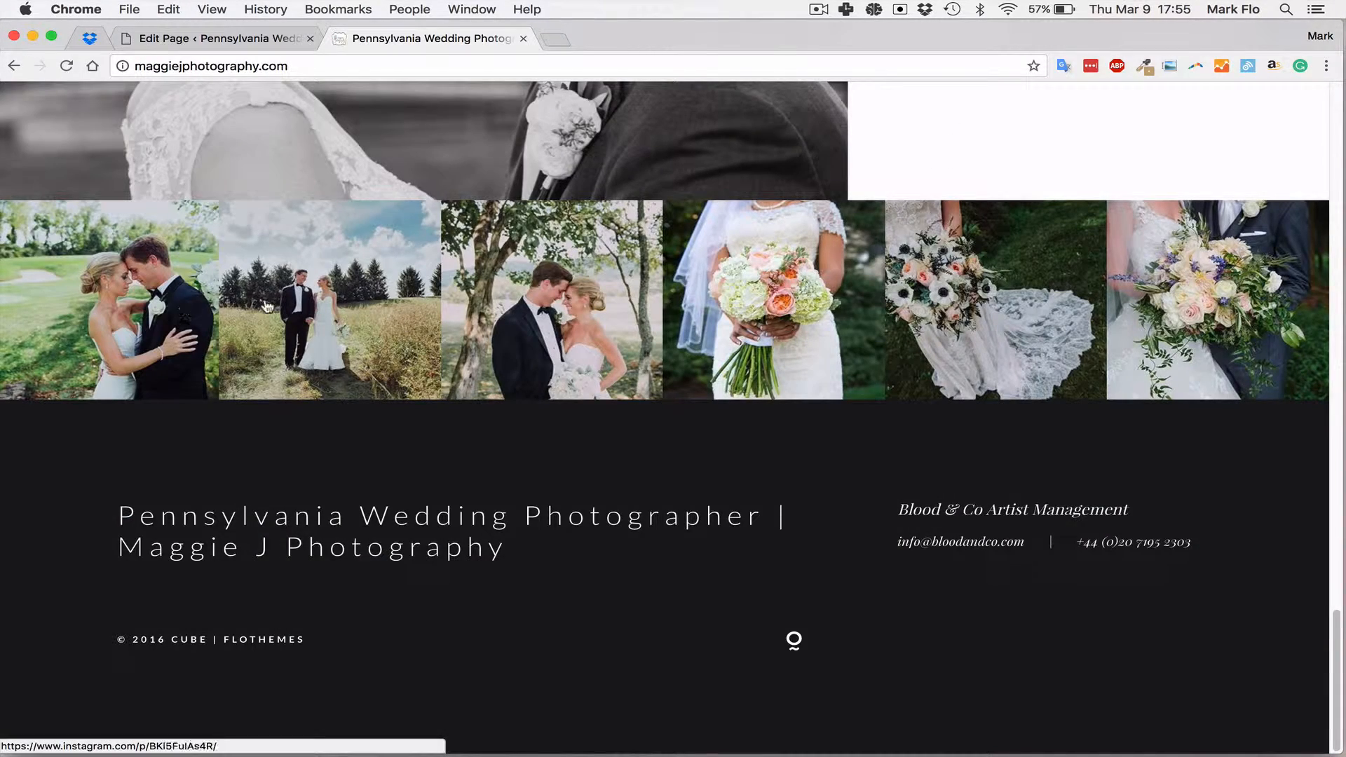
pyautogui.moveTo(1142, 333)
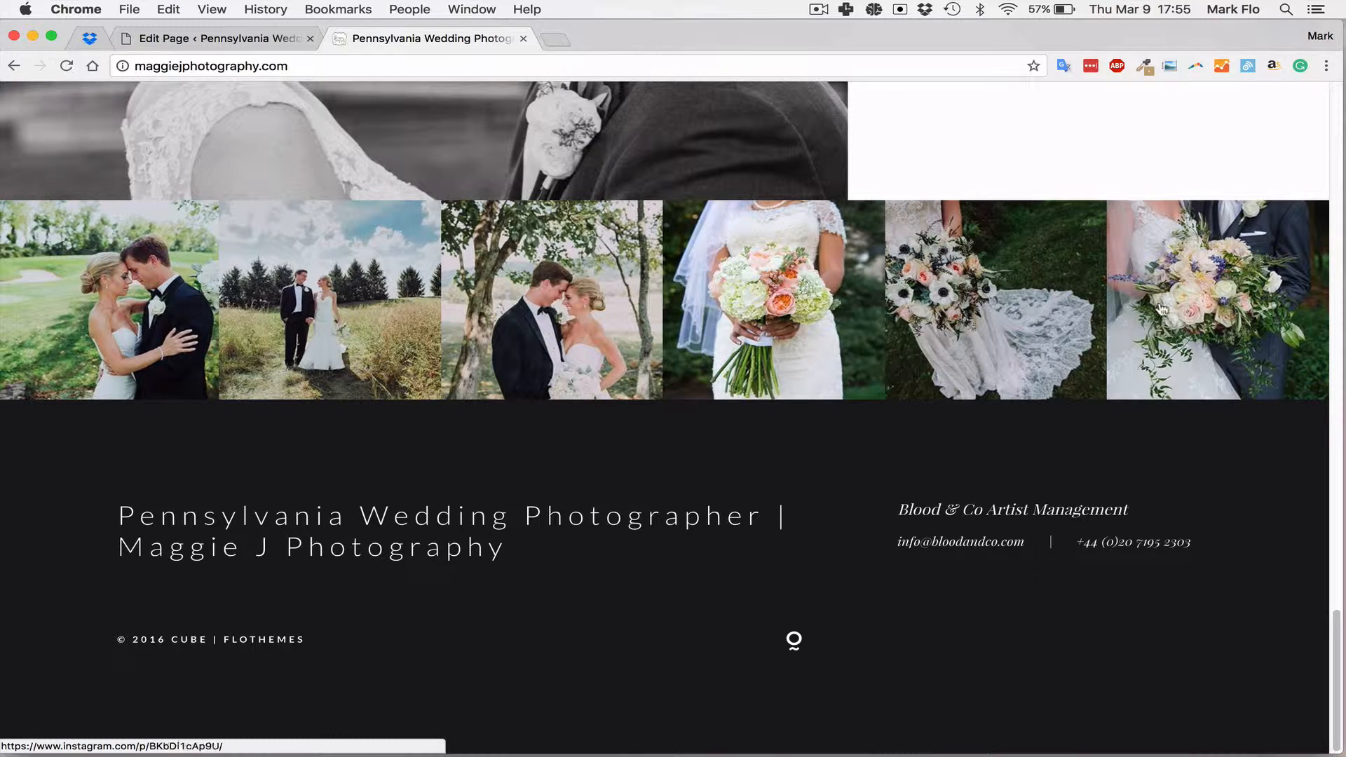
pyautogui.moveTo(326, 375)
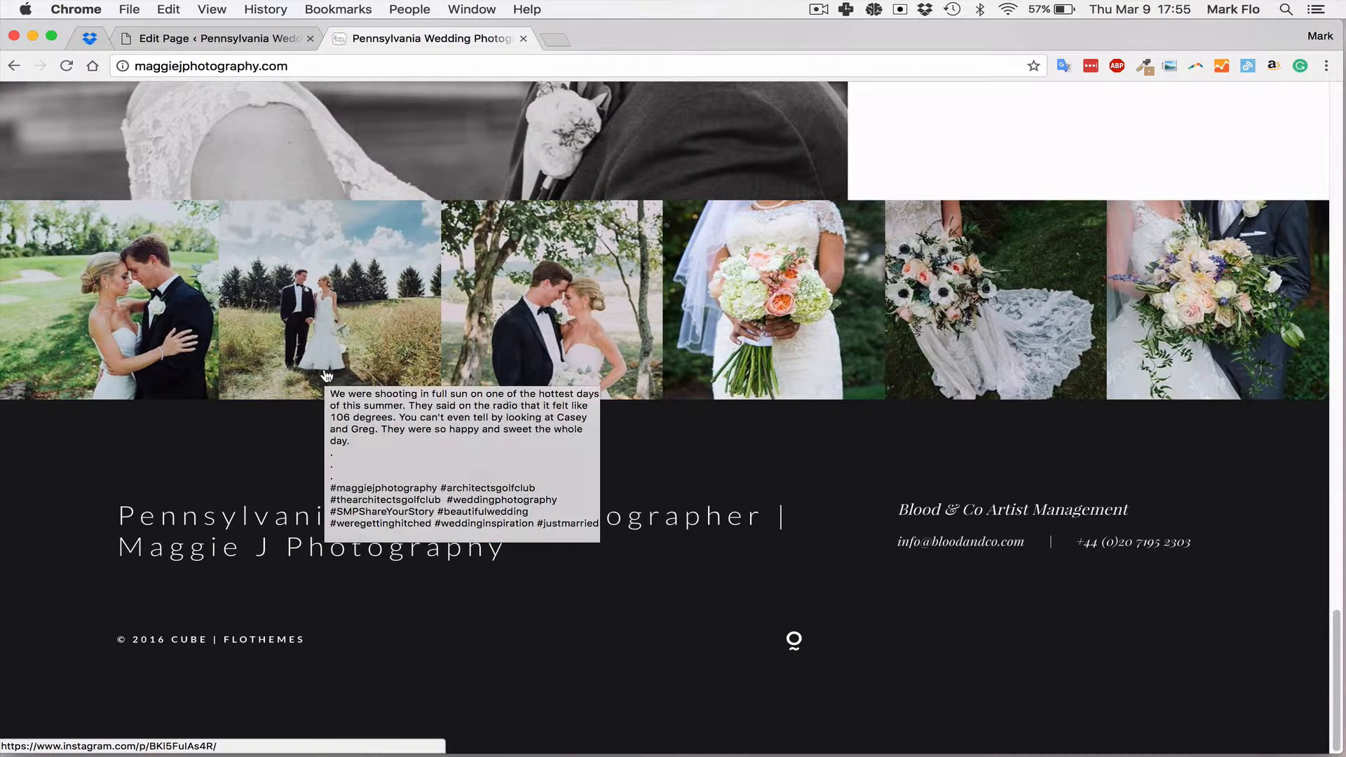
pyautogui.moveTo(356, 561)
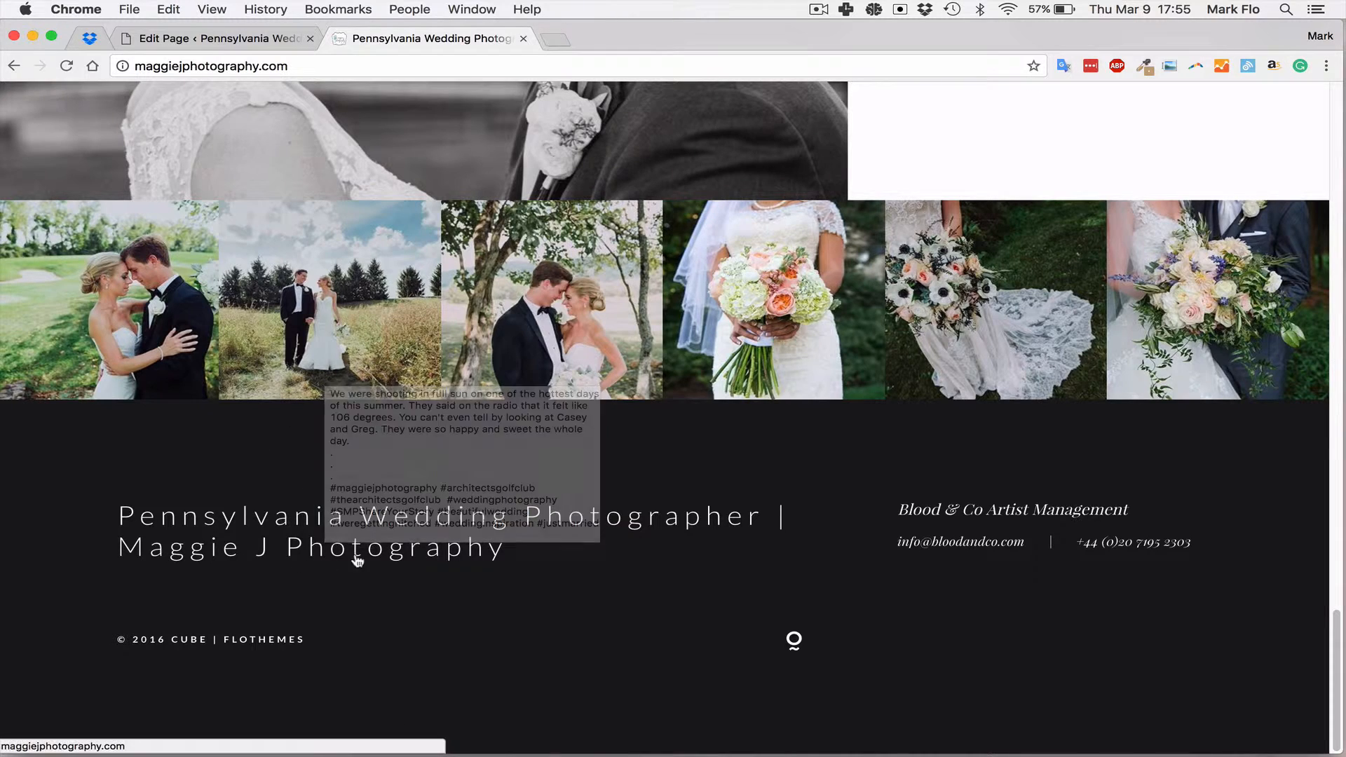
pyautogui.moveTo(501, 571)
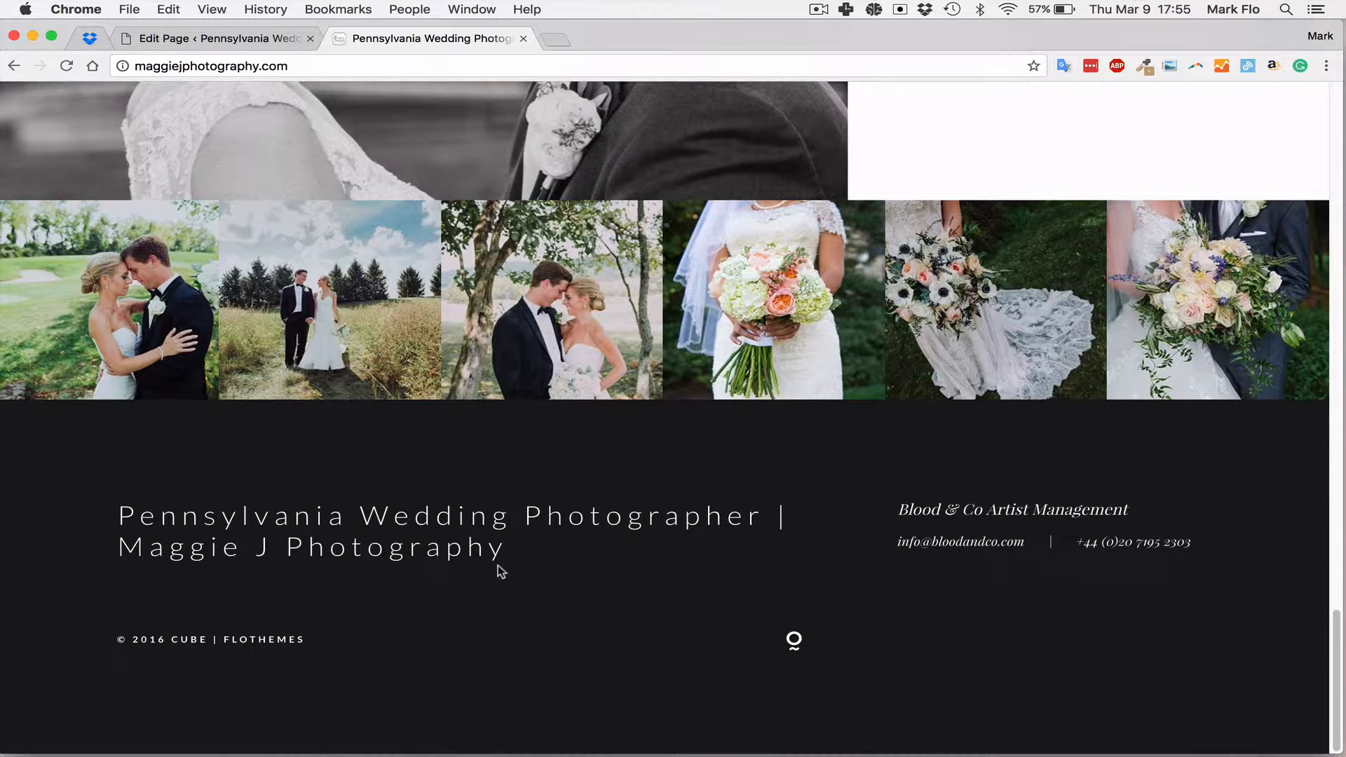
pyautogui.moveTo(348, 502)
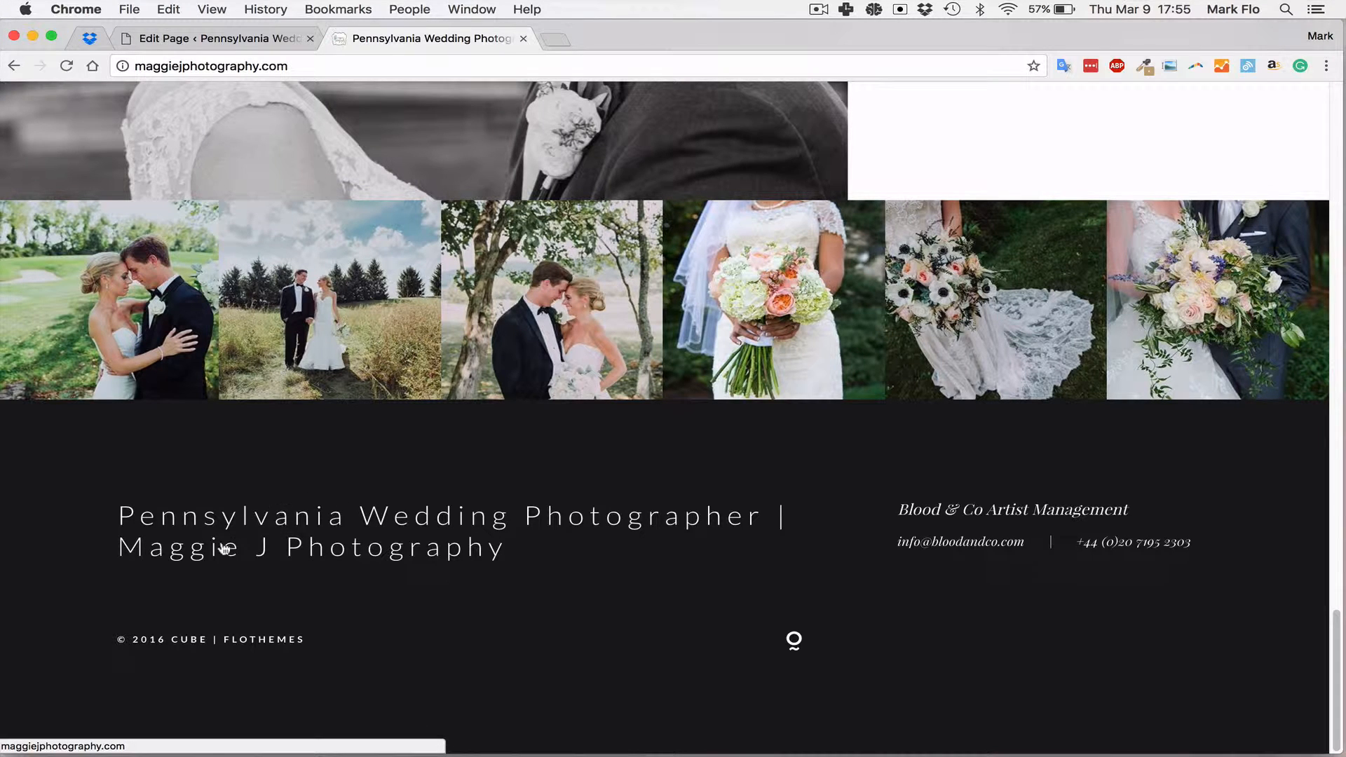
pyautogui.moveTo(865, 541)
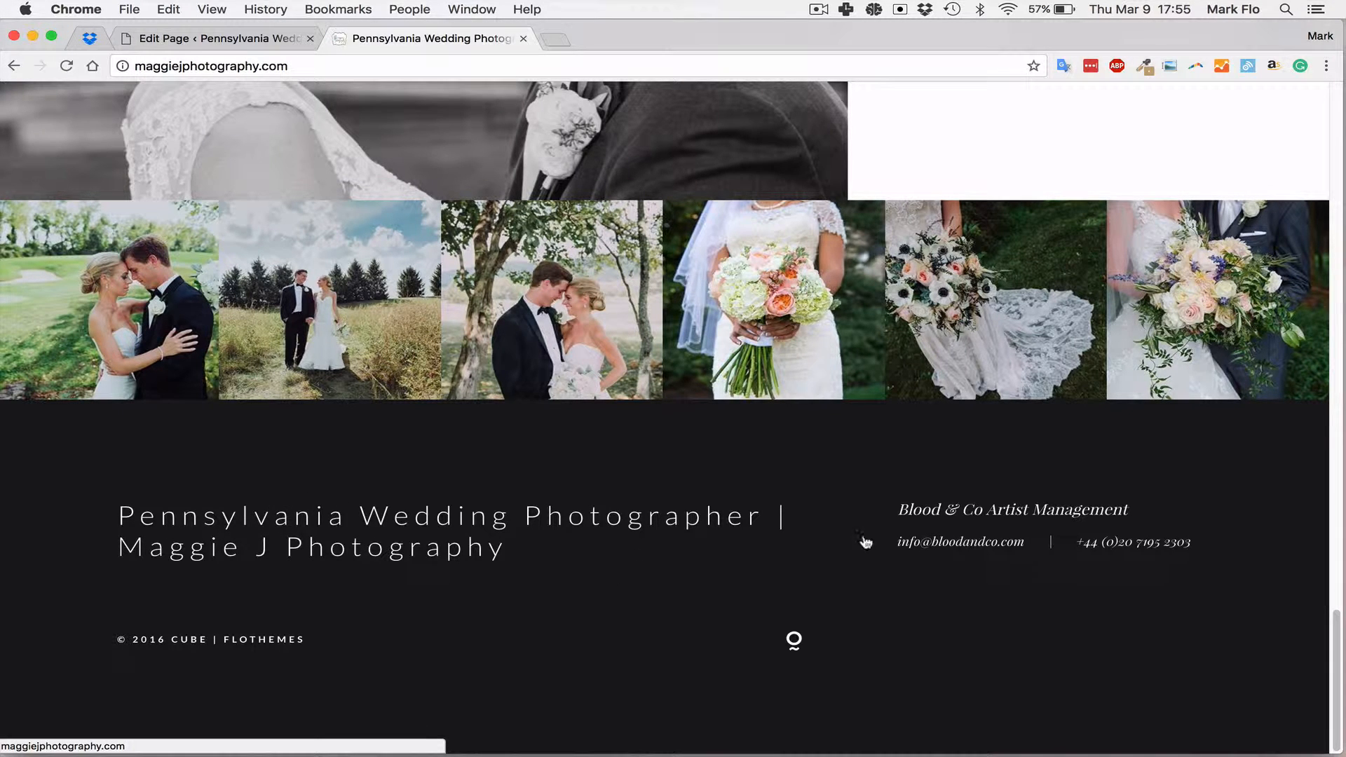
pyautogui.moveTo(1027, 546)
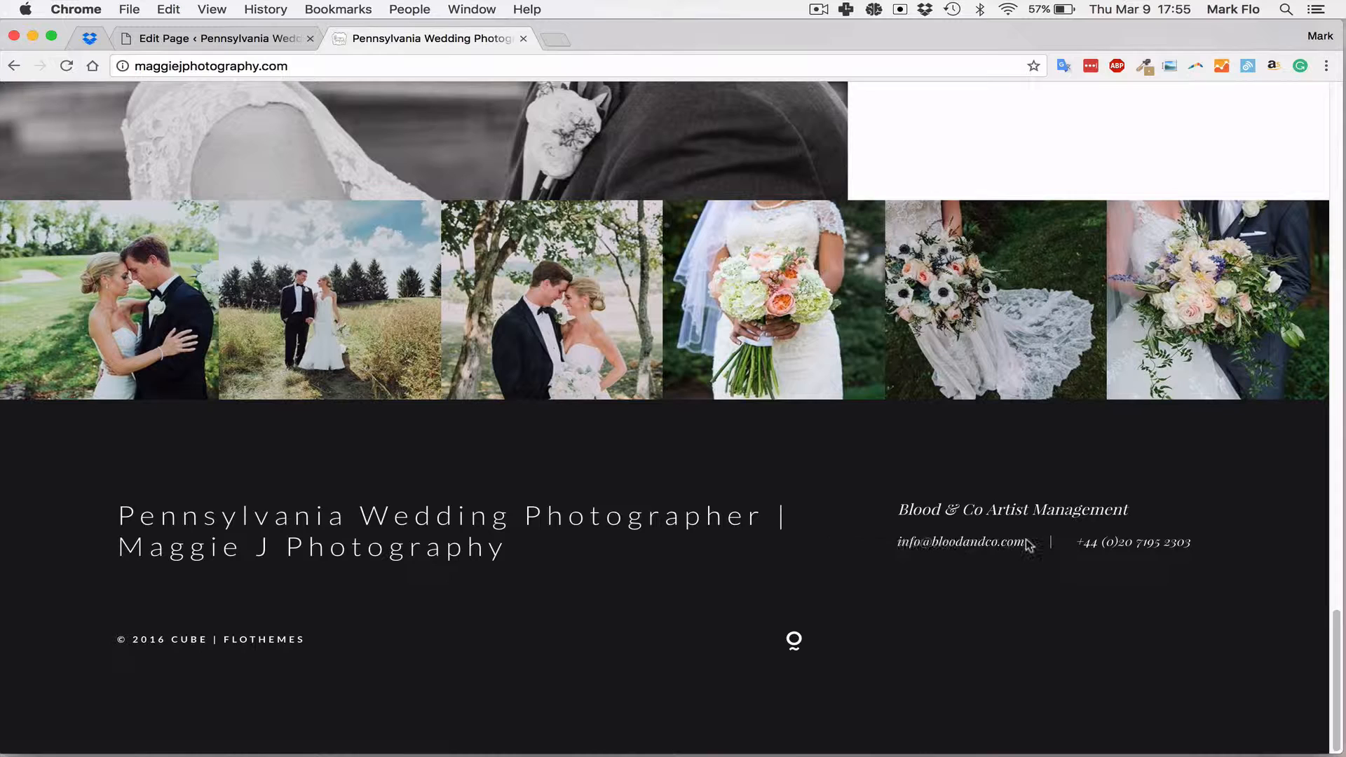
pyautogui.click(214, 38)
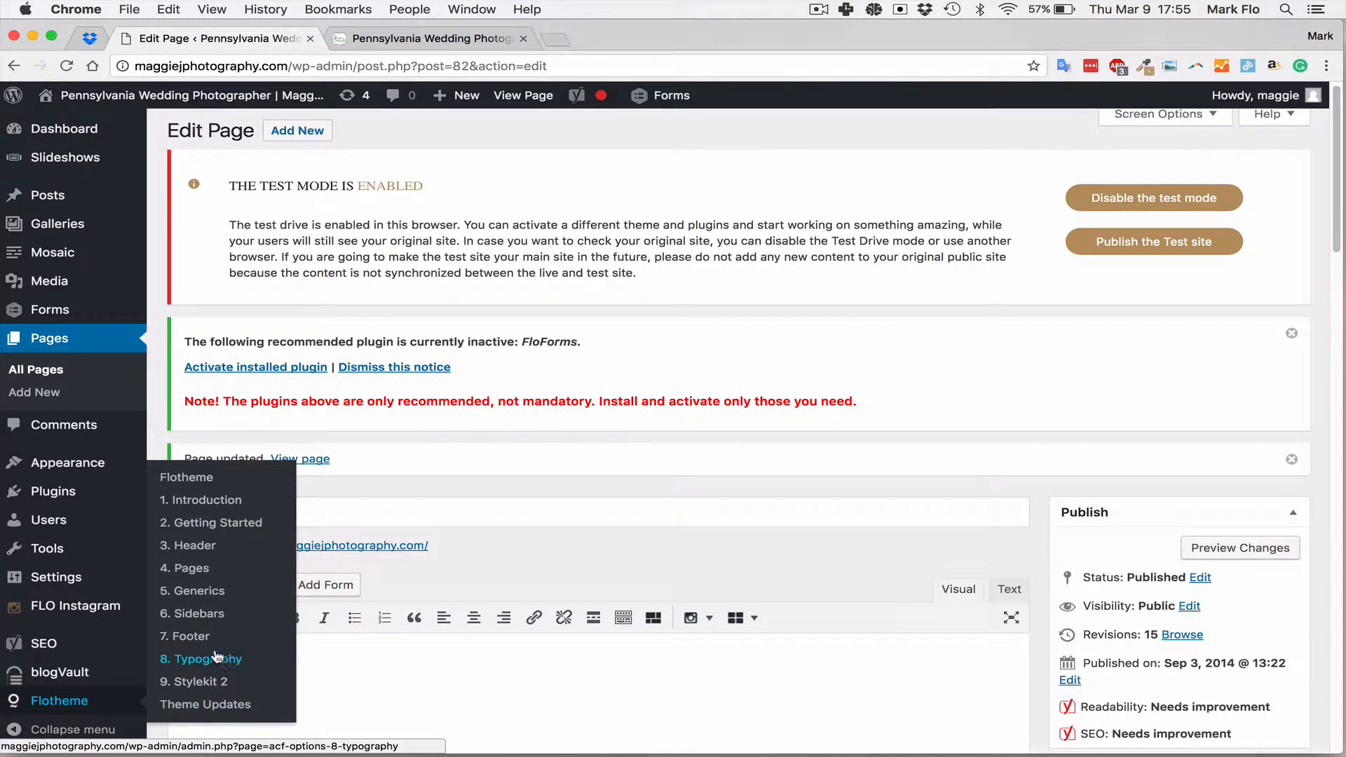
# In Footer settings, set the Contact Block Message to 'Maggie J Photography'
pyautogui.click(191, 636)
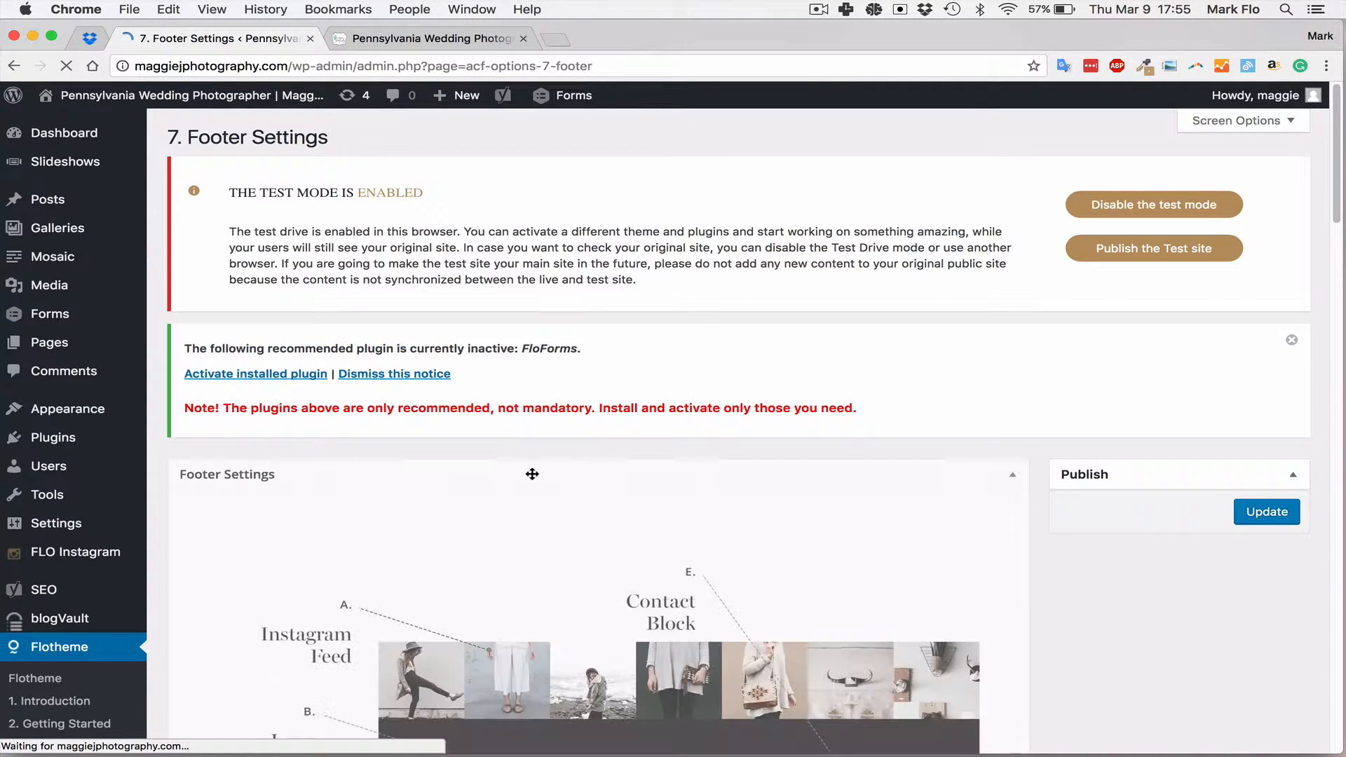
pyautogui.scroll(-3)
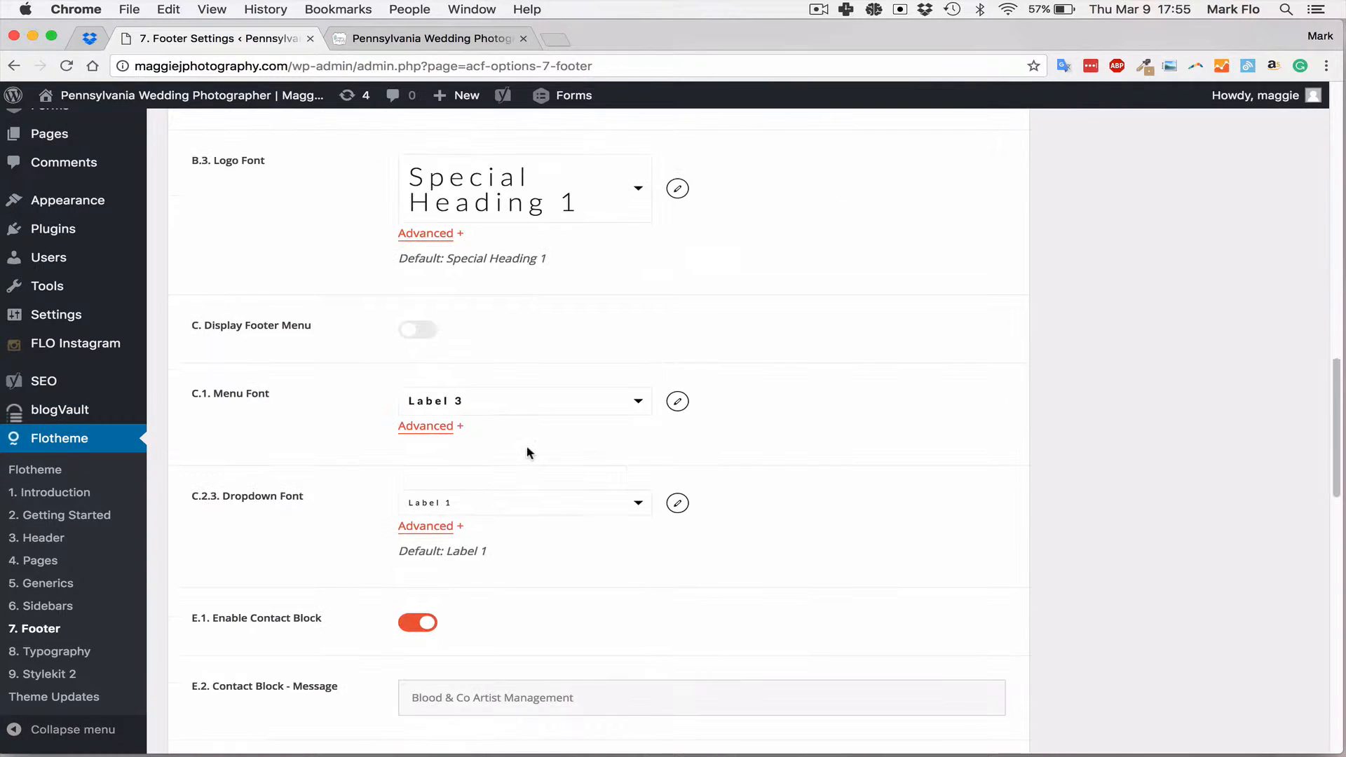
pyautogui.scroll(-3)
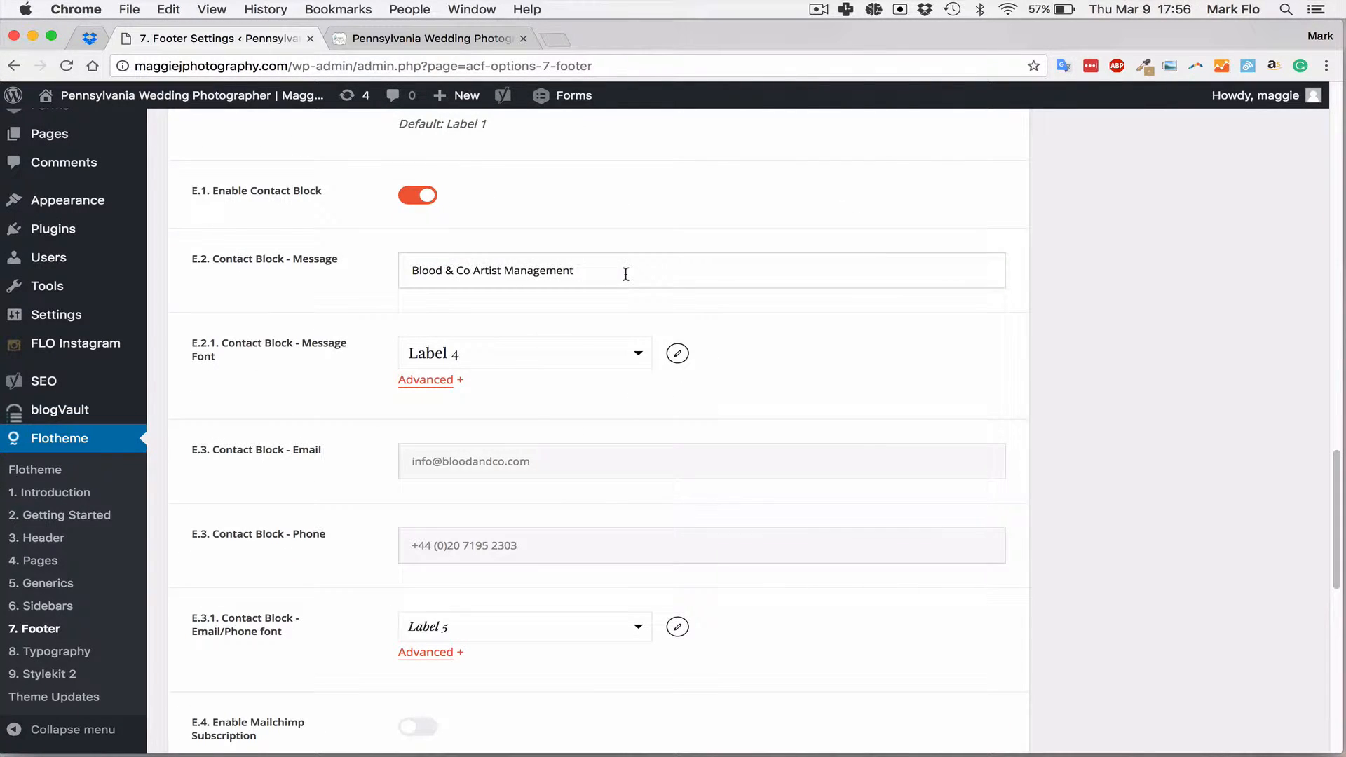
pyautogui.write('M')
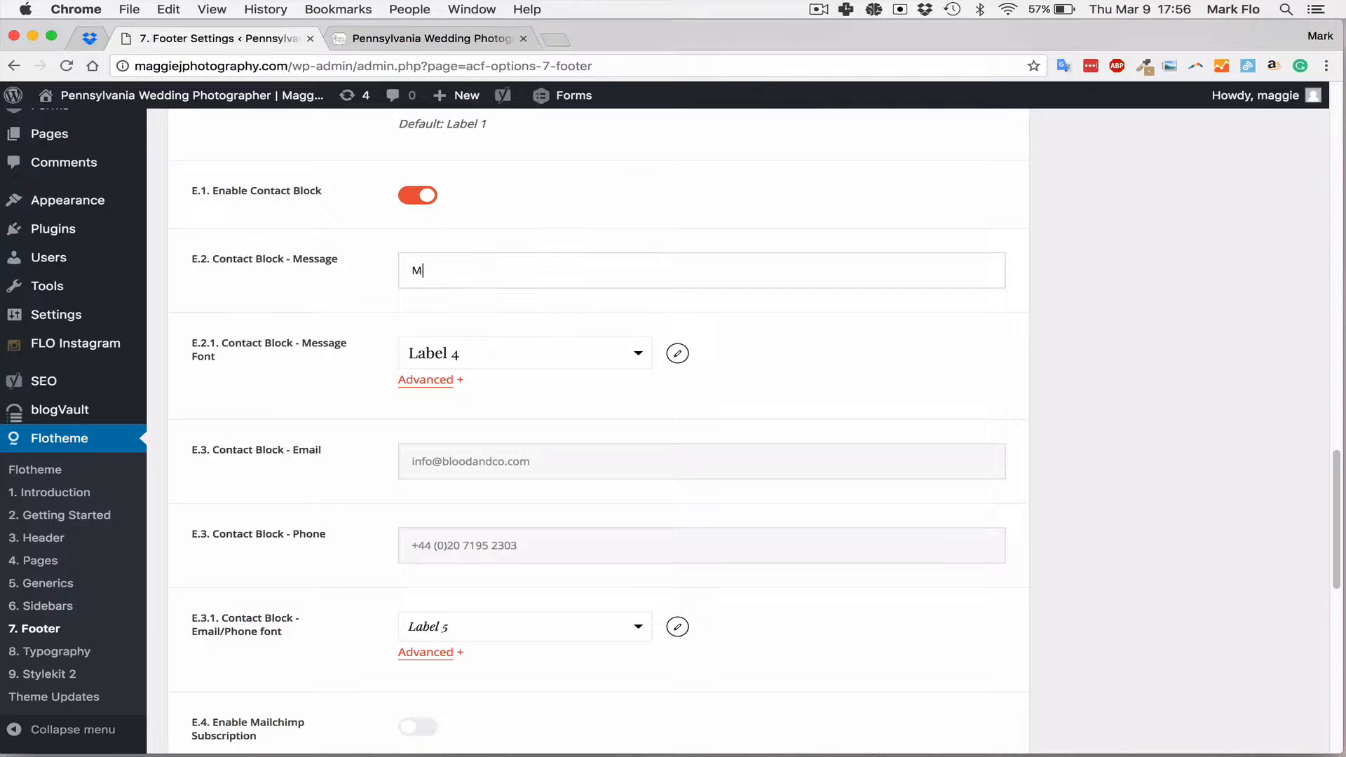
pyautogui.write('aggie J Pho')
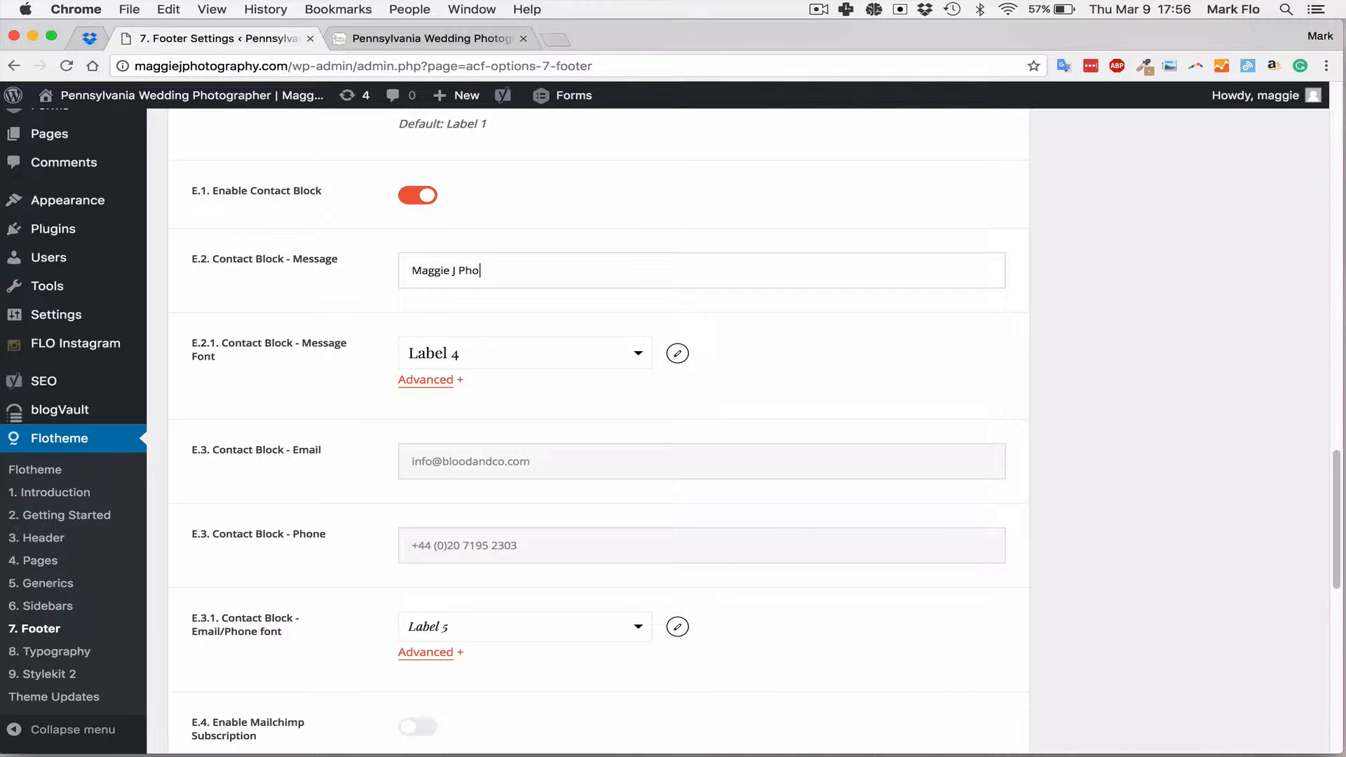
pyautogui.write('tog')
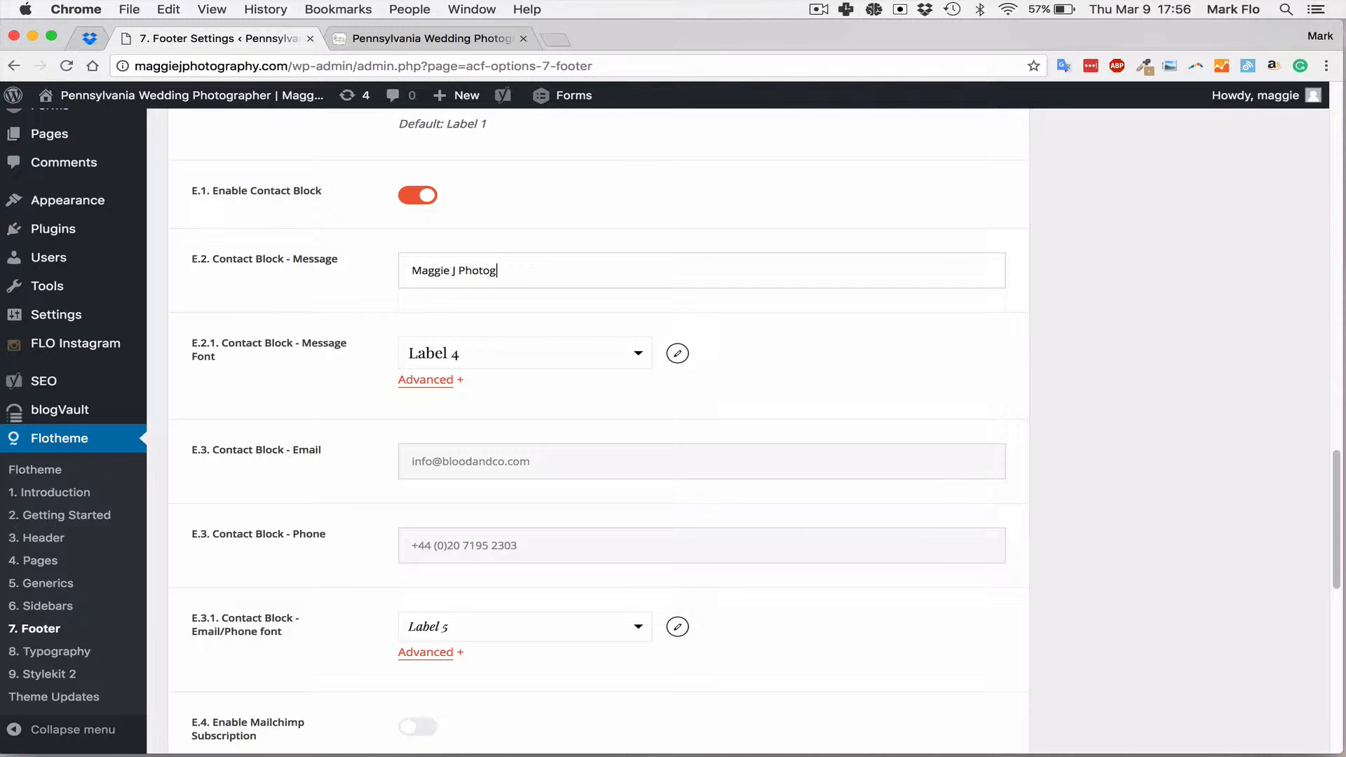
pyautogui.write('raphy')
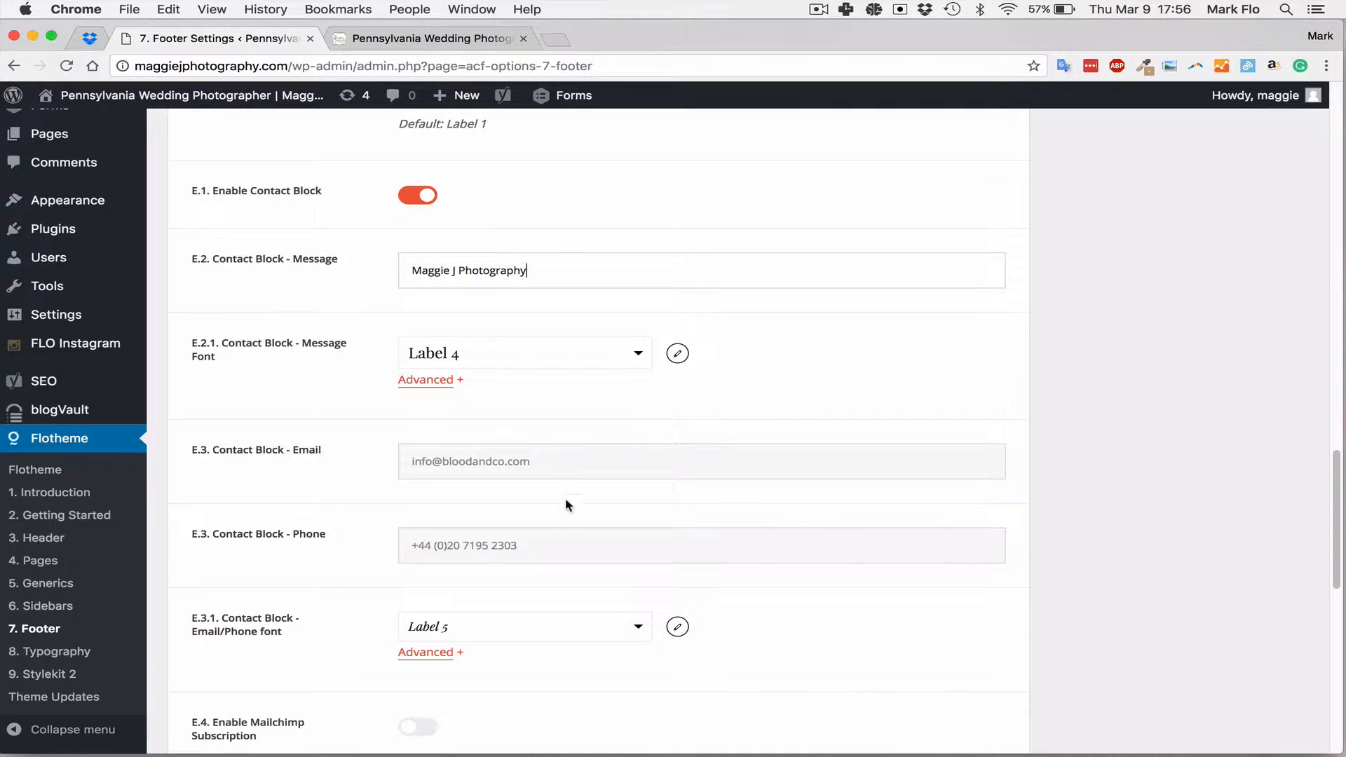
# Set the footer copyright text to '© 2017 MAGGIE J PHOTOGRAPHY'
pyautogui.scroll(-3)
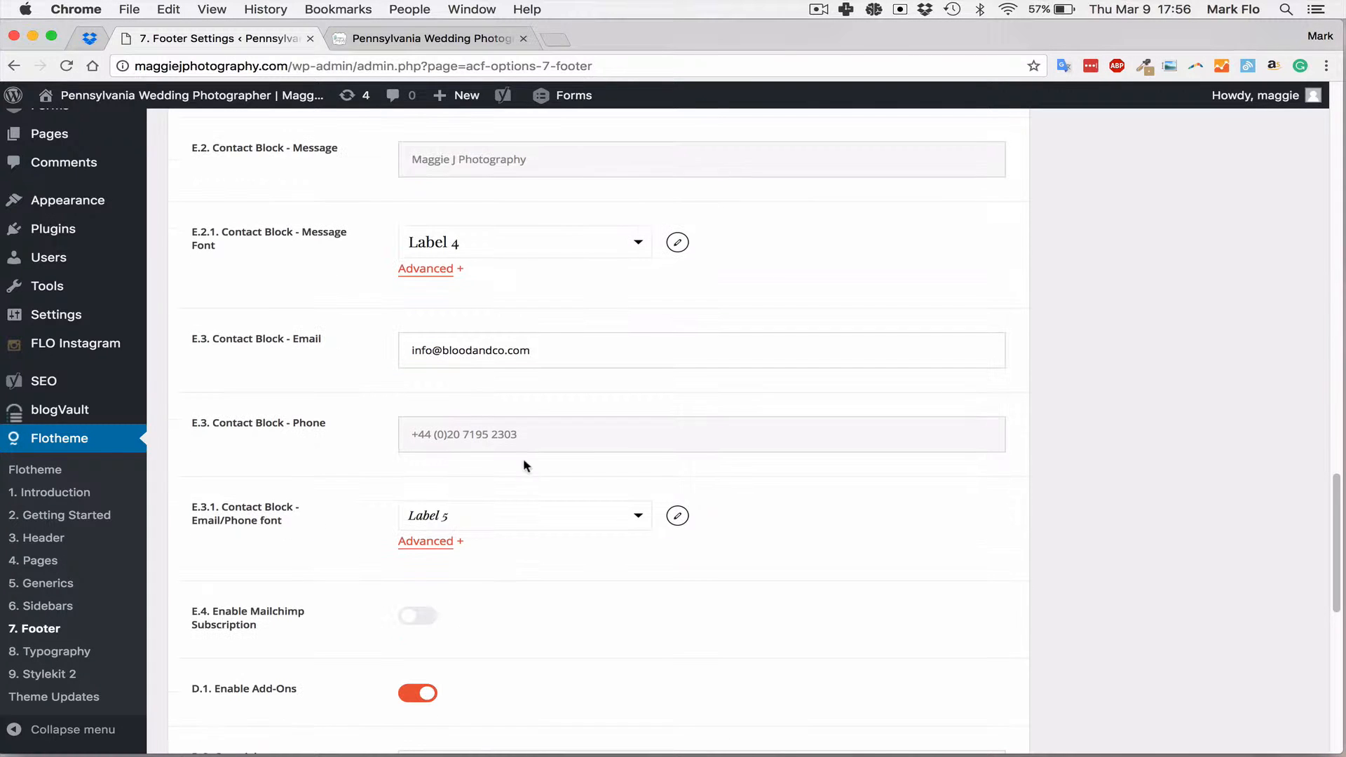
pyautogui.scroll(-3)
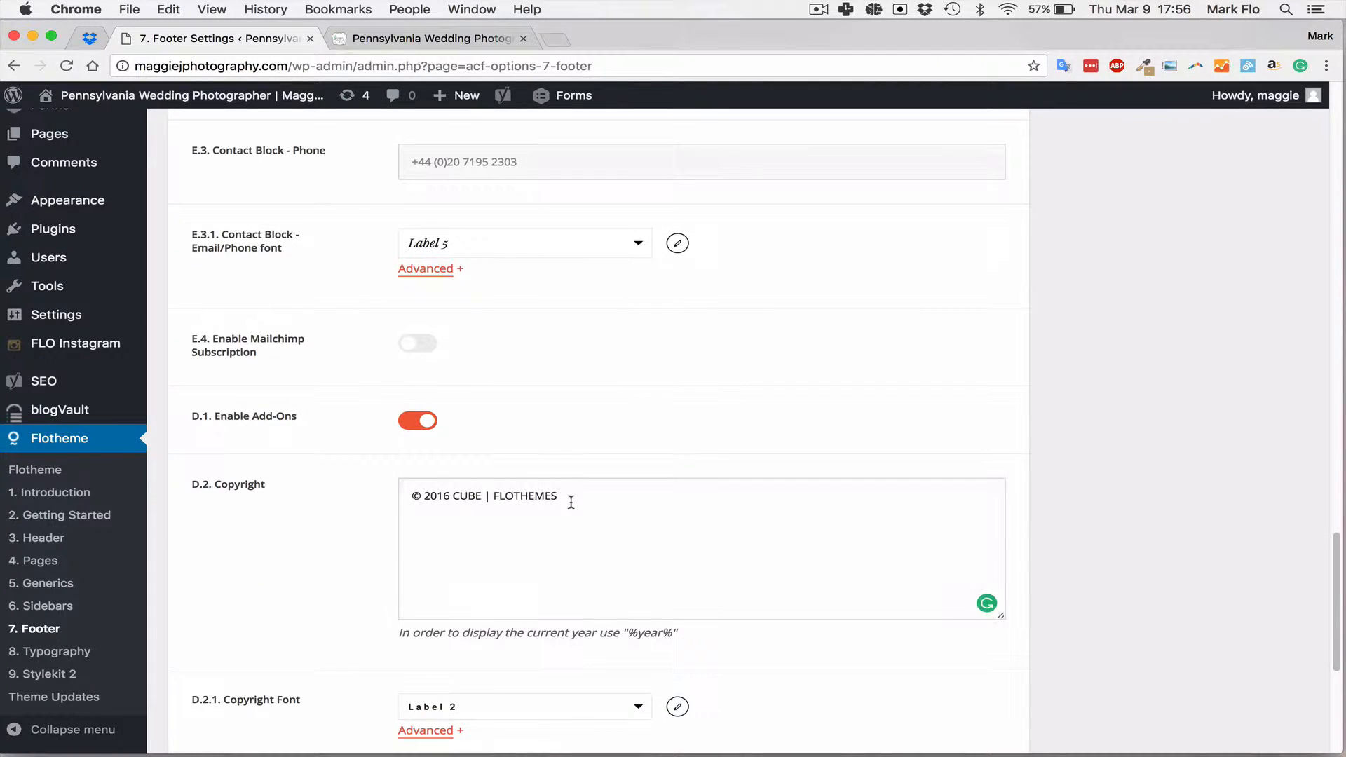
pyautogui.write('MA')
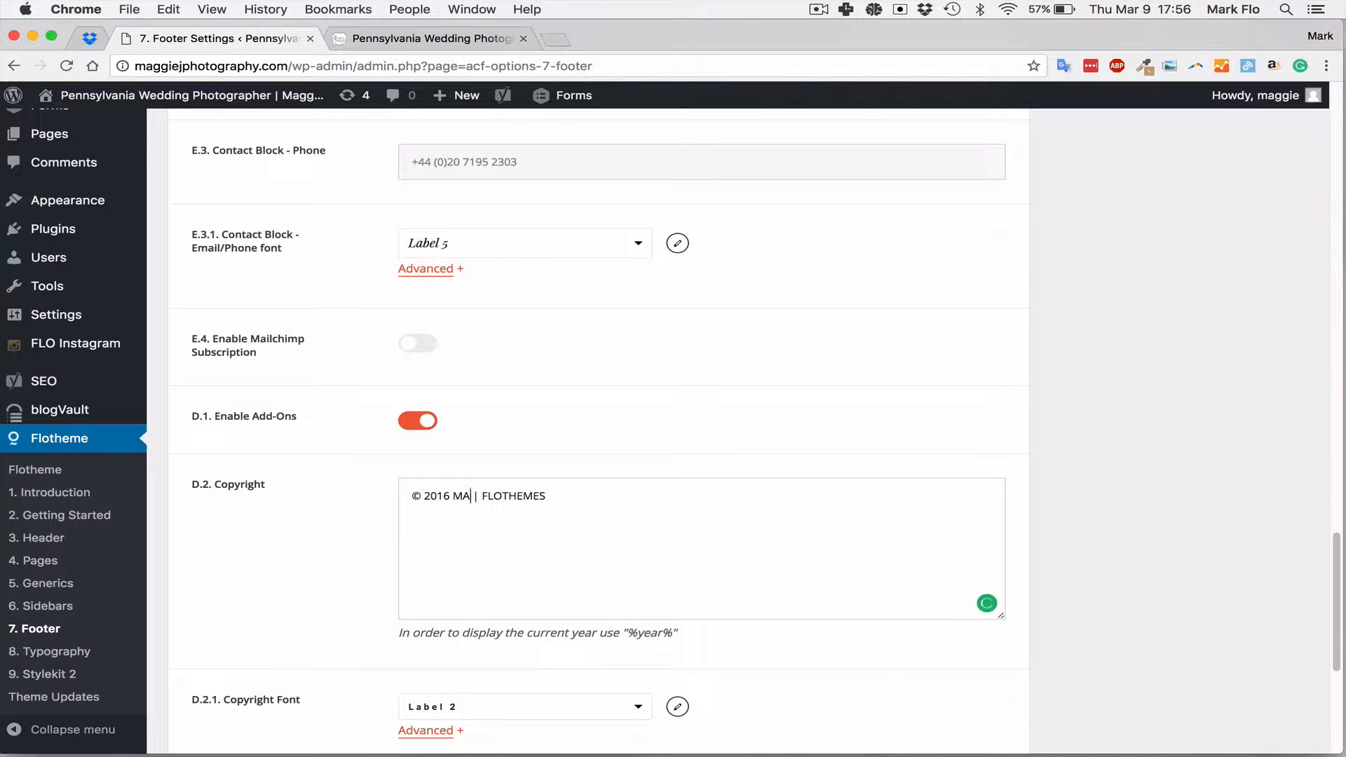
pyautogui.write('GGIE J')
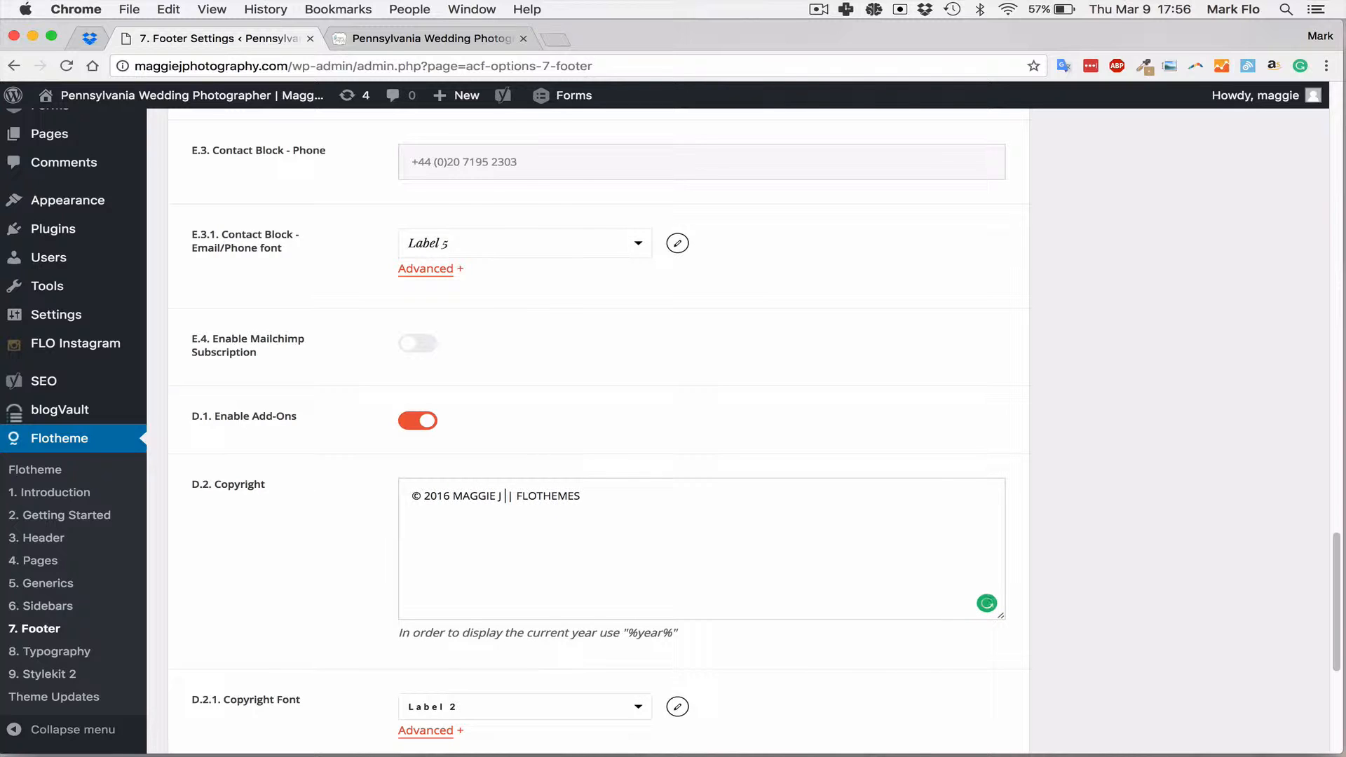
pyautogui.write('P(')
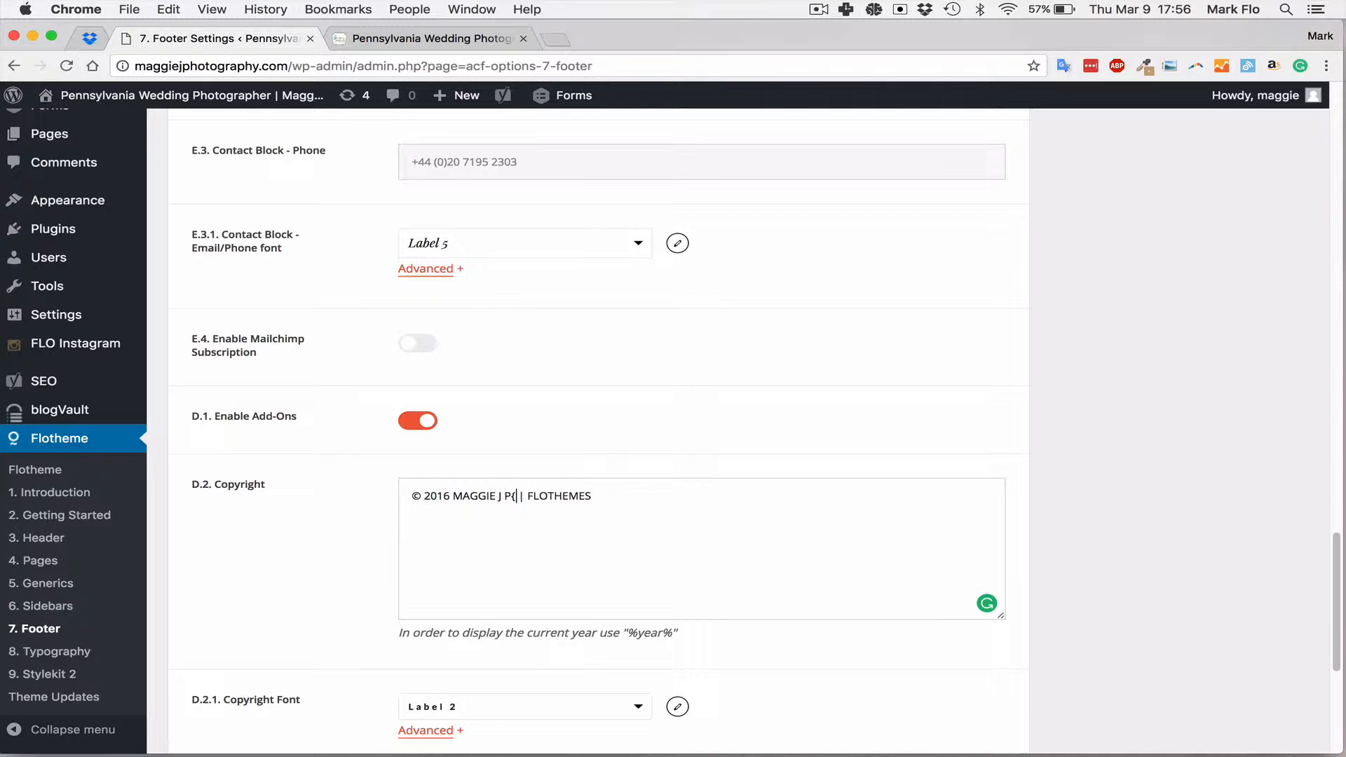
pyautogui.write('HOTOGRAPHY')
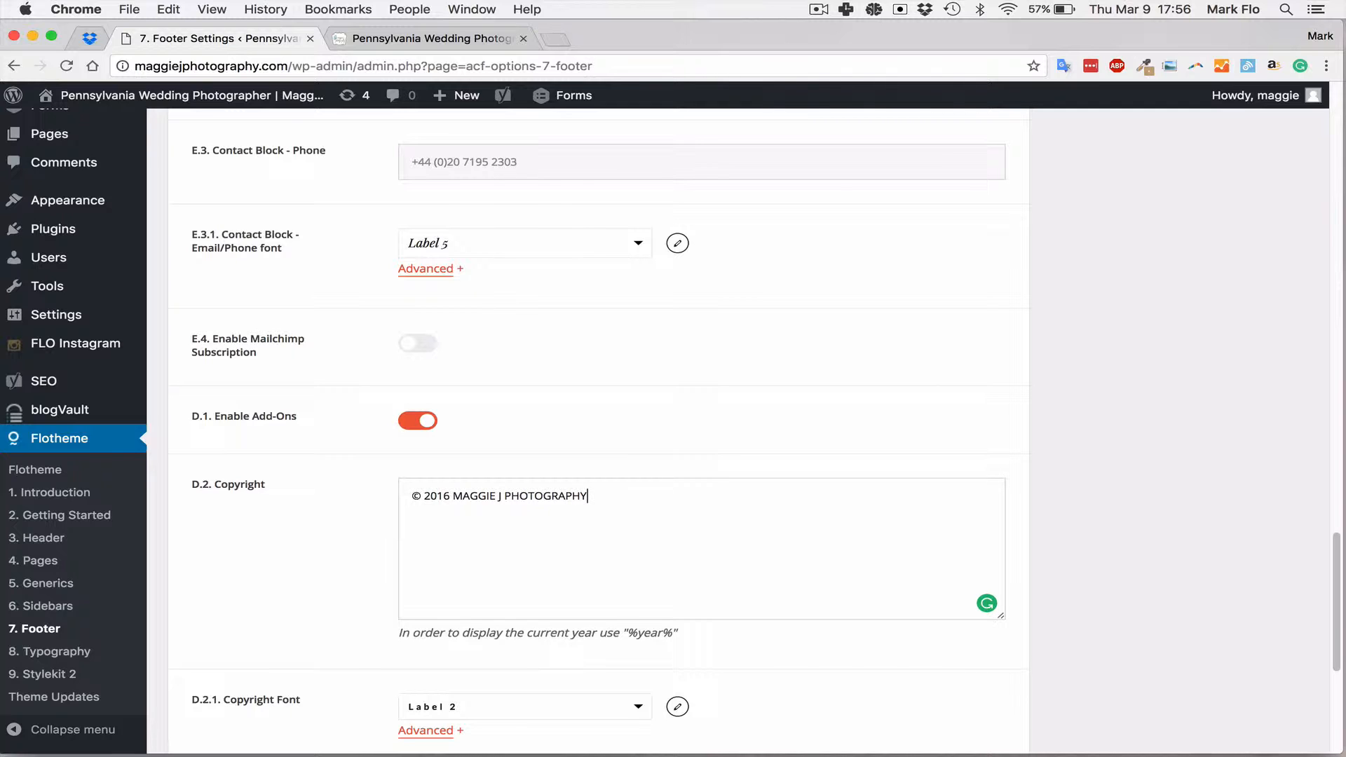
pyautogui.moveTo(382, 520)
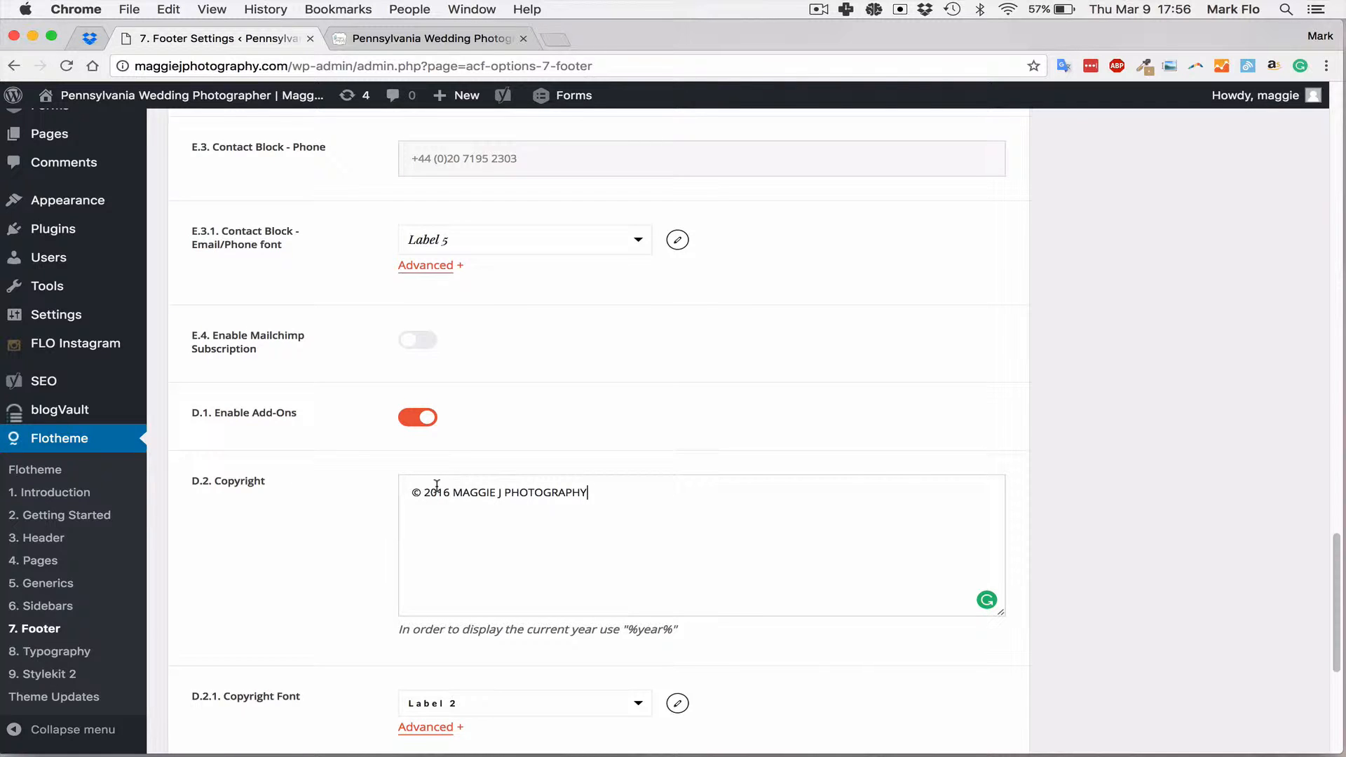
pyautogui.write('2017')
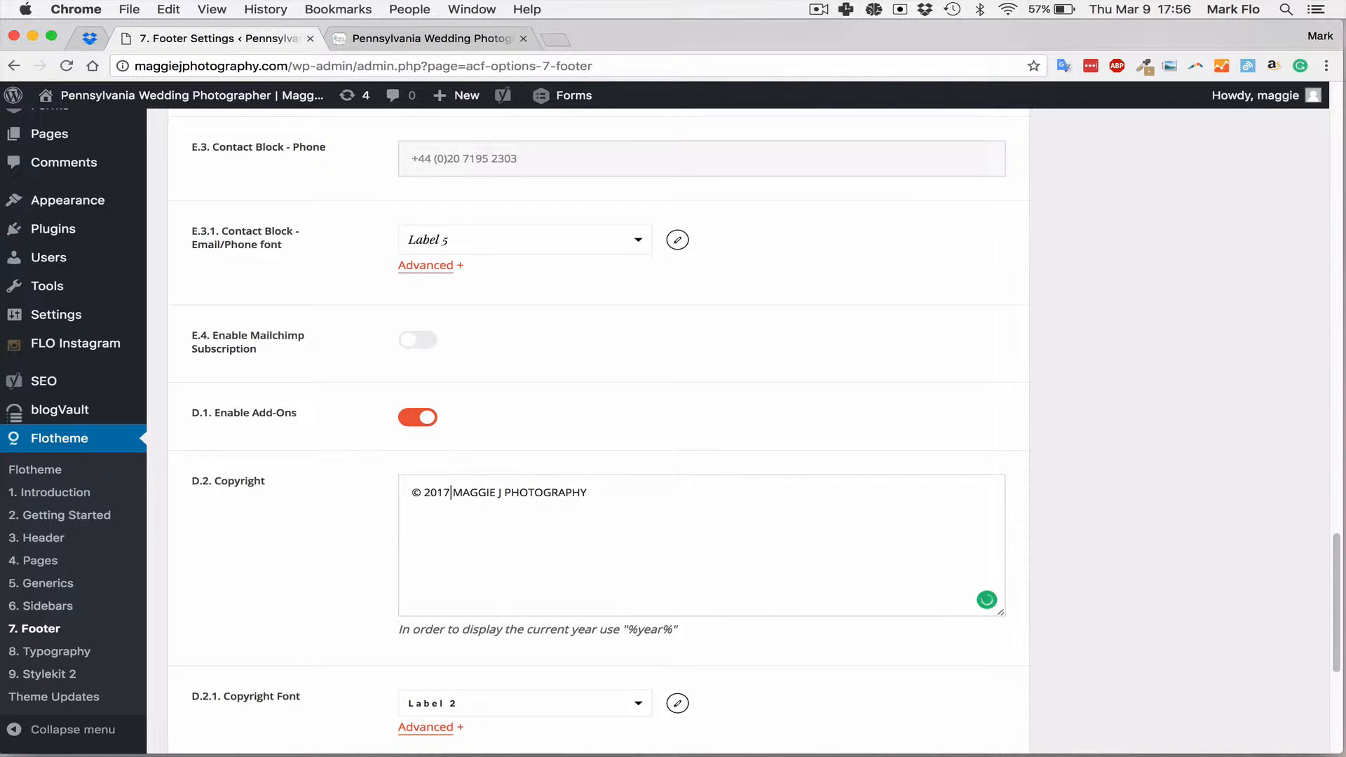
pyautogui.scroll(3)
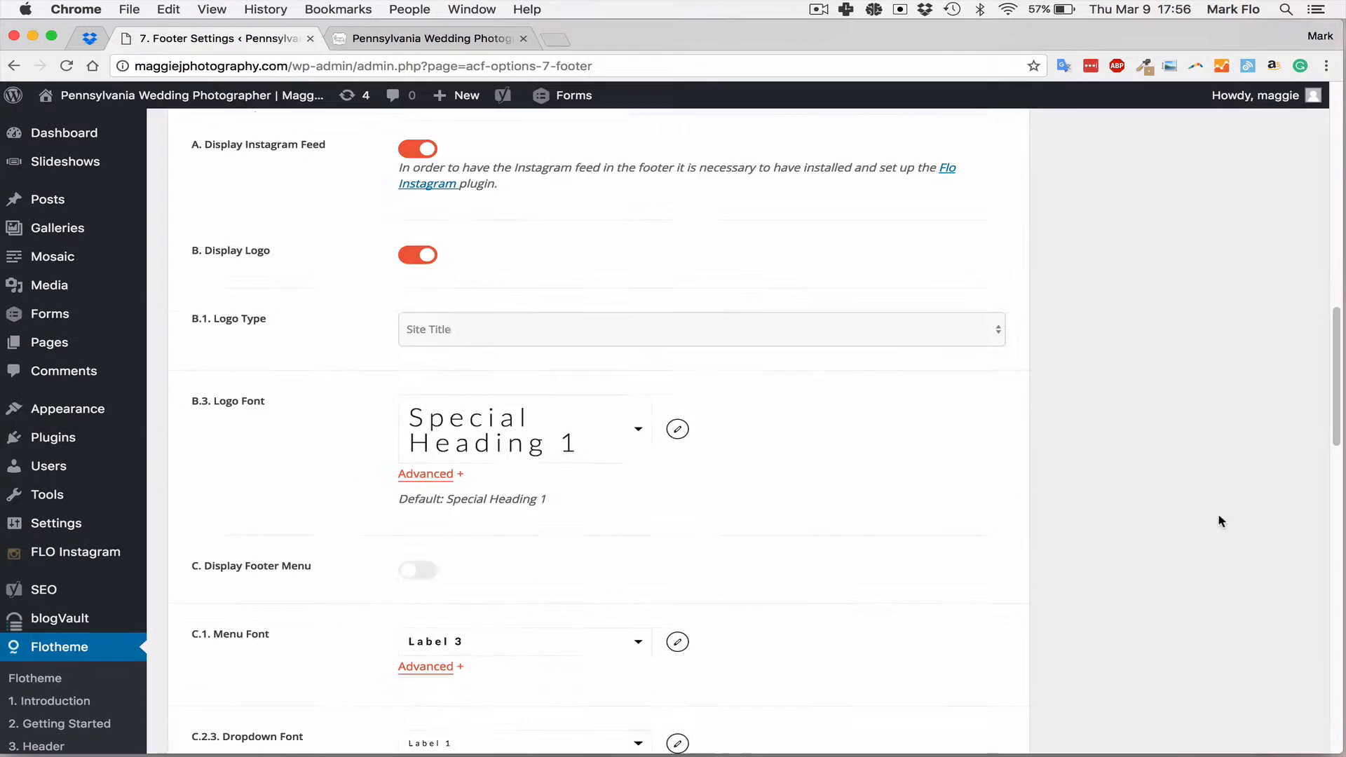
pyautogui.scroll(3)
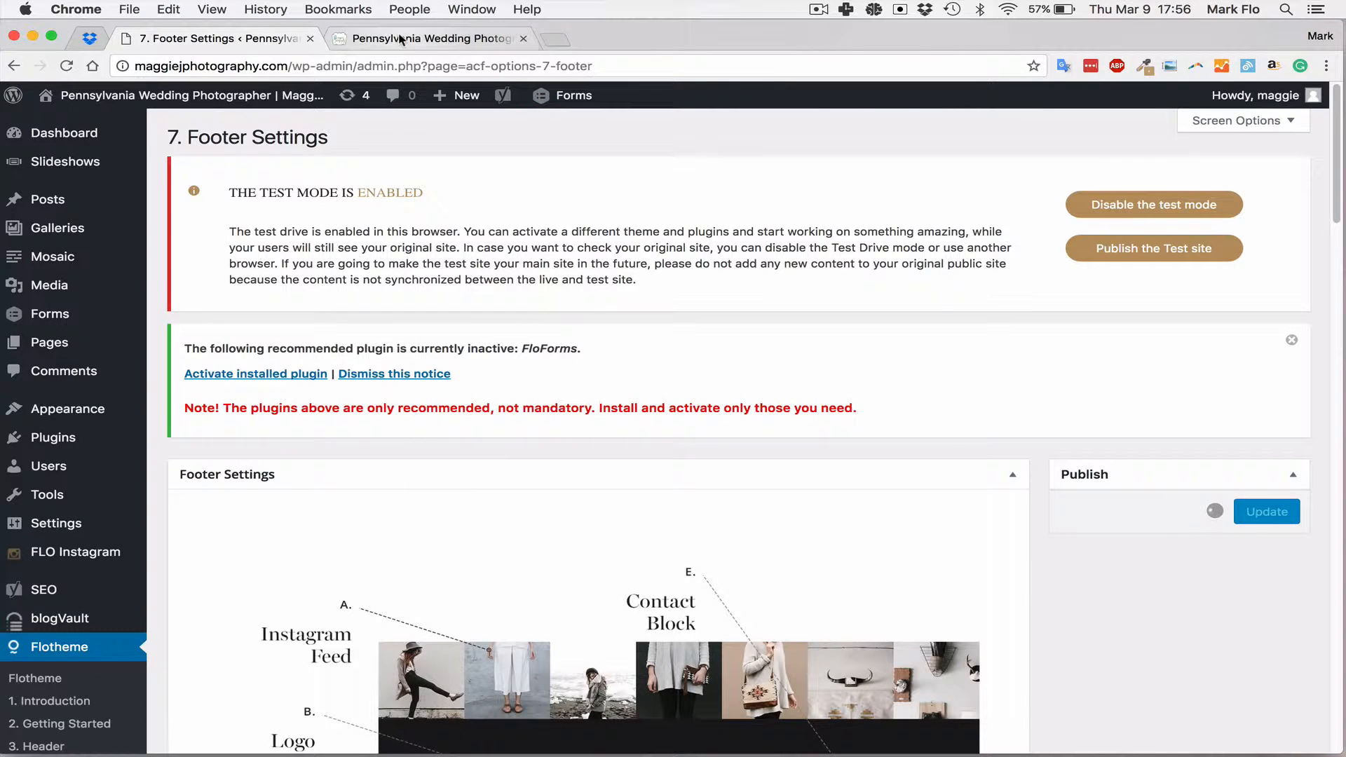
# Check the live footer shows Maggie J Photography and 2017 copyright, then return to the dashboard
pyautogui.click(427, 39)
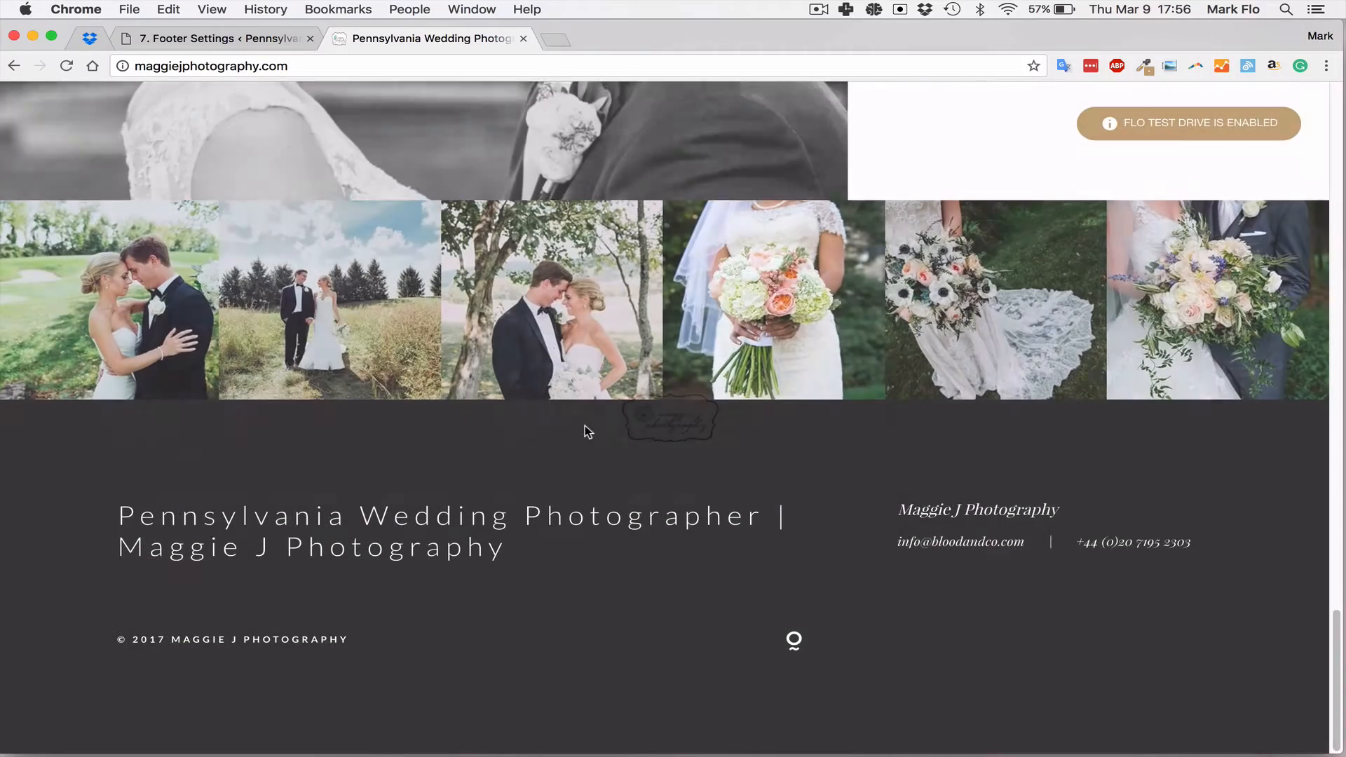
pyautogui.scroll(3)
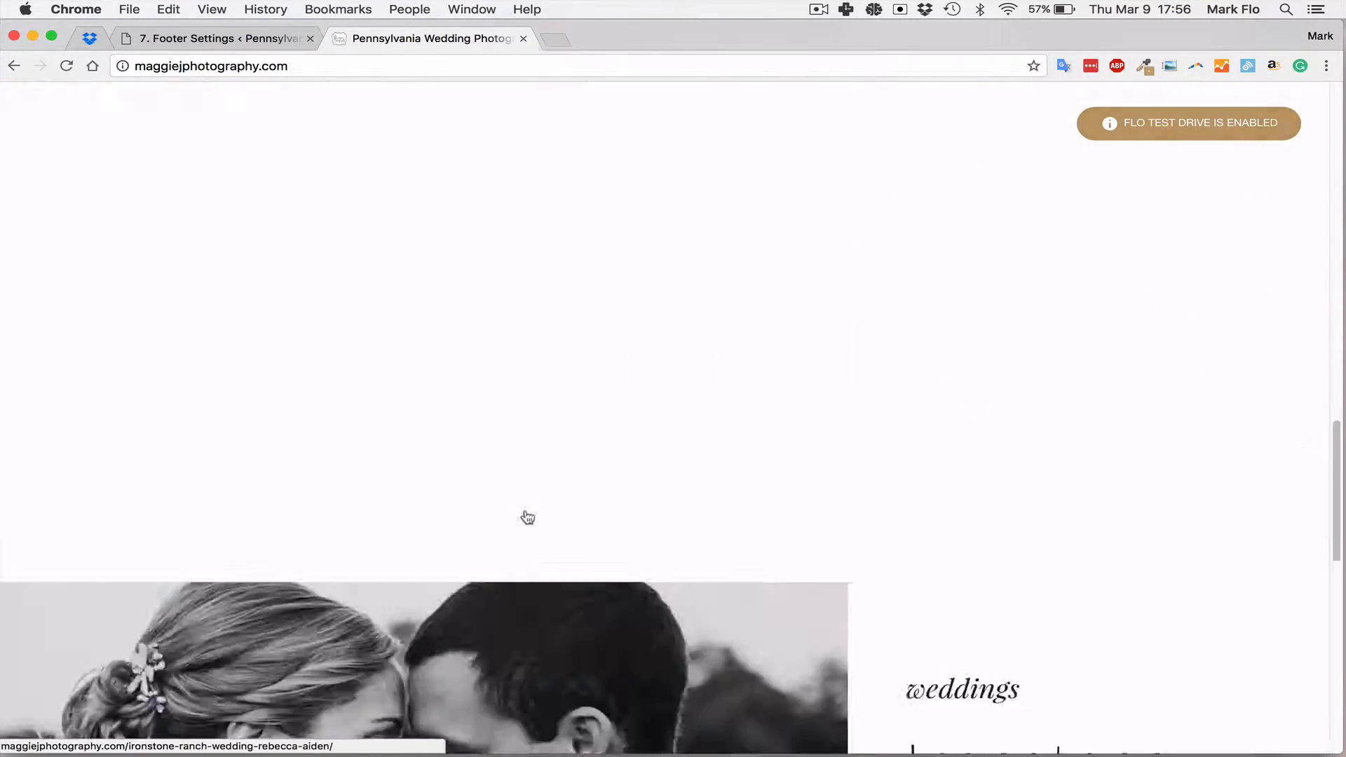
pyautogui.scroll(3)
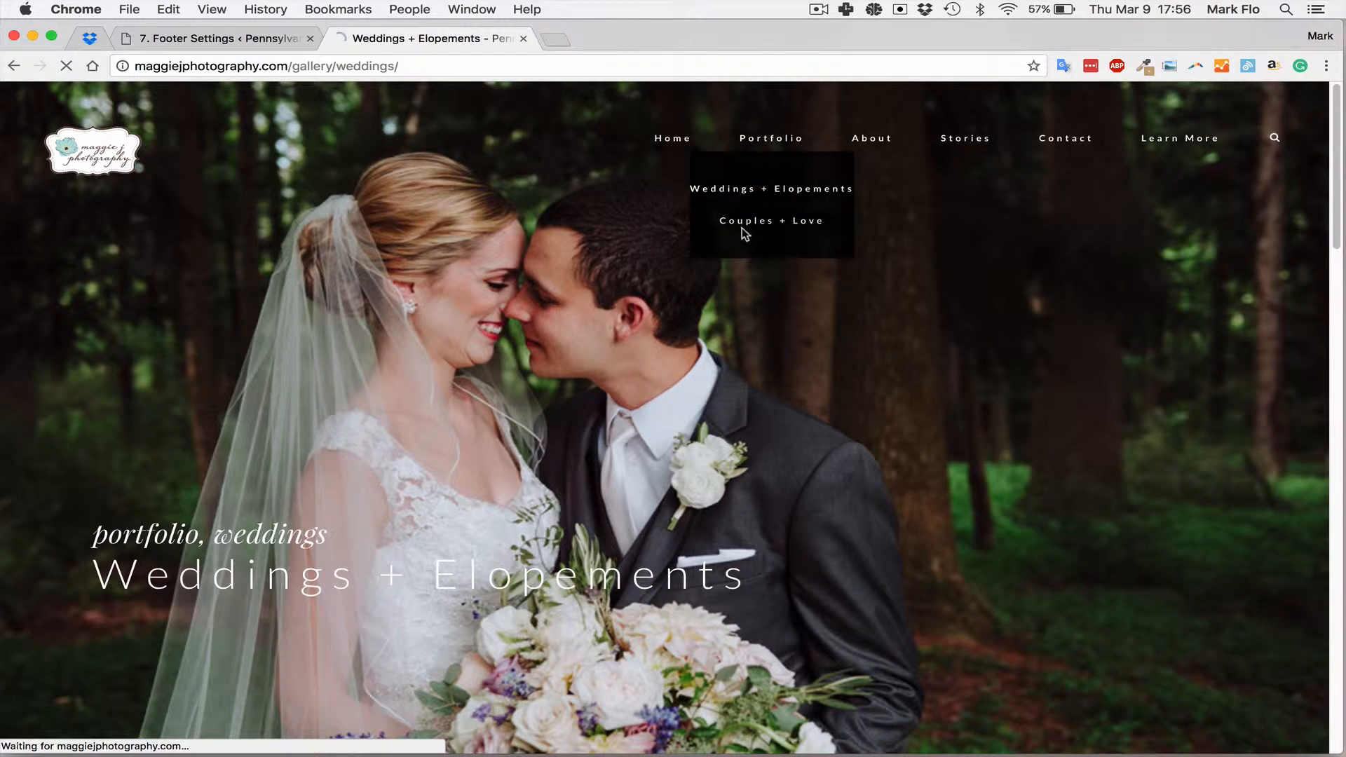
pyautogui.moveTo(723, 309)
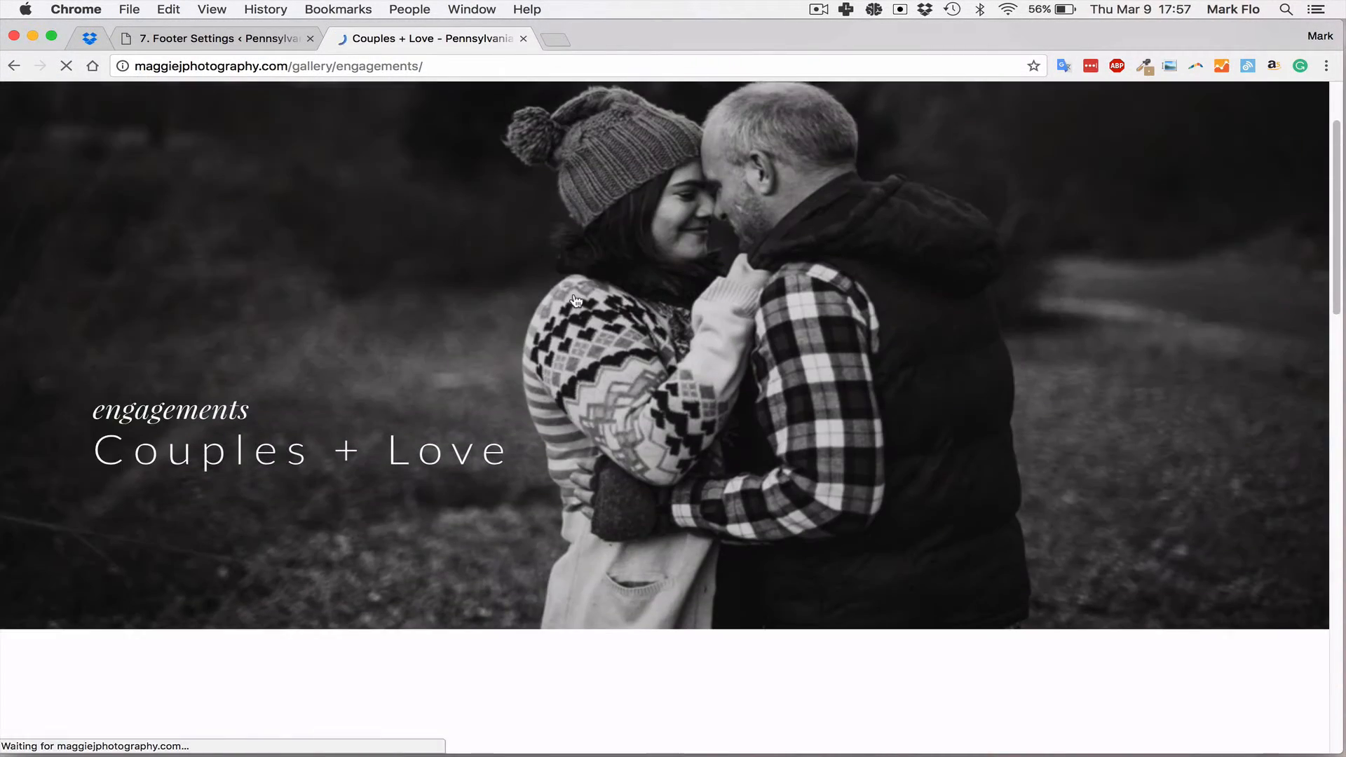
pyautogui.scroll(-3)
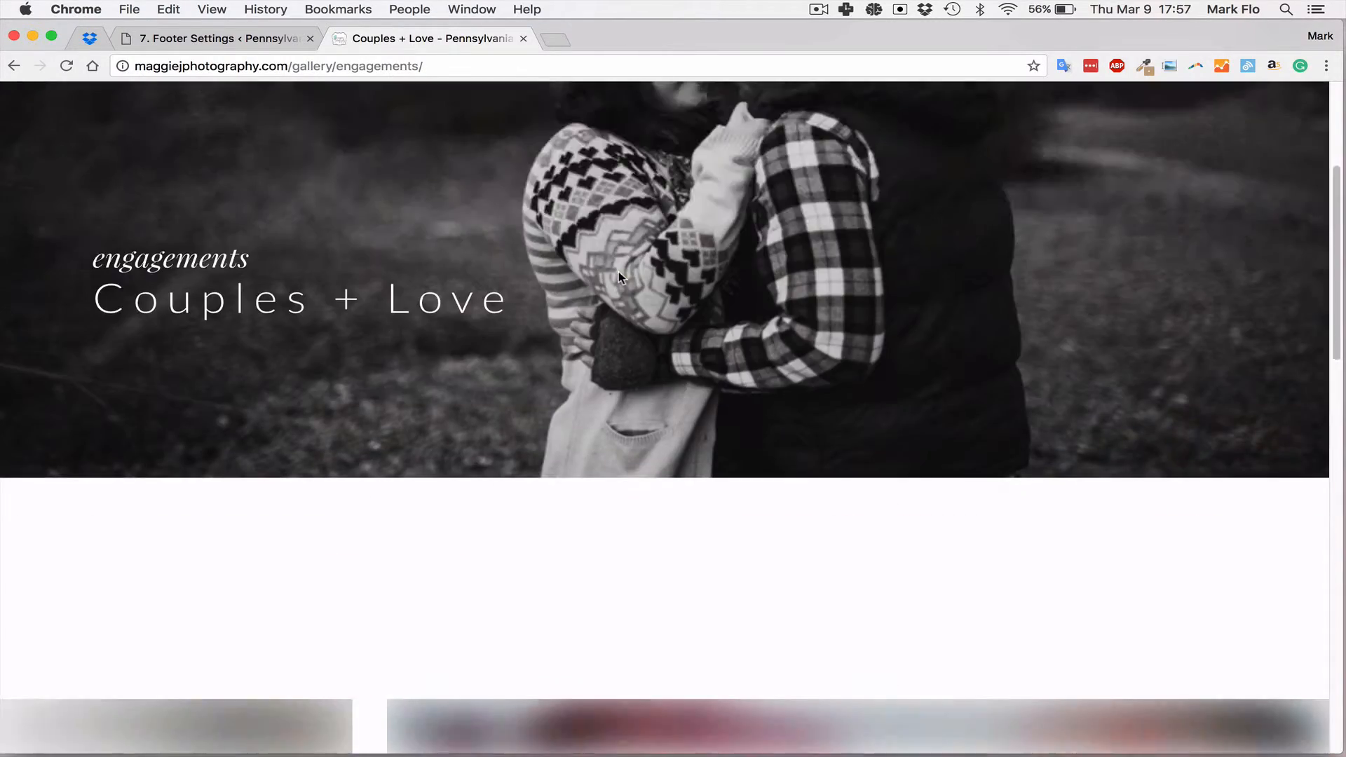
pyautogui.scroll(-3)
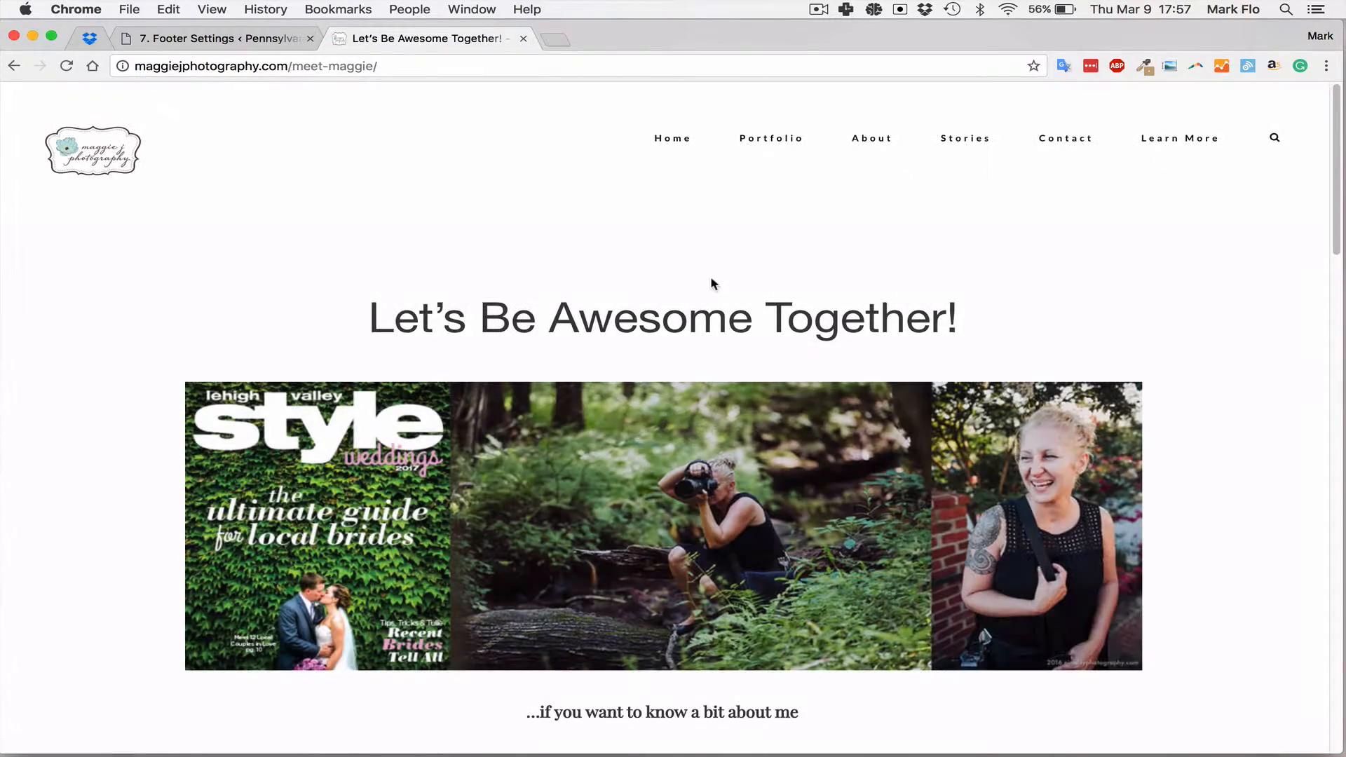
pyautogui.scroll(-3)
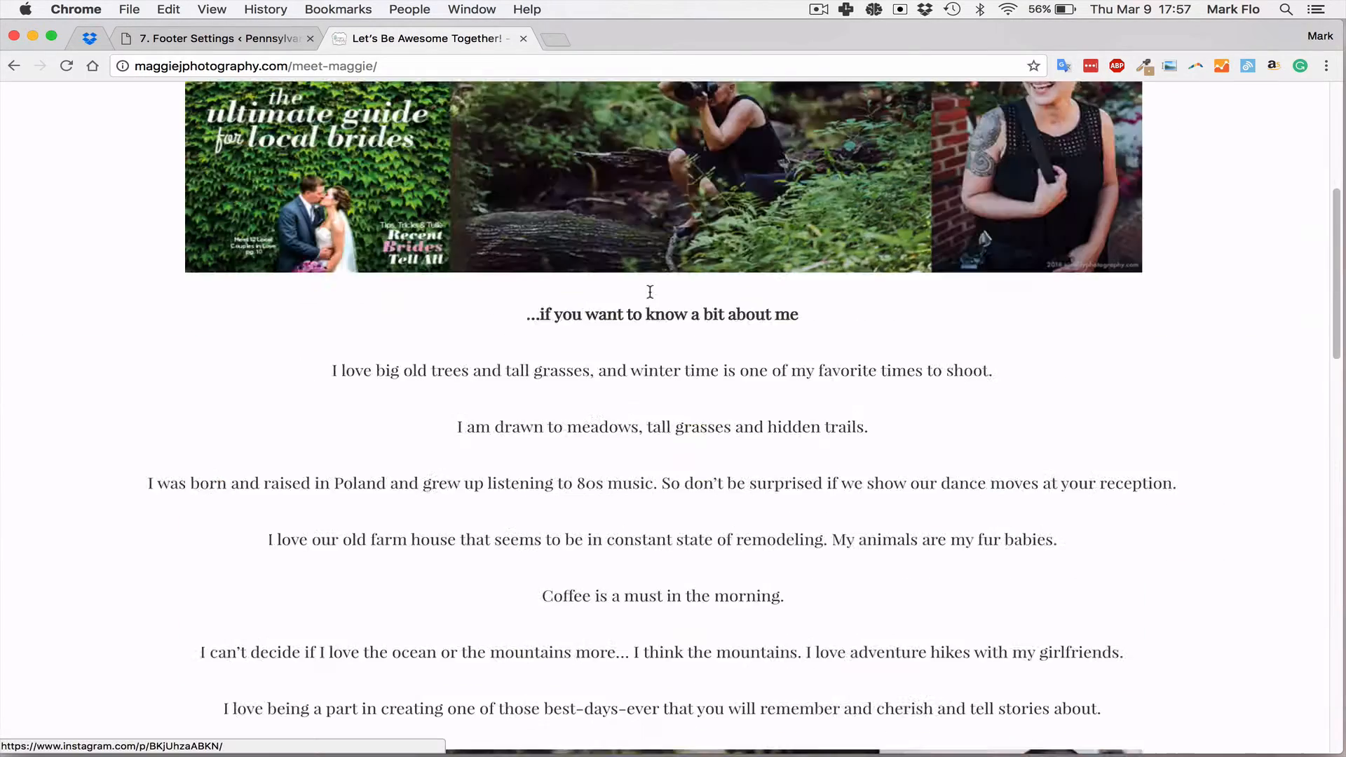
pyautogui.click(214, 38)
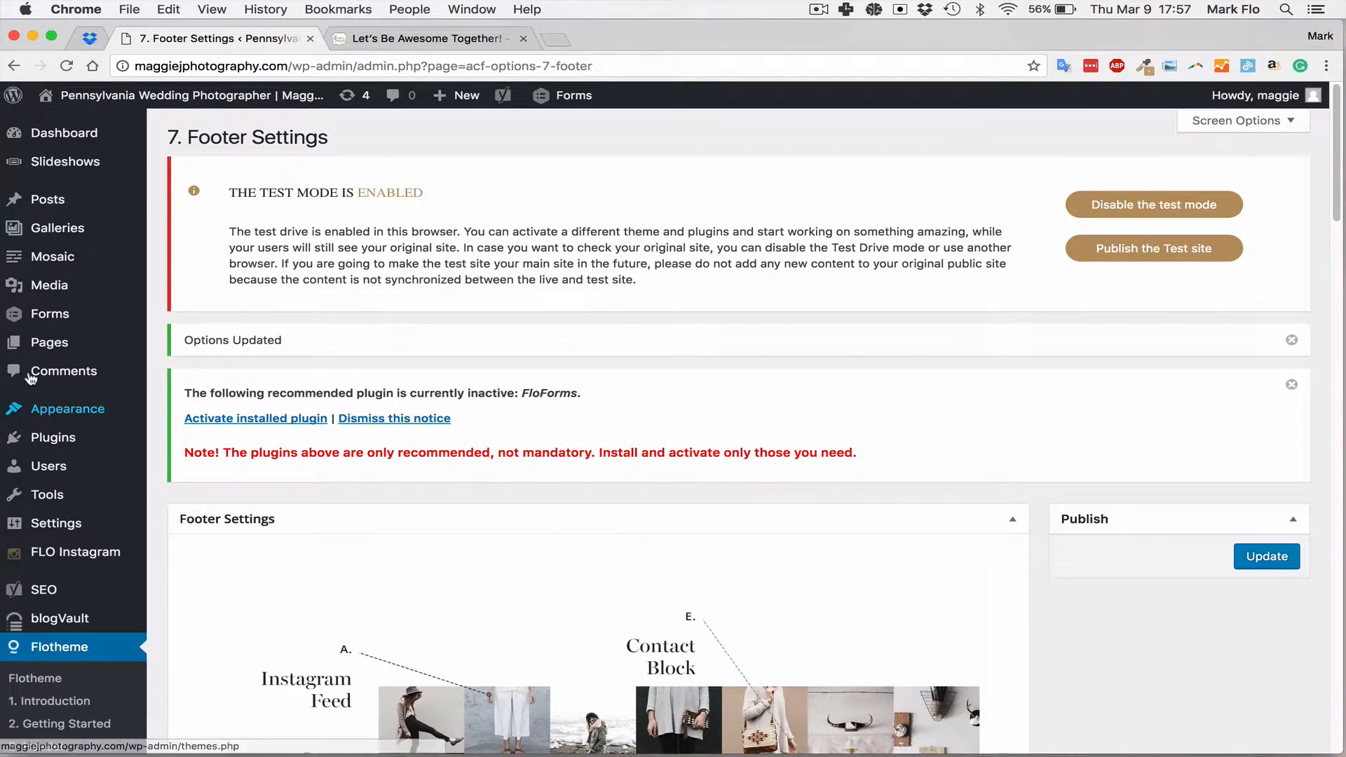
# Open 'Let's Be Awesome Together!' for editing from Pages > All Pages
pyautogui.click(49, 341)
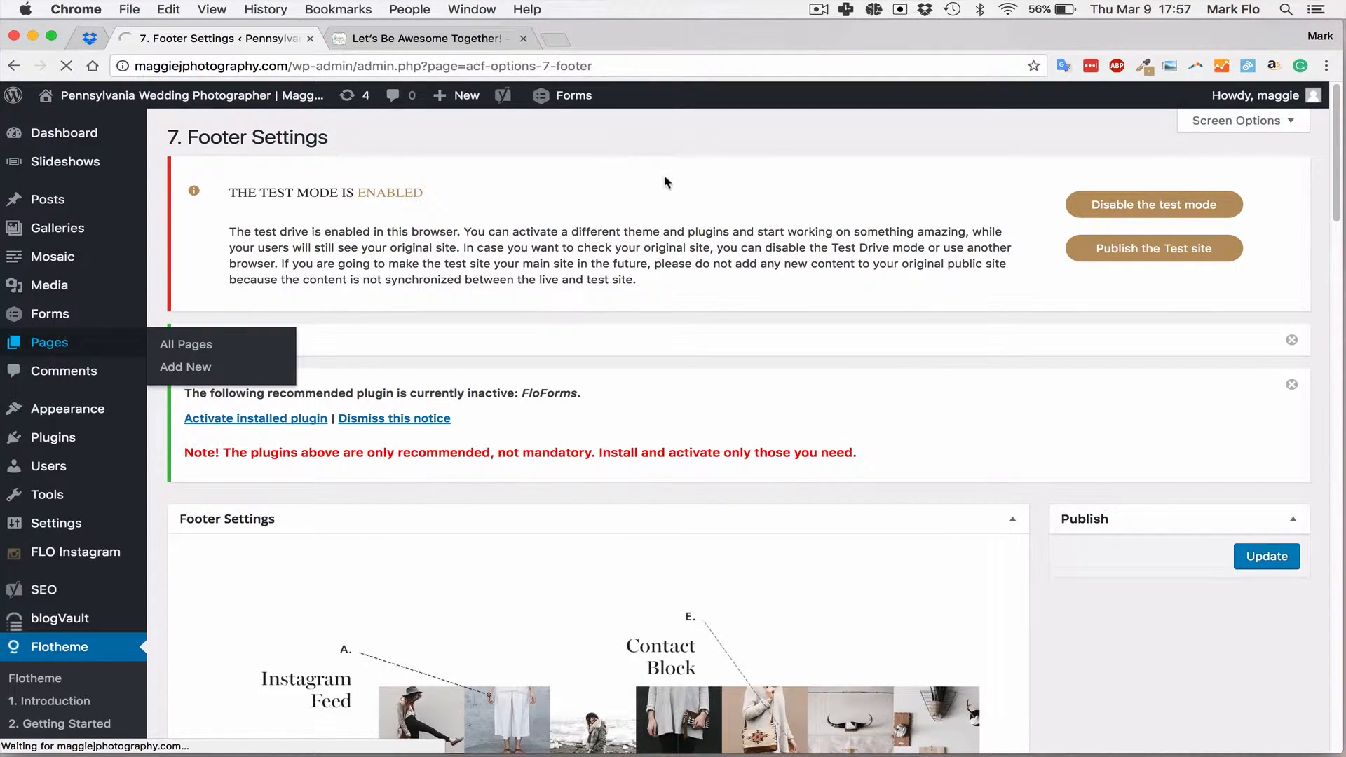
pyautogui.click(185, 343)
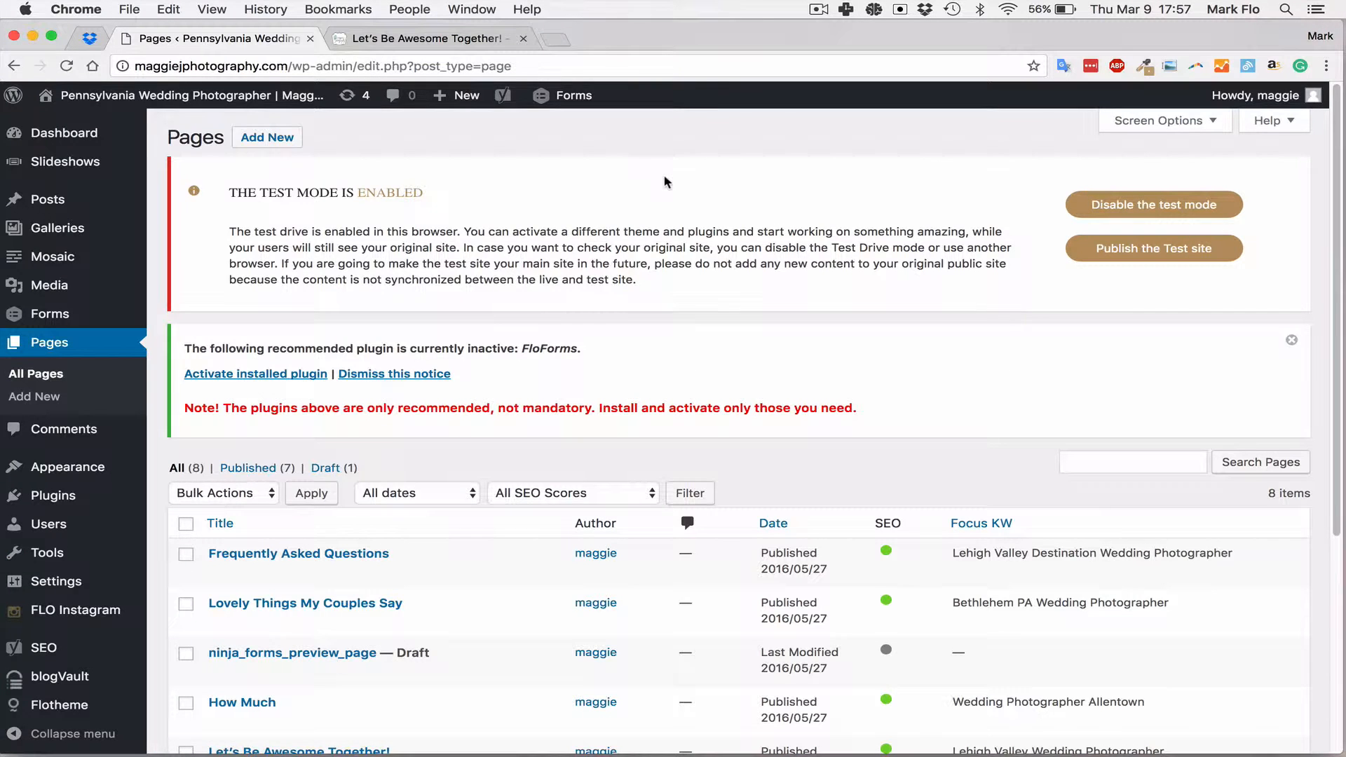
pyautogui.scroll(-3)
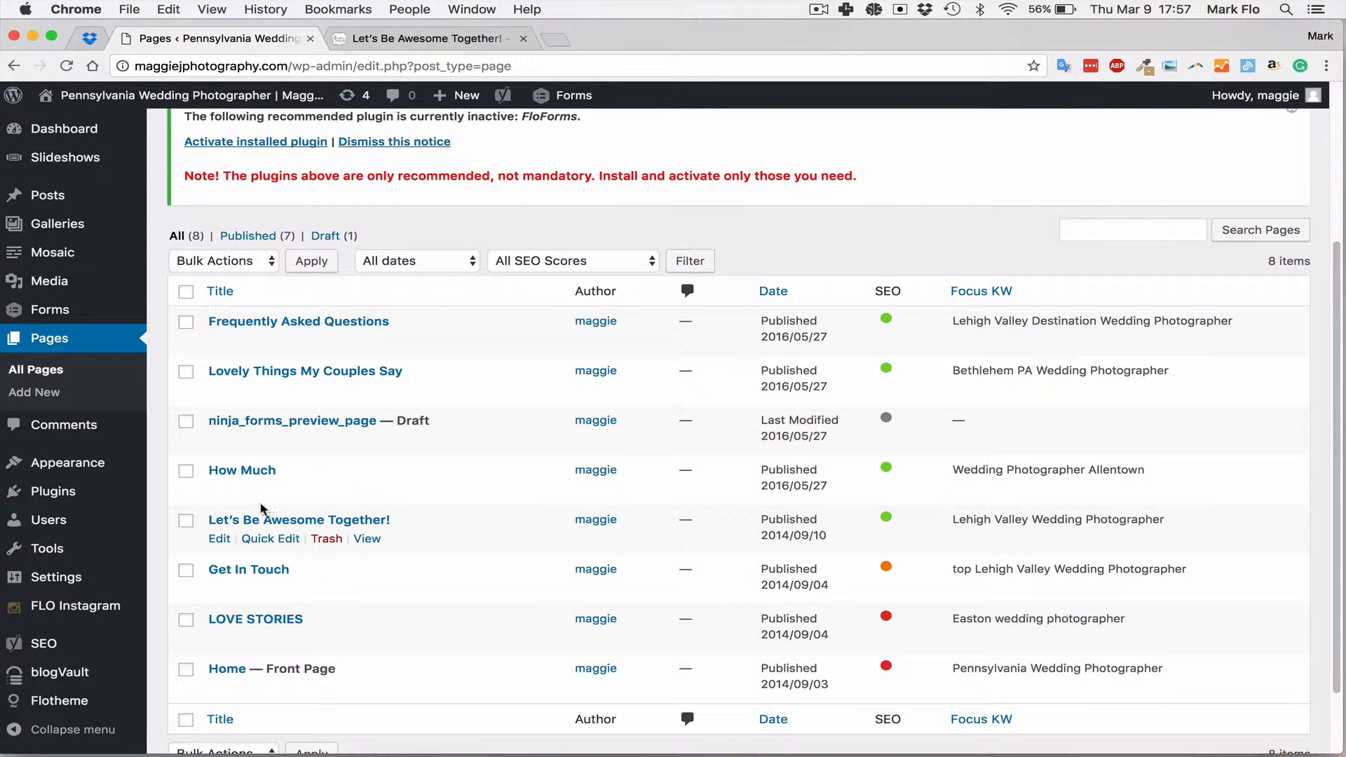
pyautogui.moveTo(269, 637)
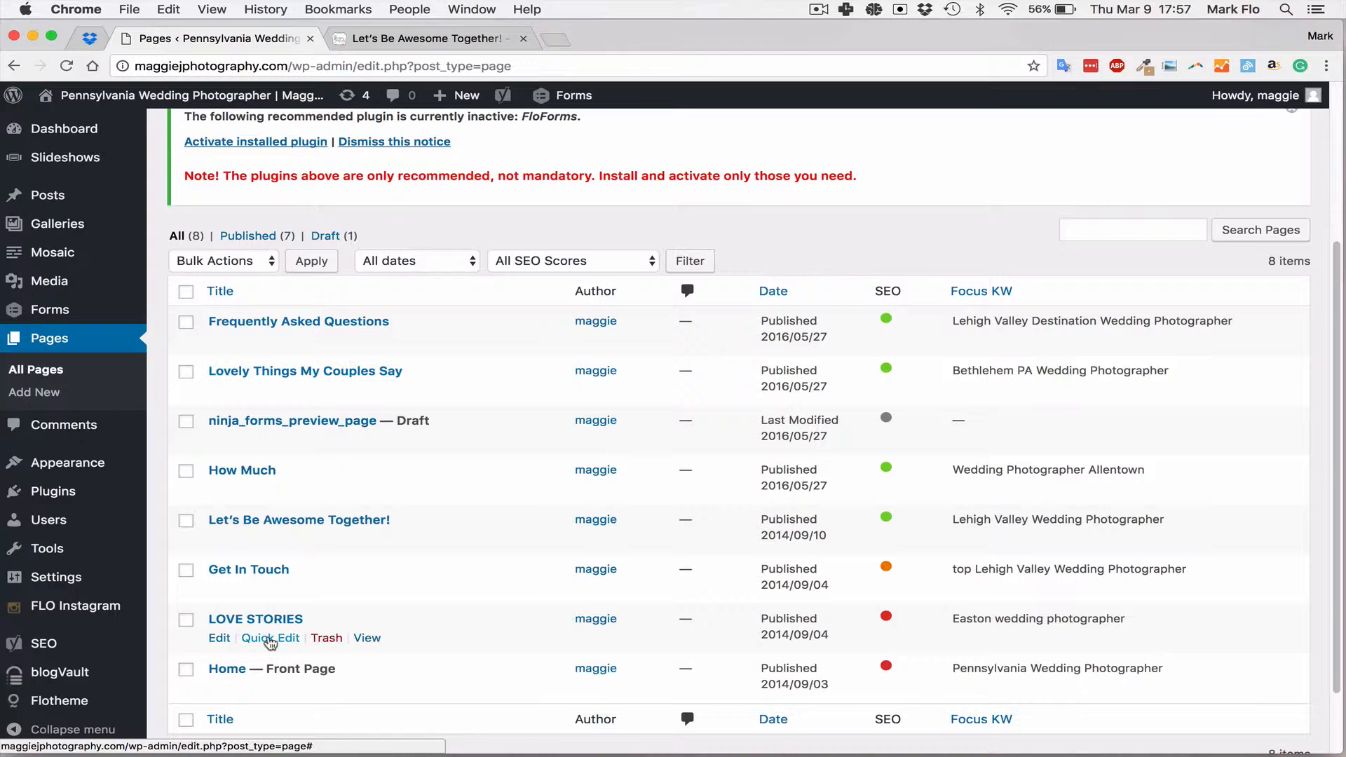
pyautogui.moveTo(253, 570)
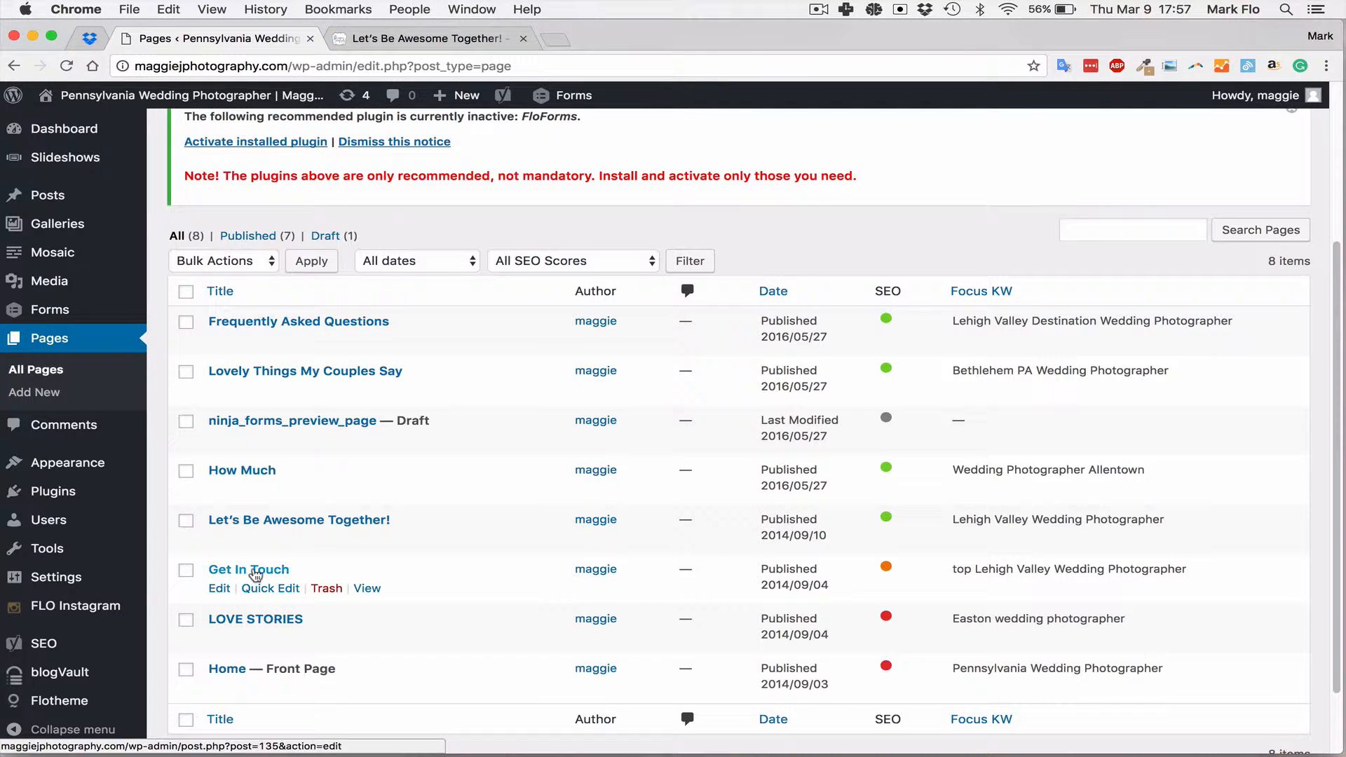
pyautogui.moveTo(288, 520)
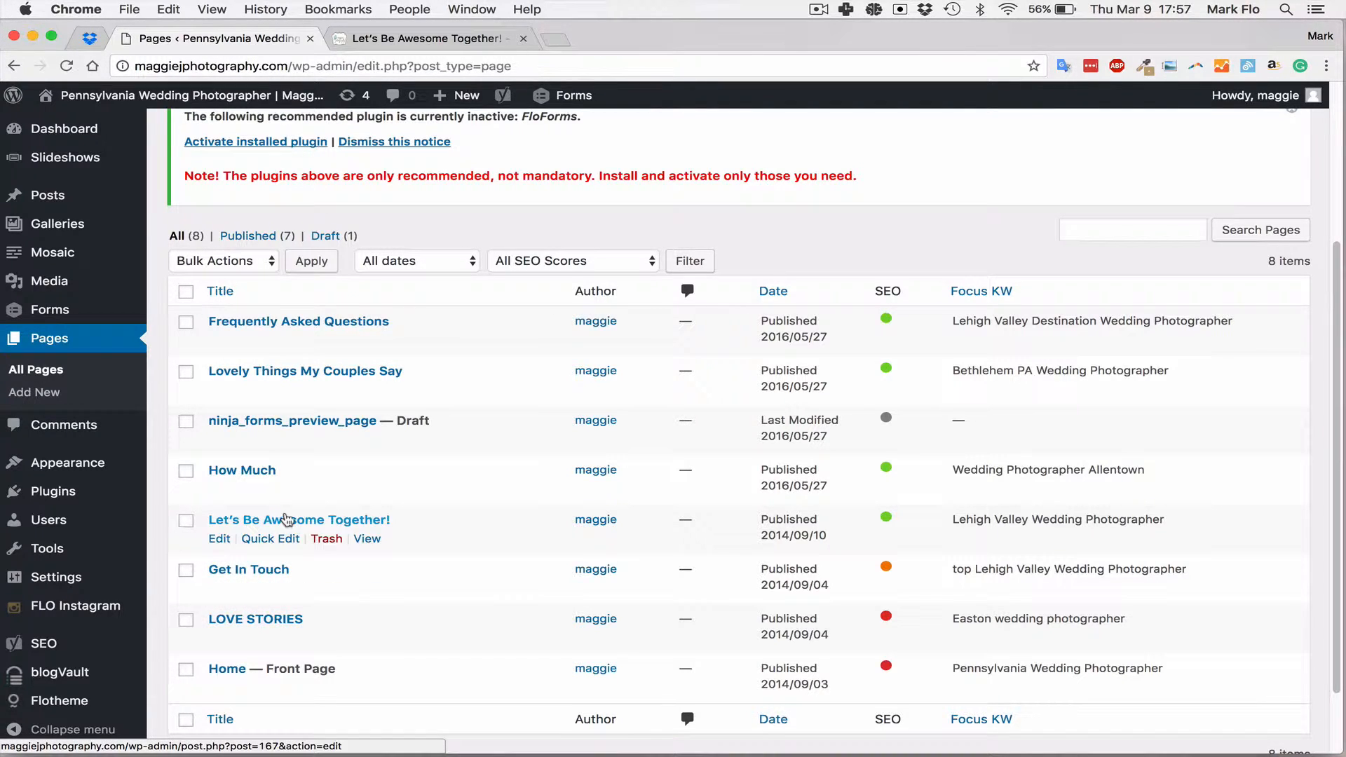
pyautogui.click(366, 539)
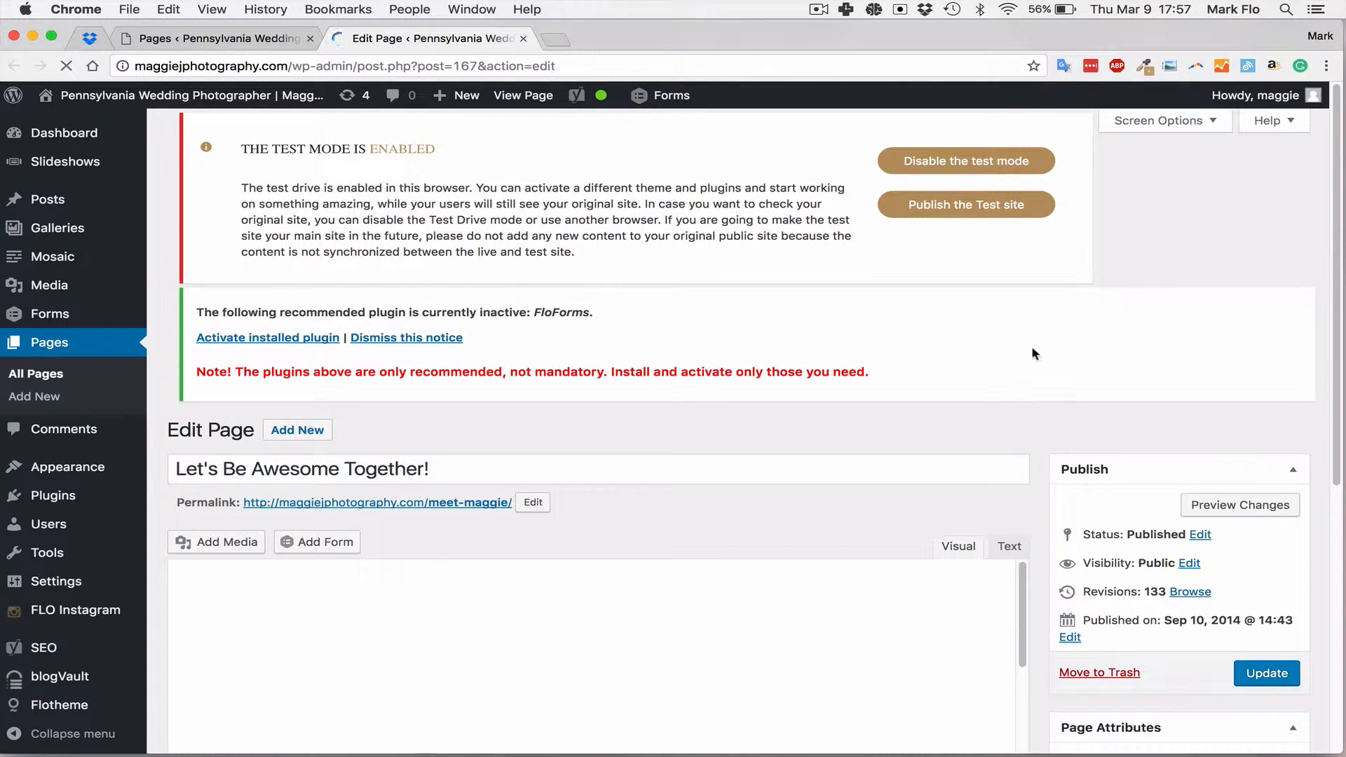
# Set the page template to '4.1. About Page'
pyautogui.scroll(-3)
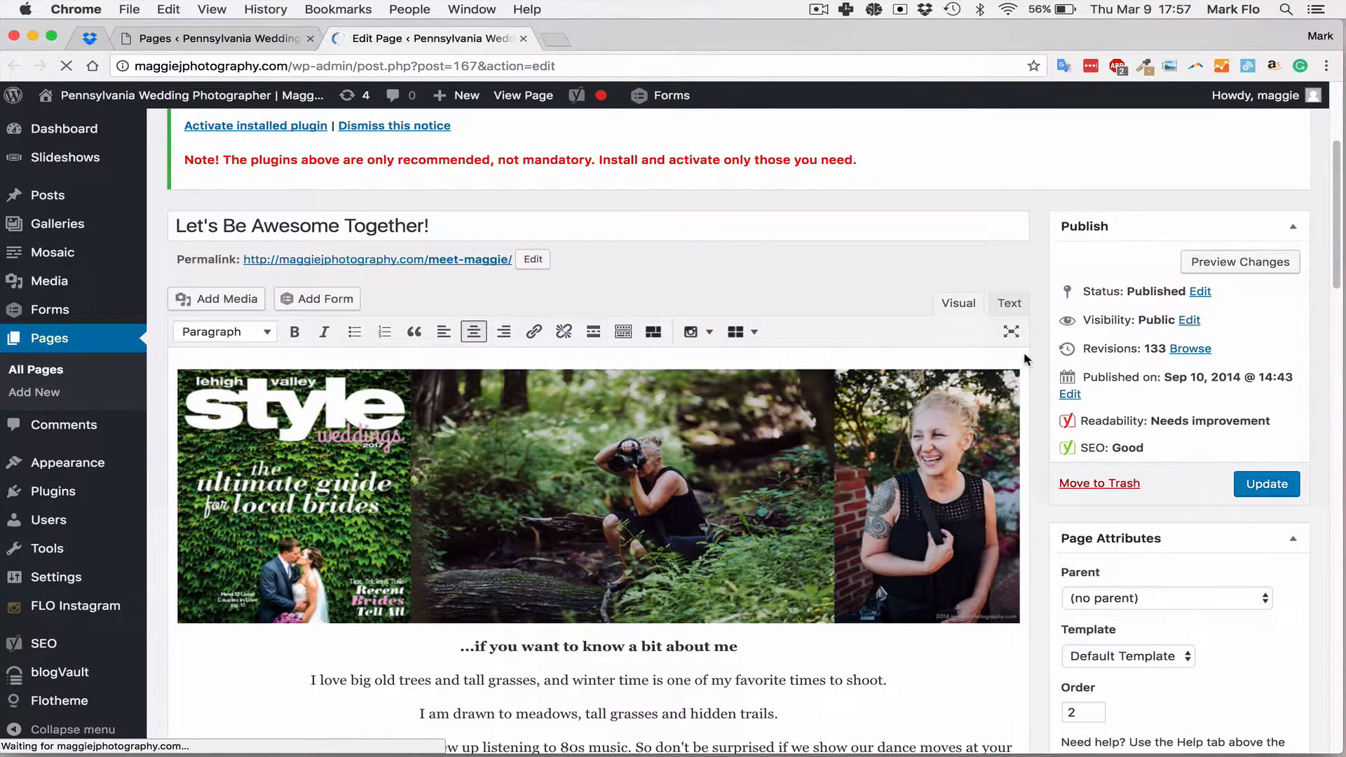
pyautogui.scroll(-3)
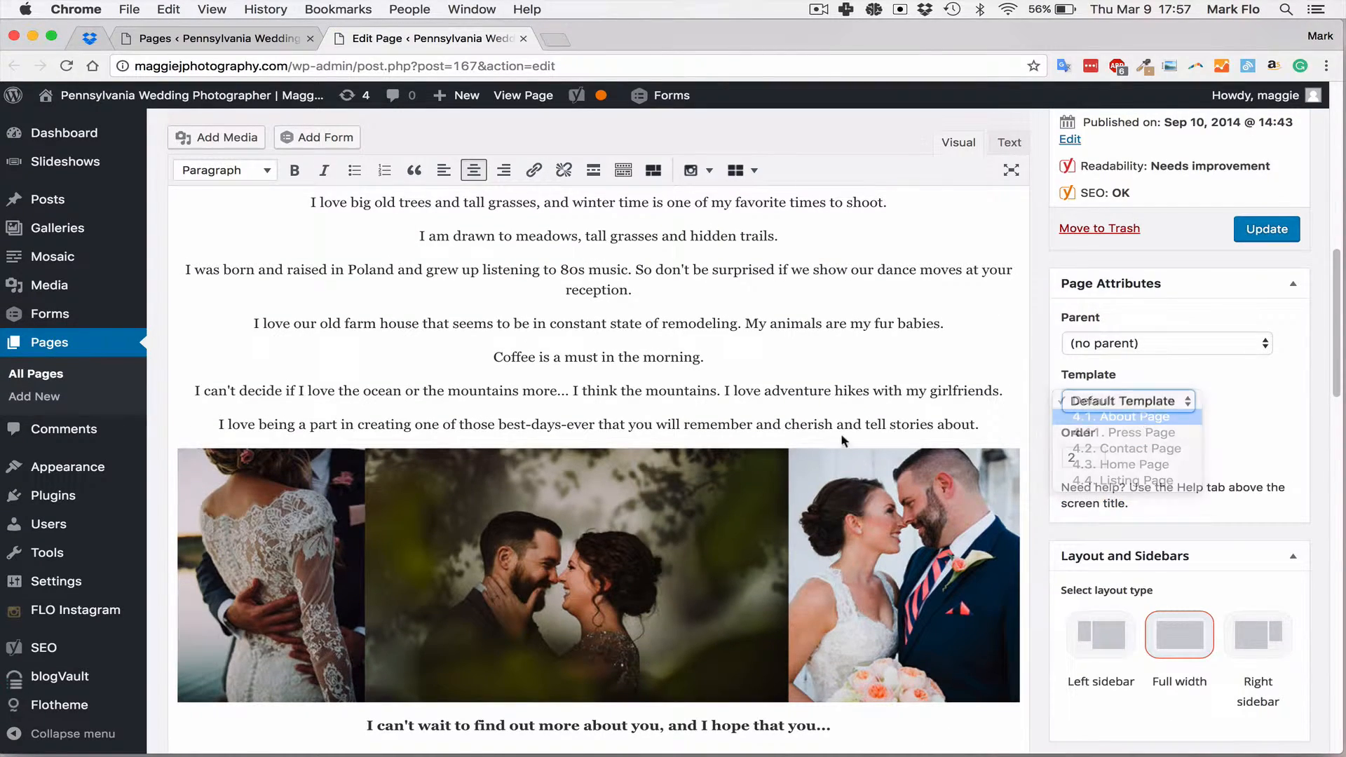
pyautogui.click(1125, 417)
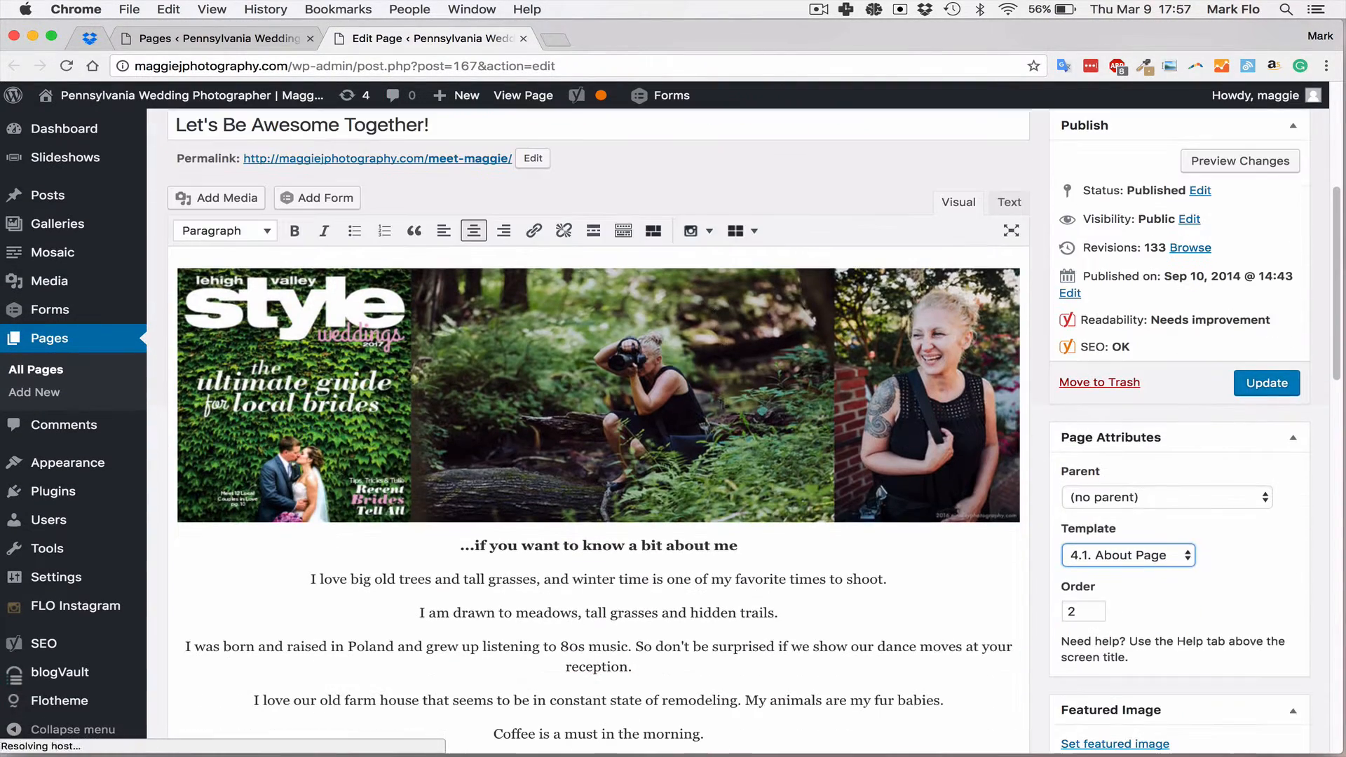
# Look through the About Page template's Top Block and other sections
pyautogui.scroll(-3)
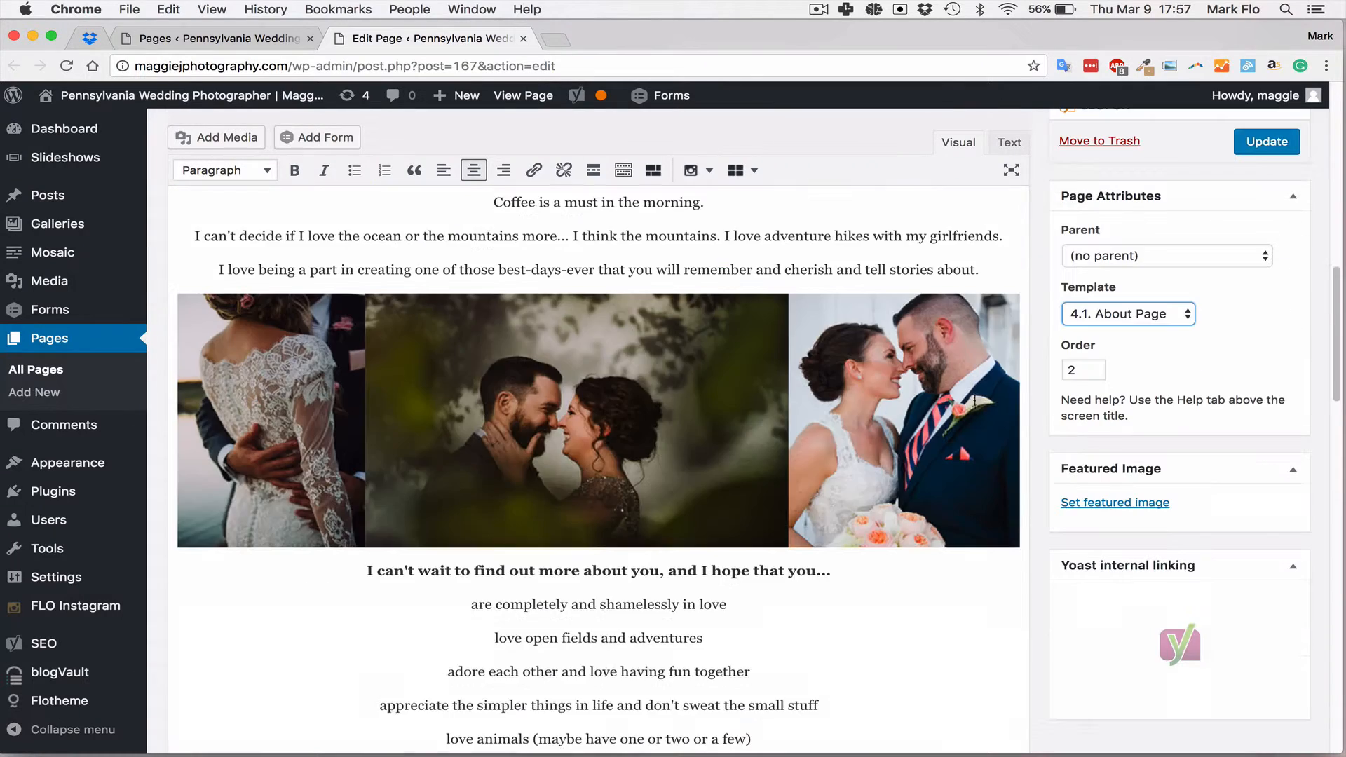
pyautogui.scroll(-3)
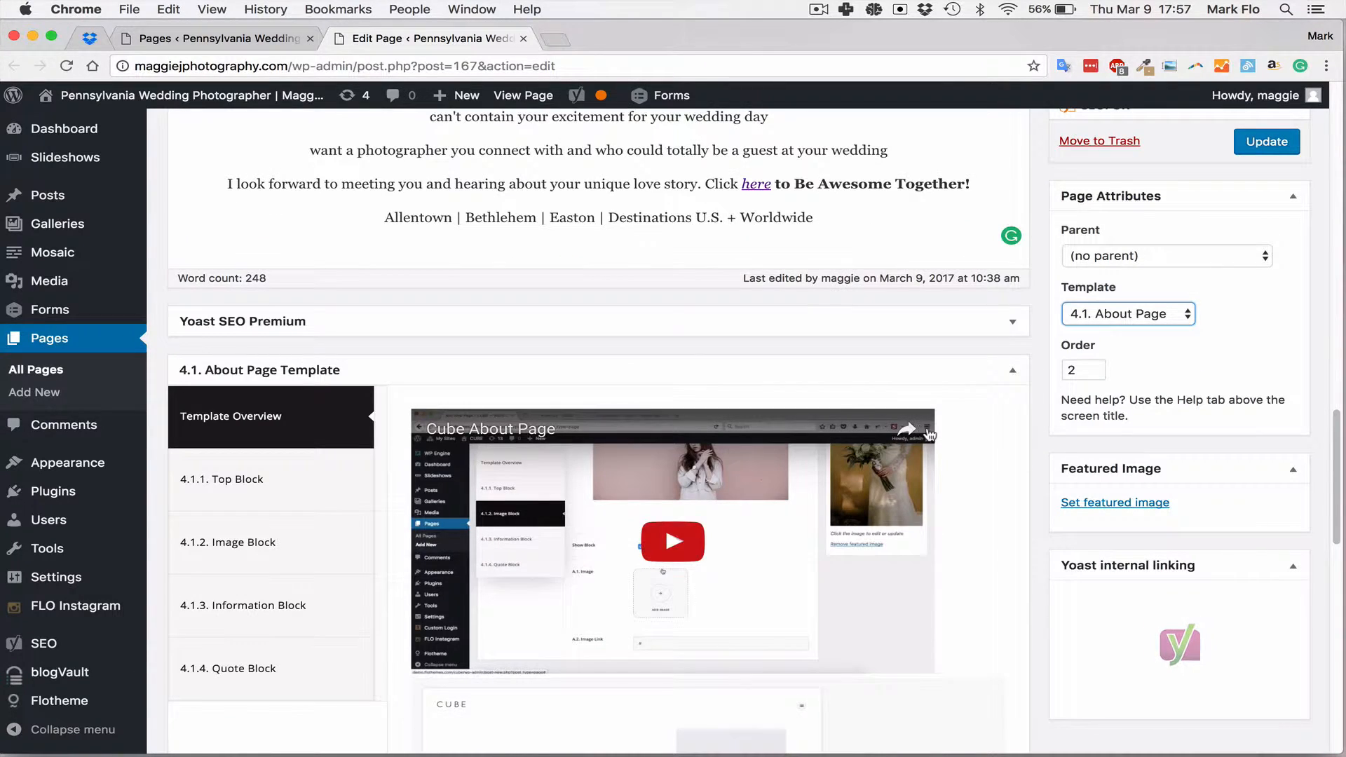
pyautogui.scroll(-3)
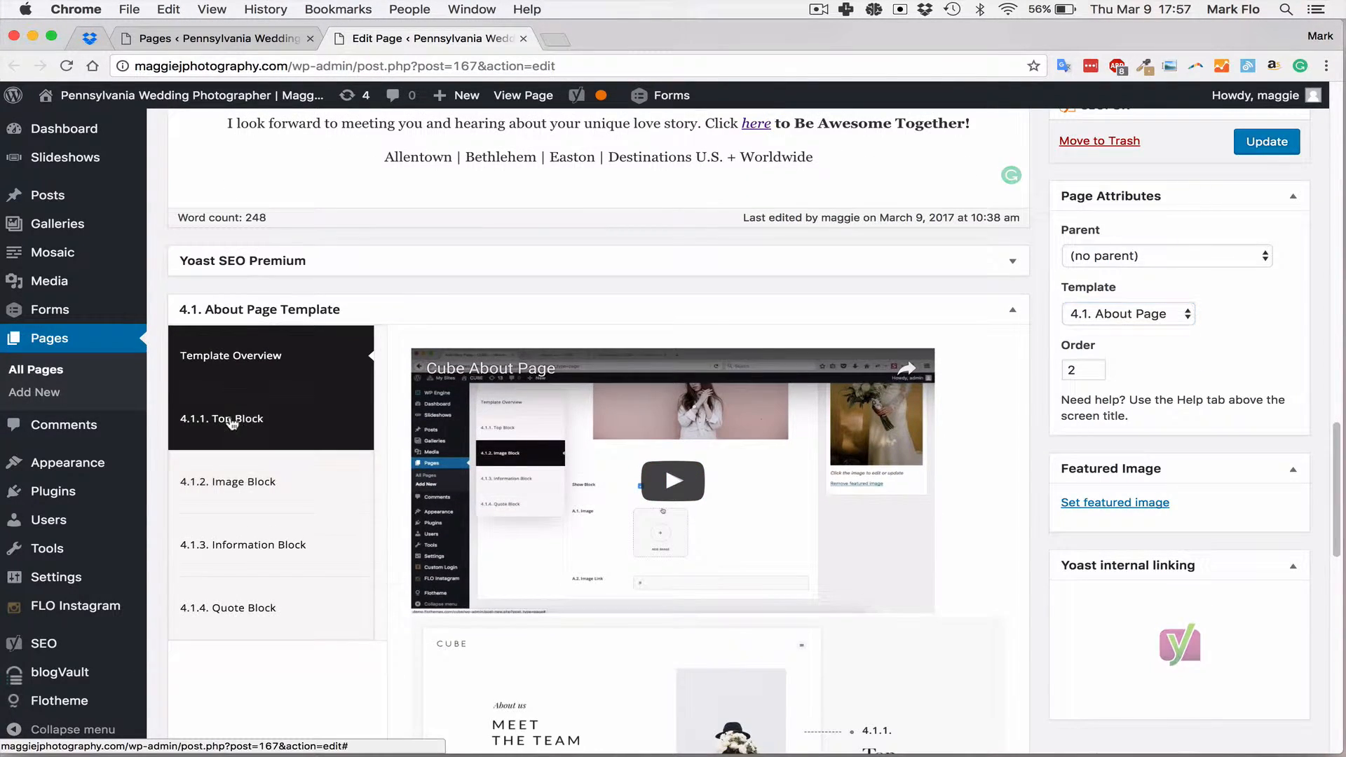
pyautogui.click(249, 405)
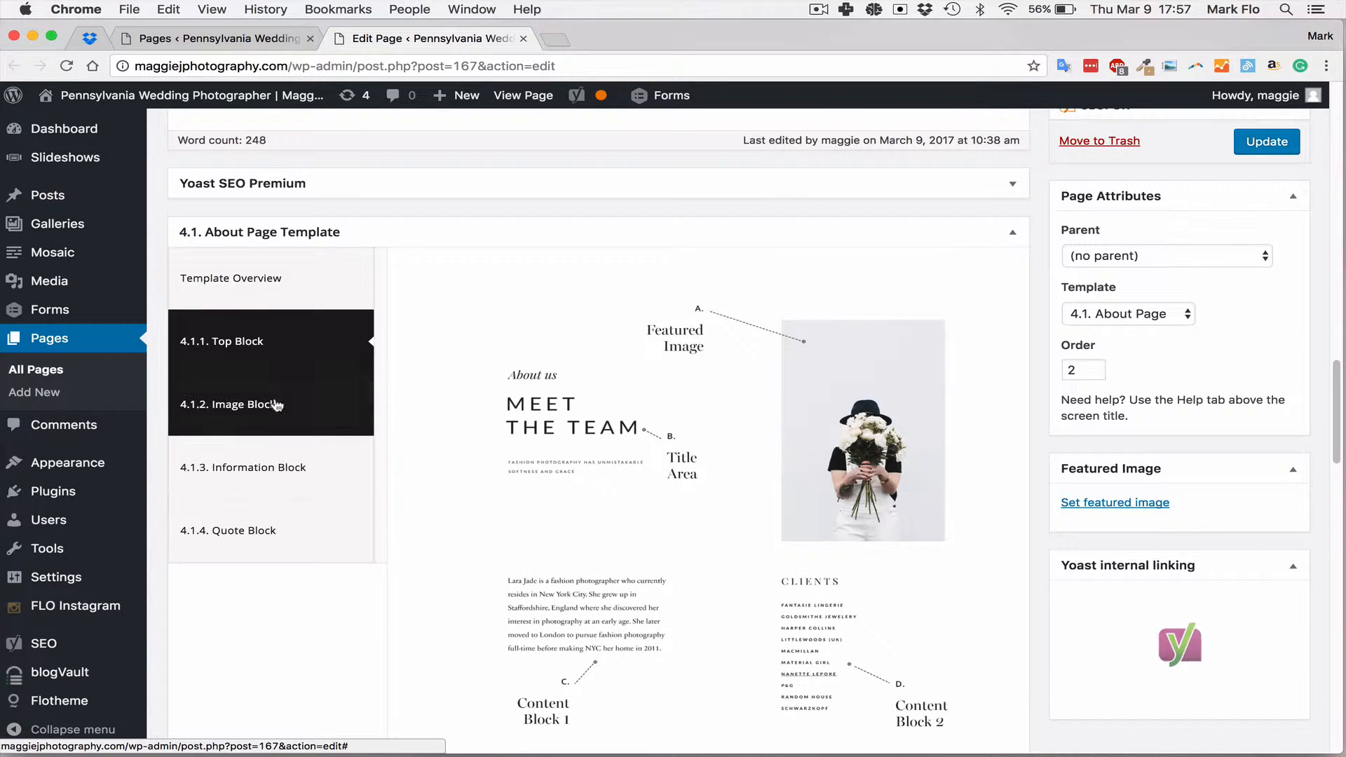
pyautogui.click(241, 467)
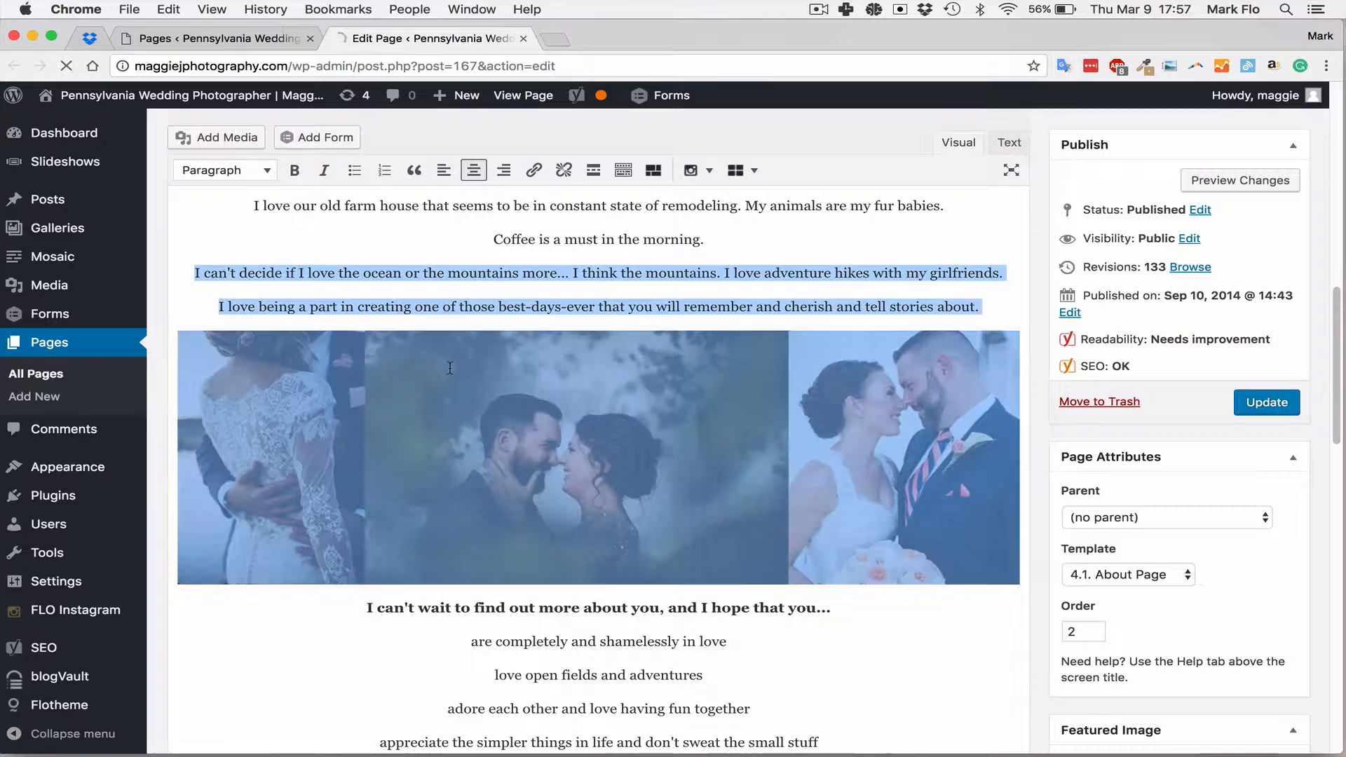
pyautogui.scroll(-3)
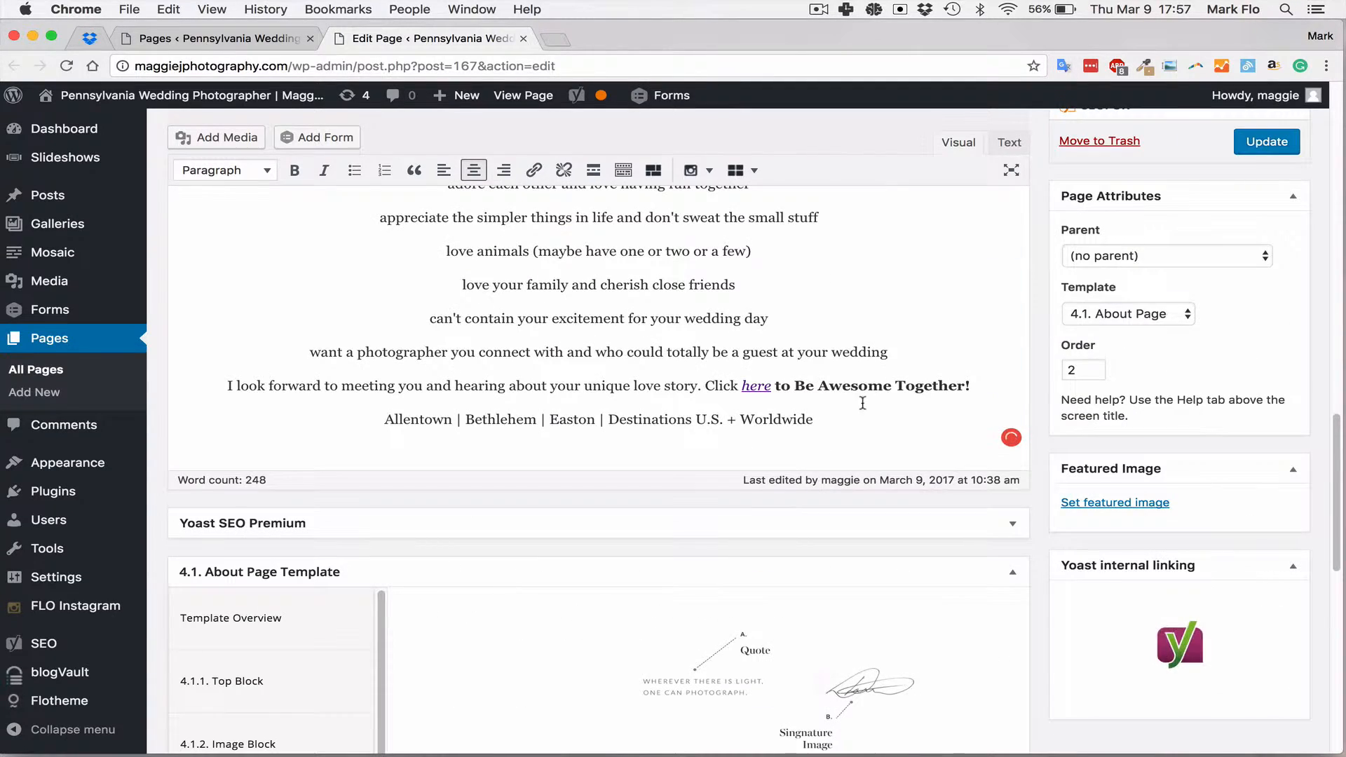
pyautogui.scroll(3)
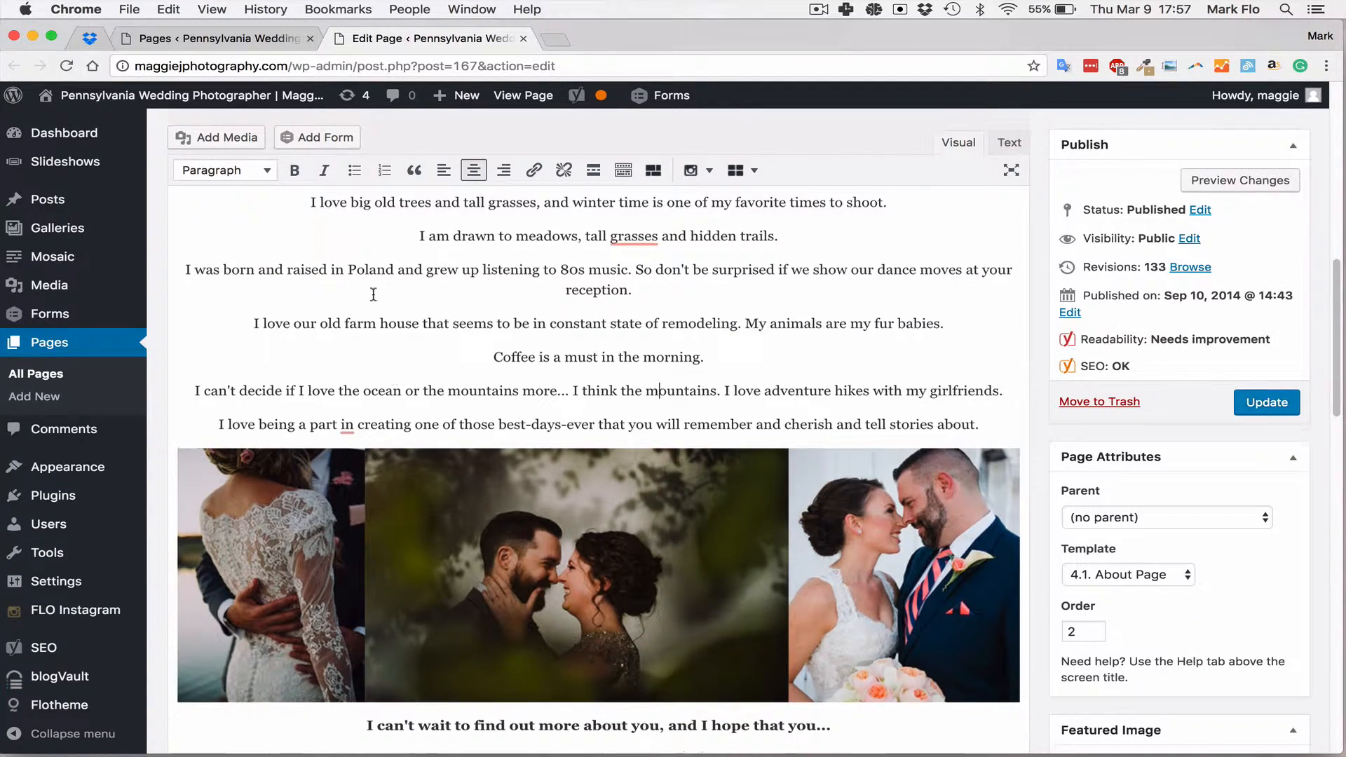
pyautogui.scroll(3)
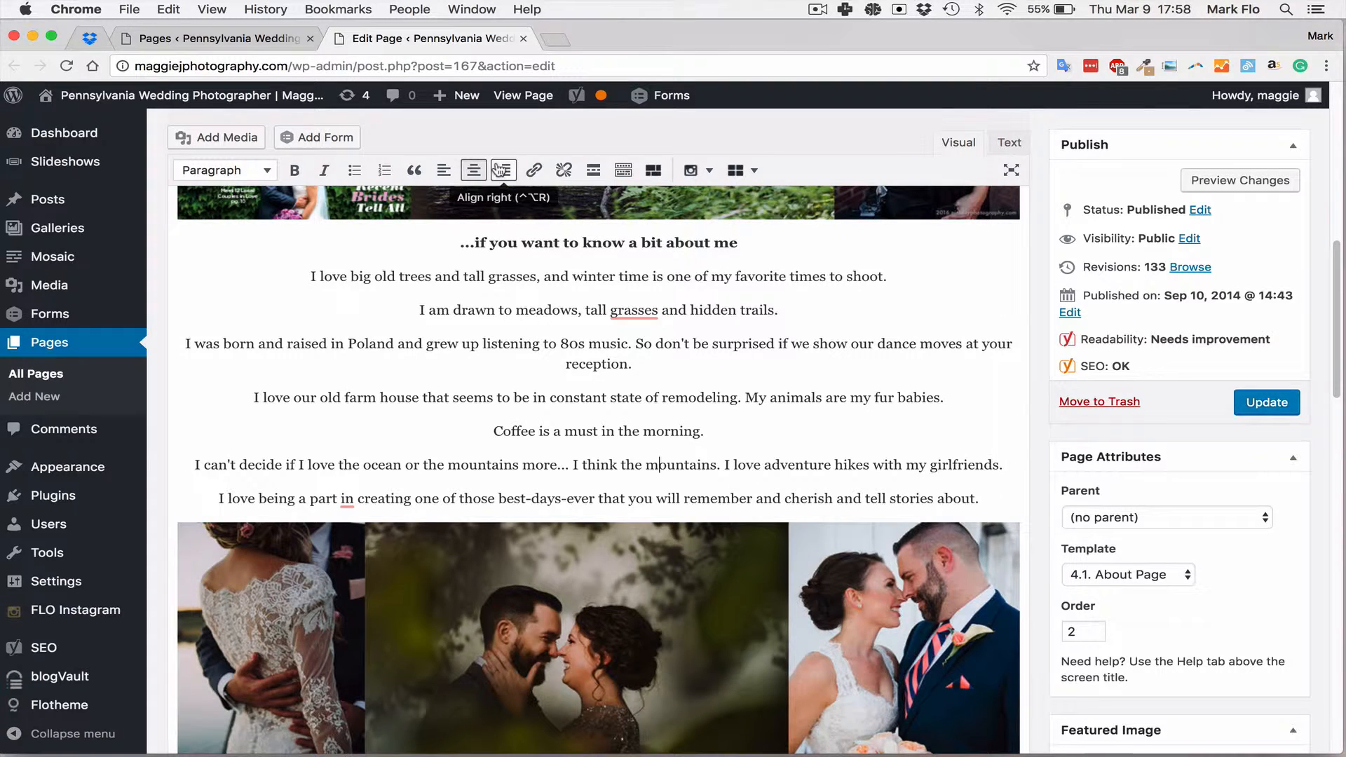
pyautogui.moveTo(1218, 406)
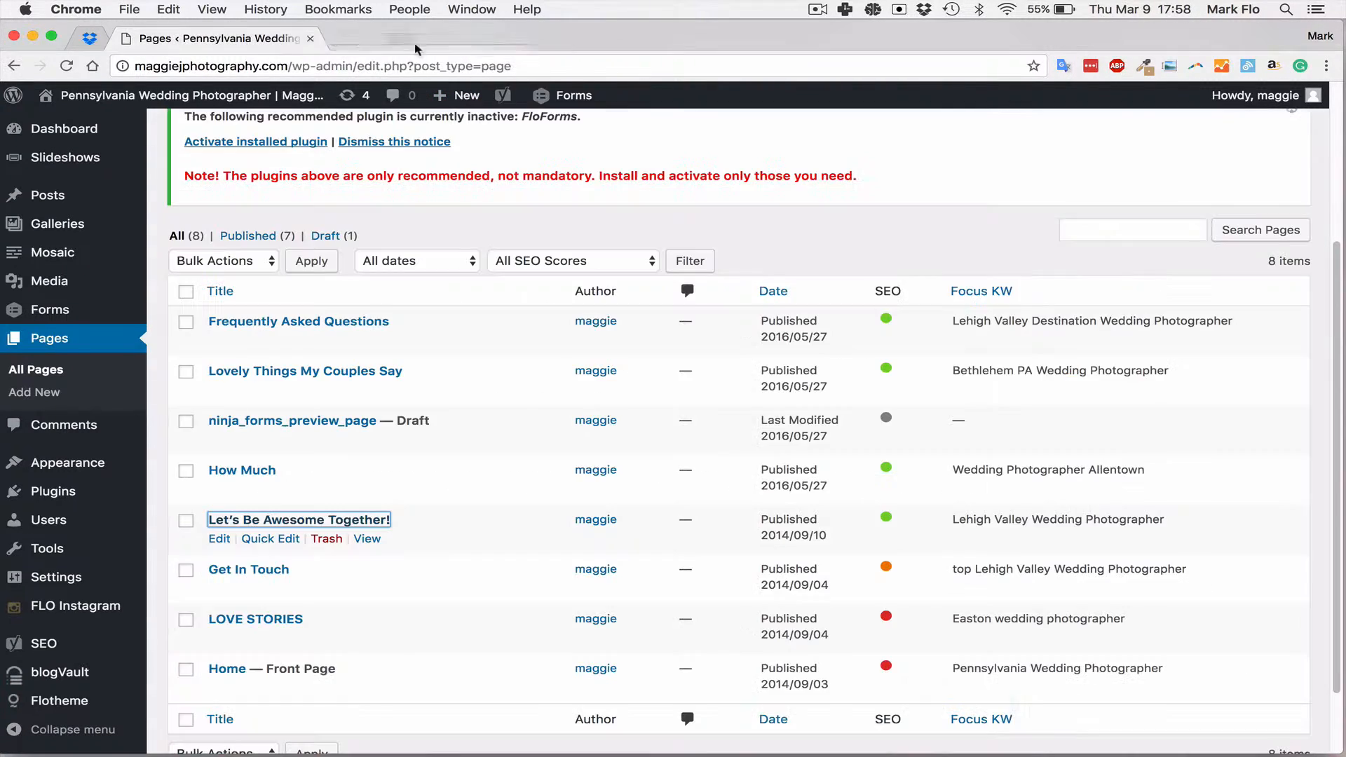
pyautogui.click(366, 539)
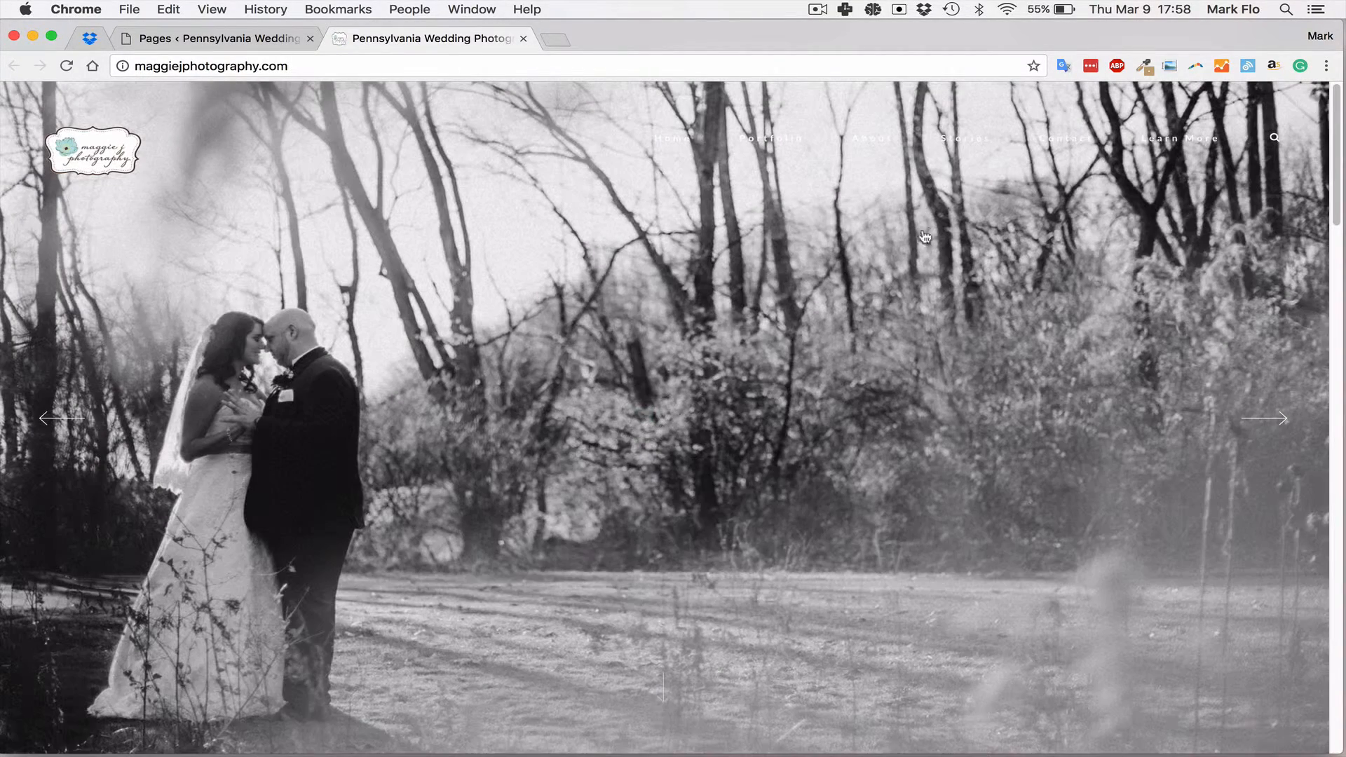
pyautogui.moveTo(967, 141)
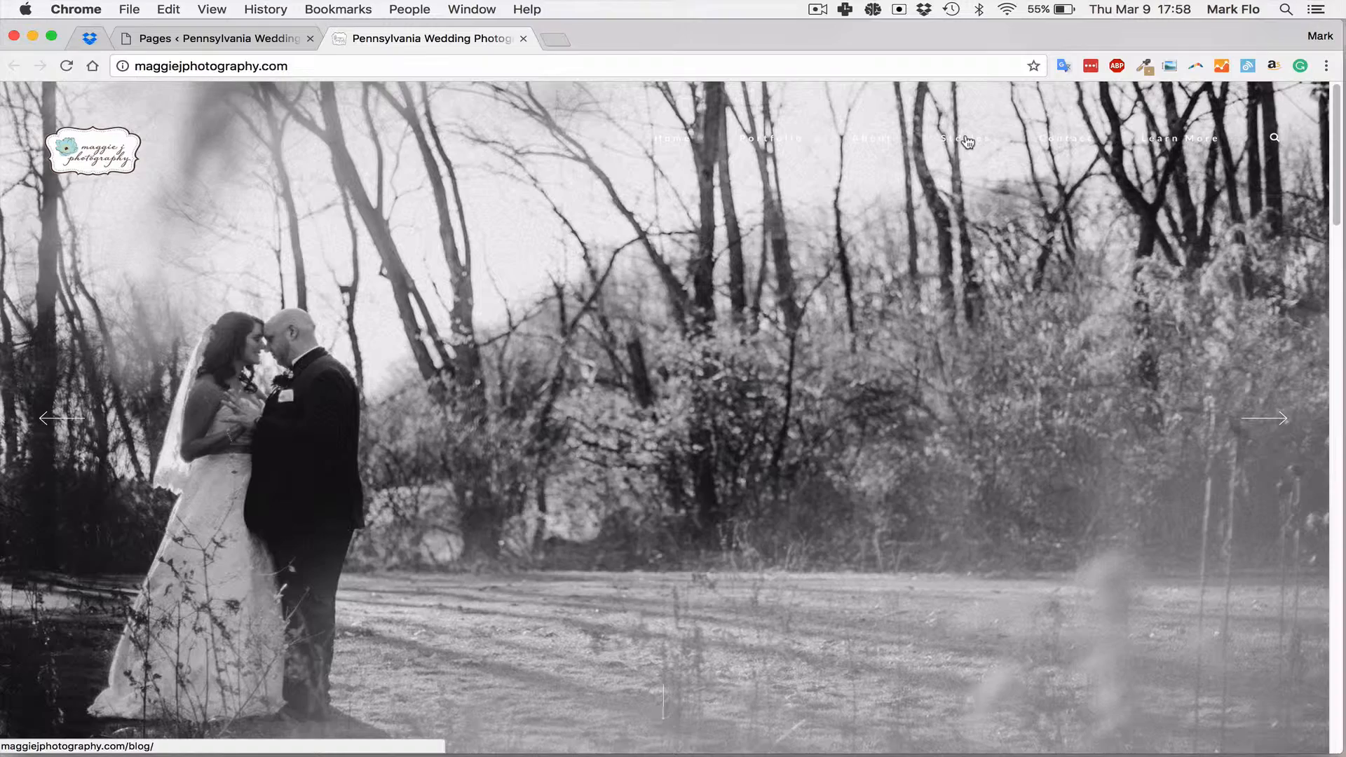
pyautogui.click(964, 138)
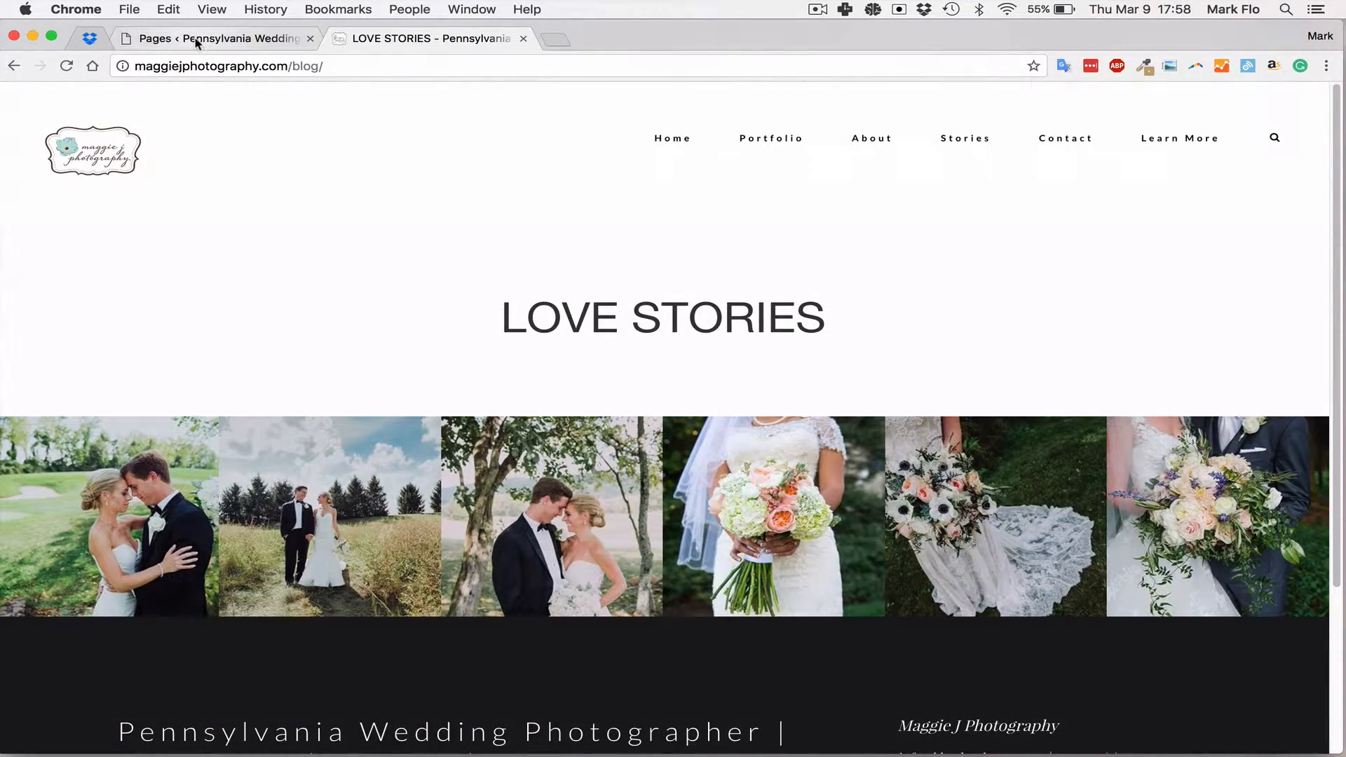
pyautogui.click(215, 38)
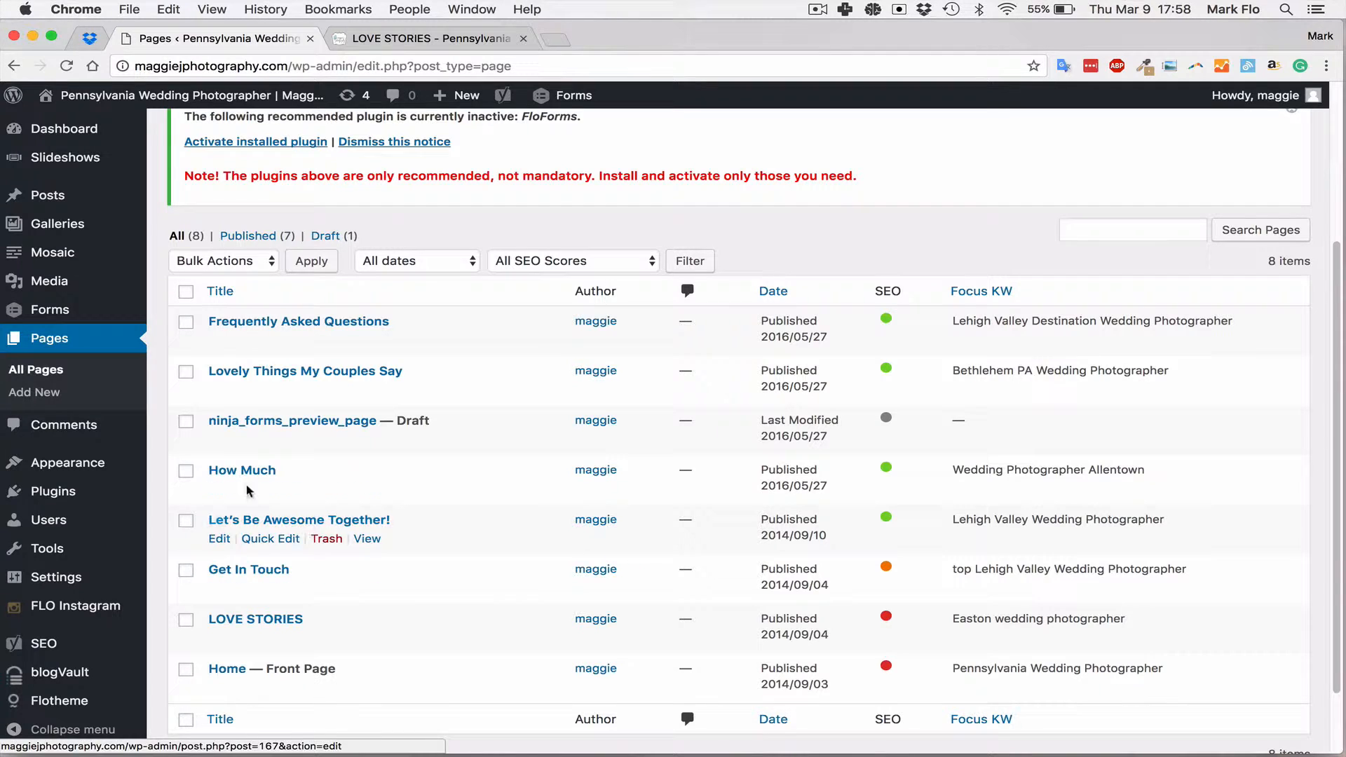
pyautogui.moveTo(256, 619)
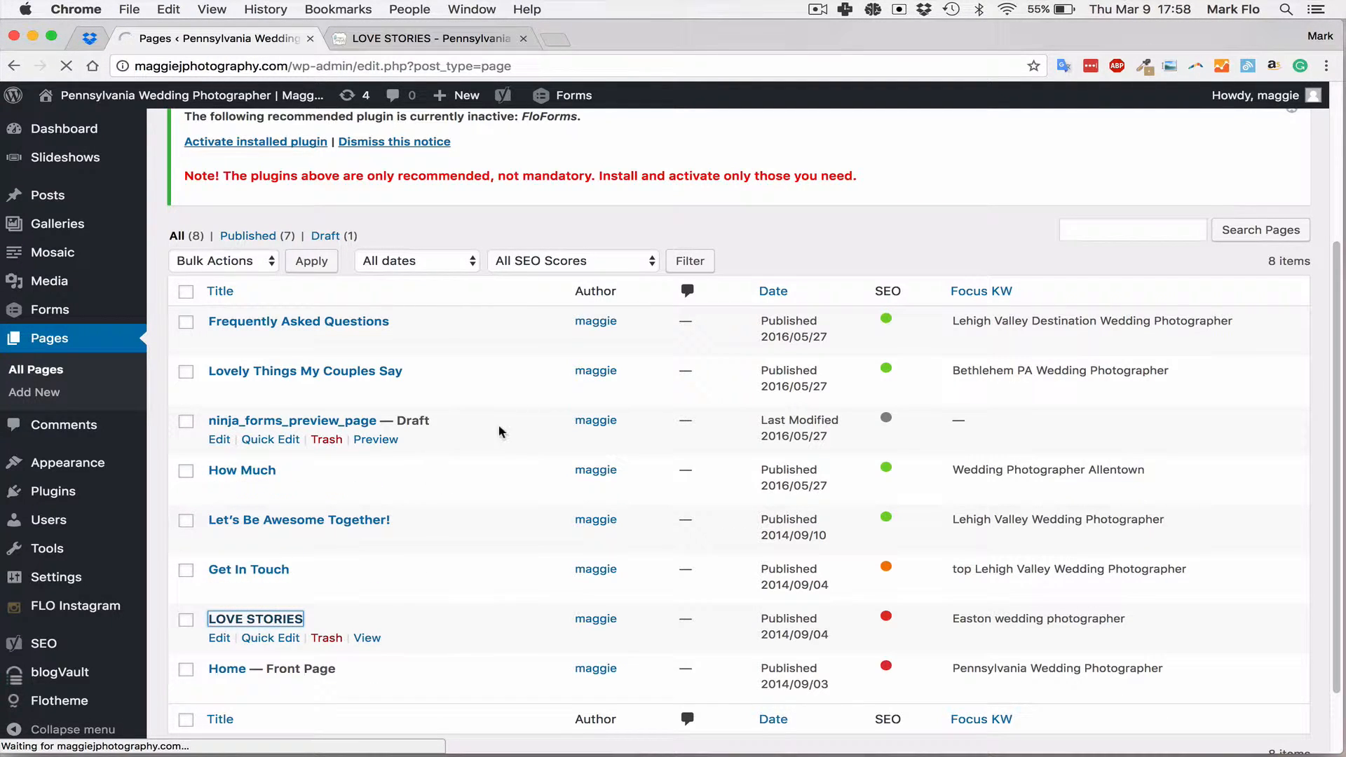
# Edit LOVE STORIES and apply the '4.4. Listing Page' template
pyautogui.click(255, 618)
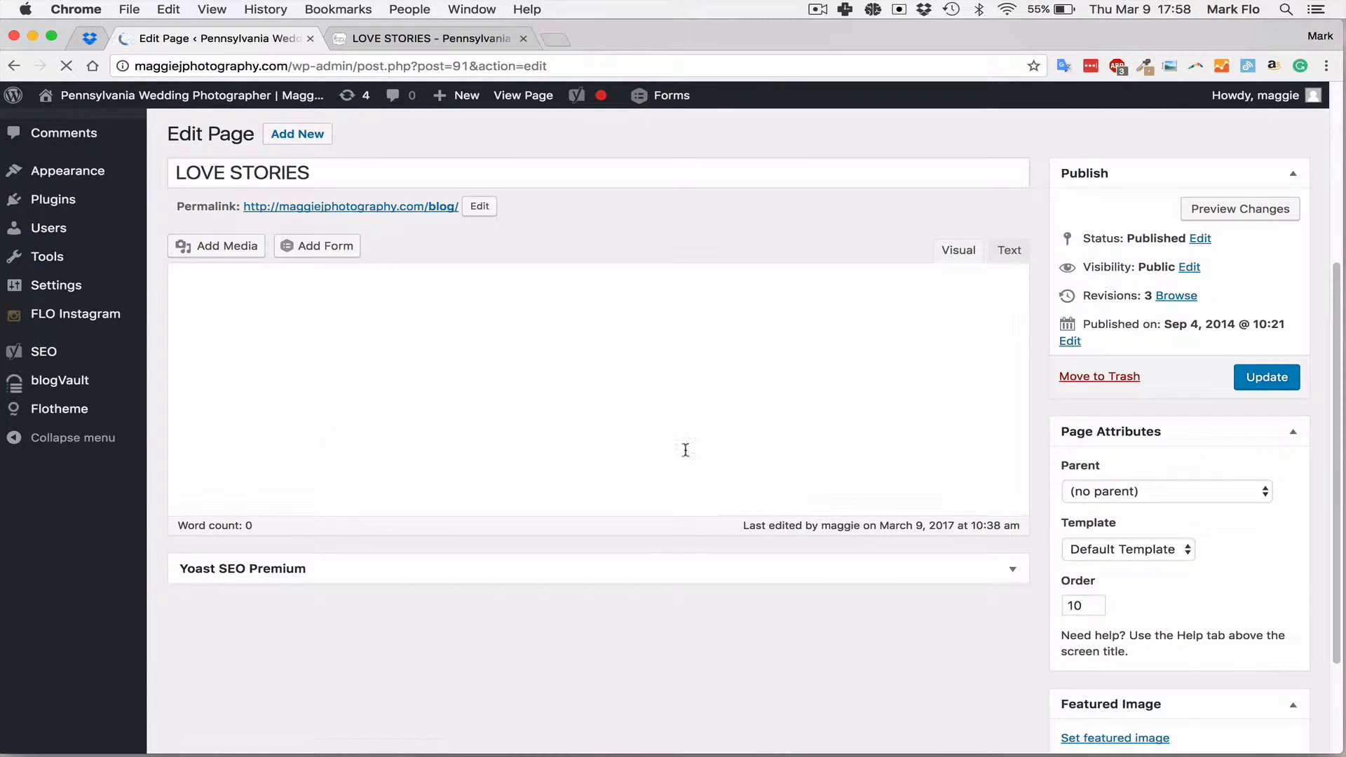
pyautogui.scroll(-3)
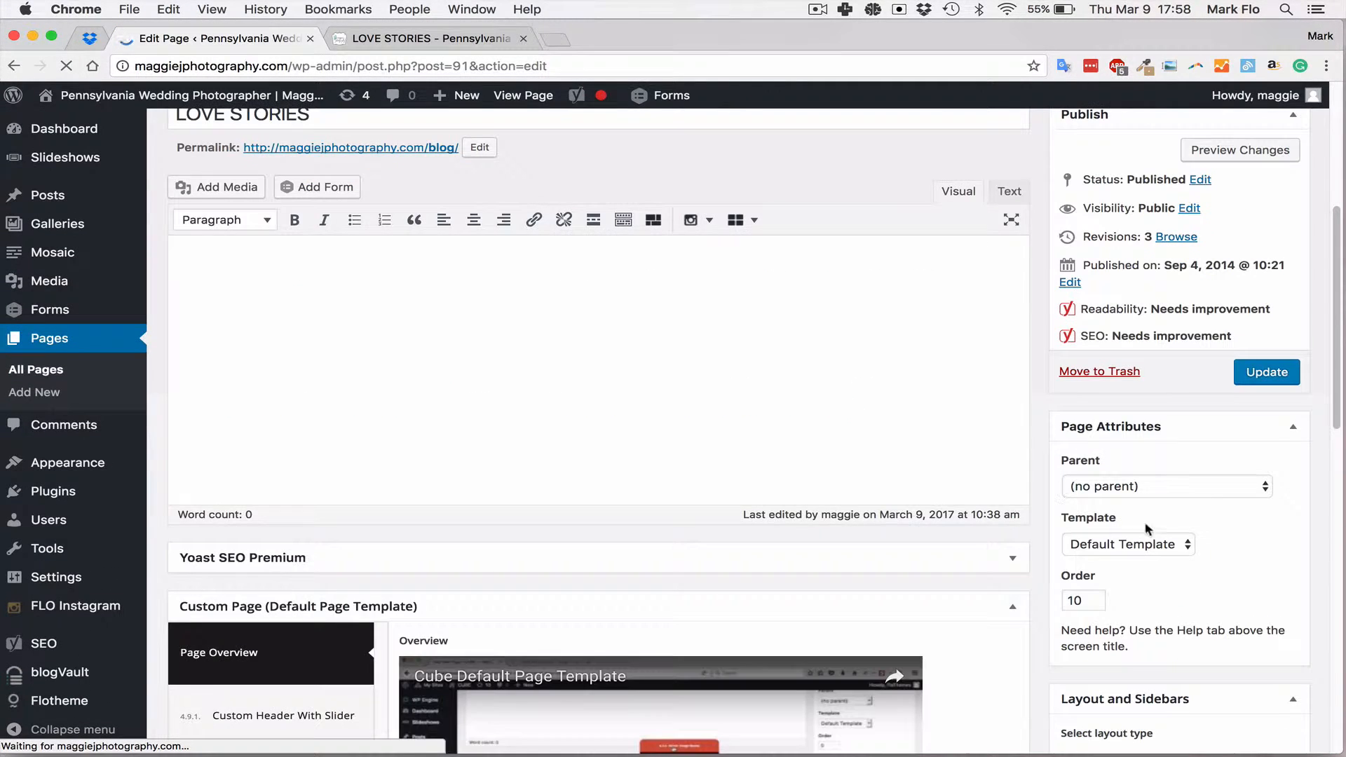
pyautogui.click(1127, 543)
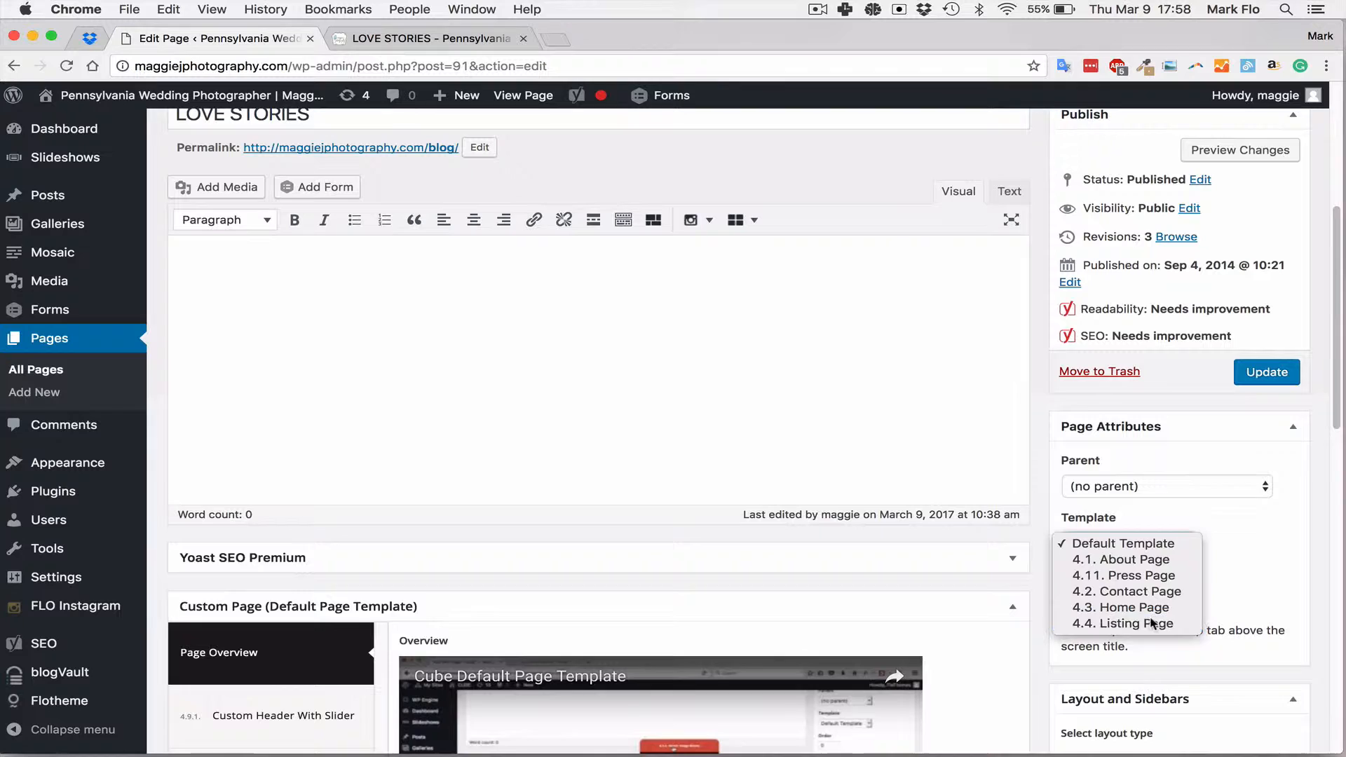
pyautogui.click(1133, 623)
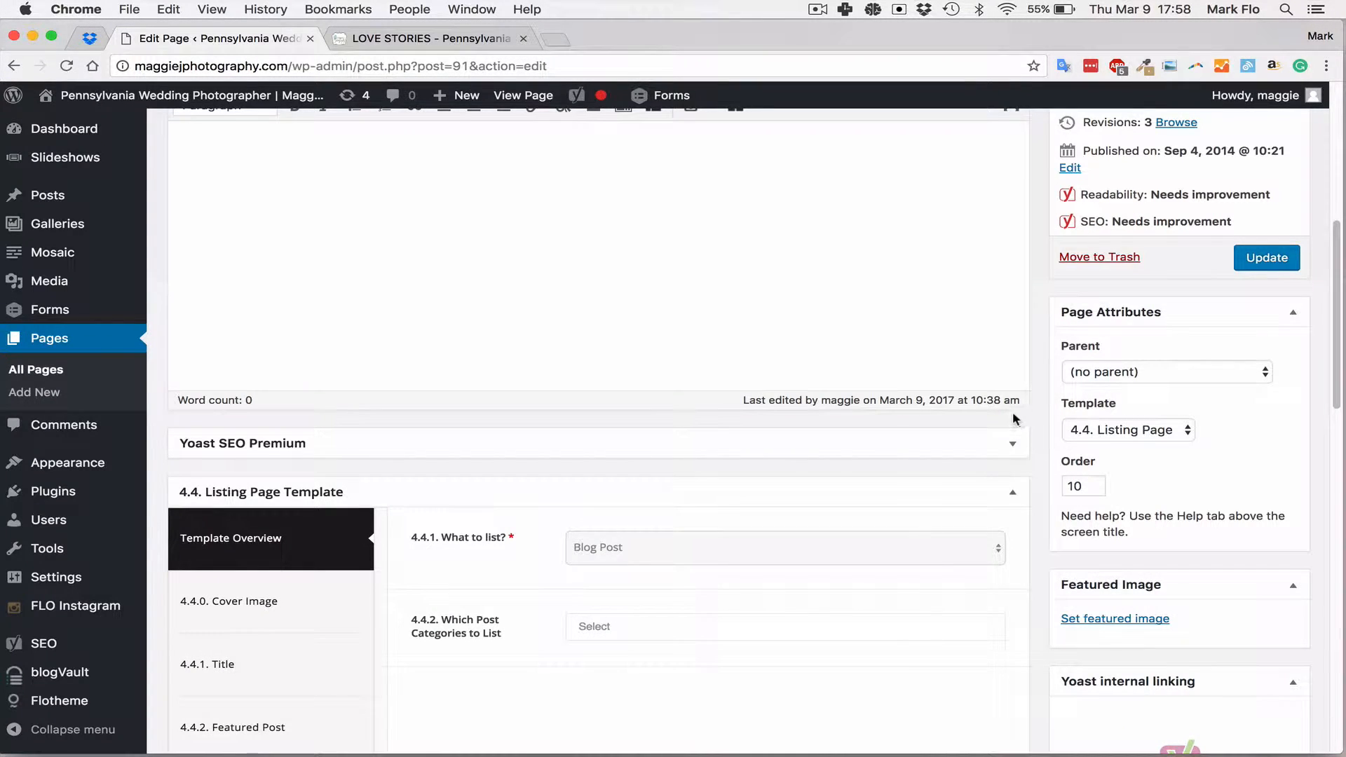
pyautogui.scroll(-3)
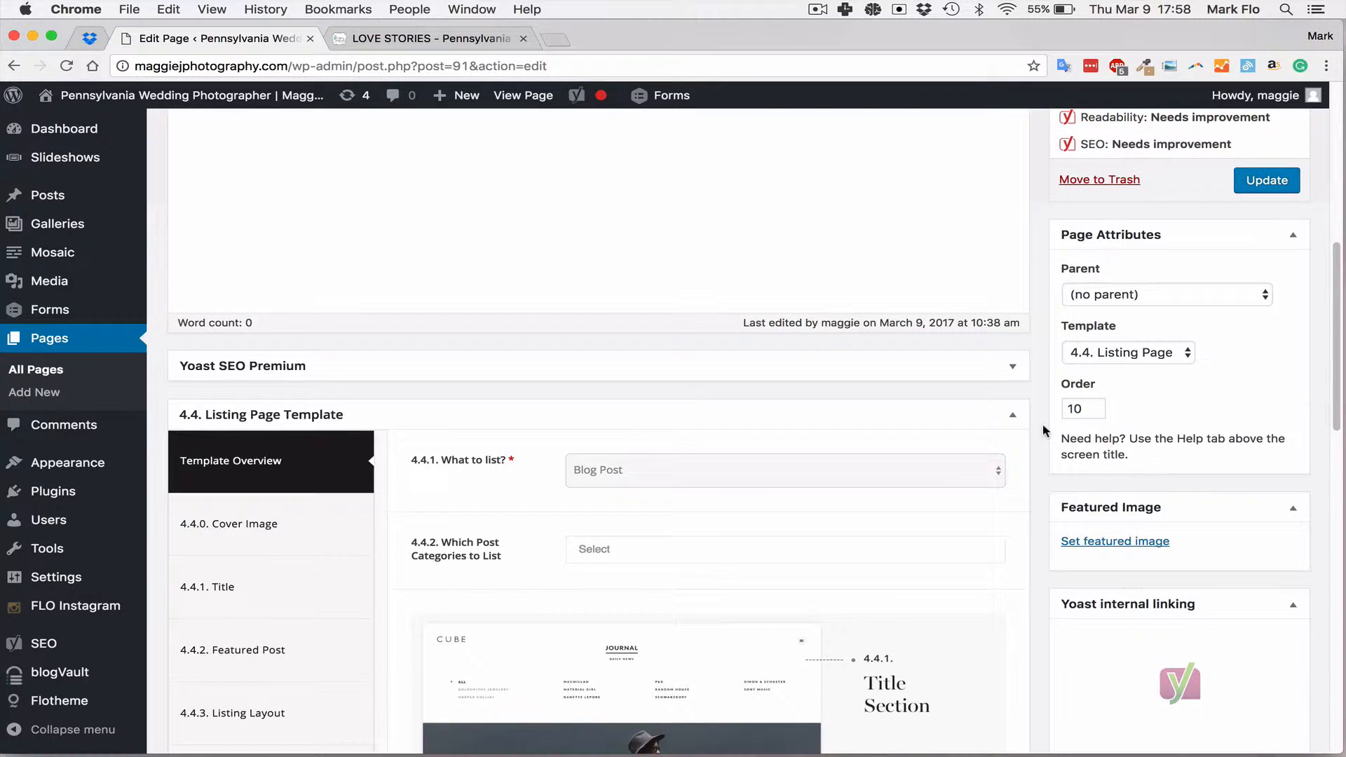
pyautogui.scroll(-3)
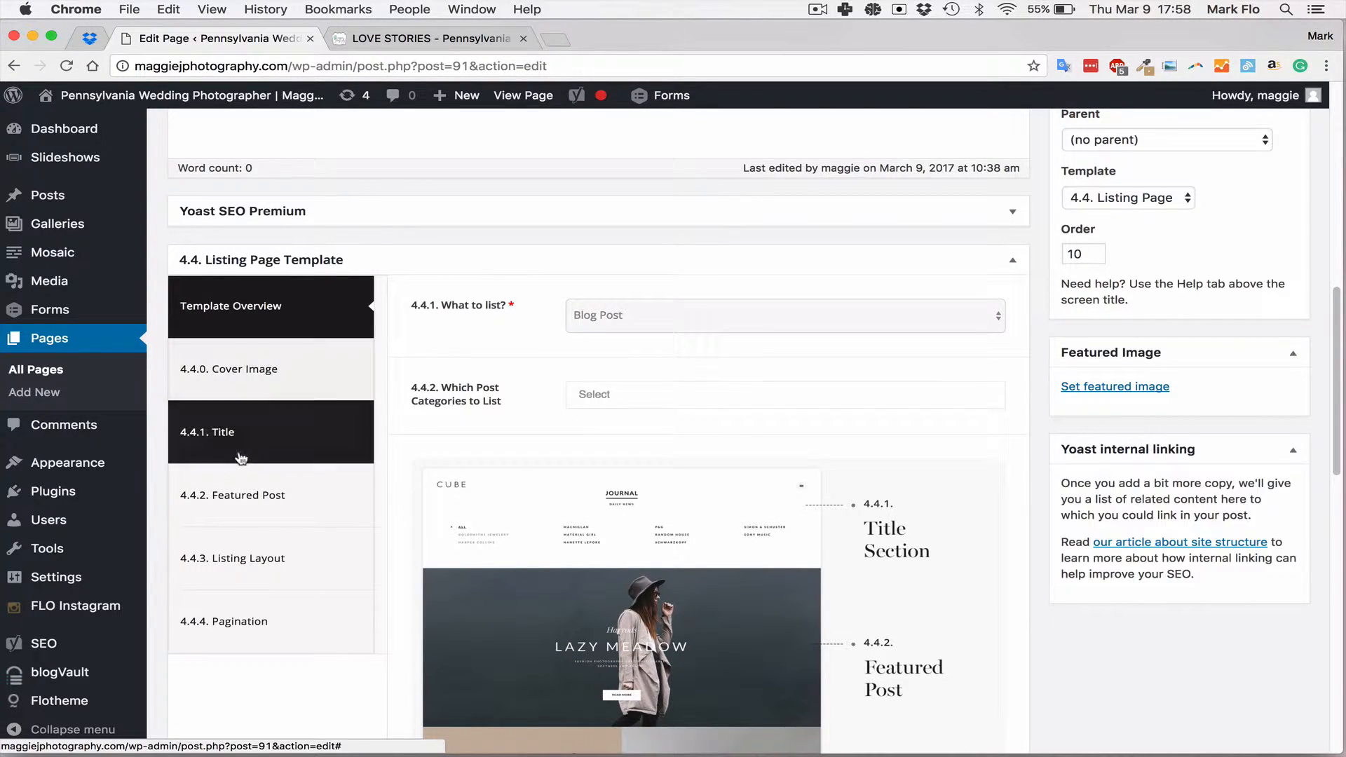
# Review the Listing Layout settings: Grid layout, 9 posts per page, 3 columns
pyautogui.click(232, 495)
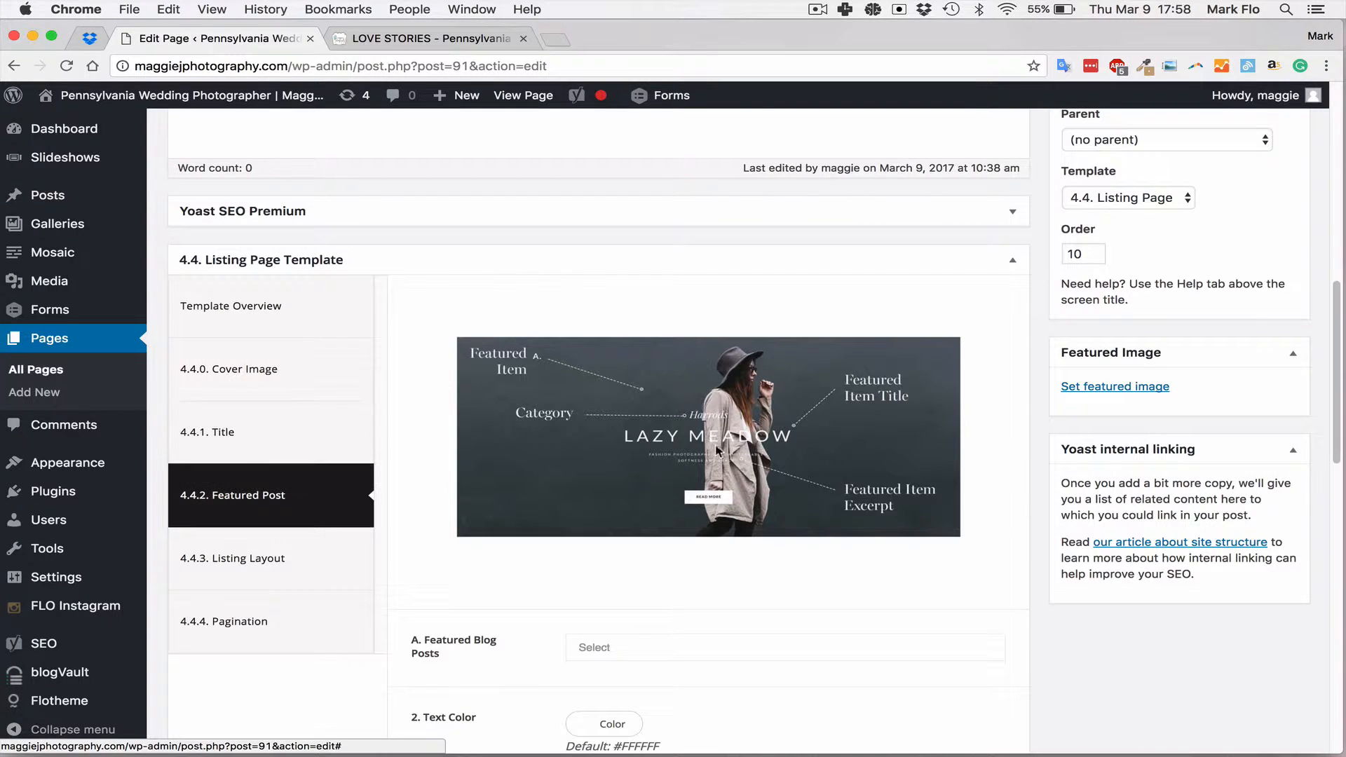
pyautogui.scroll(-3)
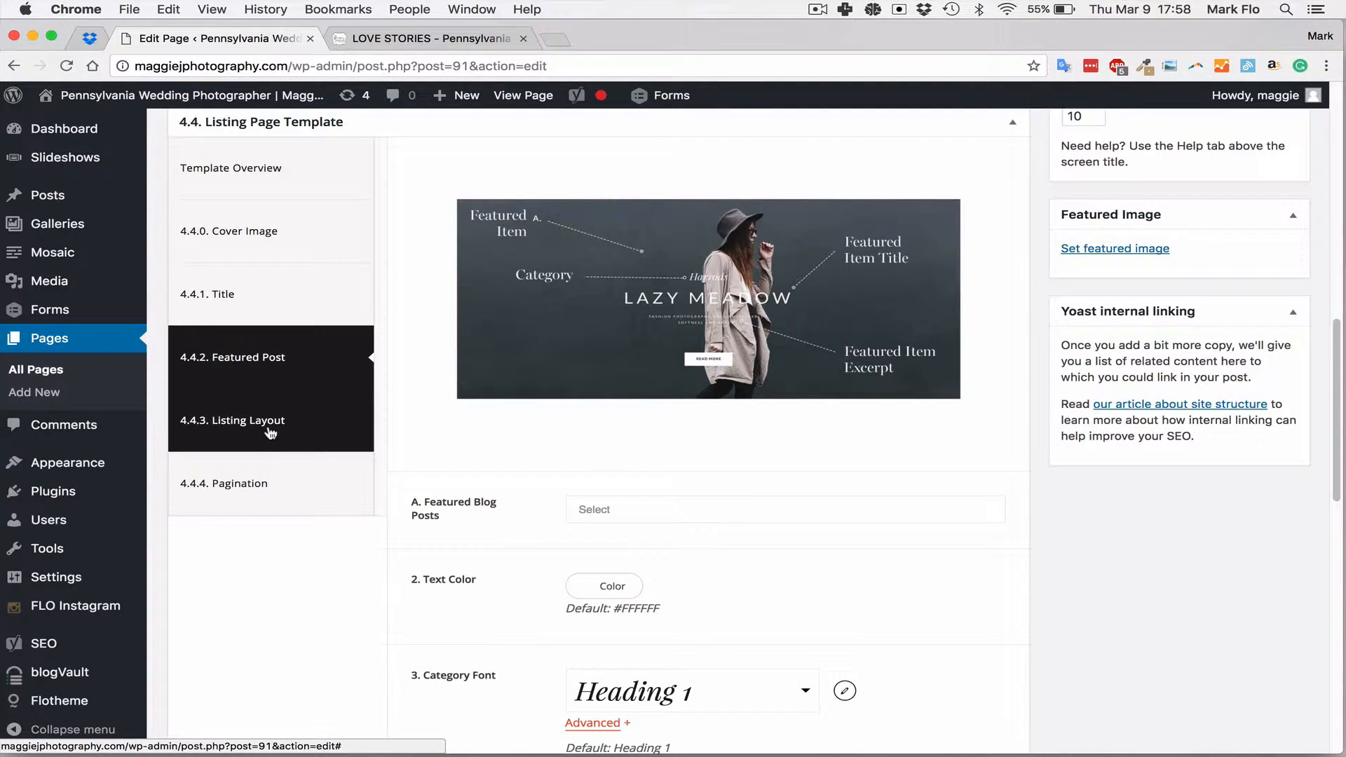
pyautogui.click(233, 420)
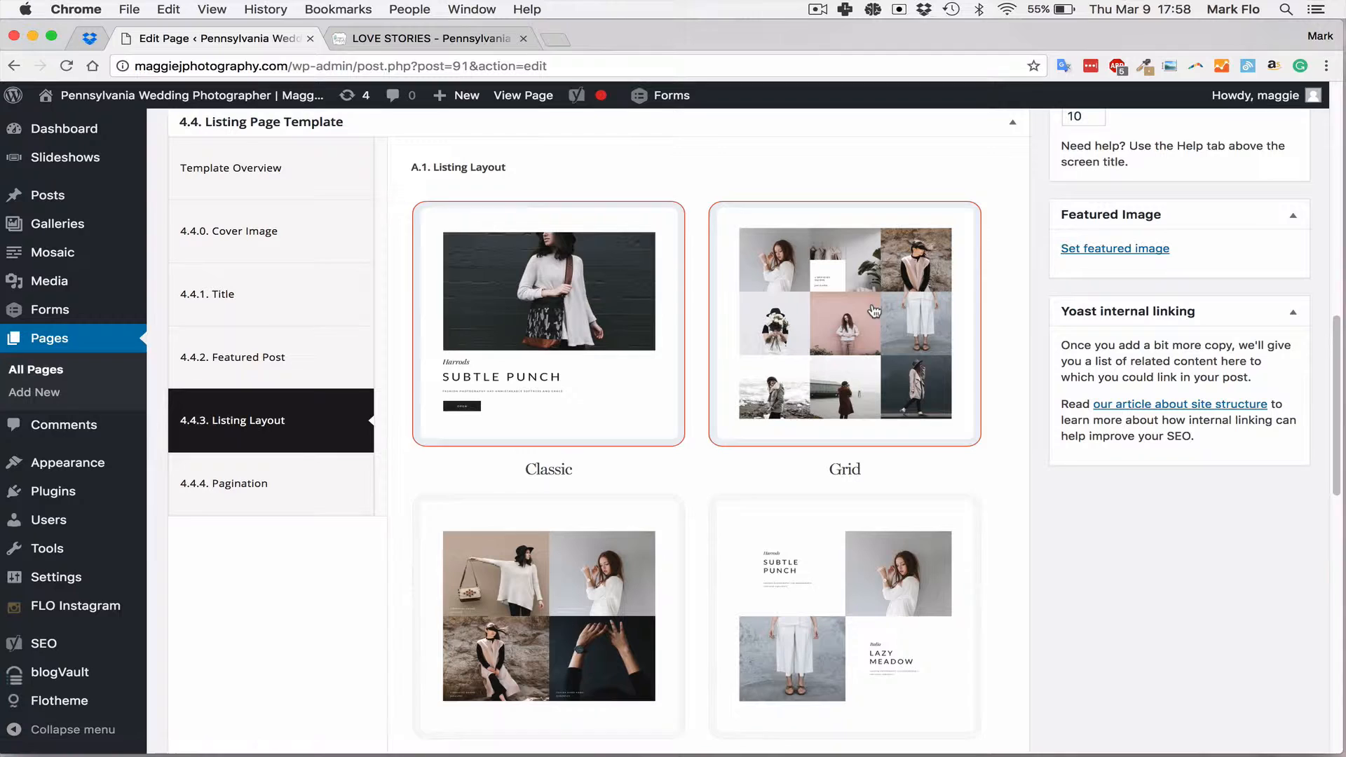
pyautogui.click(548, 614)
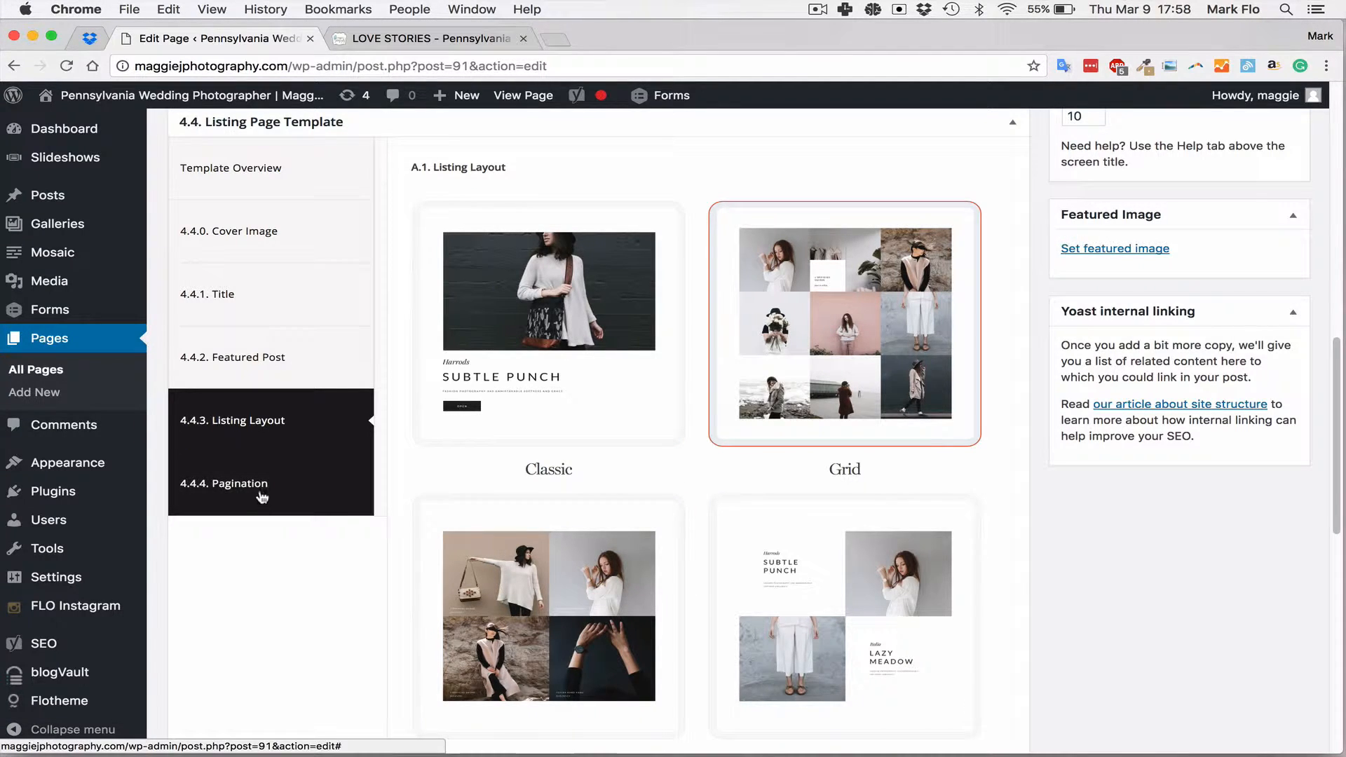
pyautogui.scroll(-3)
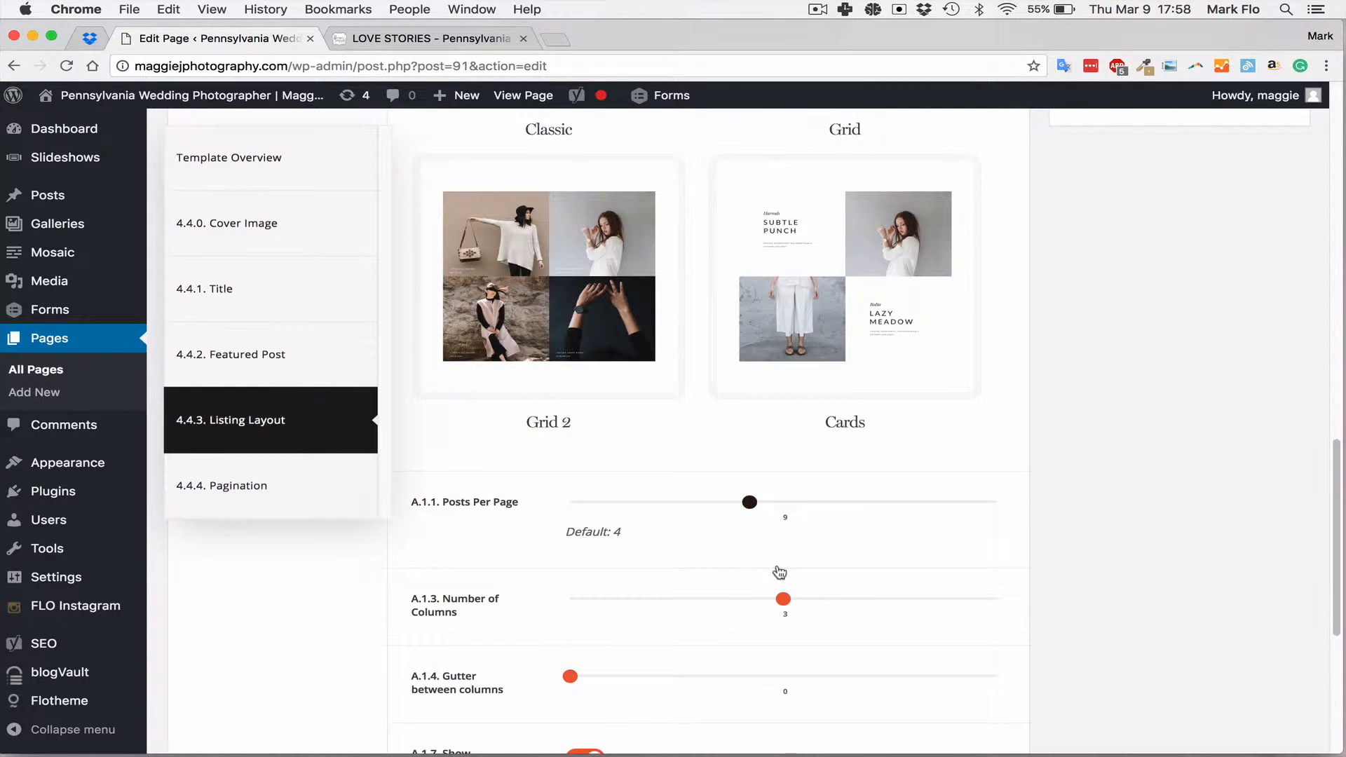
pyautogui.scroll(-3)
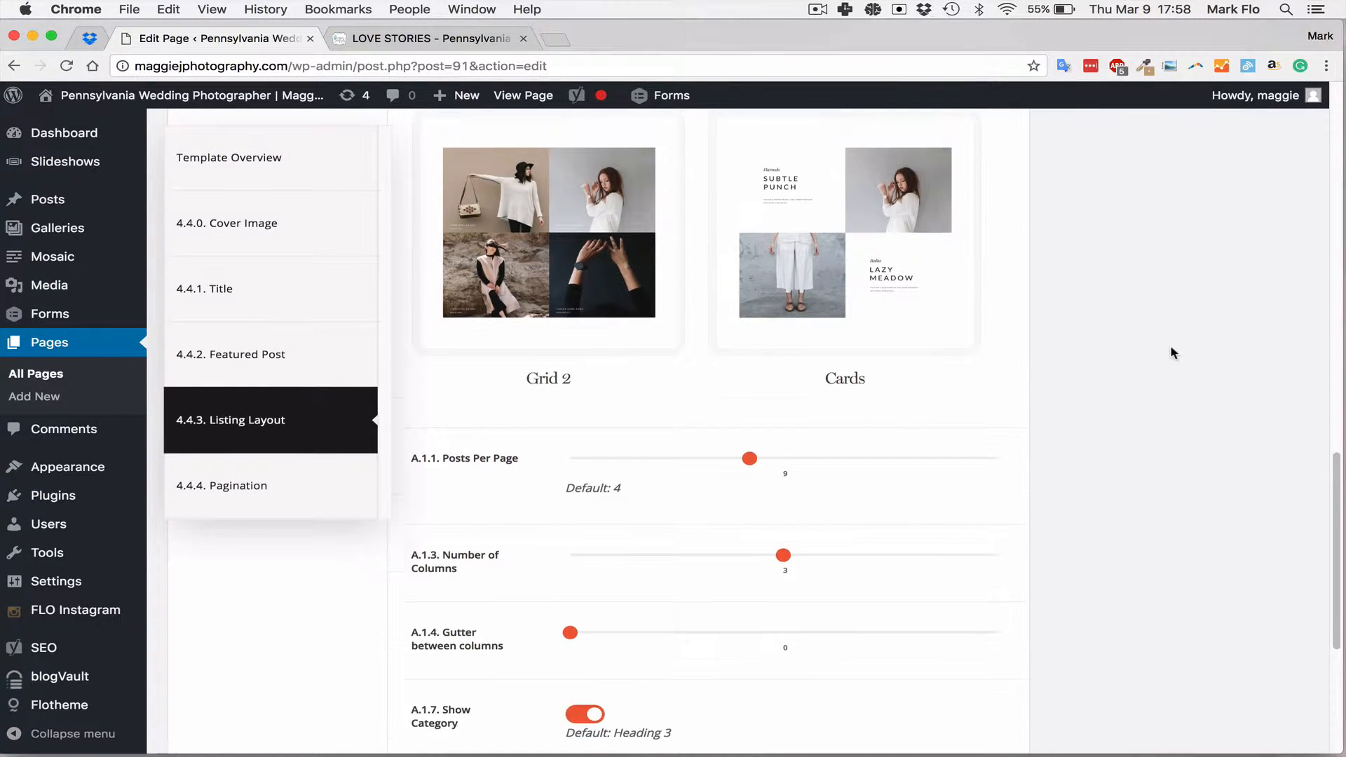
pyautogui.scroll(3)
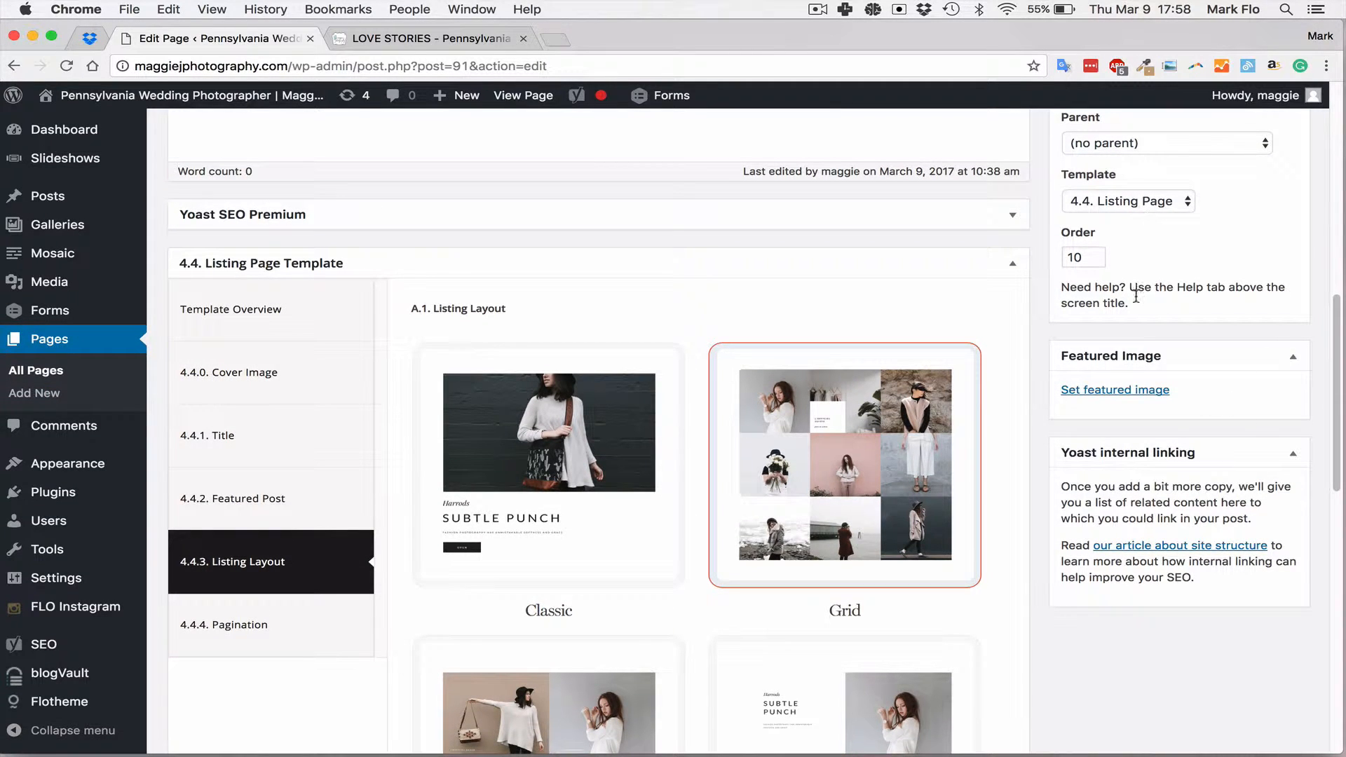
pyautogui.scroll(3)
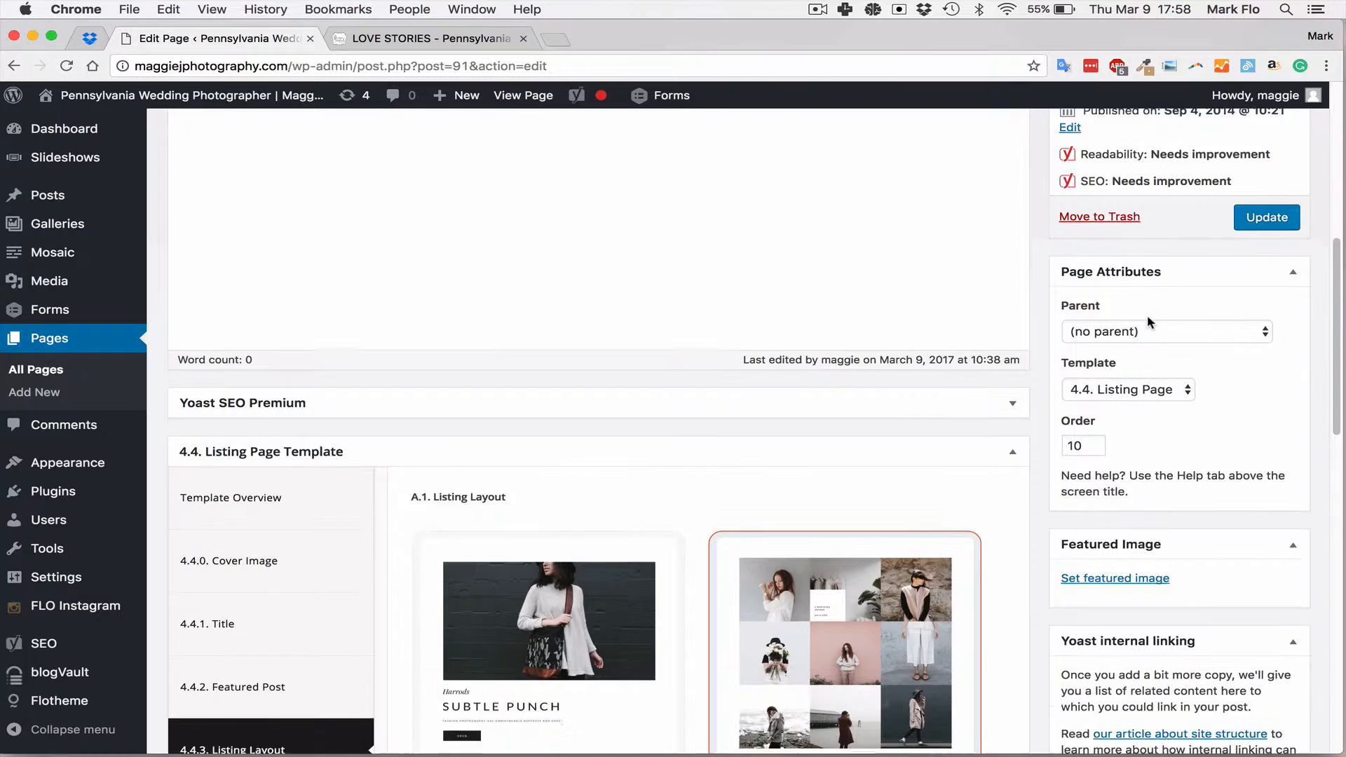
pyautogui.scroll(-3)
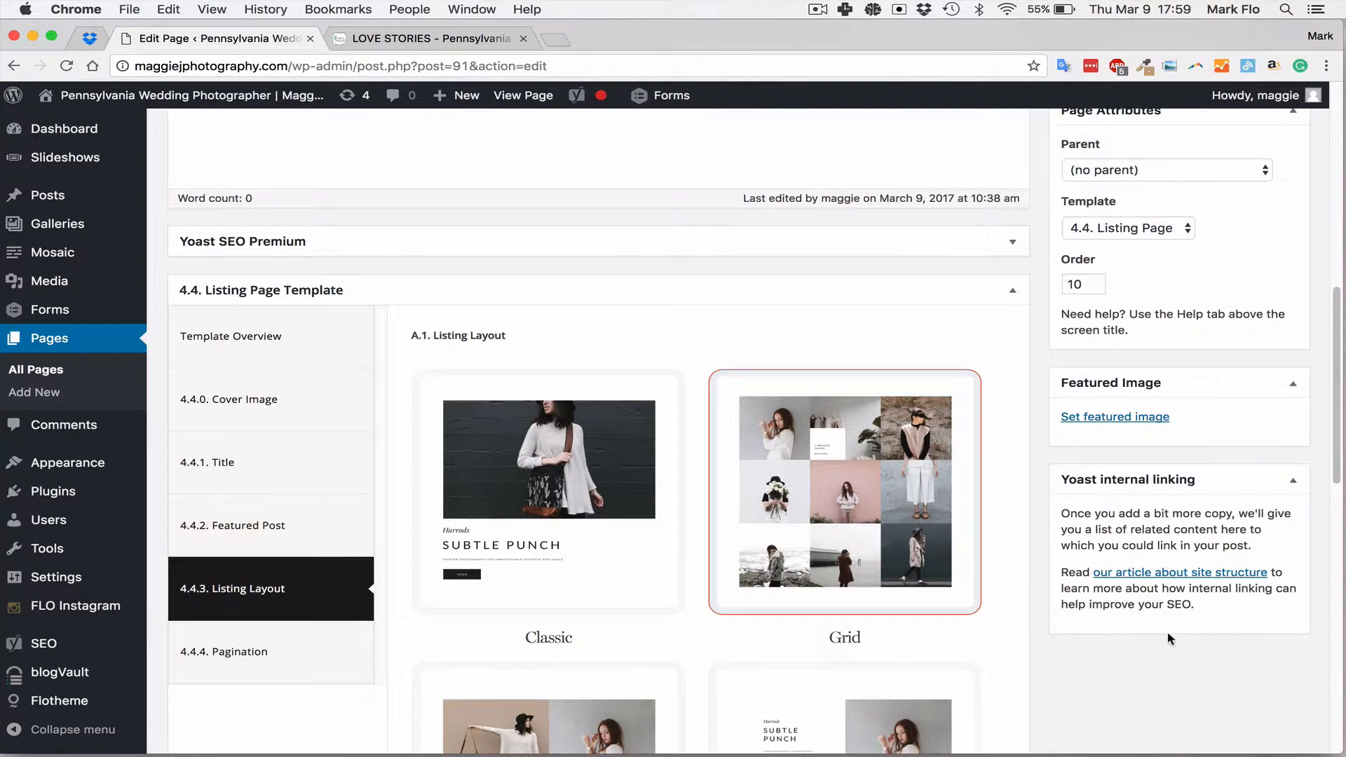
pyautogui.scroll(-3)
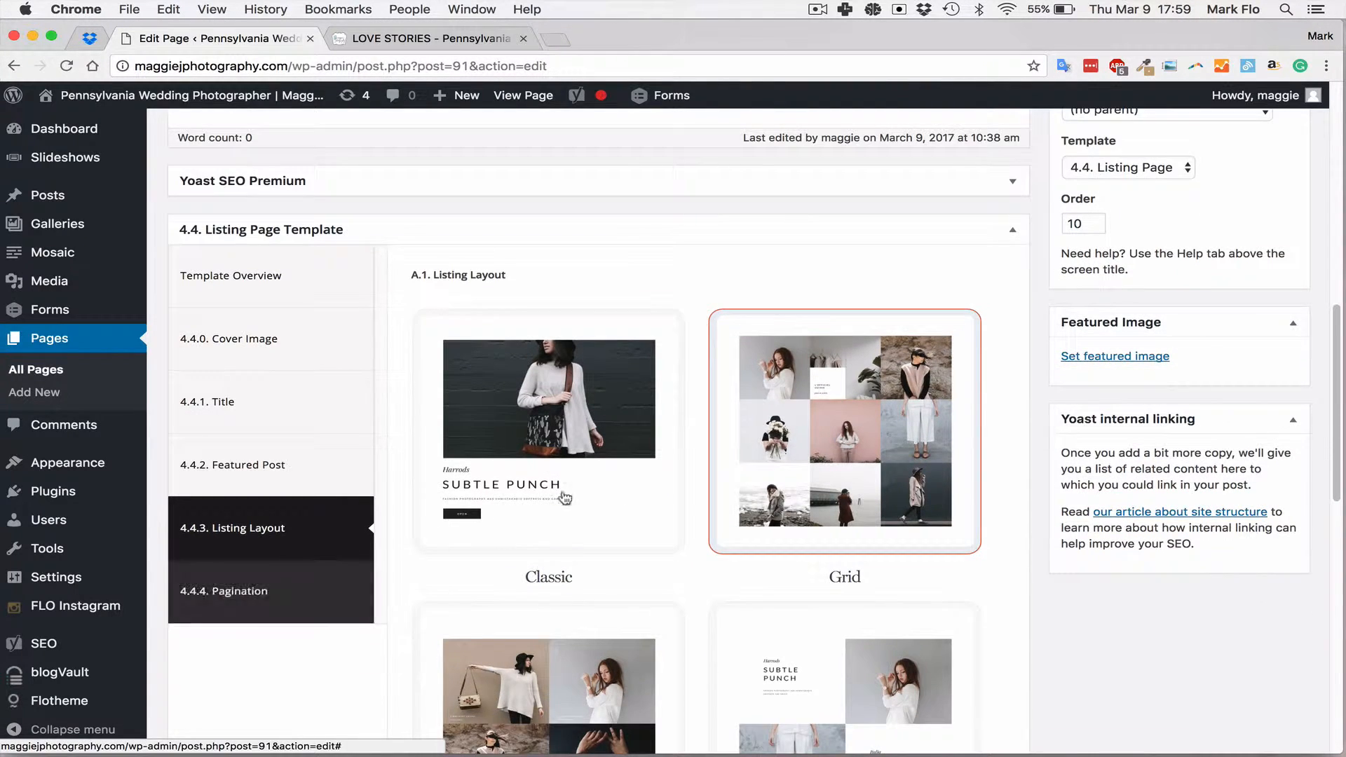
pyautogui.scroll(-3)
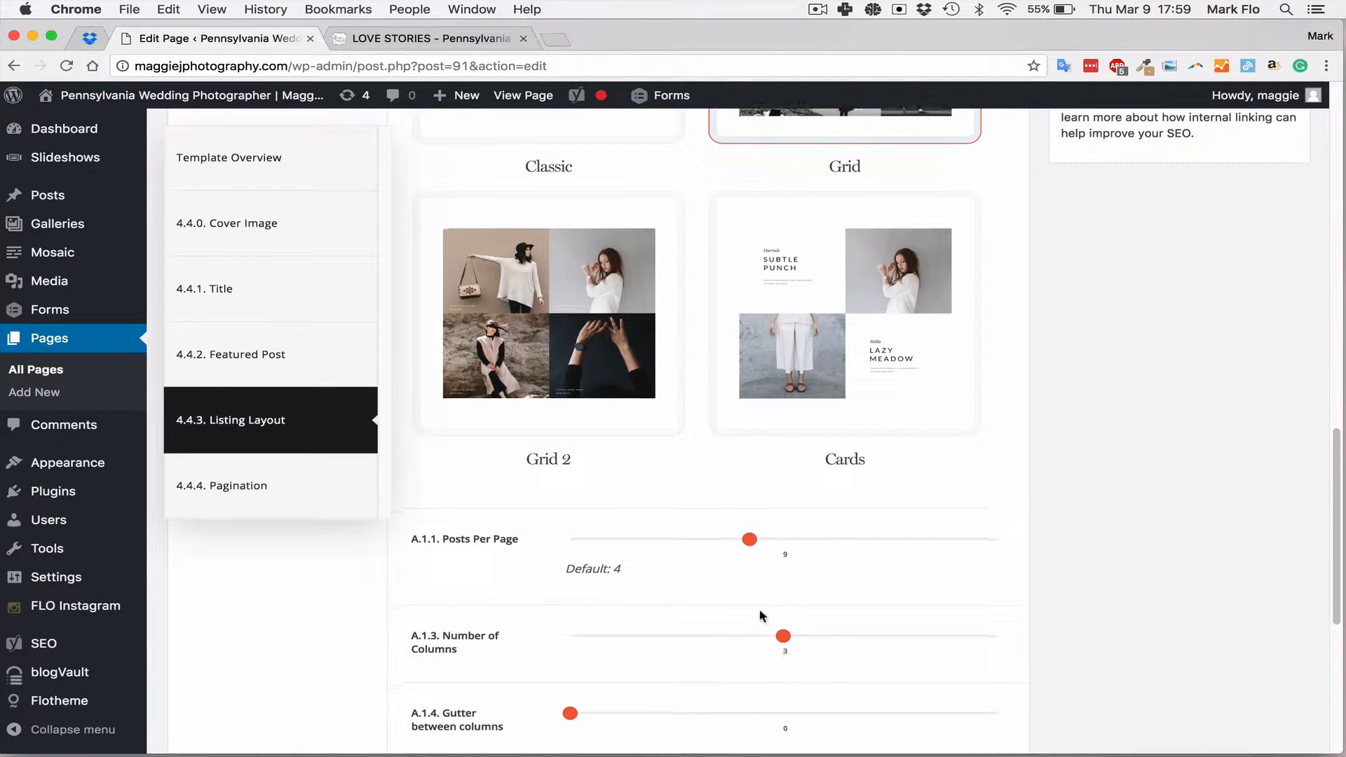
pyautogui.scroll(-3)
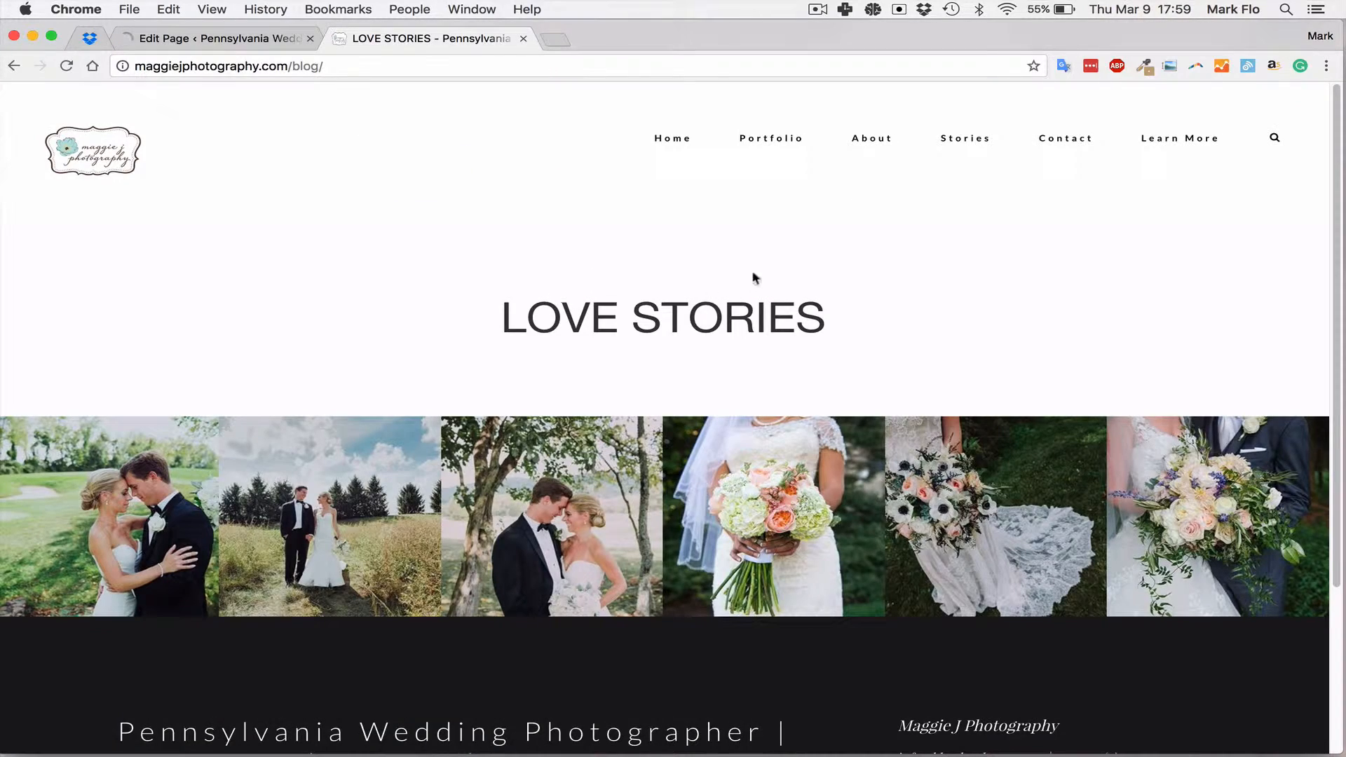
# Reload the live LOVE STORIES page and scroll its three-column photo grid
pyautogui.click(66, 65)
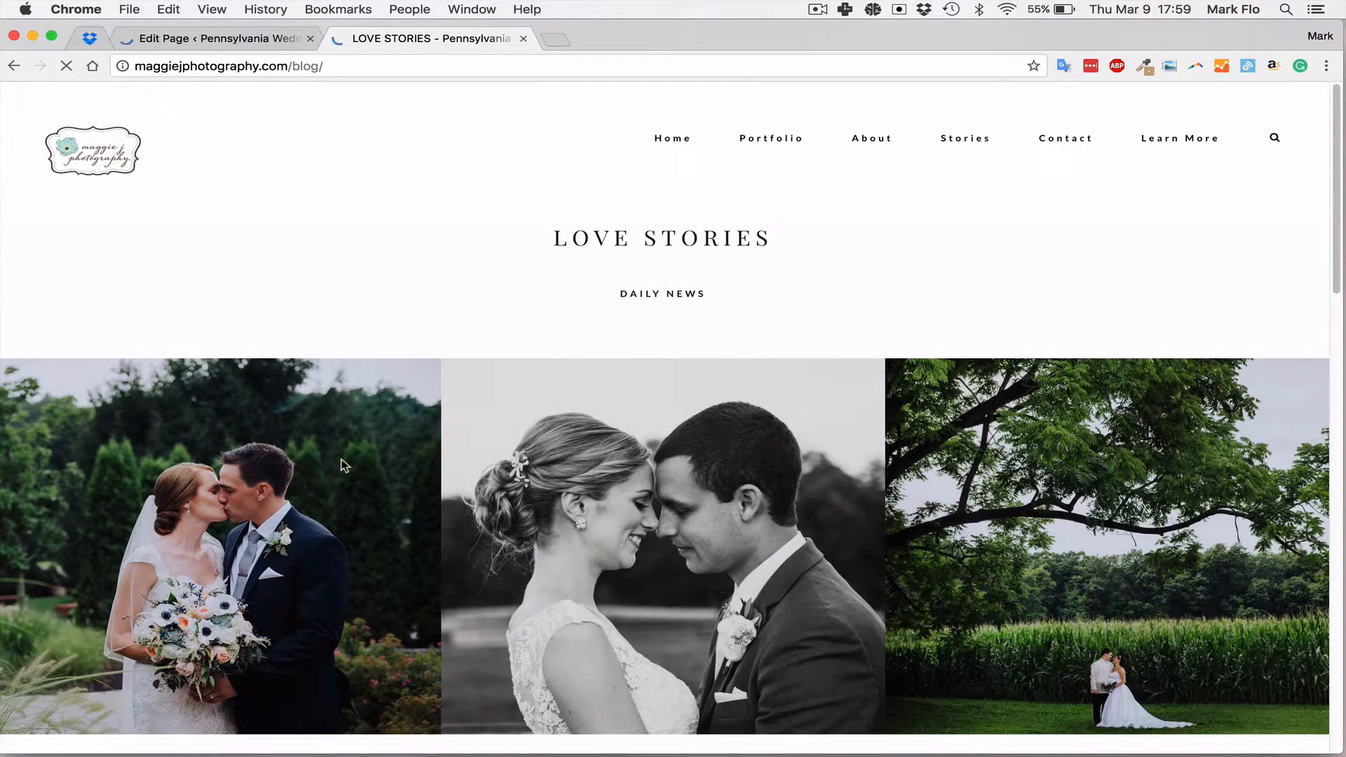
pyautogui.scroll(-3)
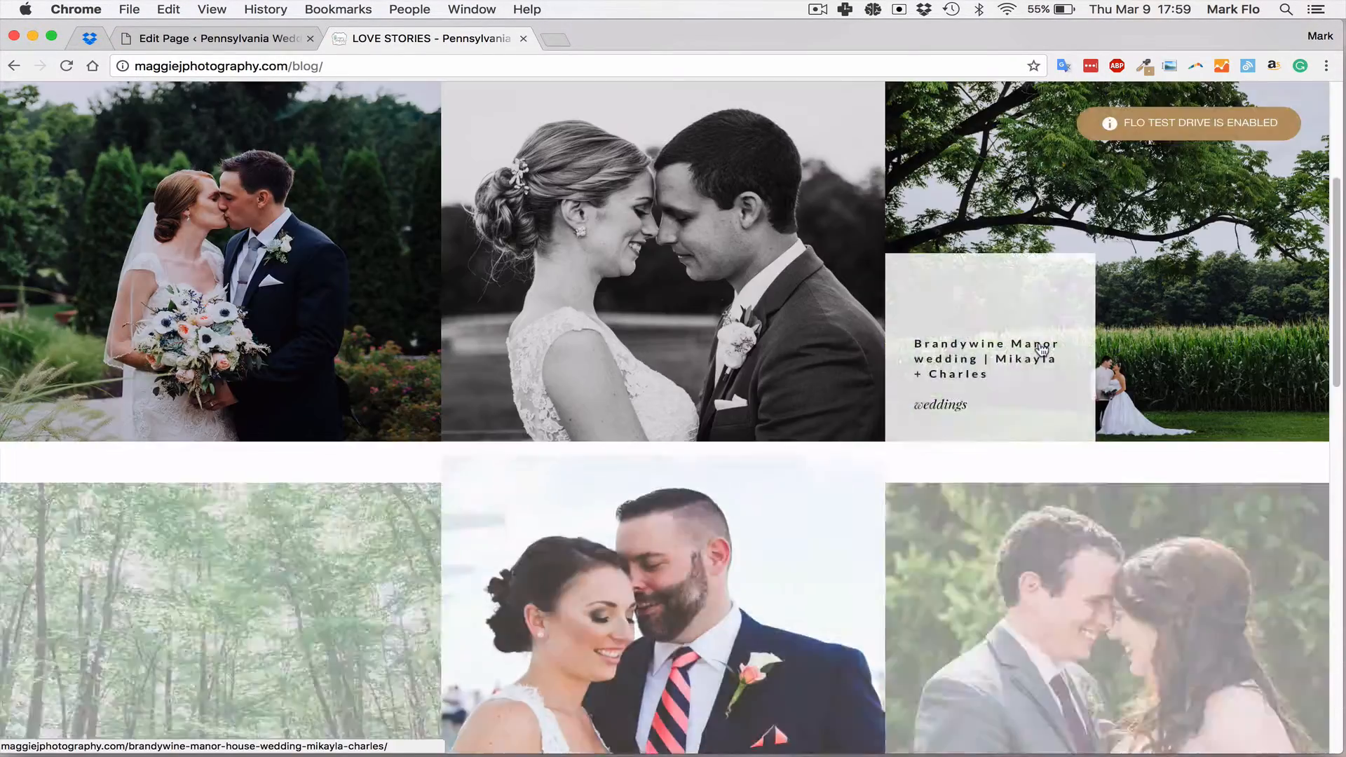
pyautogui.scroll(3)
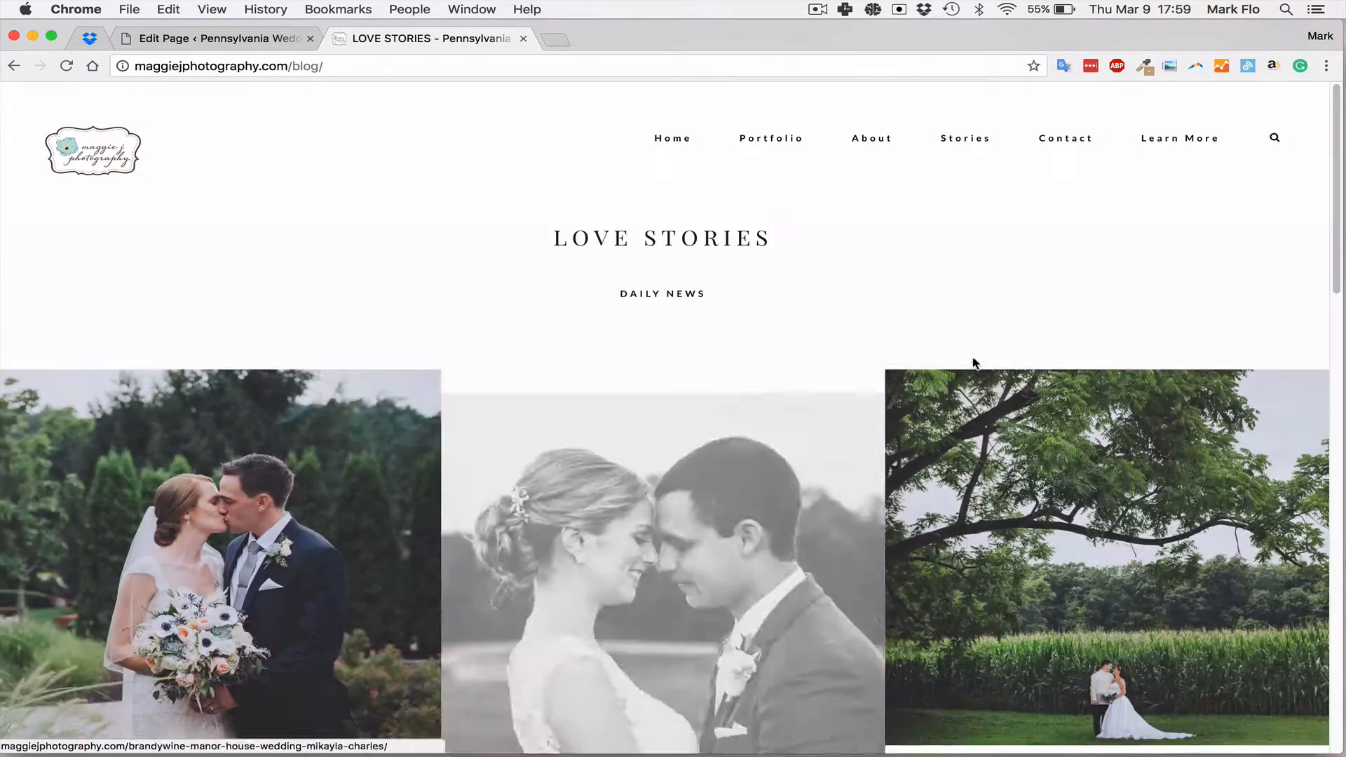
pyautogui.moveTo(1066, 138)
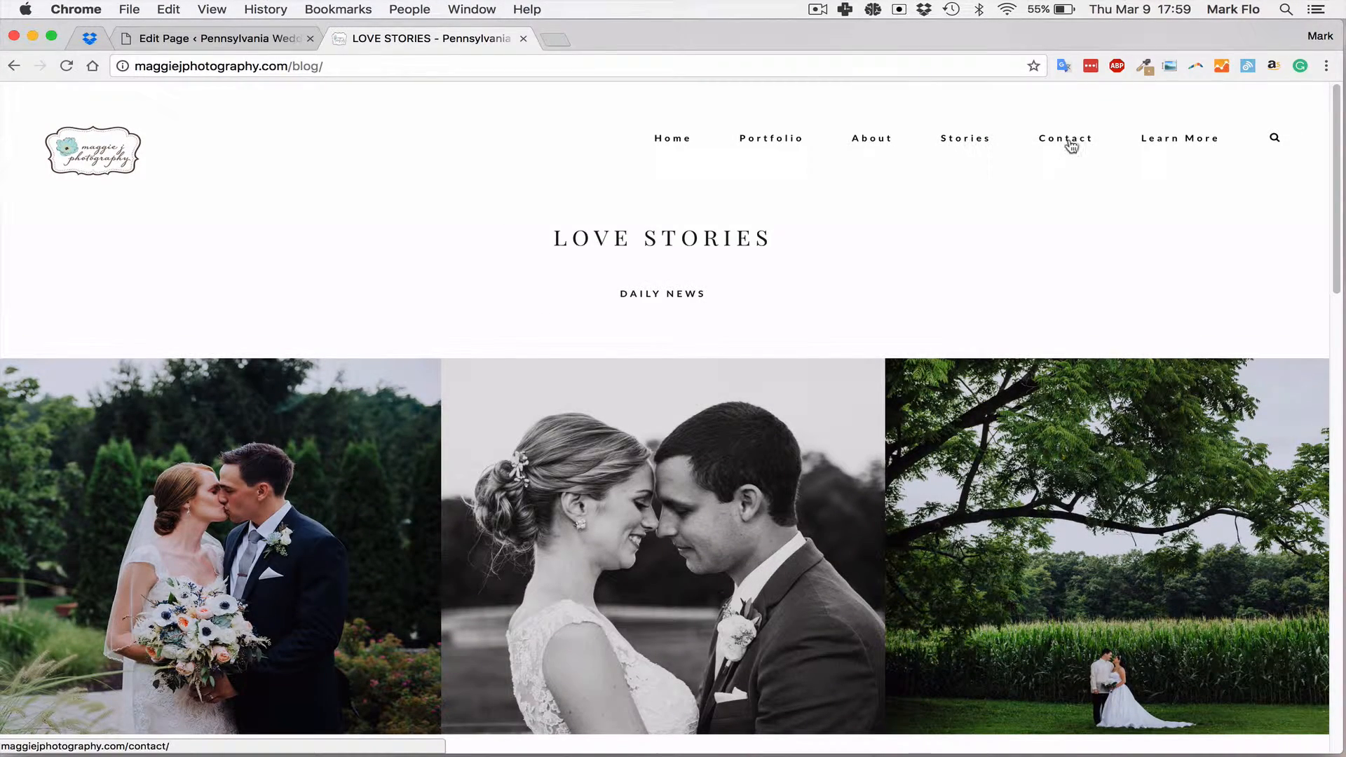
# Review the live Get In Touch enquiry form, dismissing the FloForms notice in admin
pyautogui.click(1066, 138)
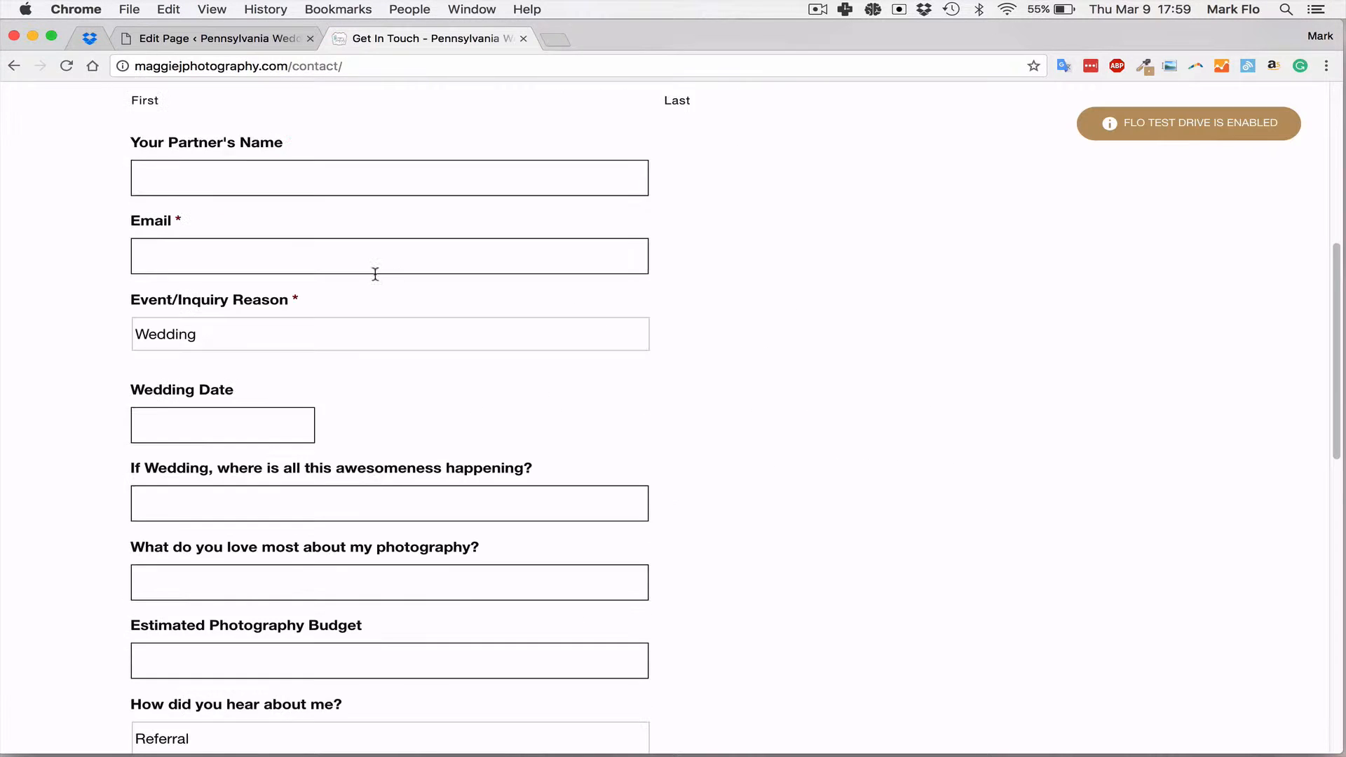
pyautogui.scroll(3)
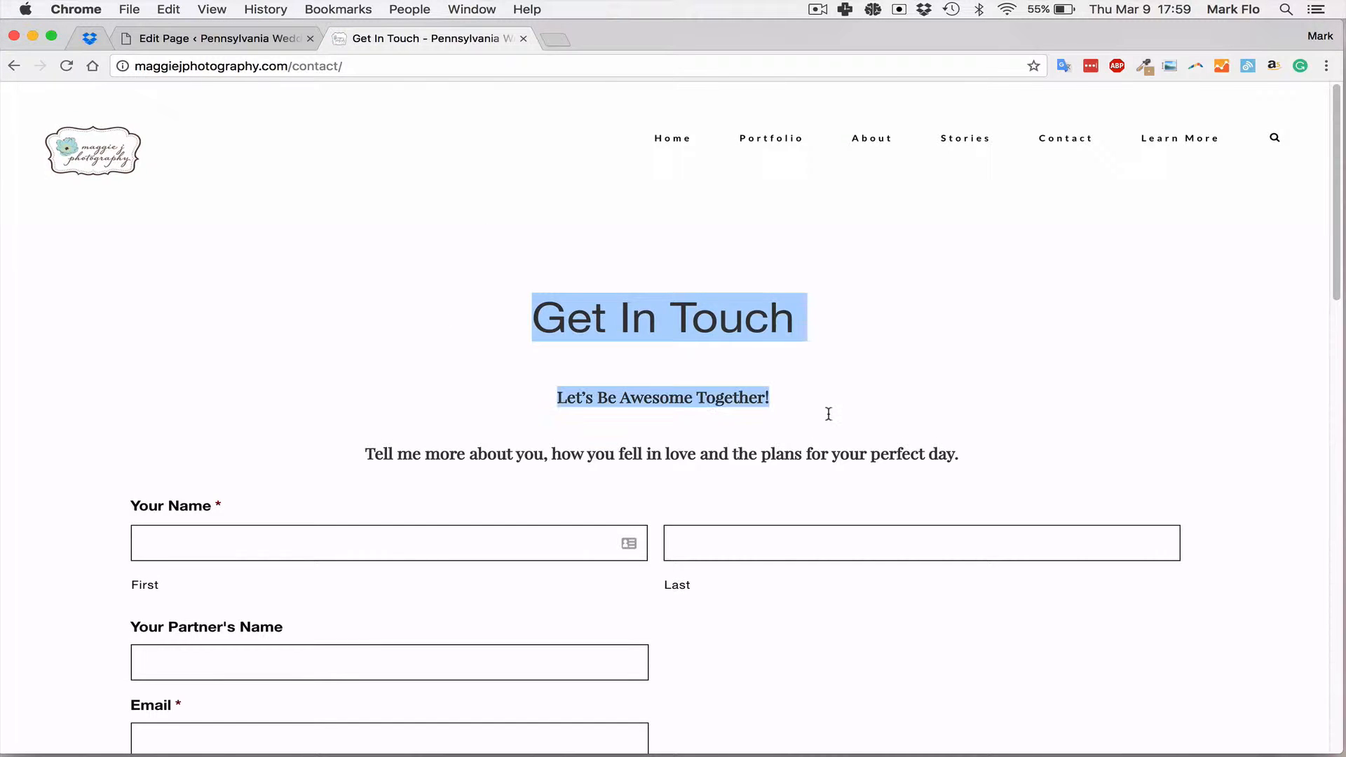
pyautogui.click(214, 38)
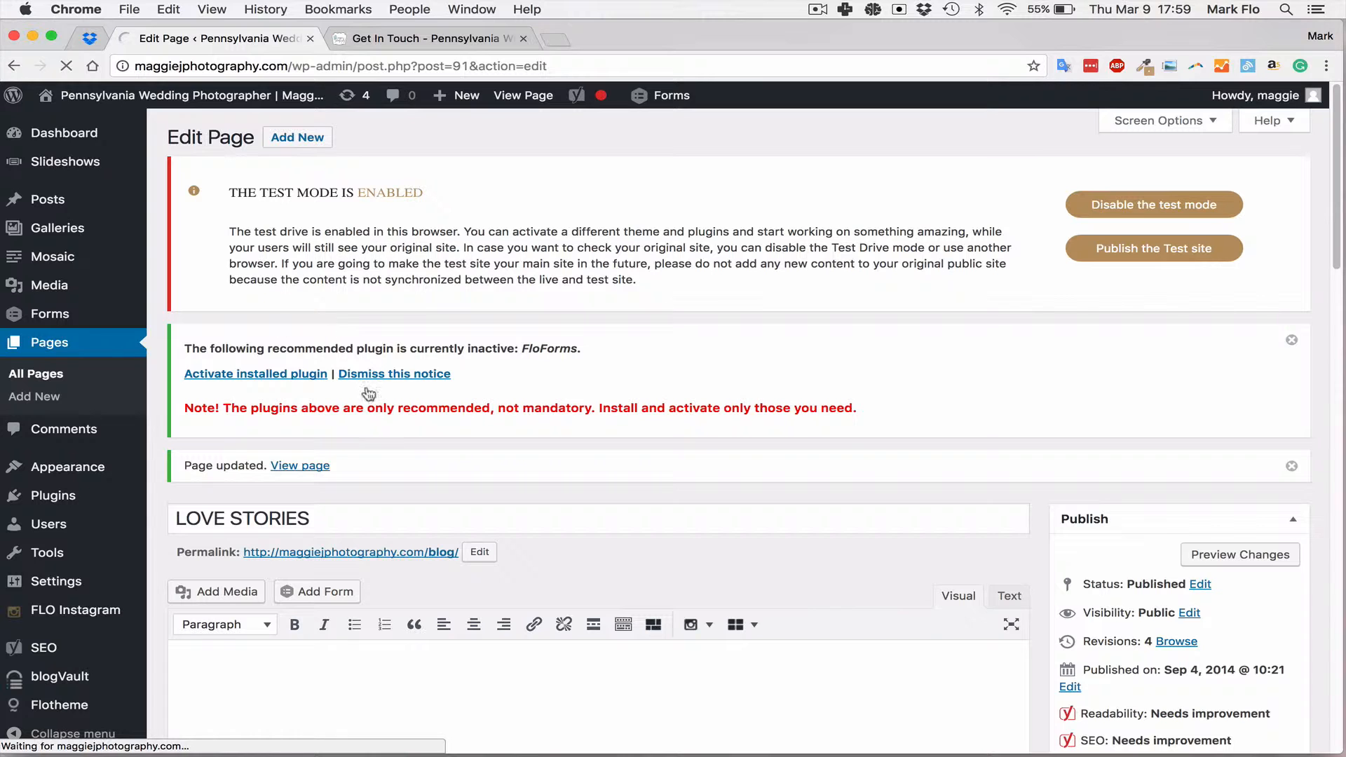
pyautogui.click(36, 374)
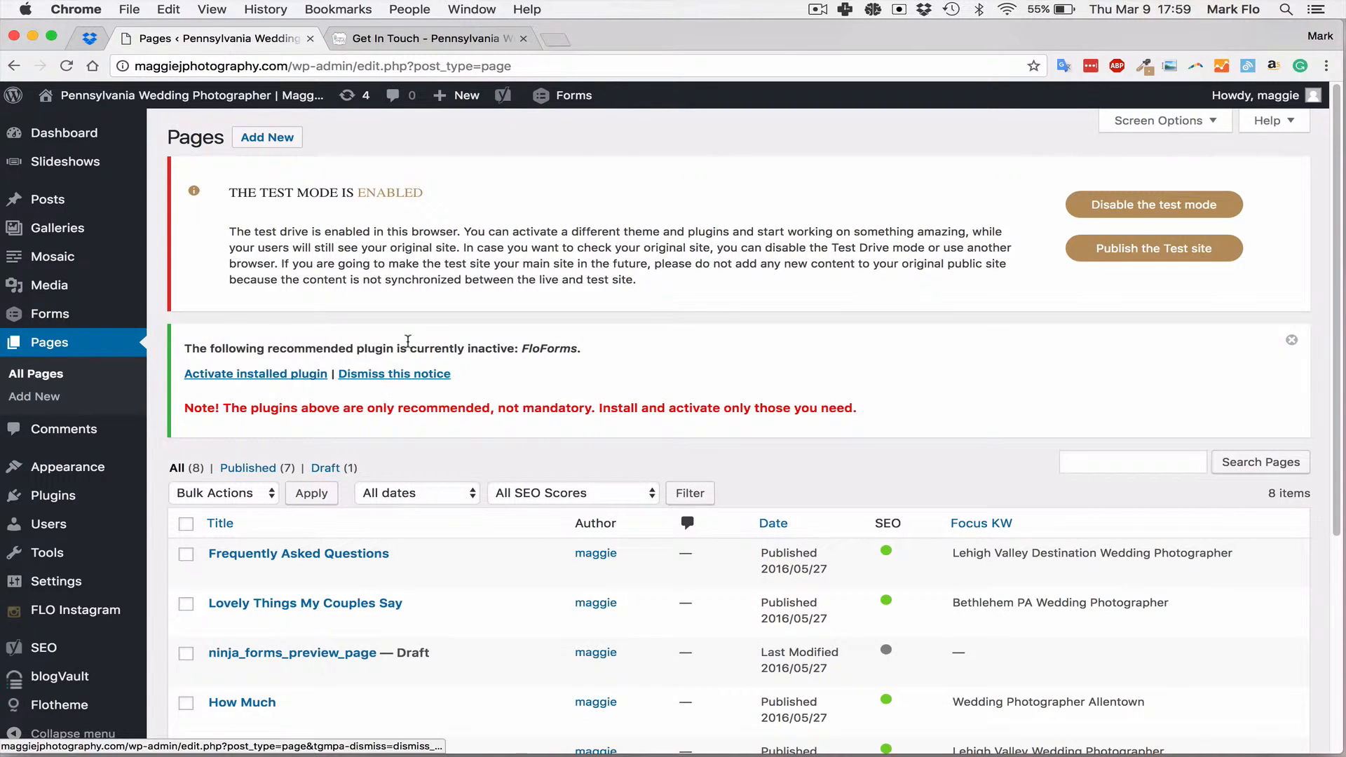
pyautogui.click(429, 38)
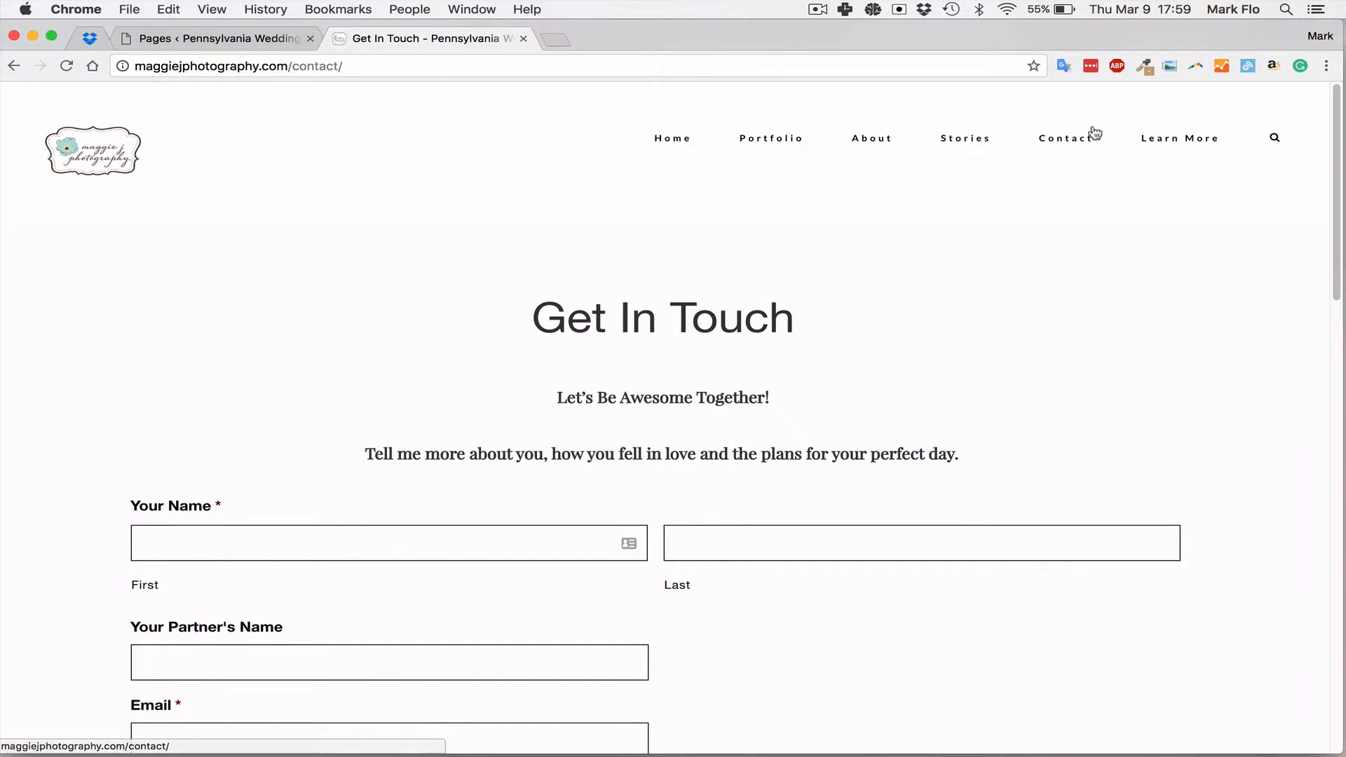
pyautogui.moveTo(804, 256)
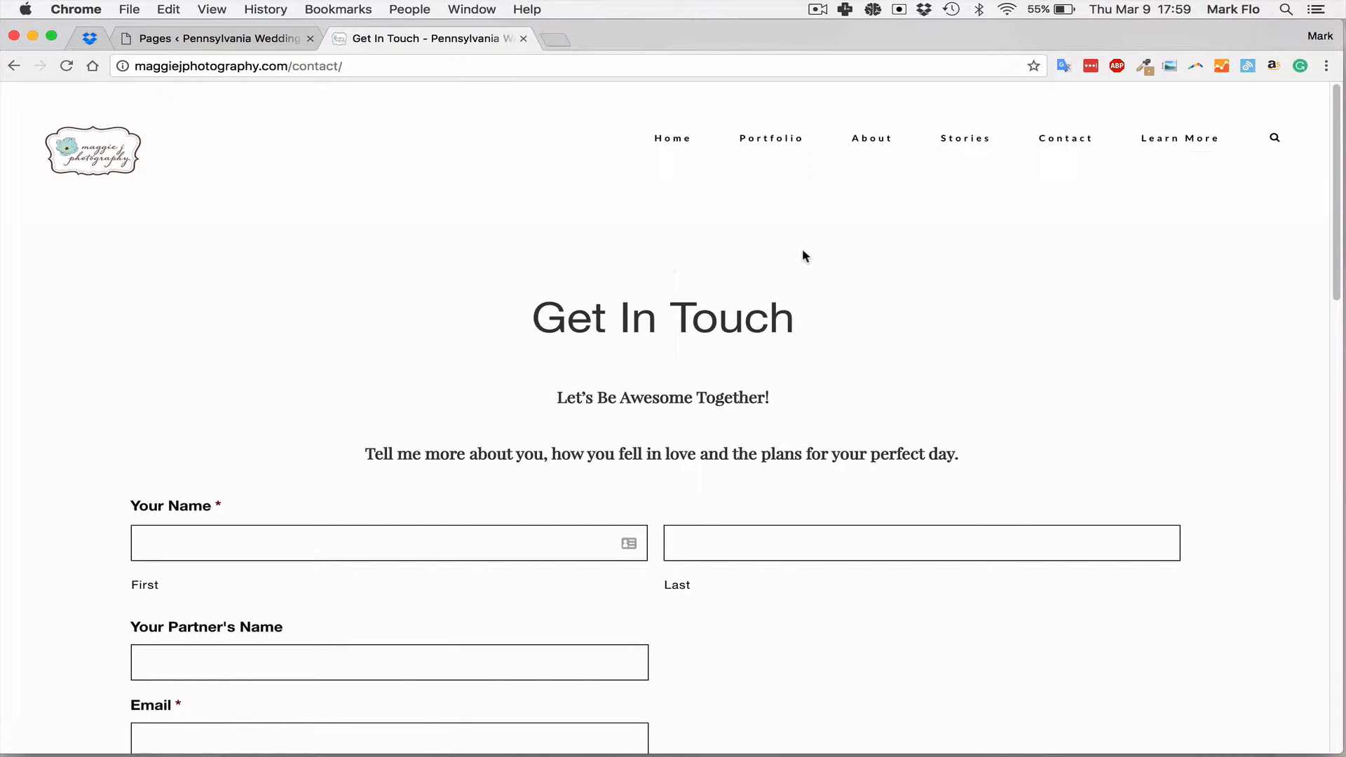
pyautogui.moveTo(660, 314)
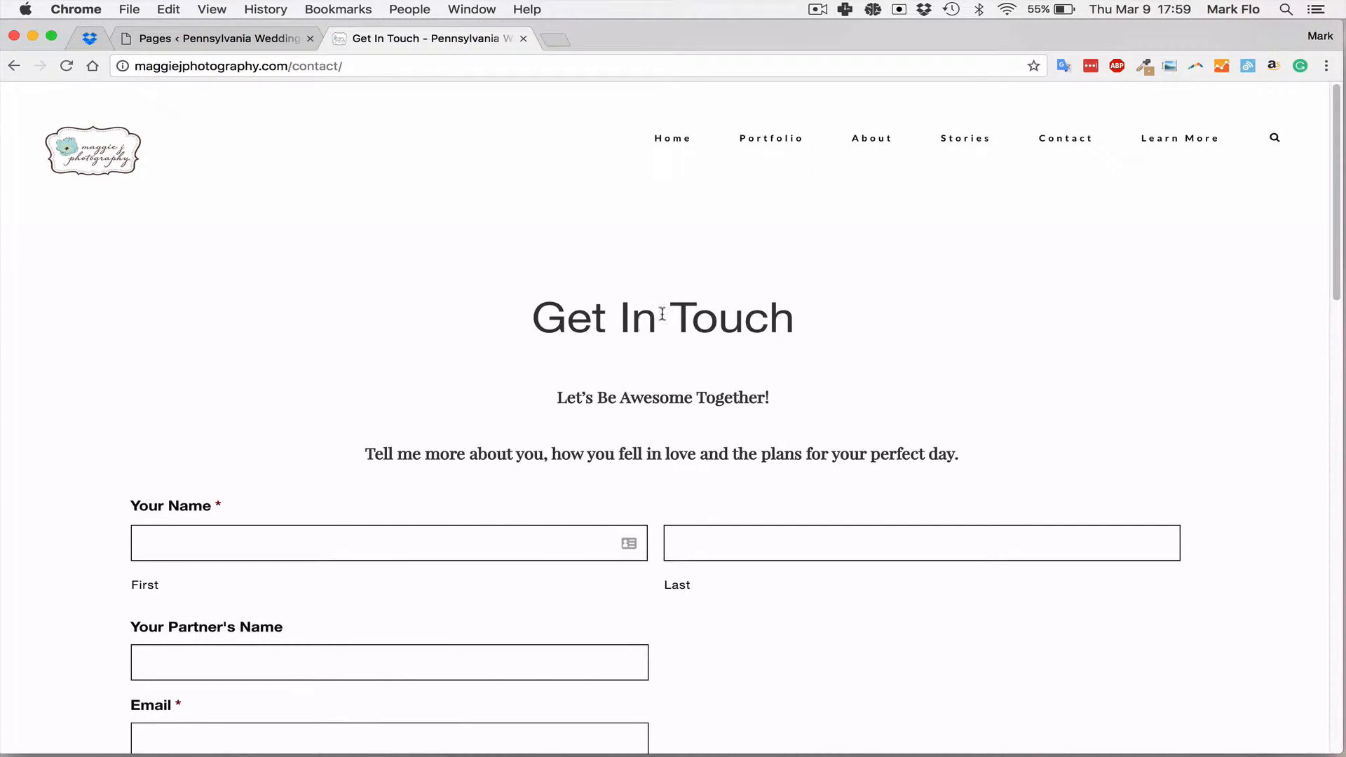
pyautogui.scroll(-3)
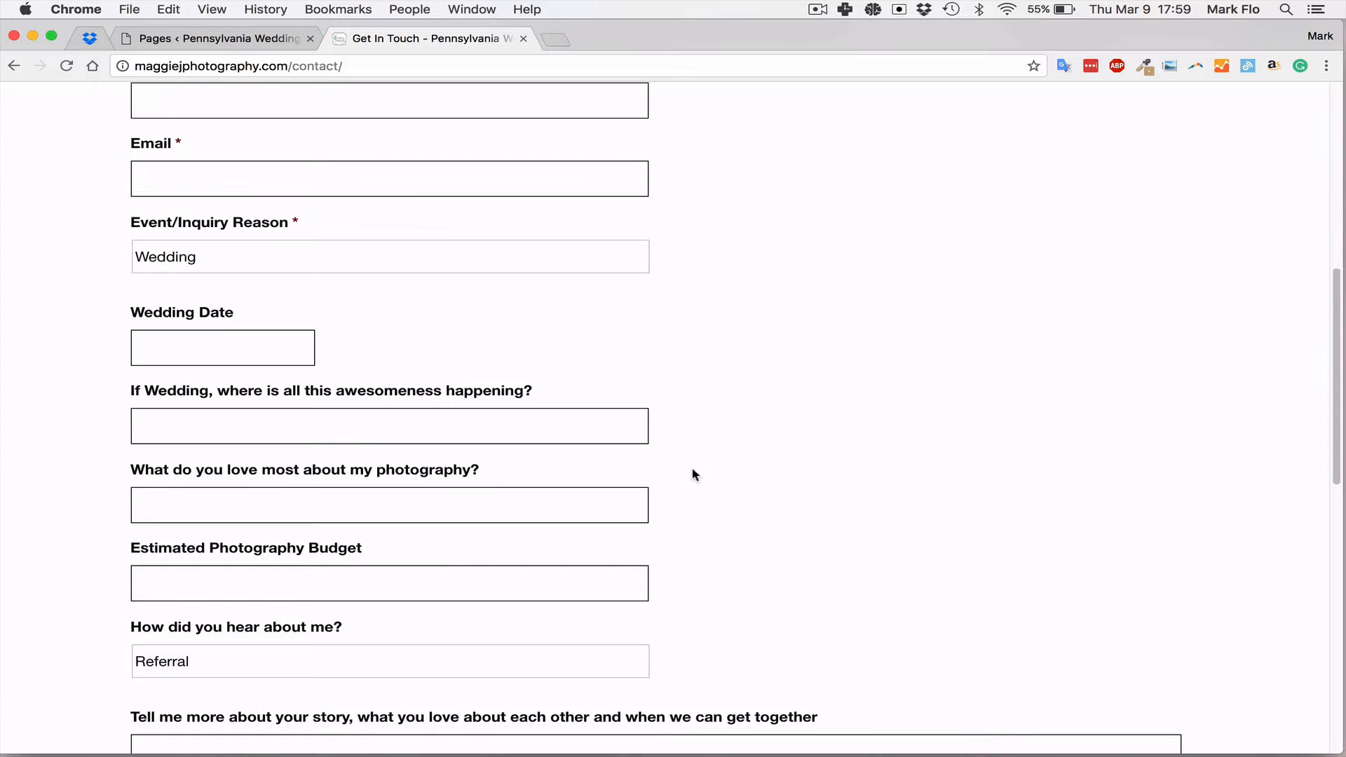
pyautogui.scroll(3)
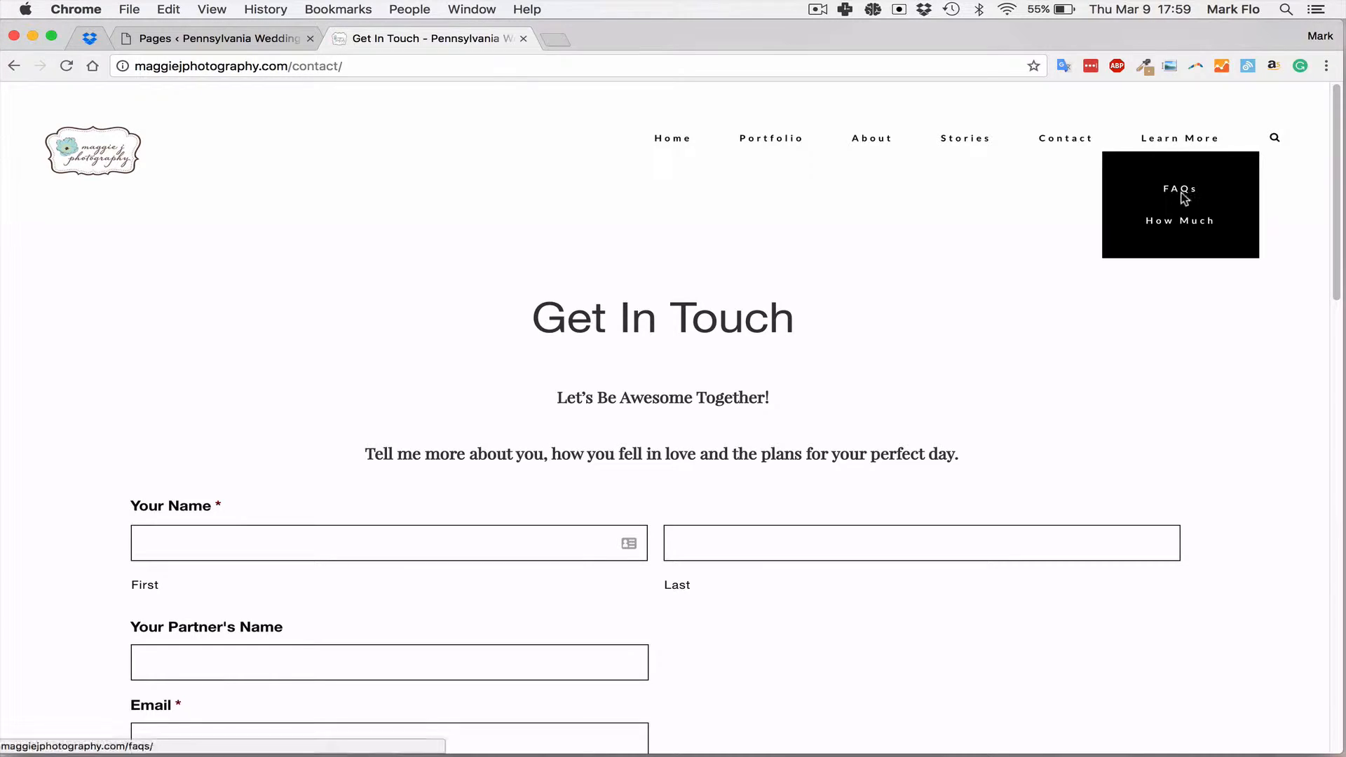
# Open the live FAQs page and read from photography style down to engagement photo delivery
pyautogui.click(1179, 189)
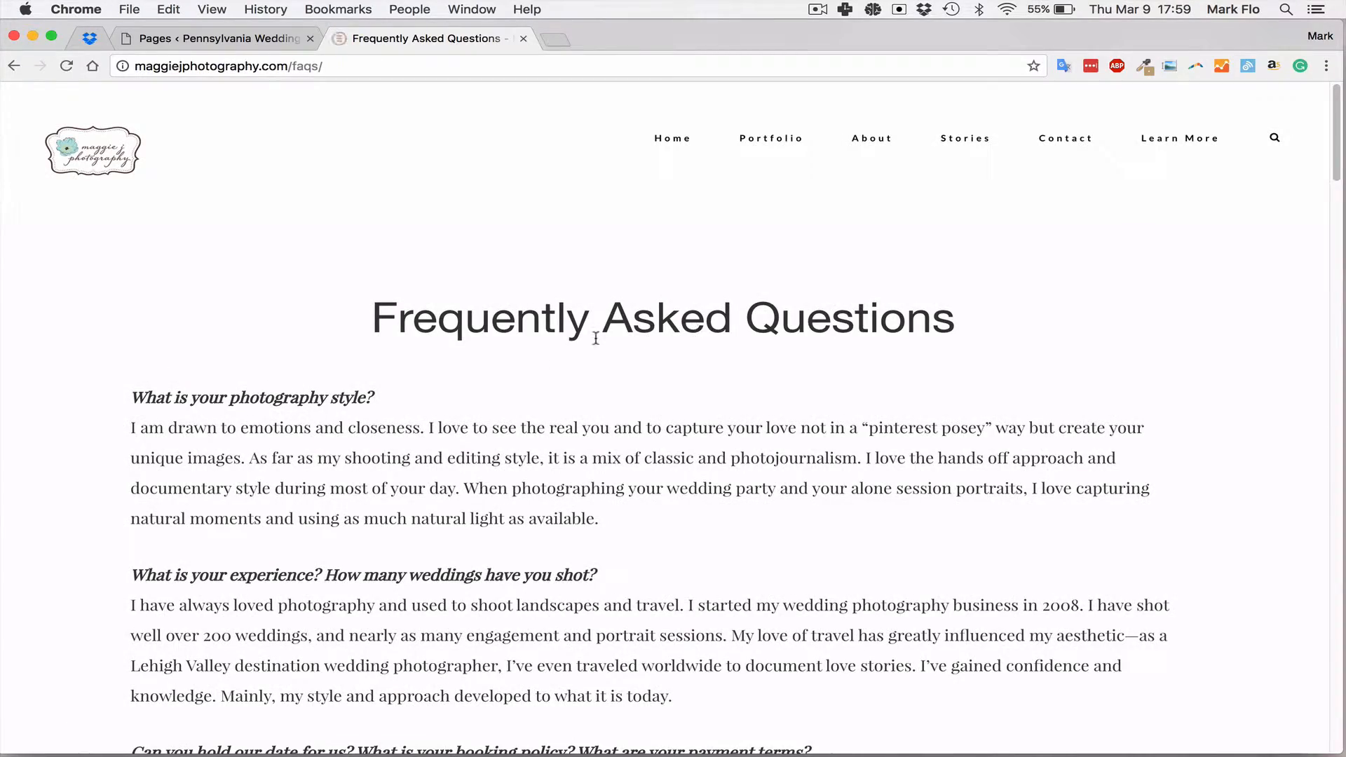
pyautogui.scroll(-3)
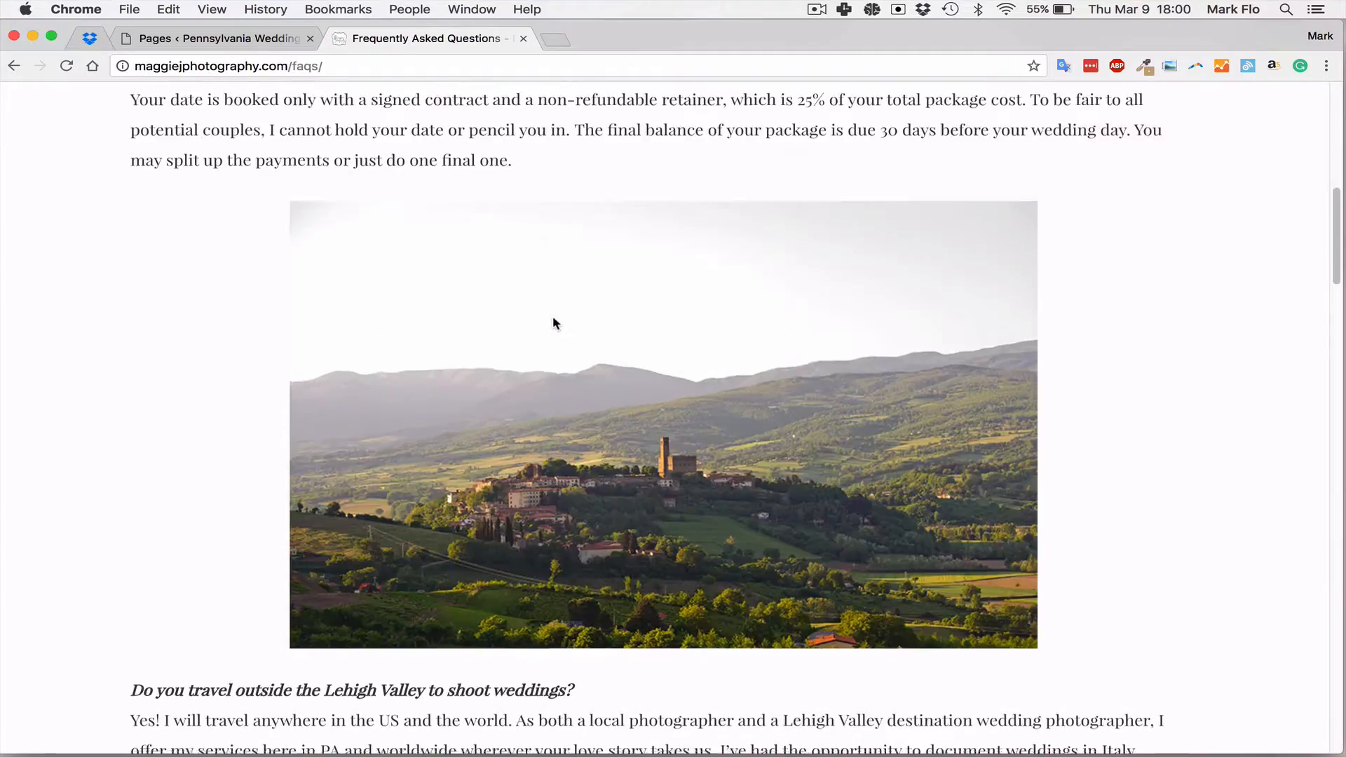
pyautogui.scroll(-3)
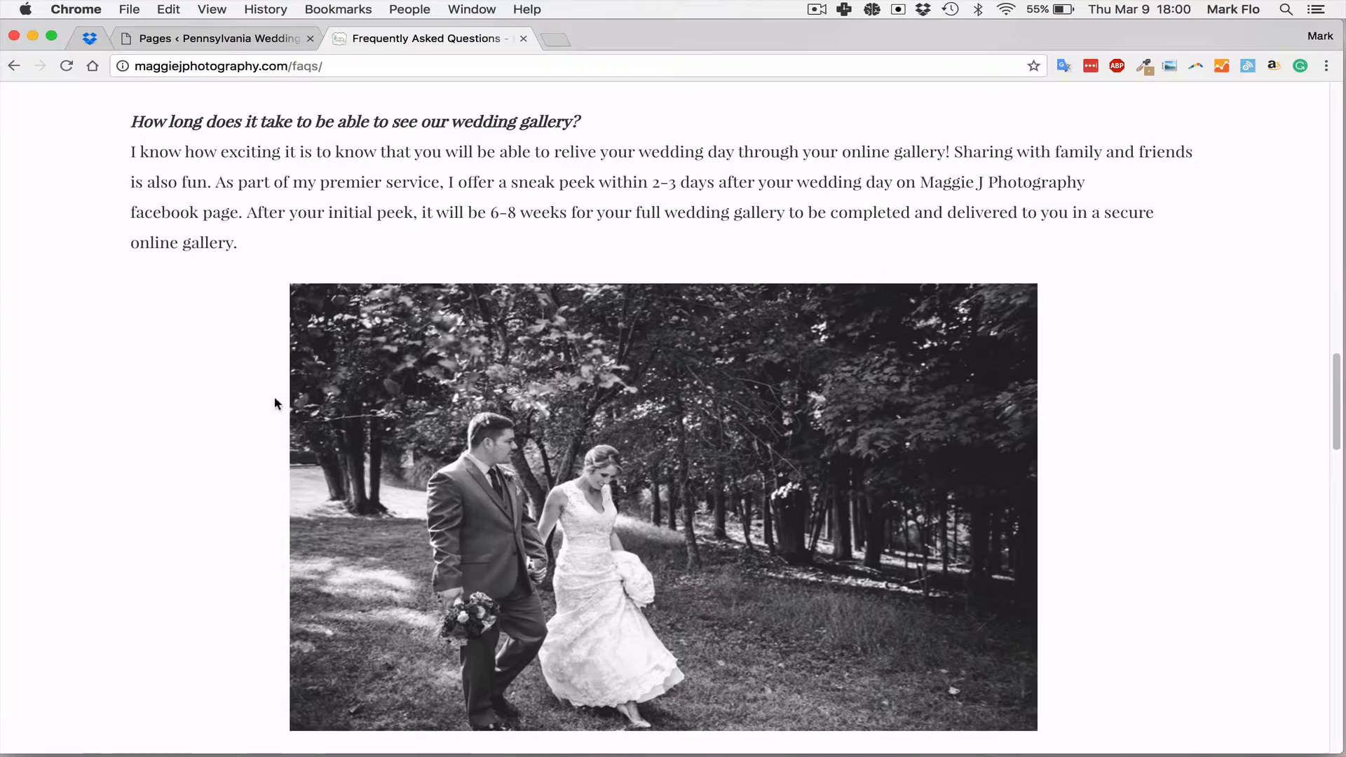
pyautogui.scroll(-3)
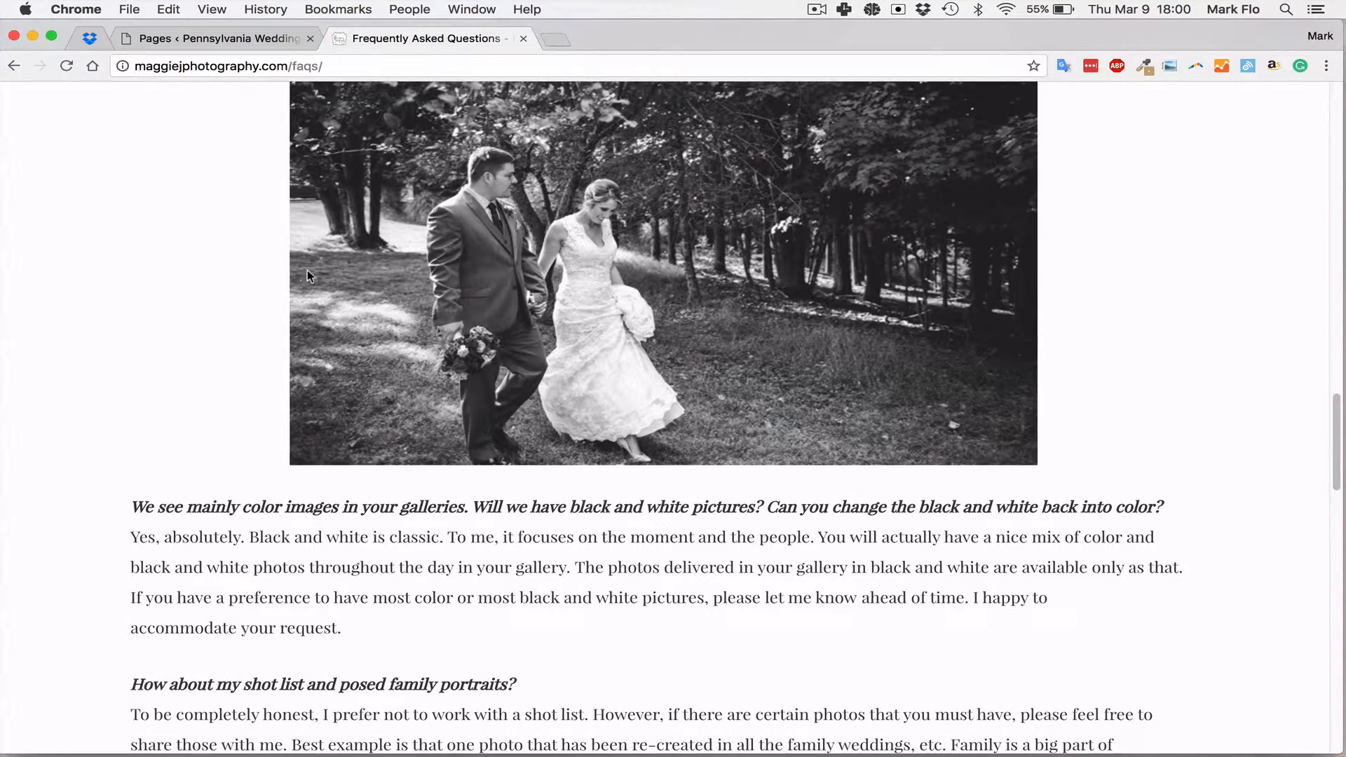
pyautogui.scroll(-3)
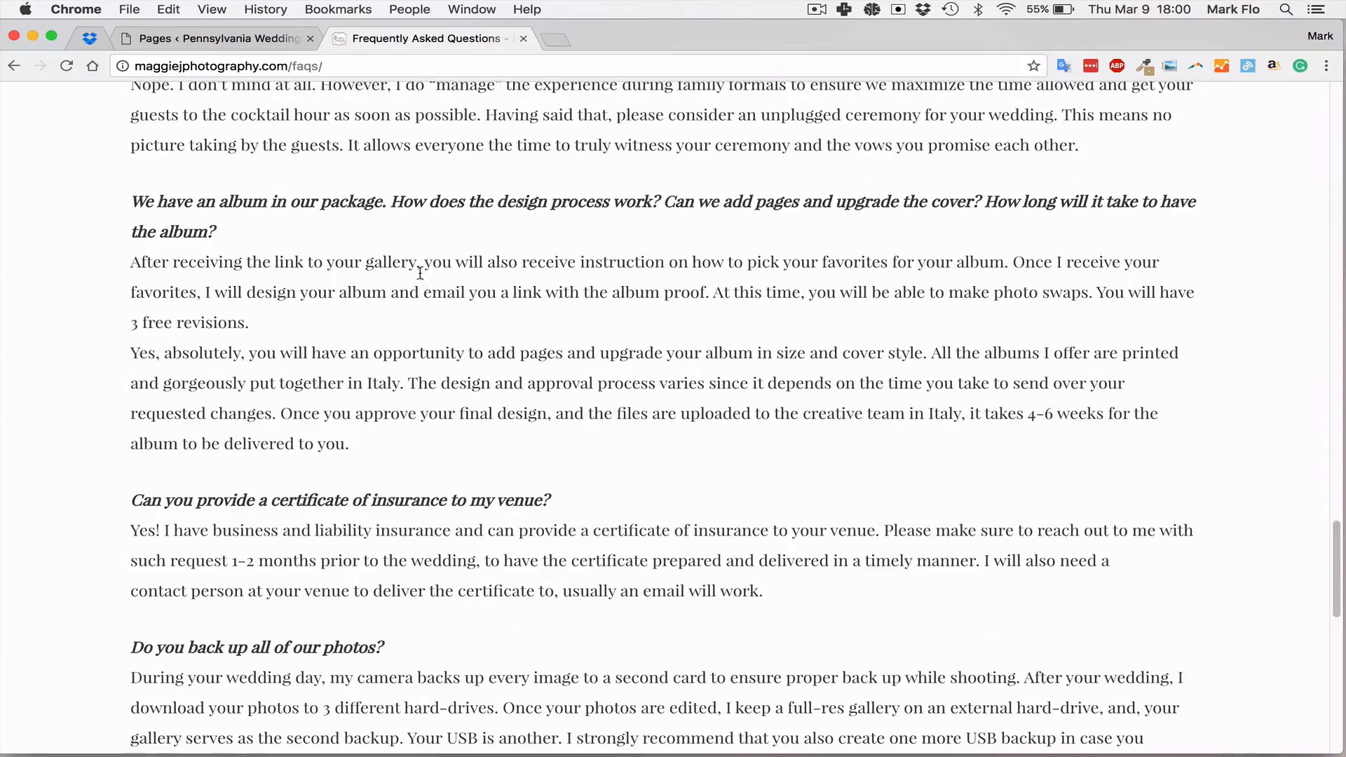
pyautogui.scroll(-3)
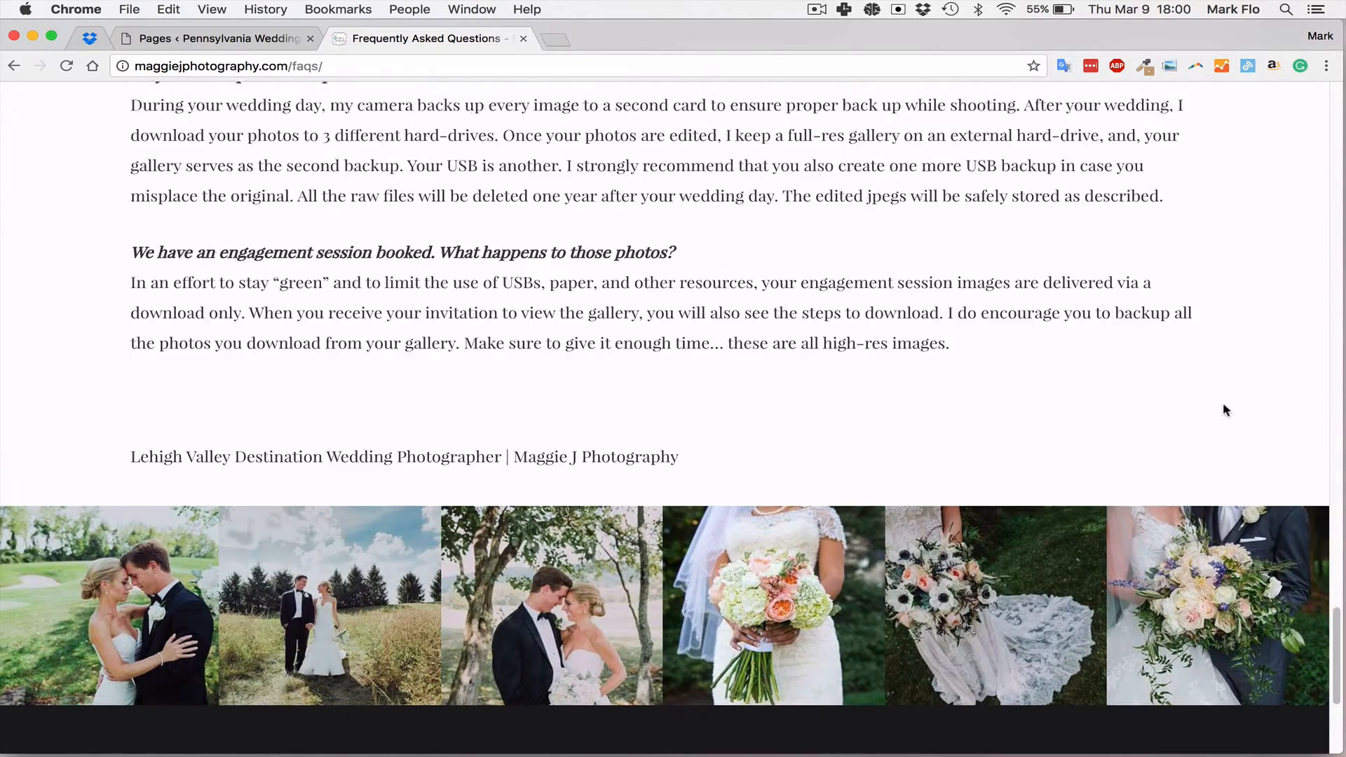
pyautogui.scroll(3)
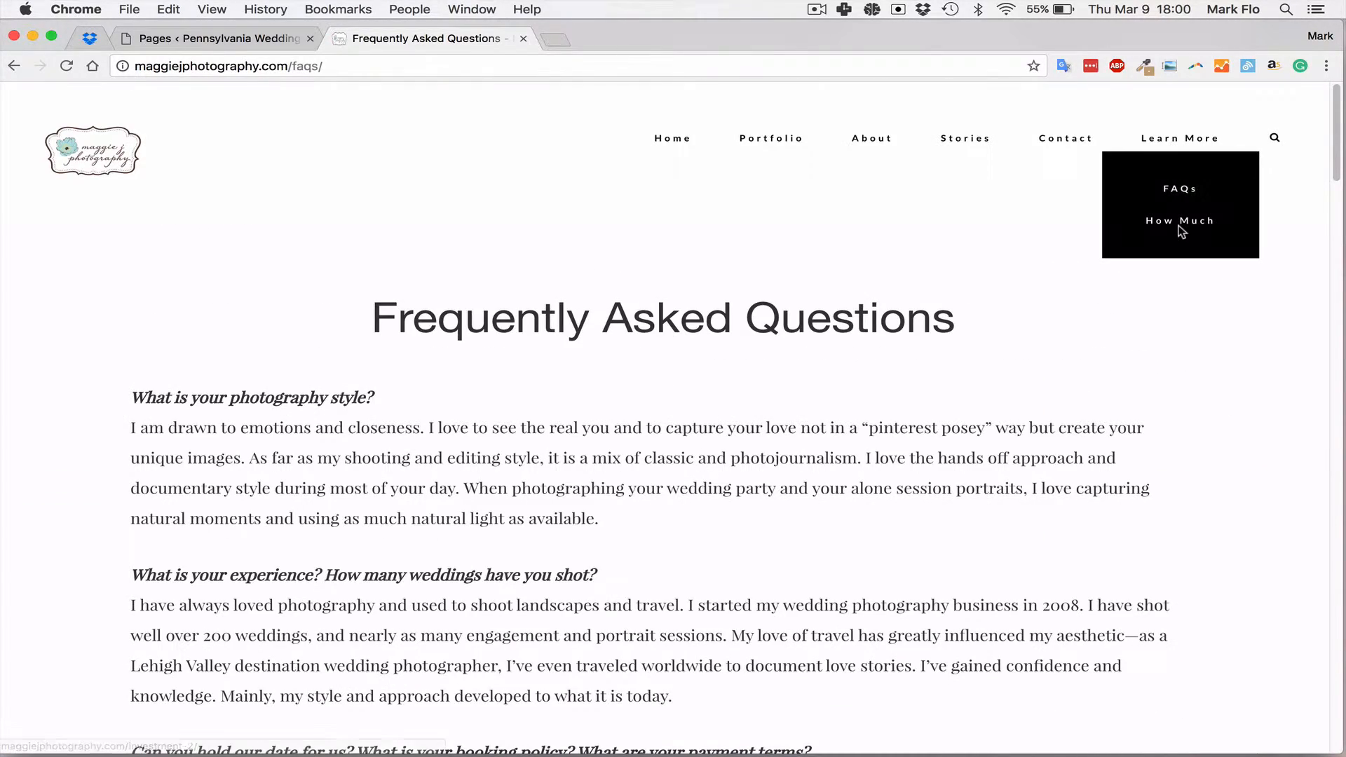
pyautogui.click(1179, 221)
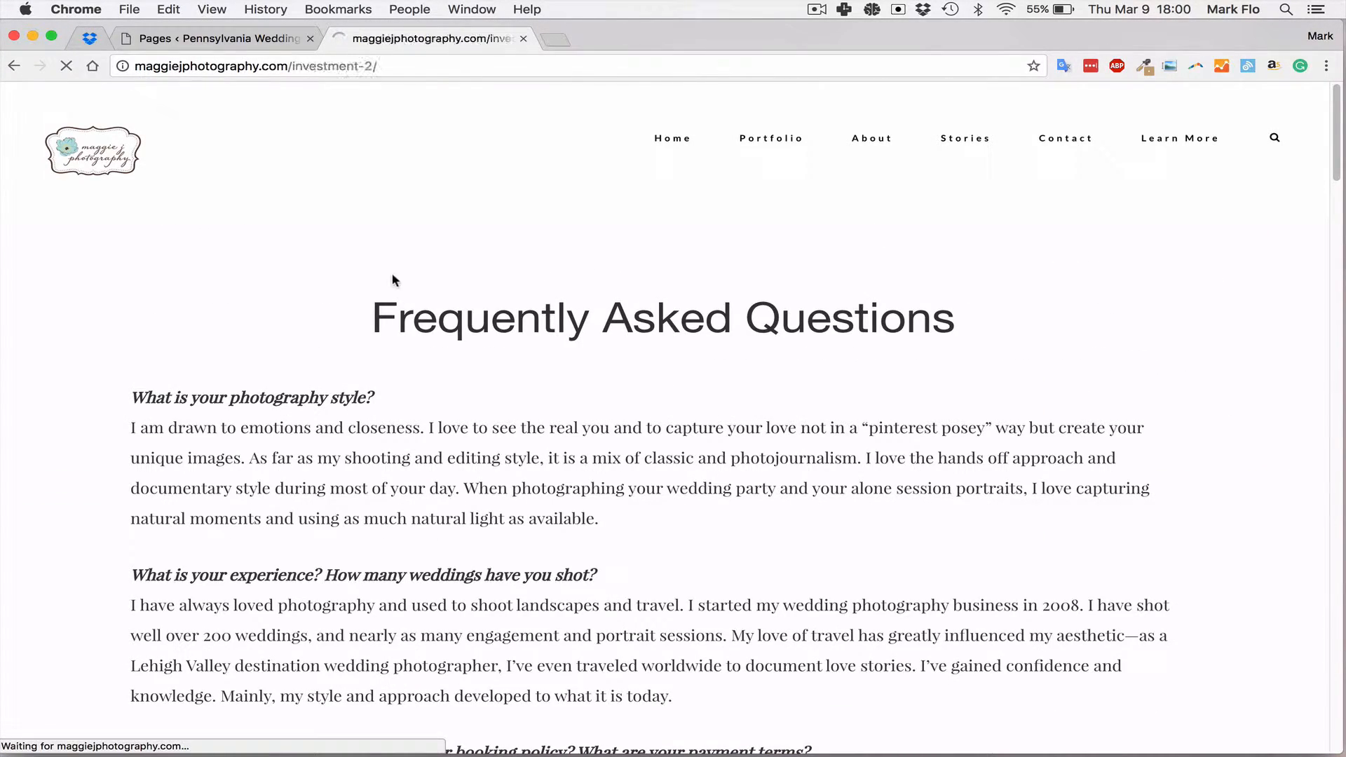
pyautogui.scroll(-3)
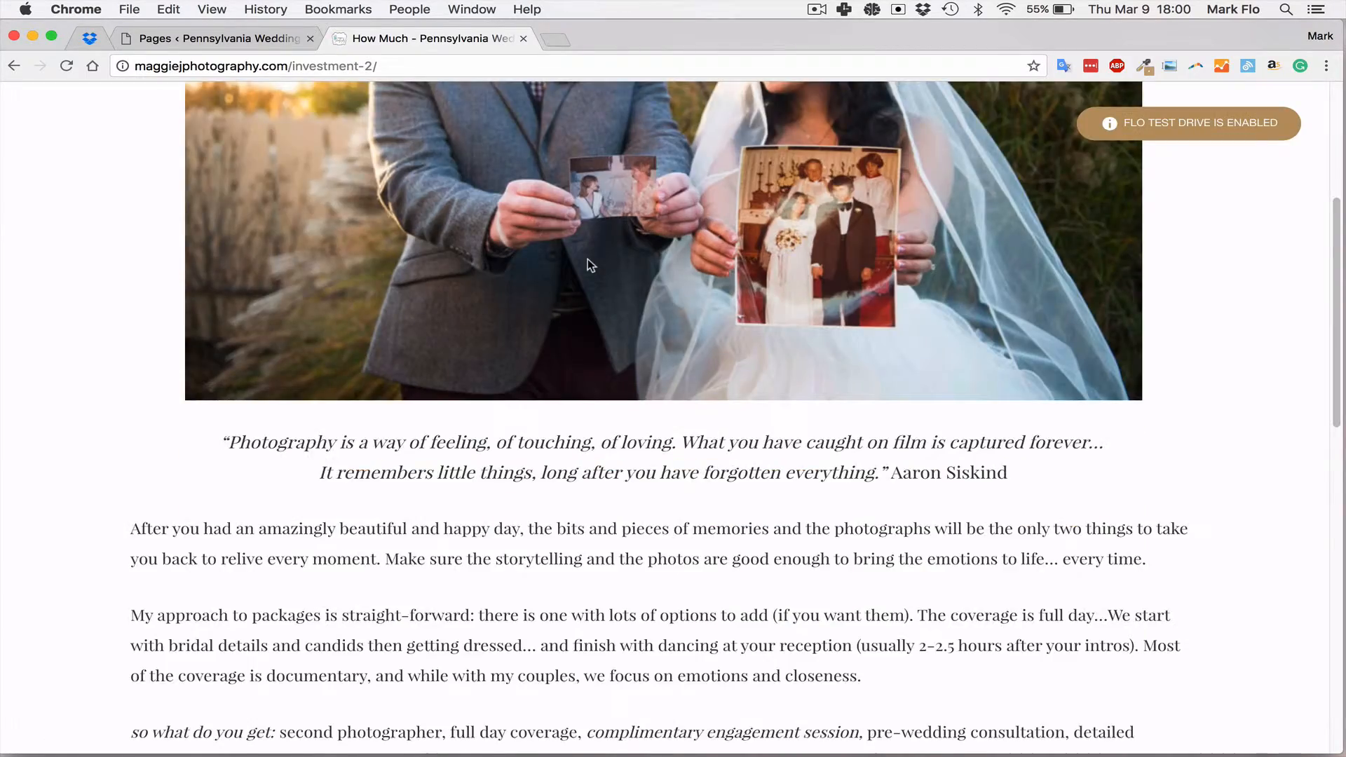
pyautogui.scroll(-3)
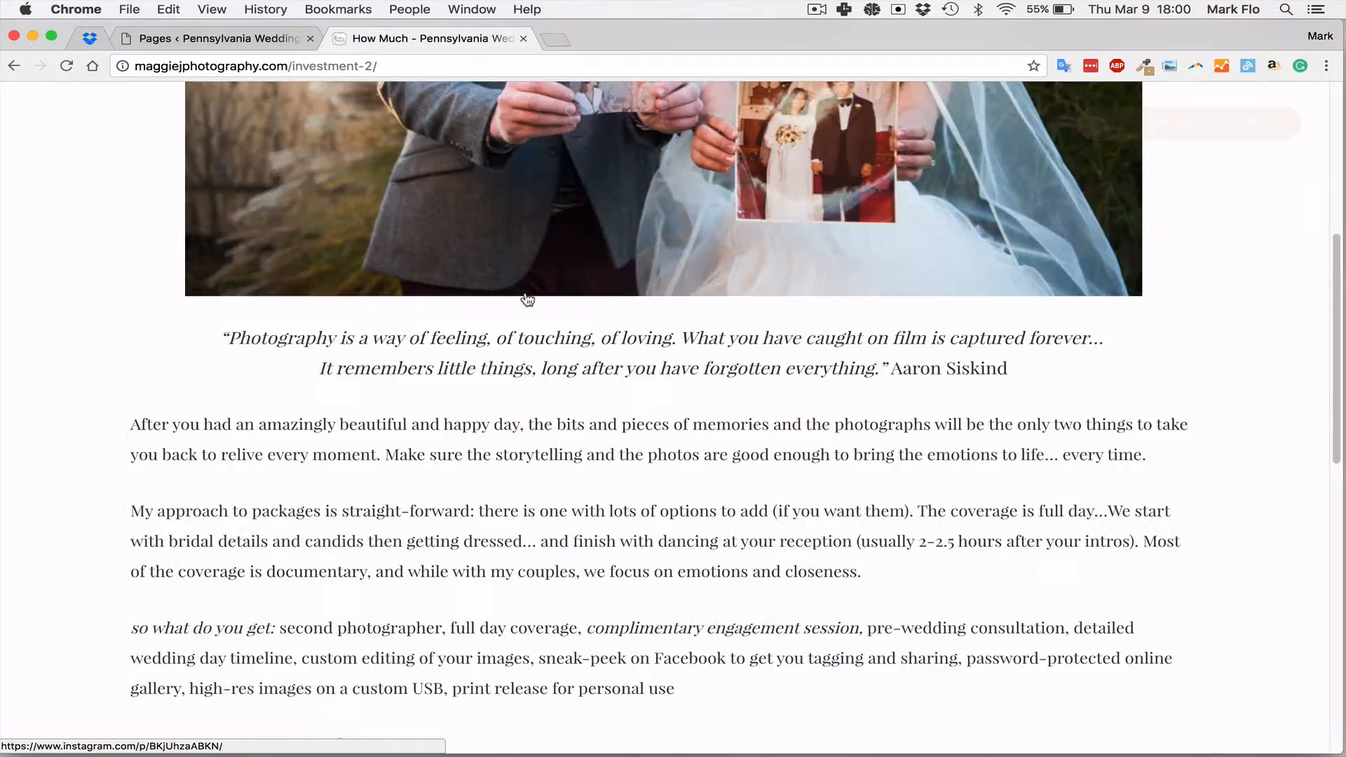
pyautogui.scroll(3)
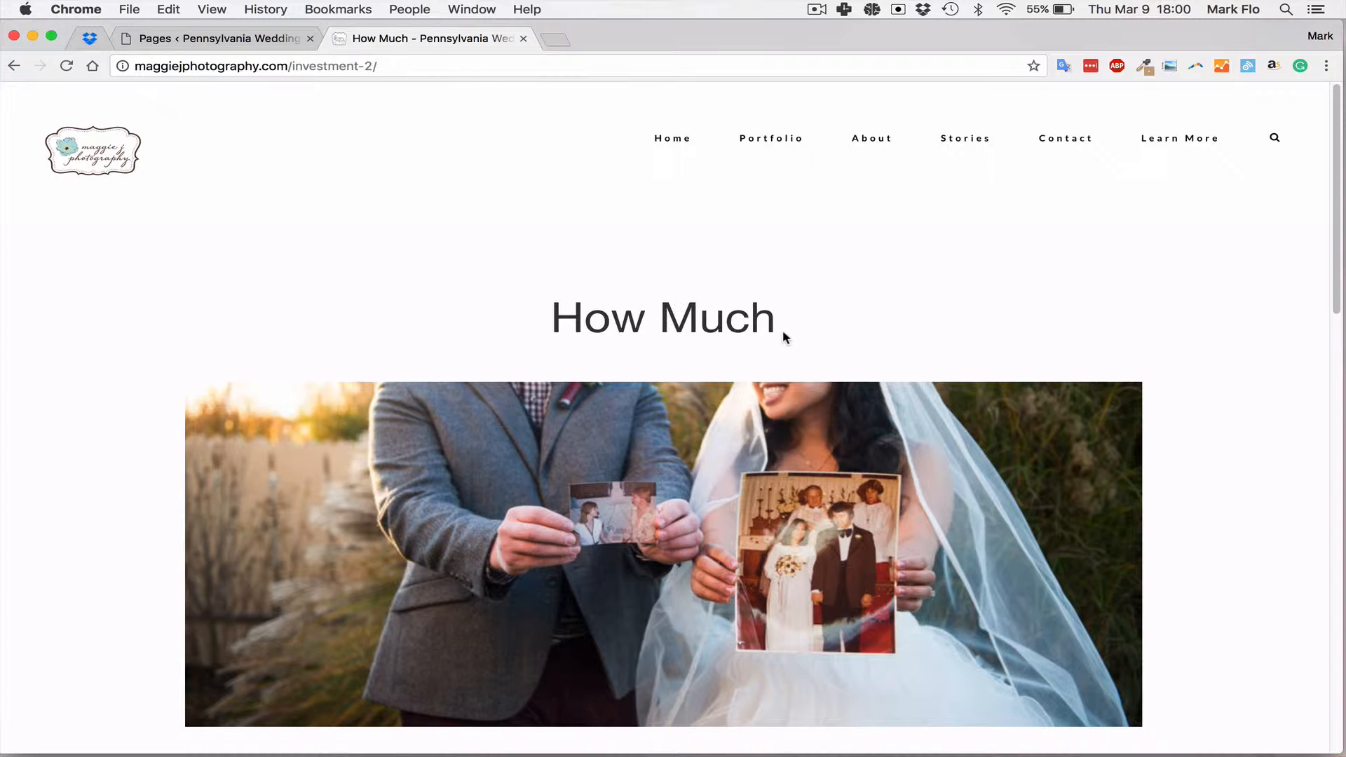
pyautogui.moveTo(736, 298)
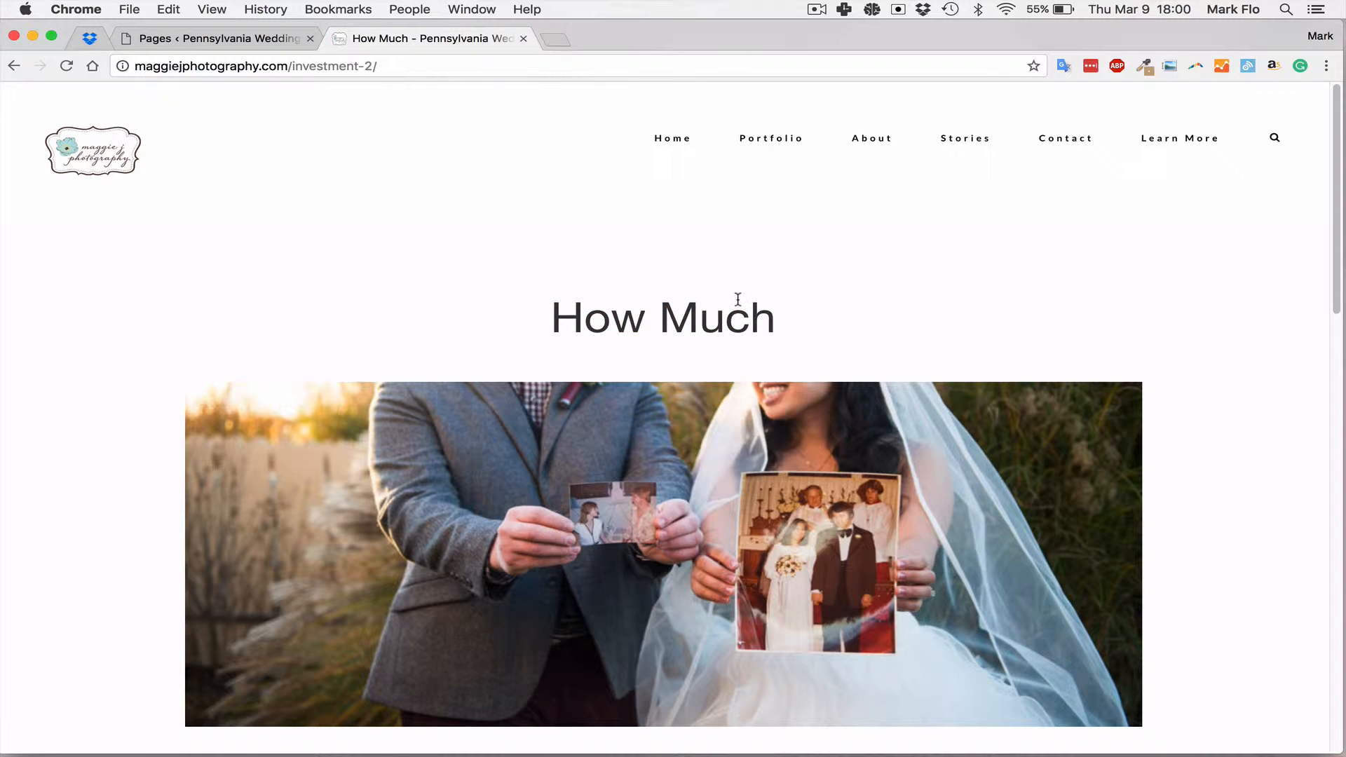
pyautogui.click(218, 38)
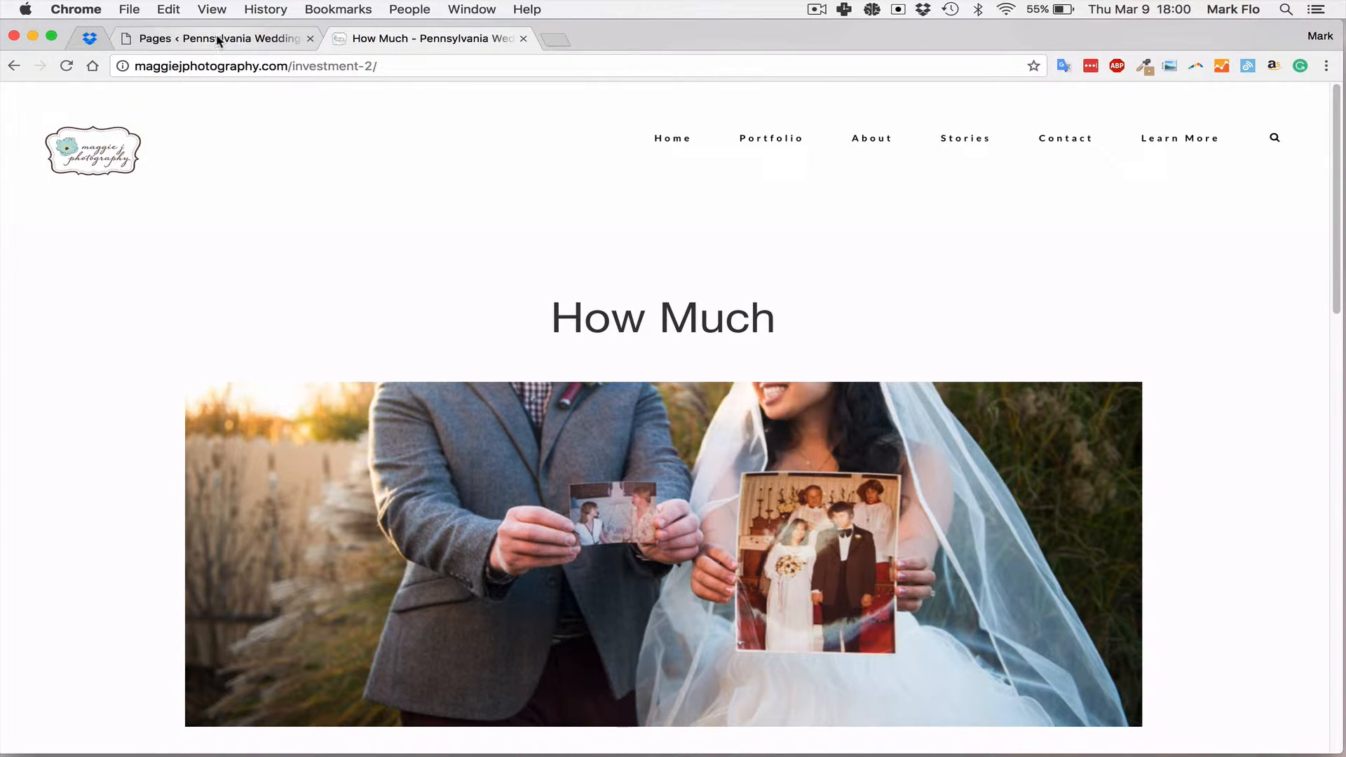
# View the Frequently Asked Questions page live, close its tab, and return to the Pages list
pyautogui.click(210, 38)
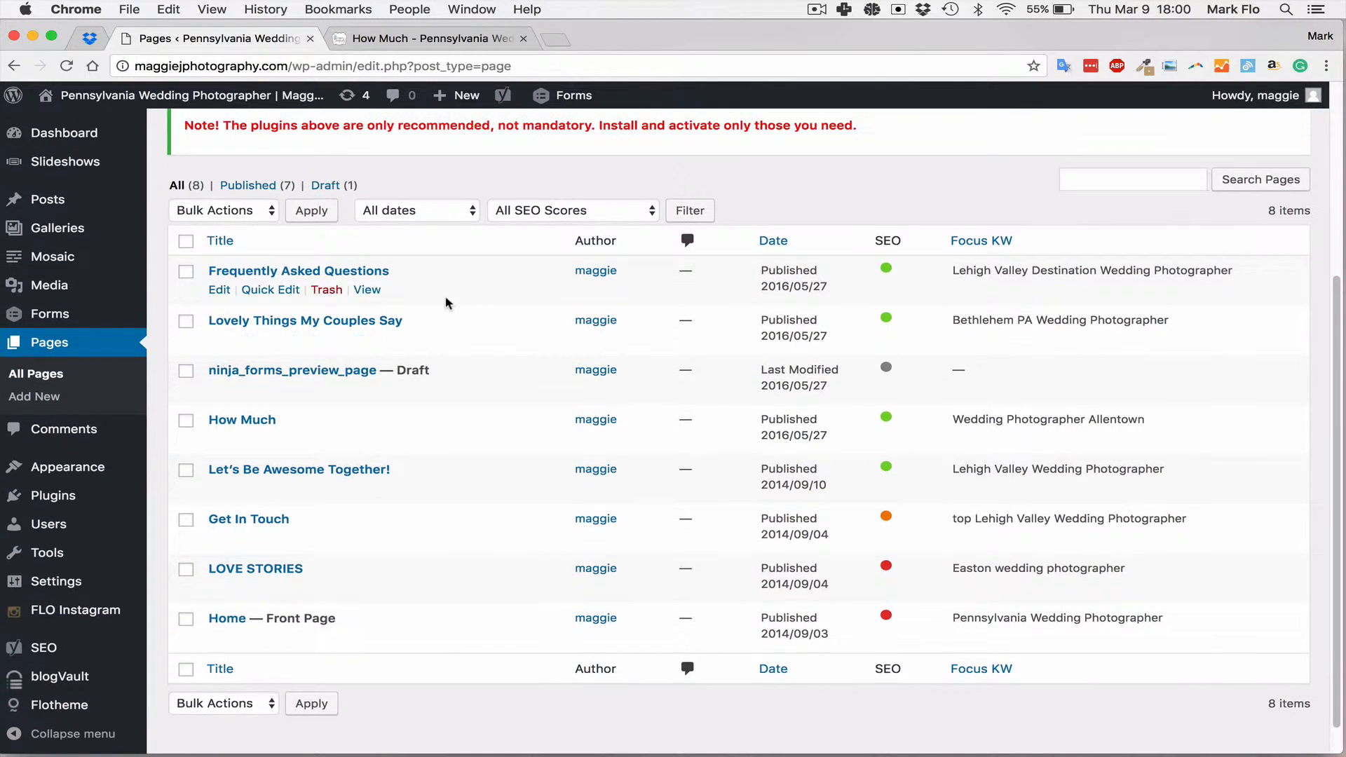
pyautogui.moveTo(326, 254)
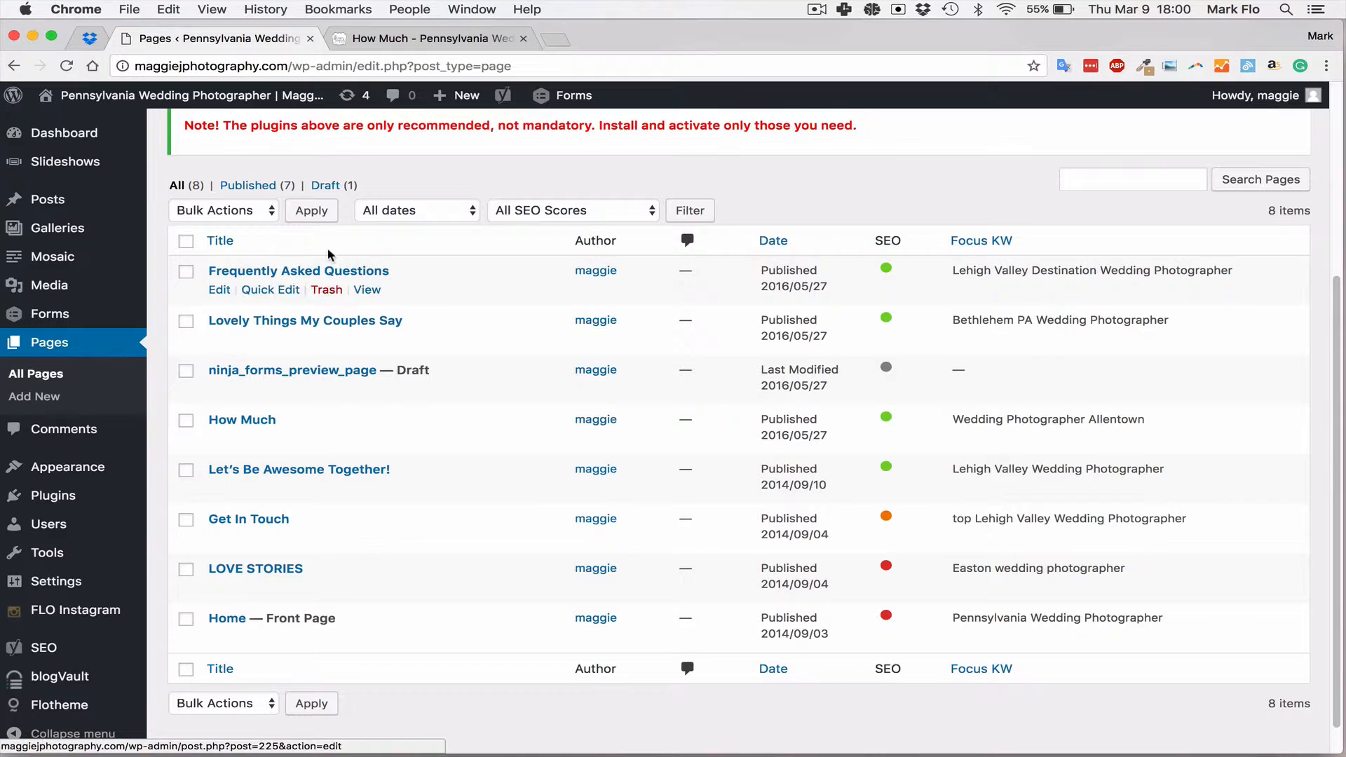
pyautogui.click(364, 290)
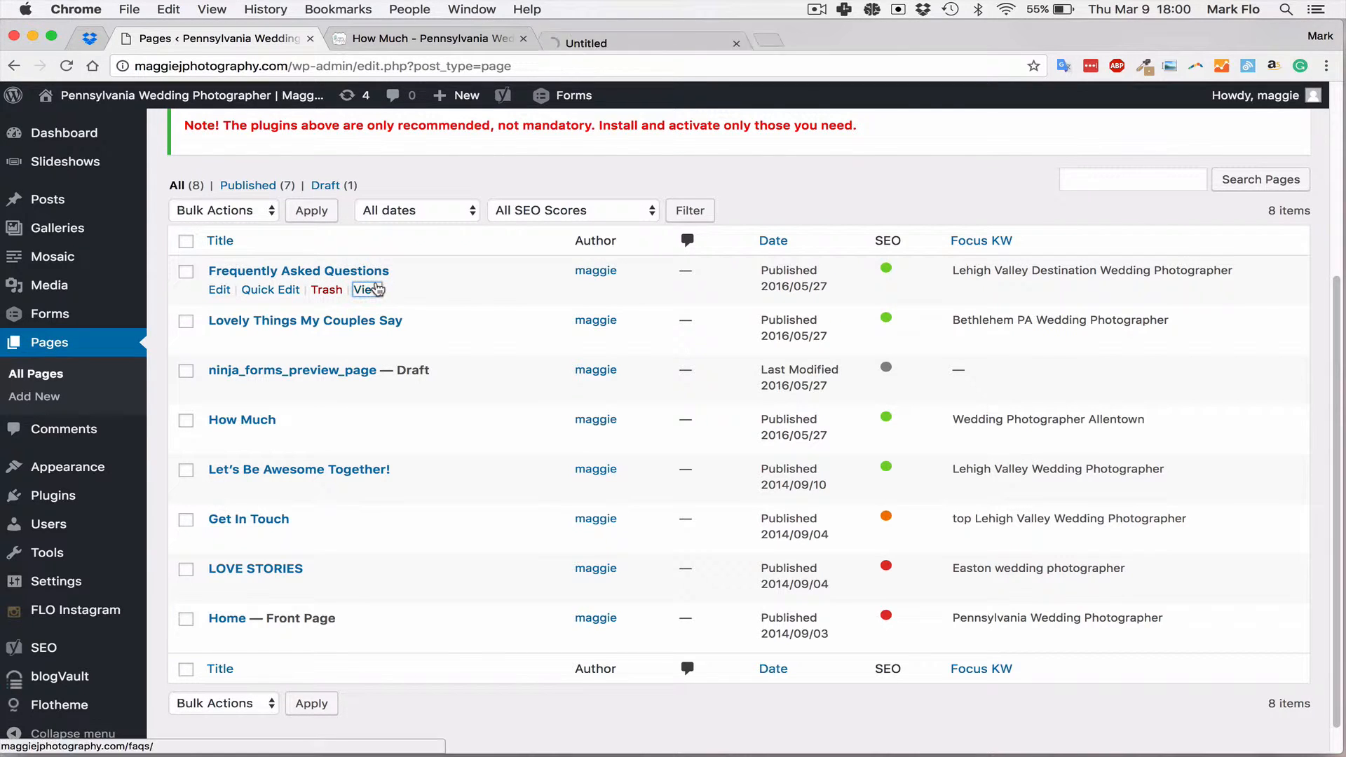
pyautogui.click(364, 290)
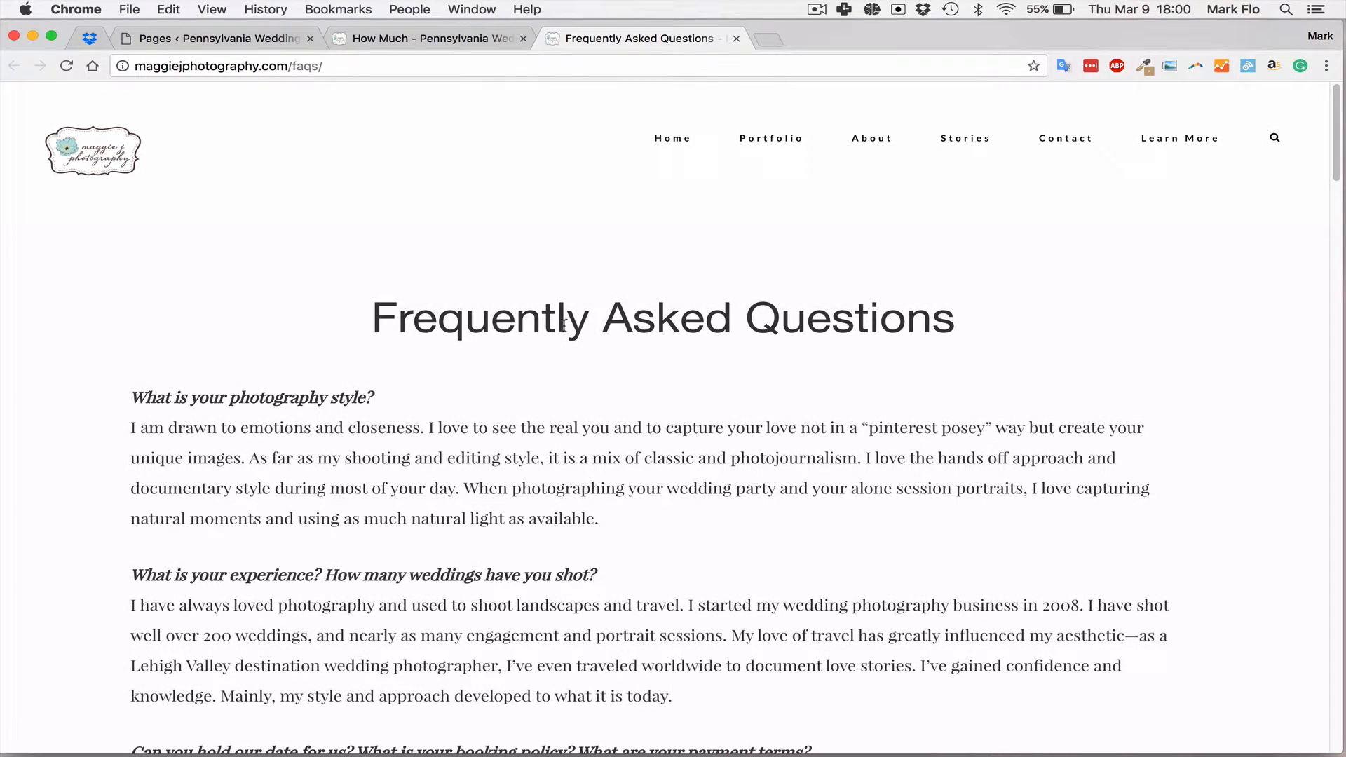
pyautogui.moveTo(735, 39)
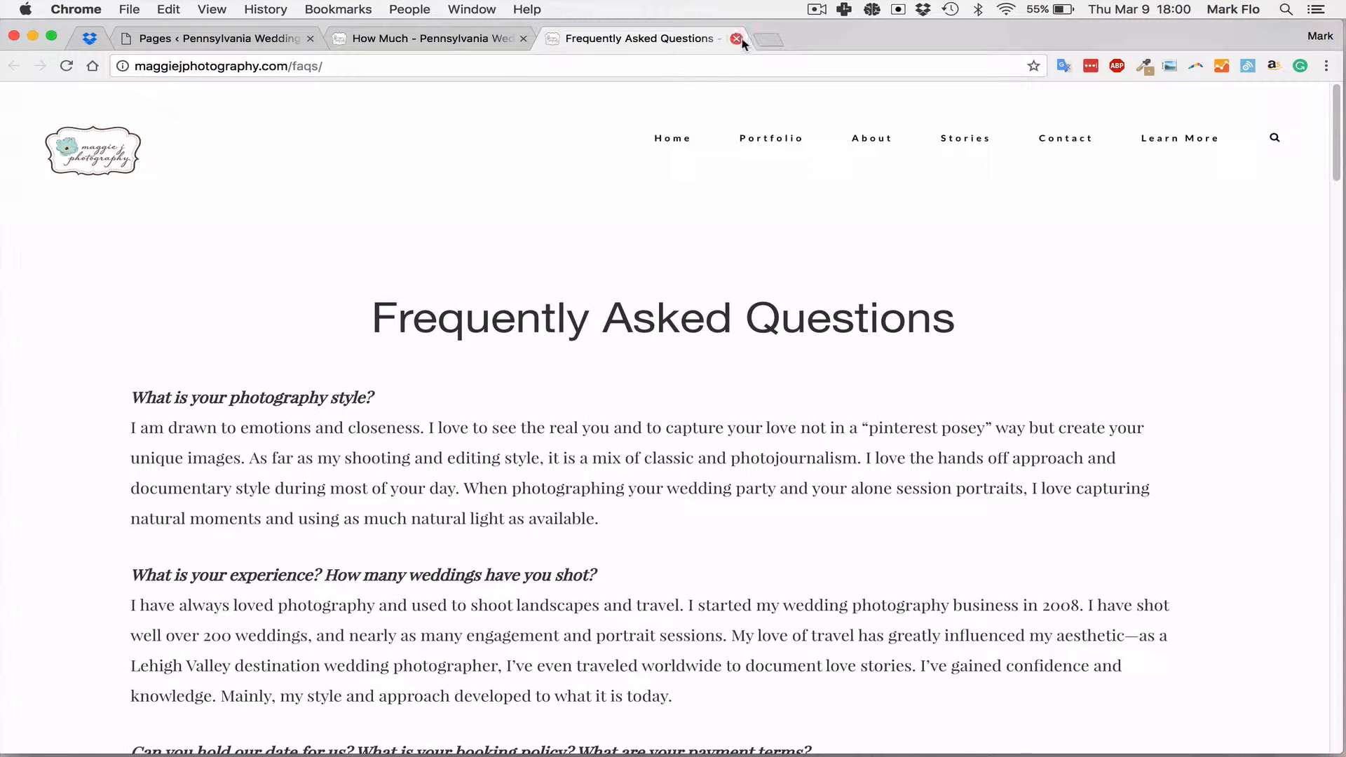
pyautogui.click(735, 38)
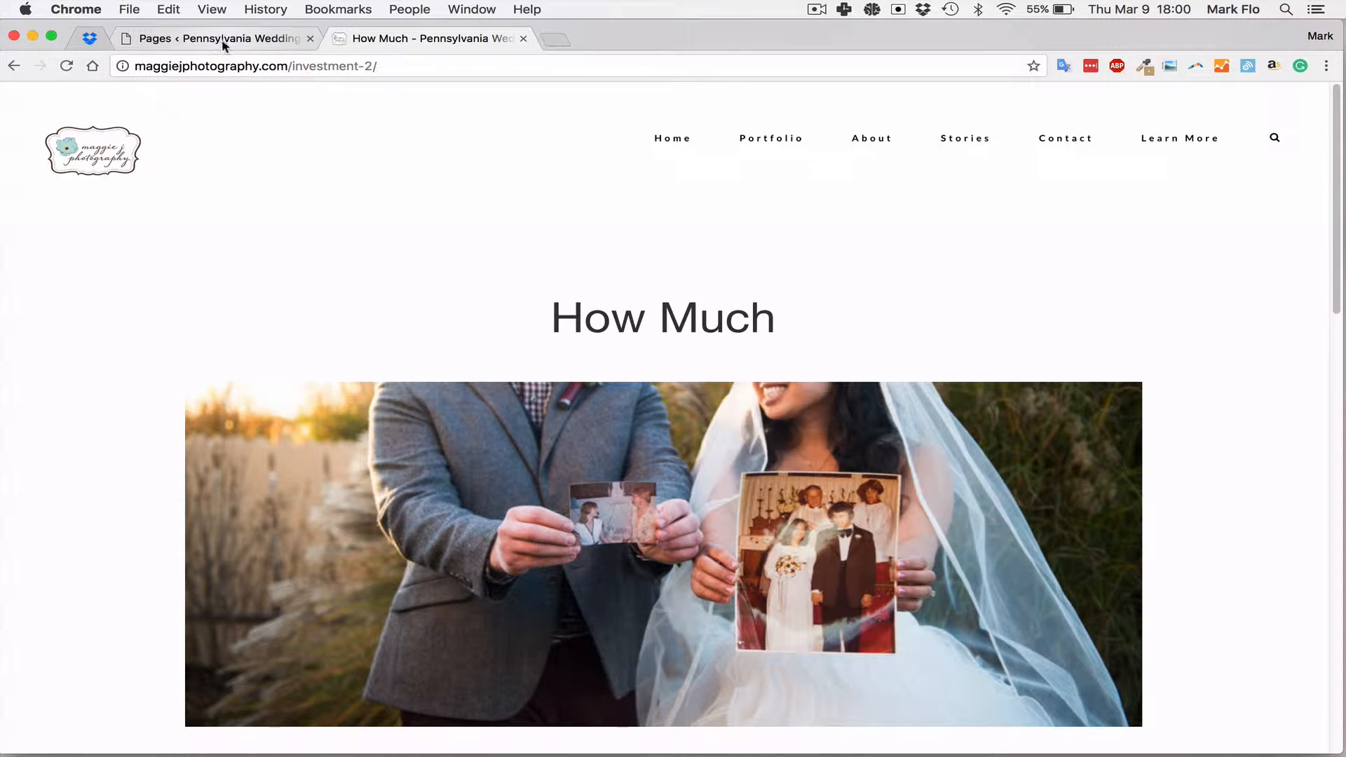
pyautogui.click(215, 38)
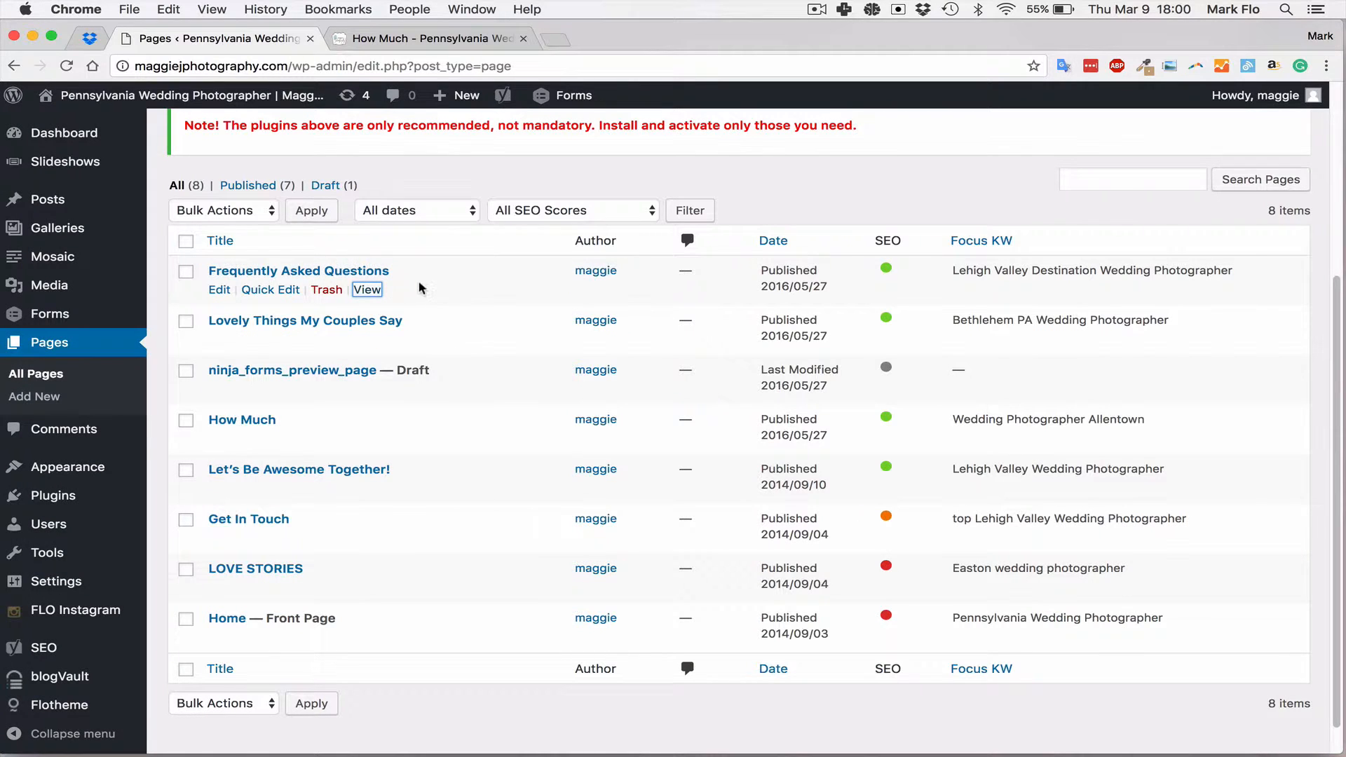
pyautogui.moveTo(452, 287)
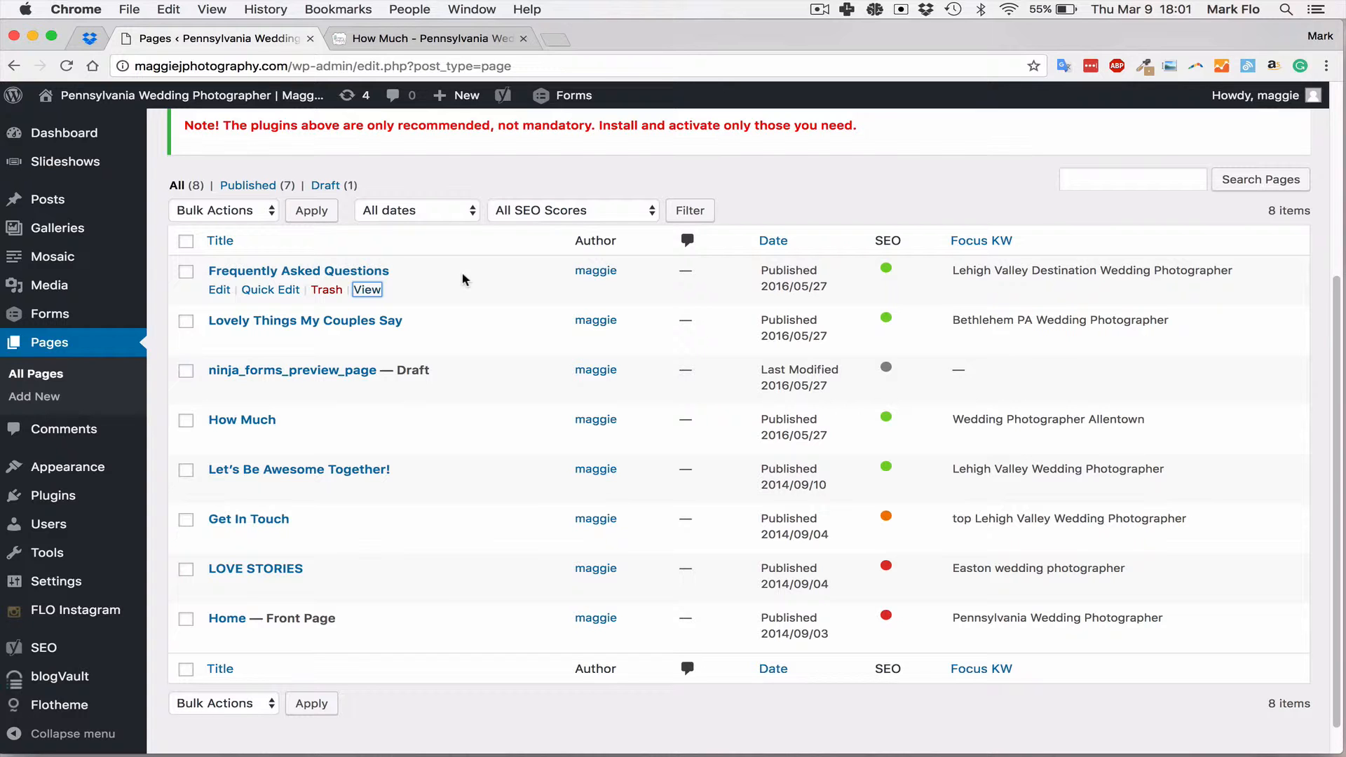
pyautogui.moveTo(444, 77)
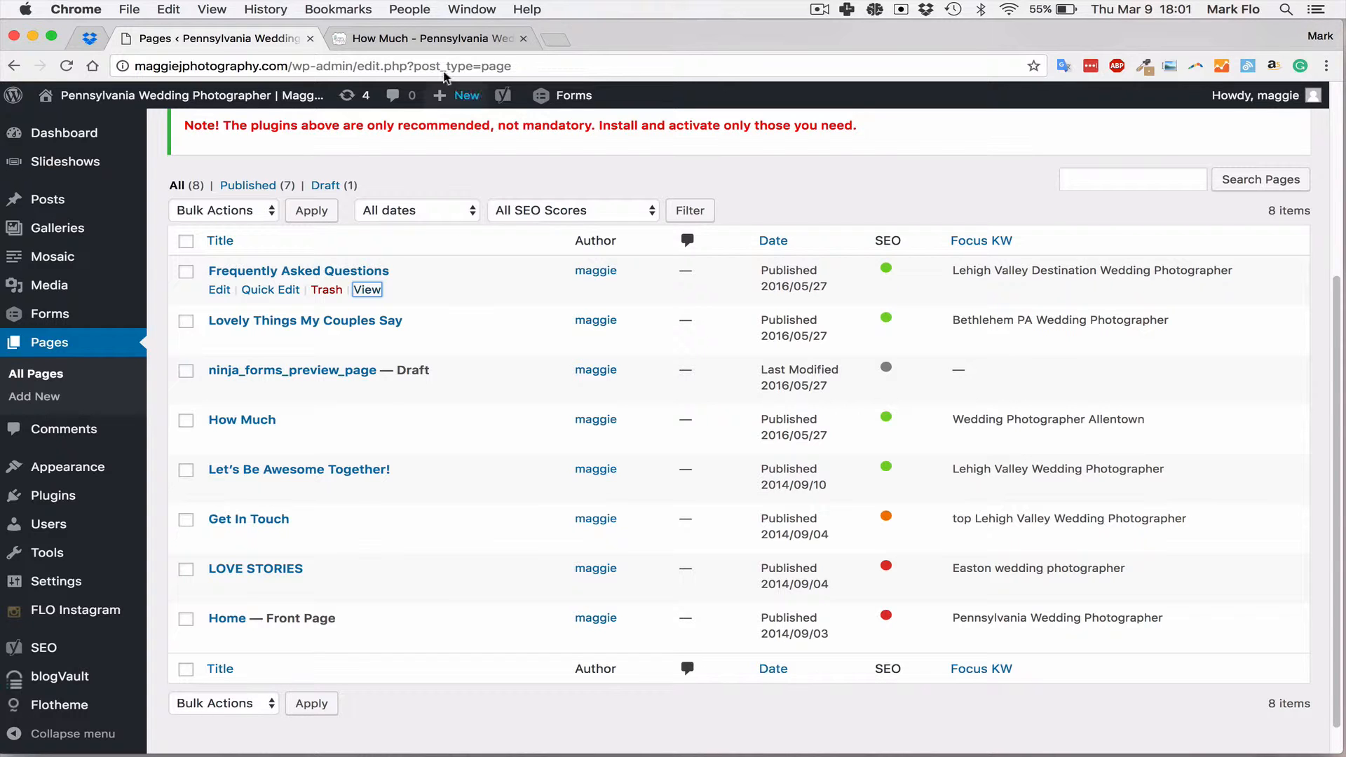
# Look over the live home page's black-and-white couple photo, then return to the Pages list
pyautogui.click(366, 289)
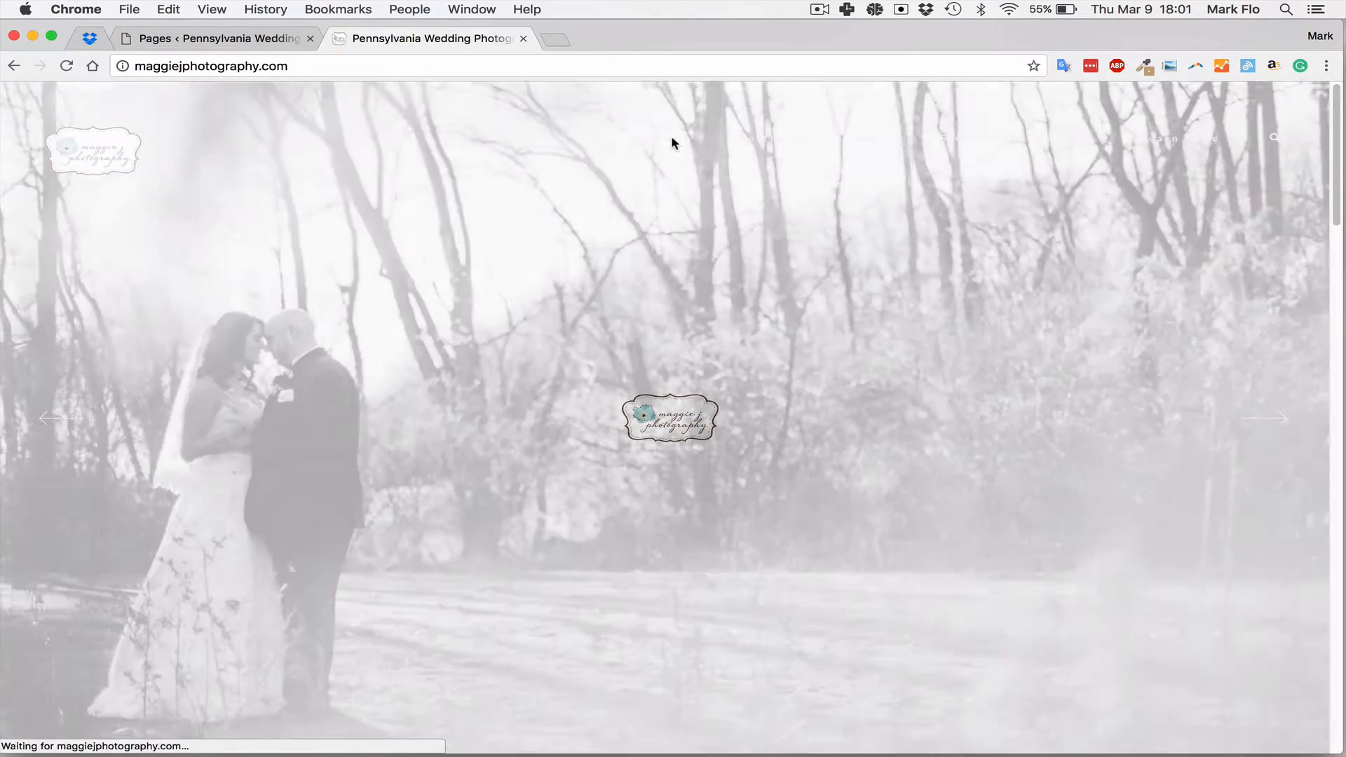
pyautogui.scroll(-3)
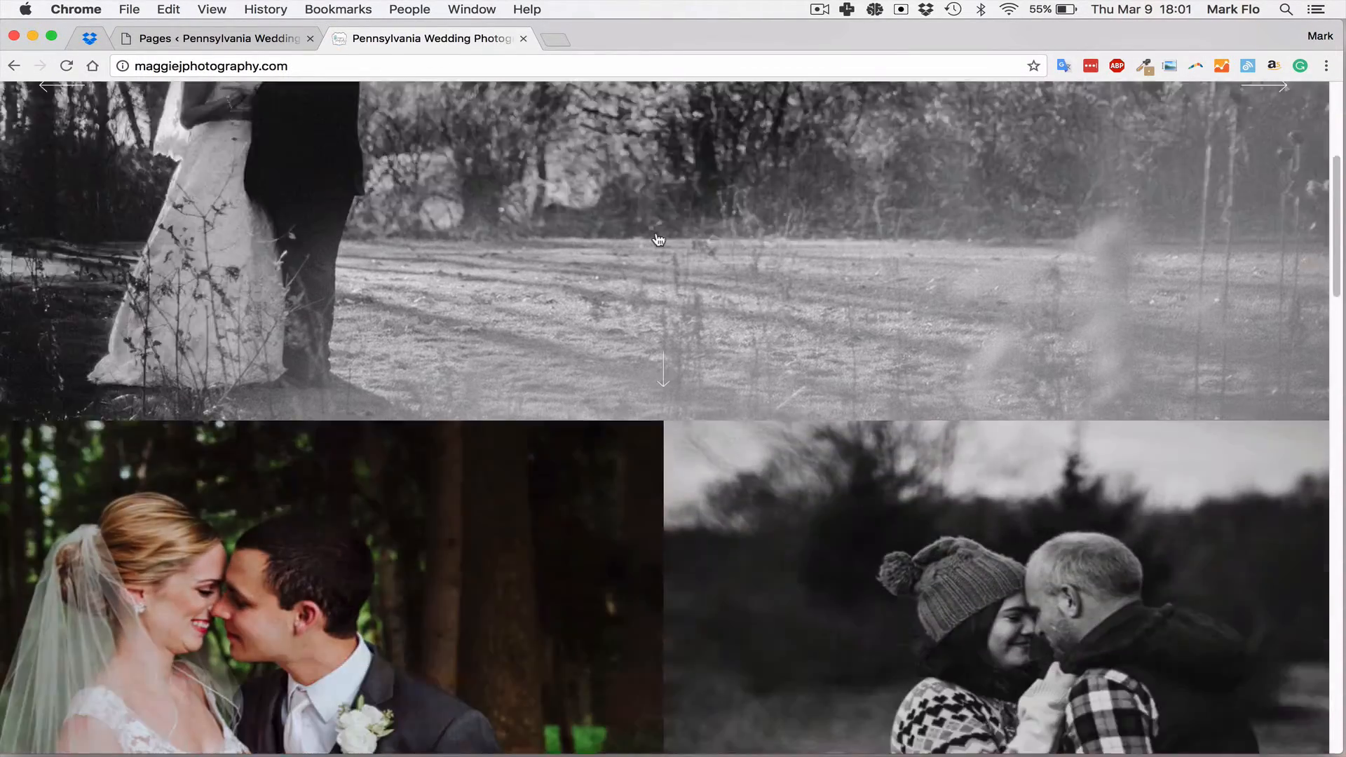
pyautogui.scroll(3)
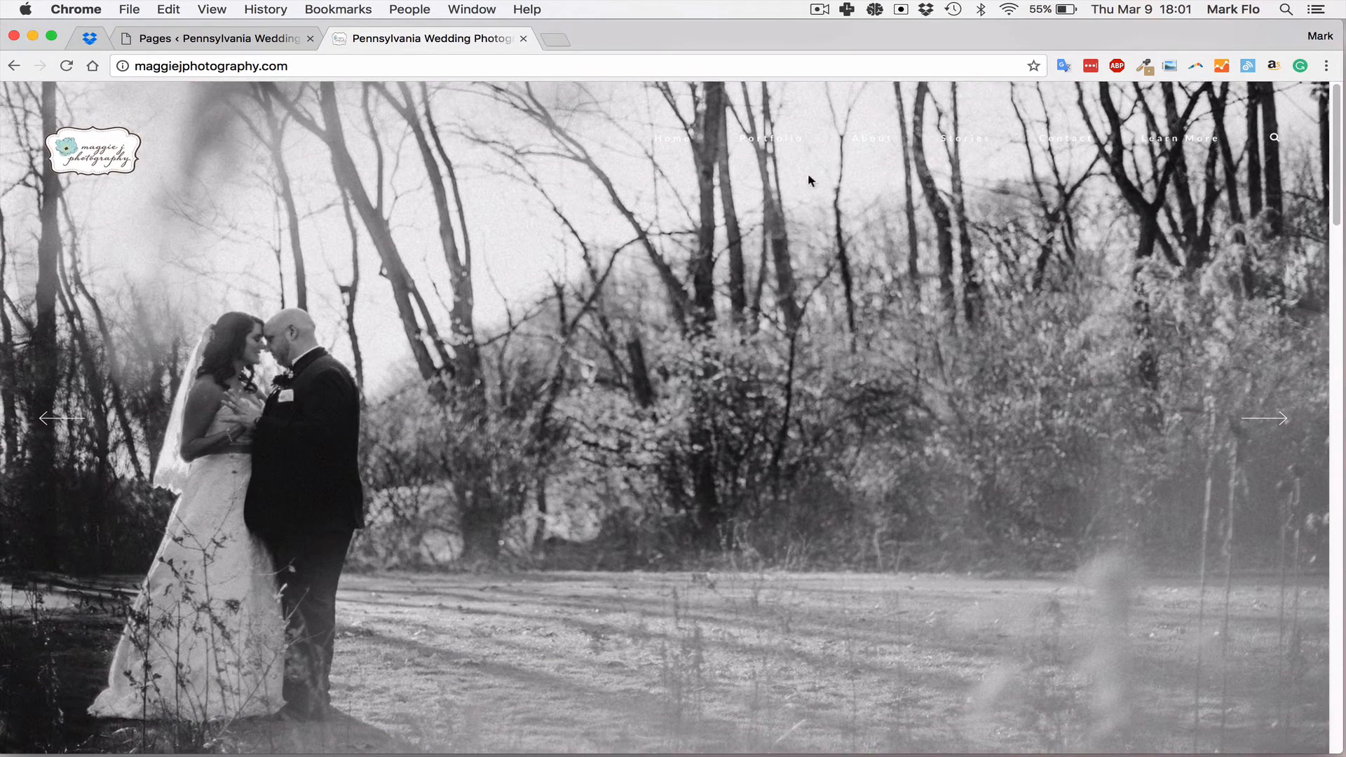
pyautogui.moveTo(872, 138)
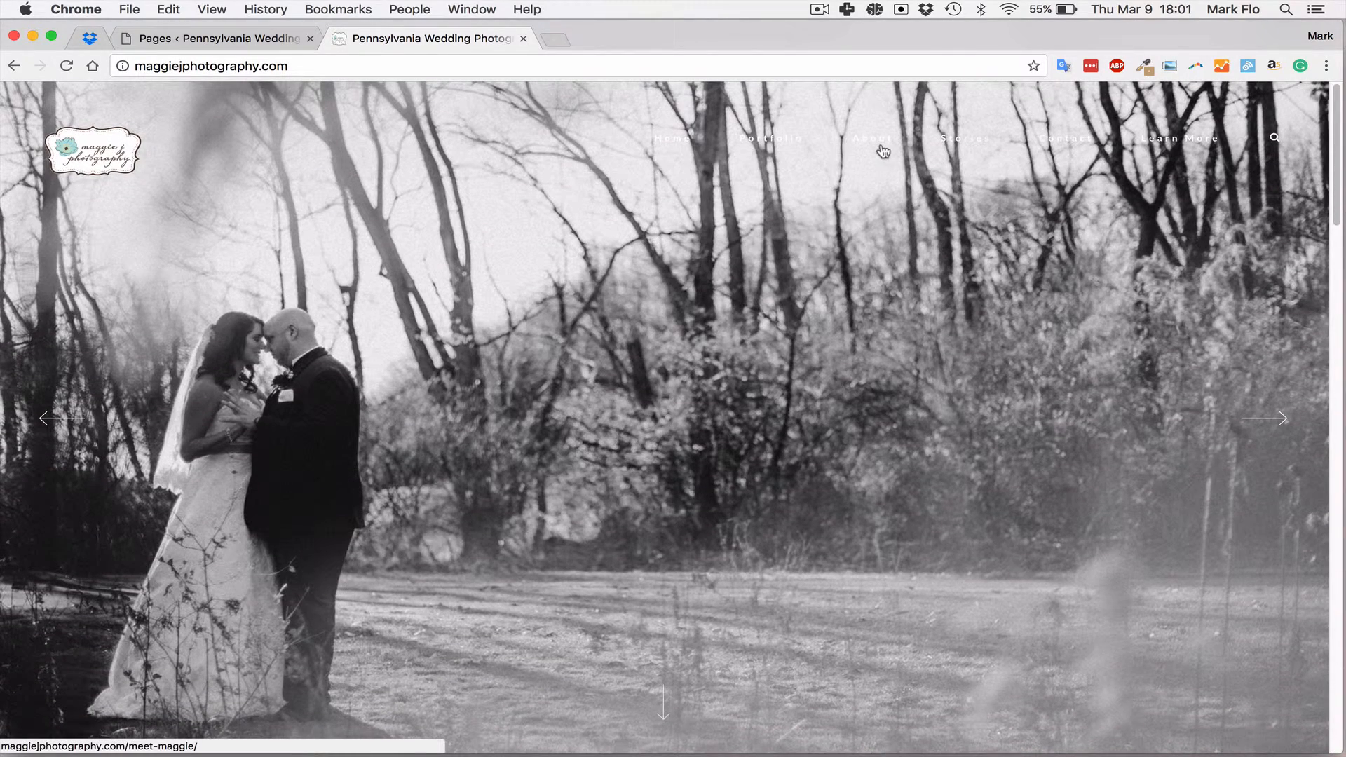
pyautogui.moveTo(995, 320)
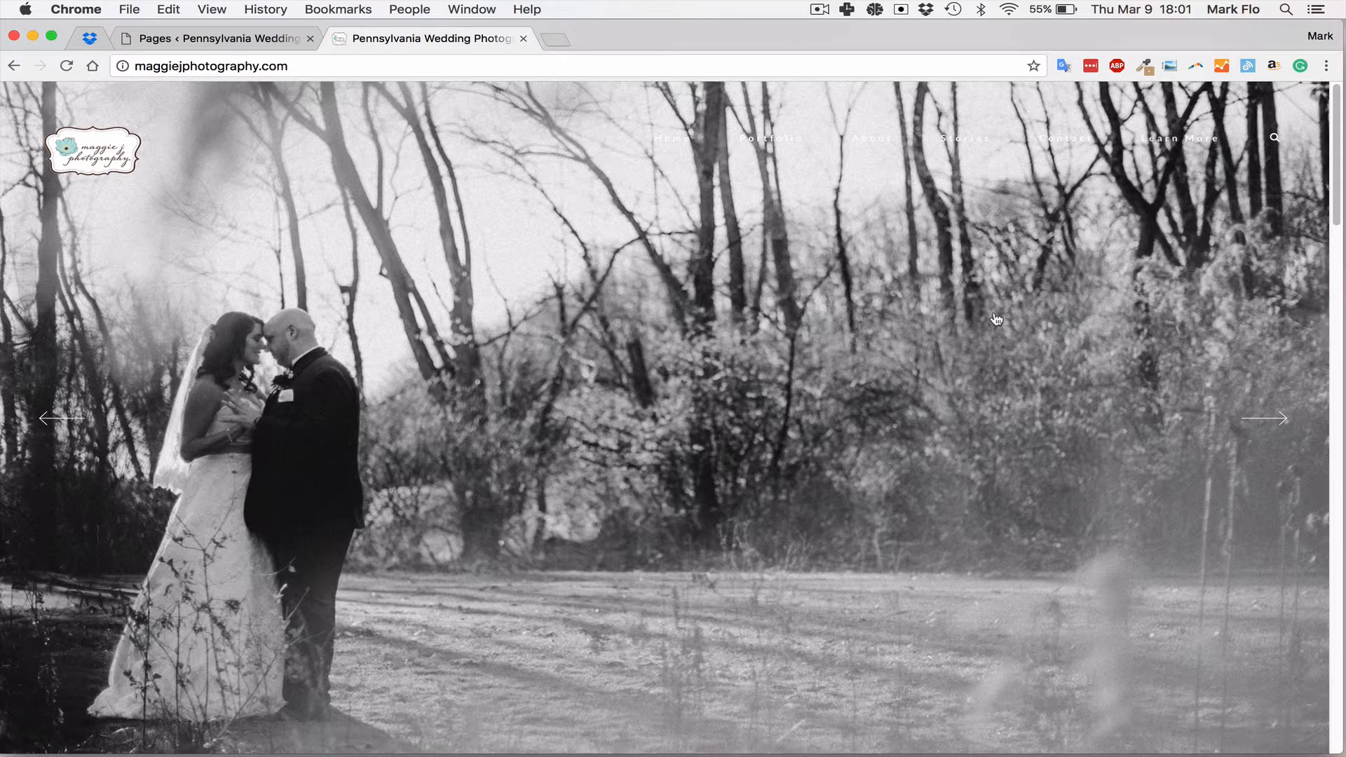
pyautogui.click(218, 37)
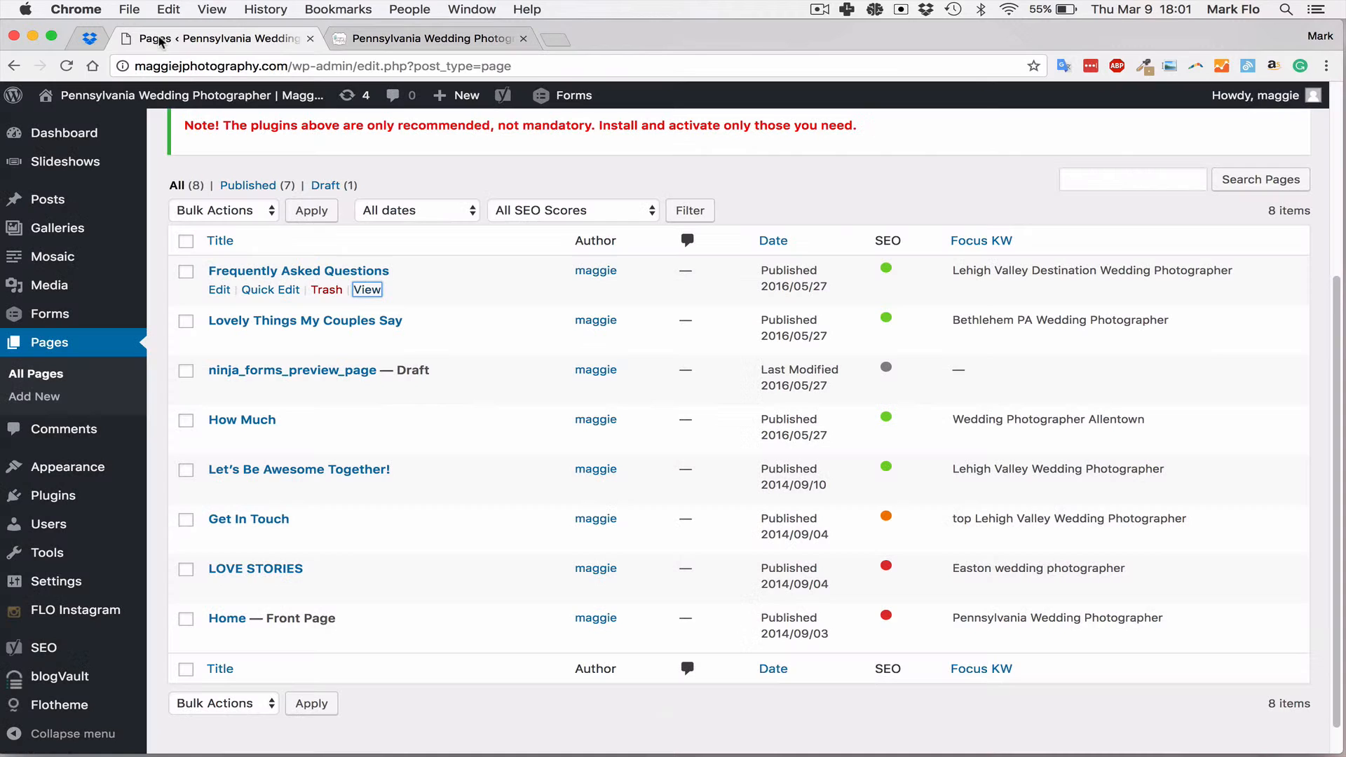
pyautogui.moveTo(412, 344)
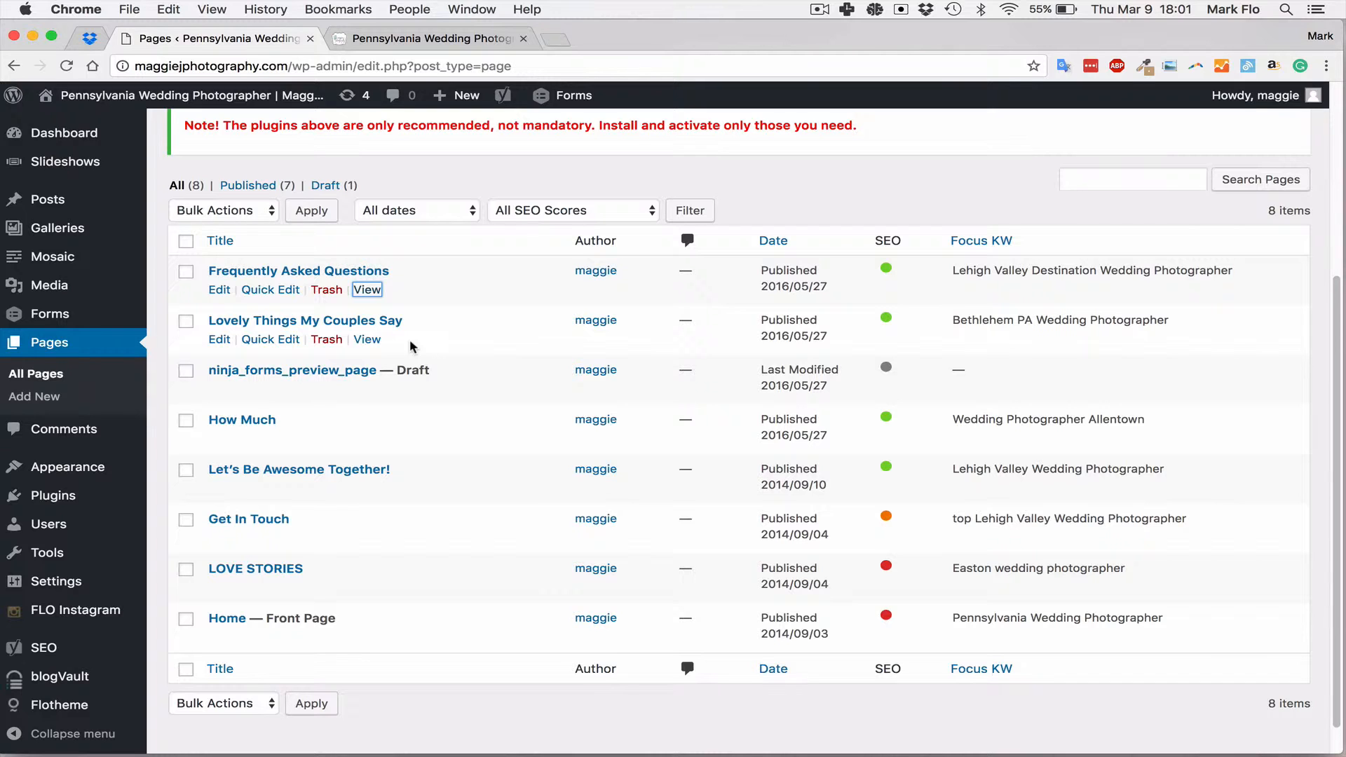
pyautogui.moveTo(154, 311)
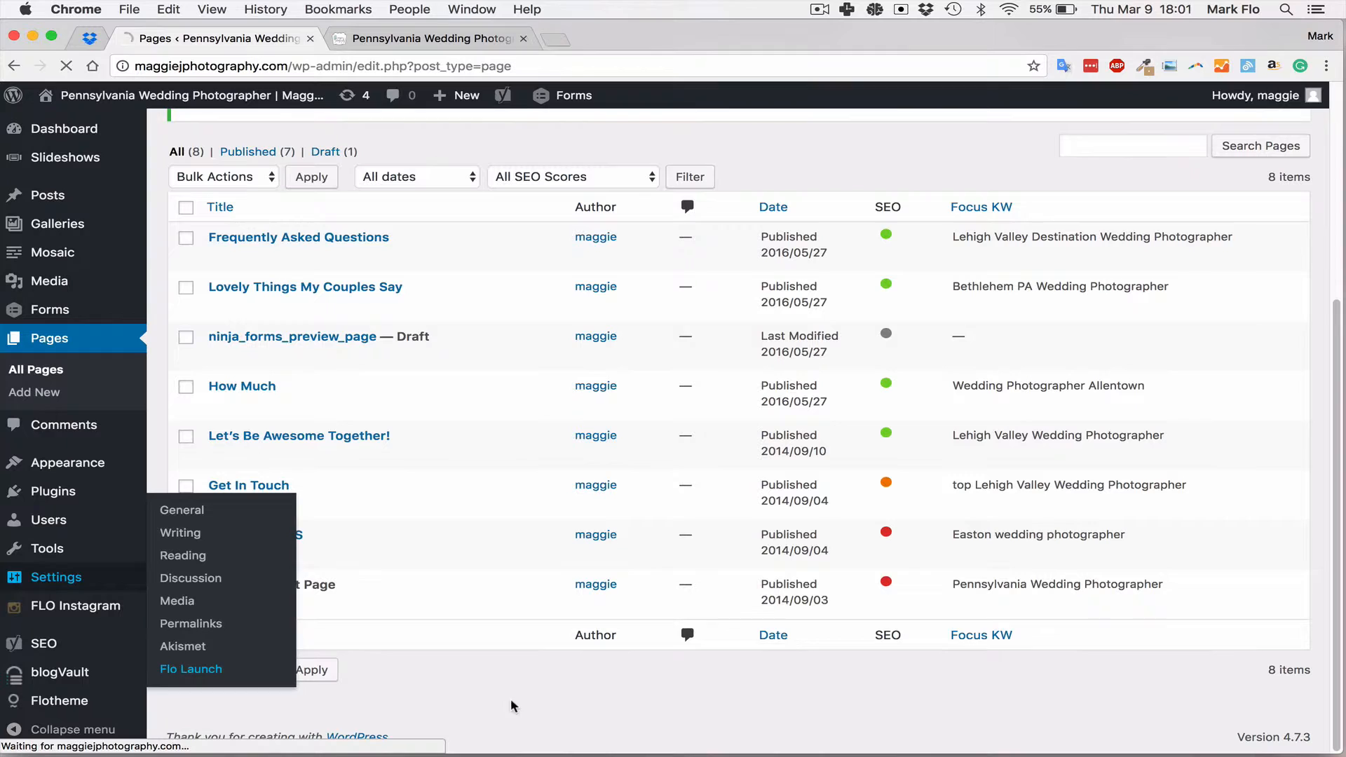
# Choose Flo Launch under Settings in the admin sidebar
pyautogui.click(191, 668)
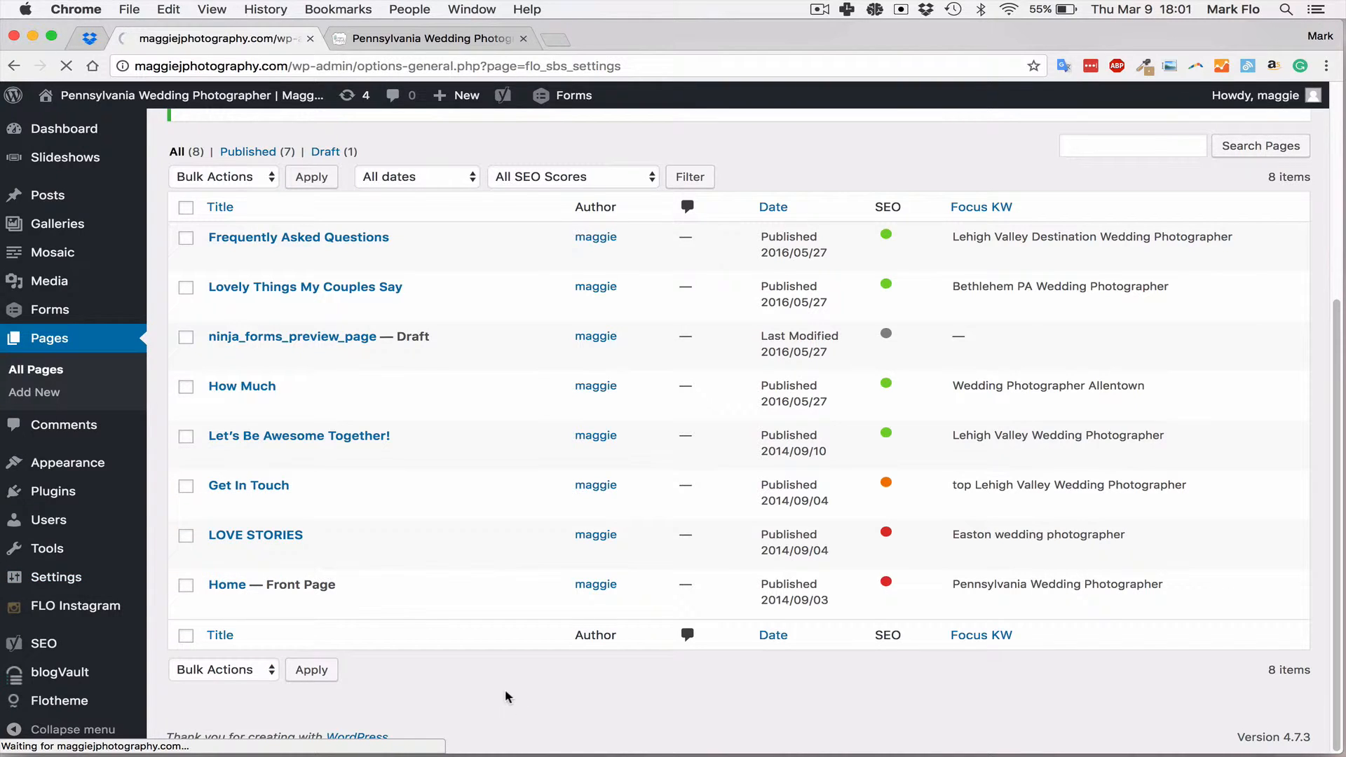
# Confirm Test Drive Mode is enabled, then switch to the Pennsylvania Wedding Photographer home page tab
pyautogui.click(40, 596)
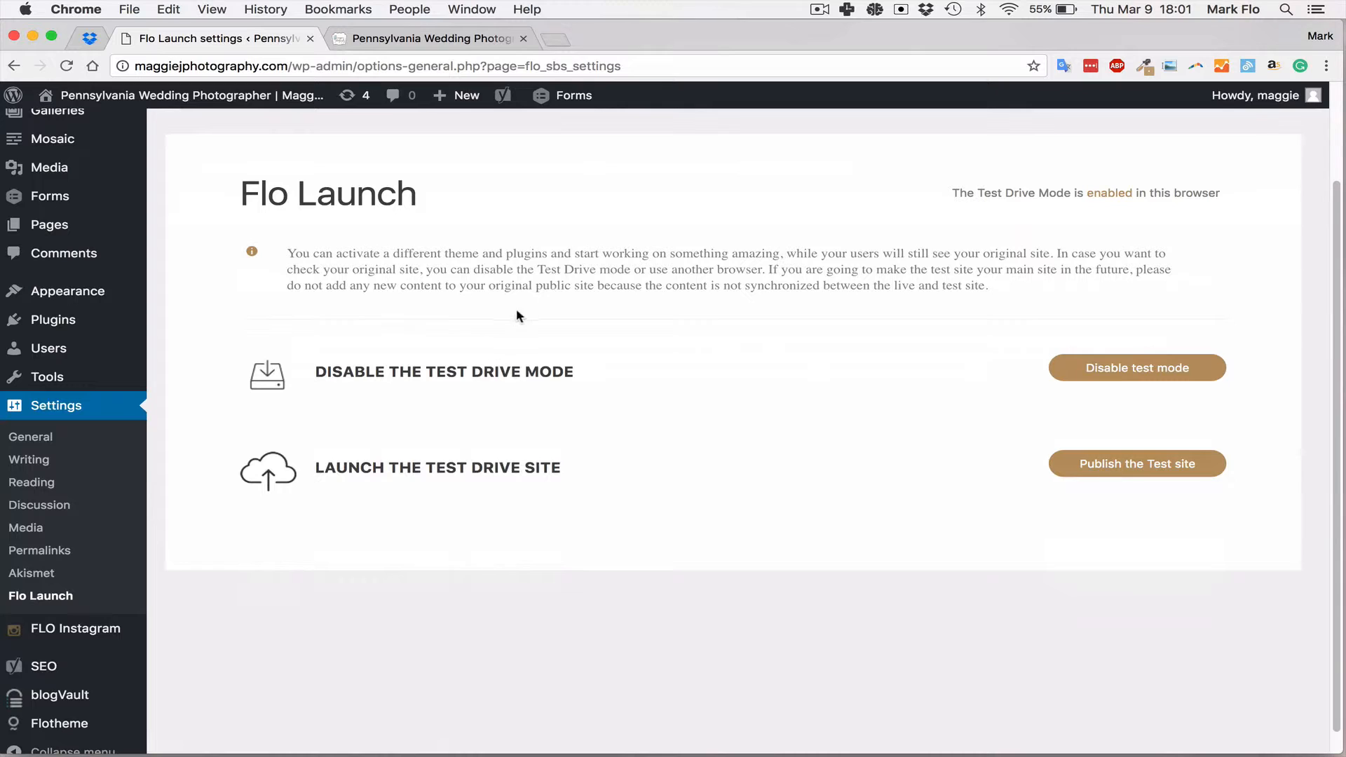
pyautogui.moveTo(606, 333)
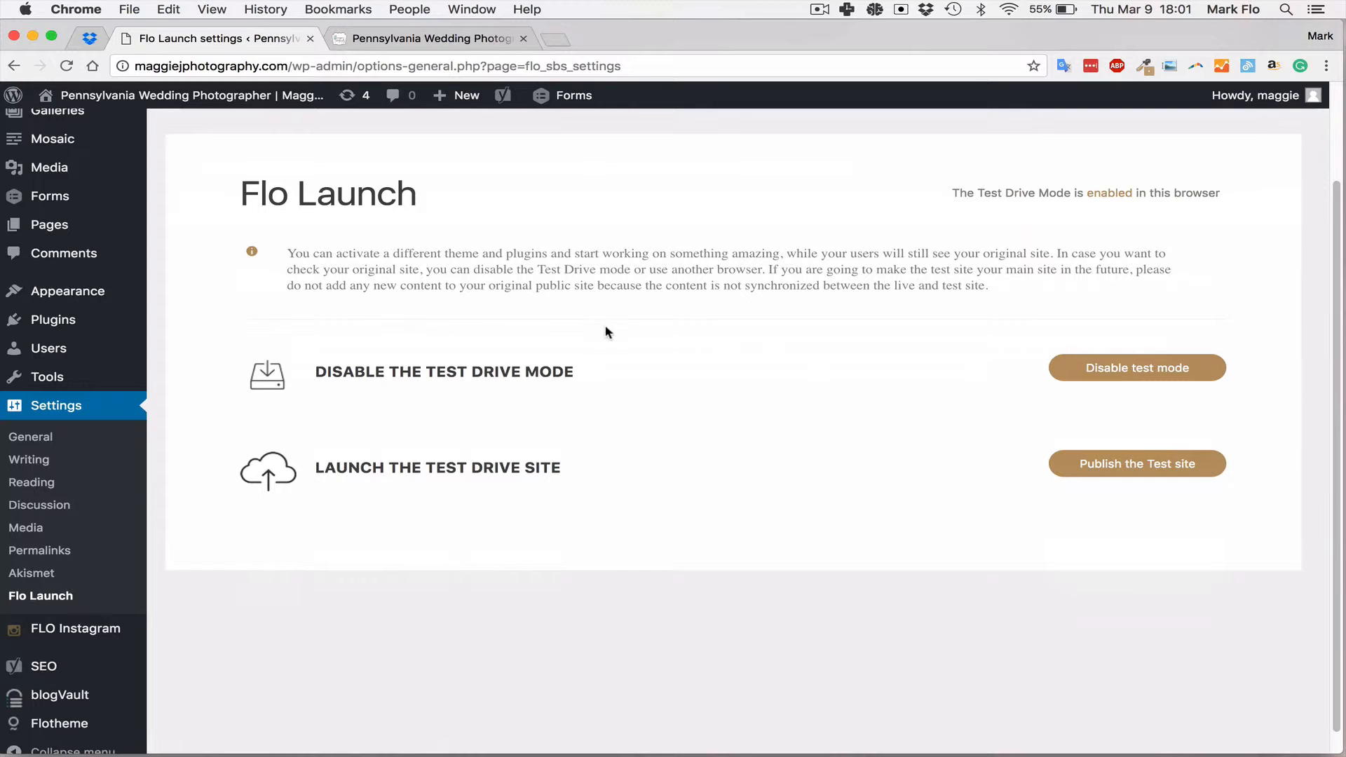
pyautogui.moveTo(459, 346)
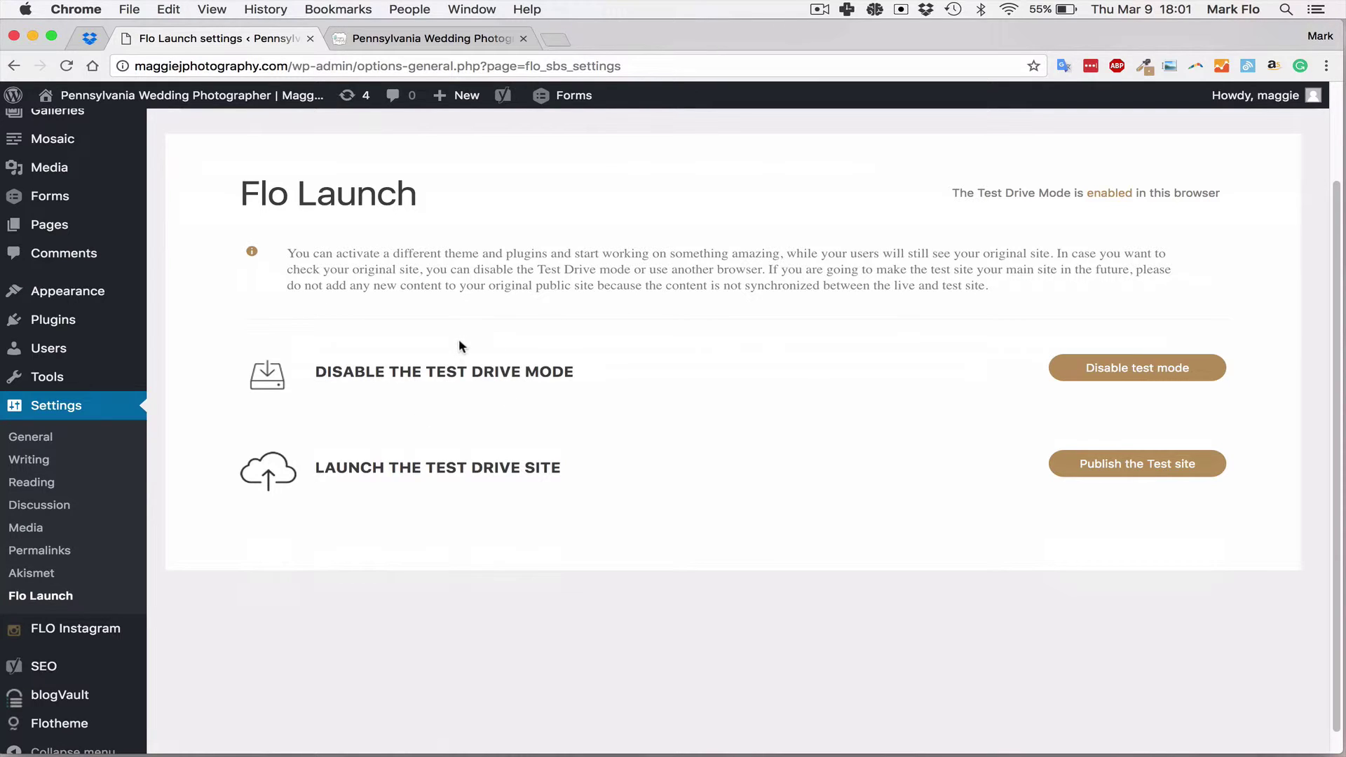
pyautogui.moveTo(481, 356)
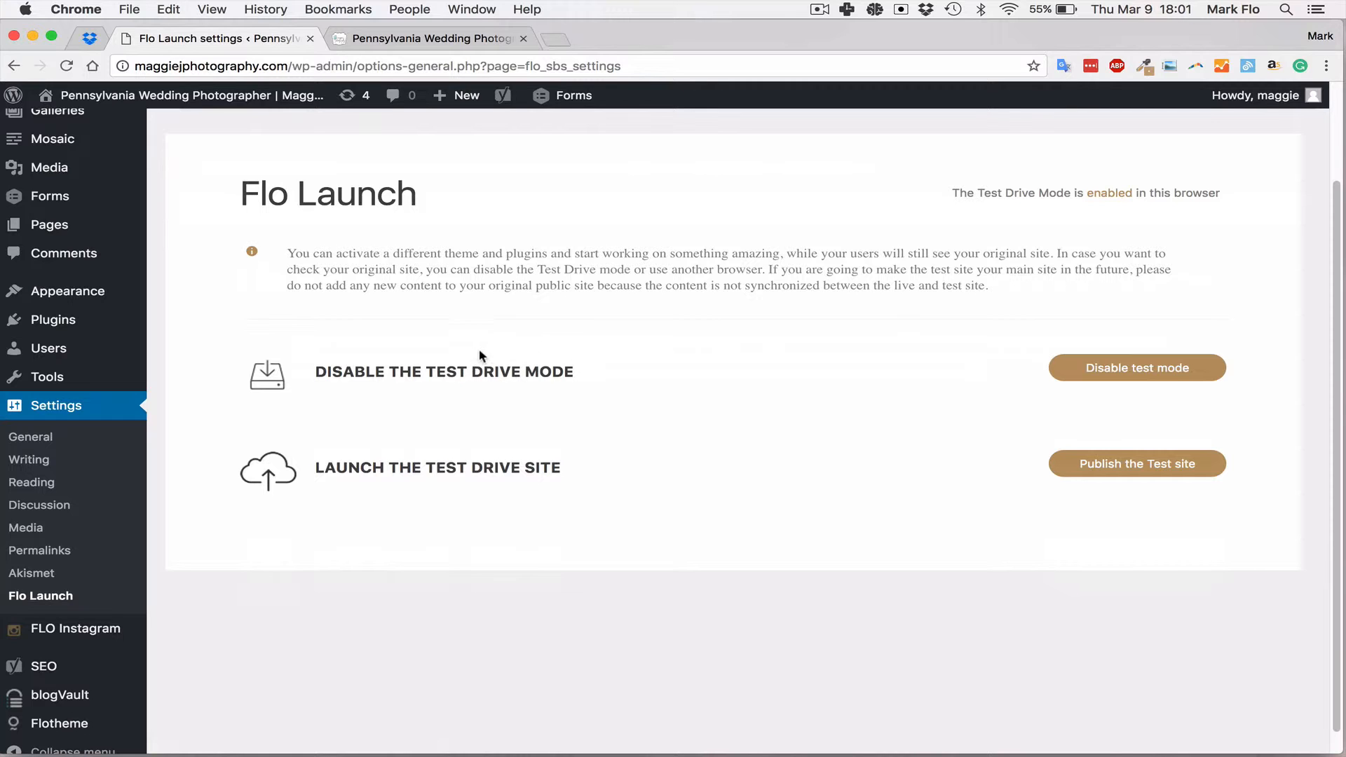
pyautogui.moveTo(437, 398)
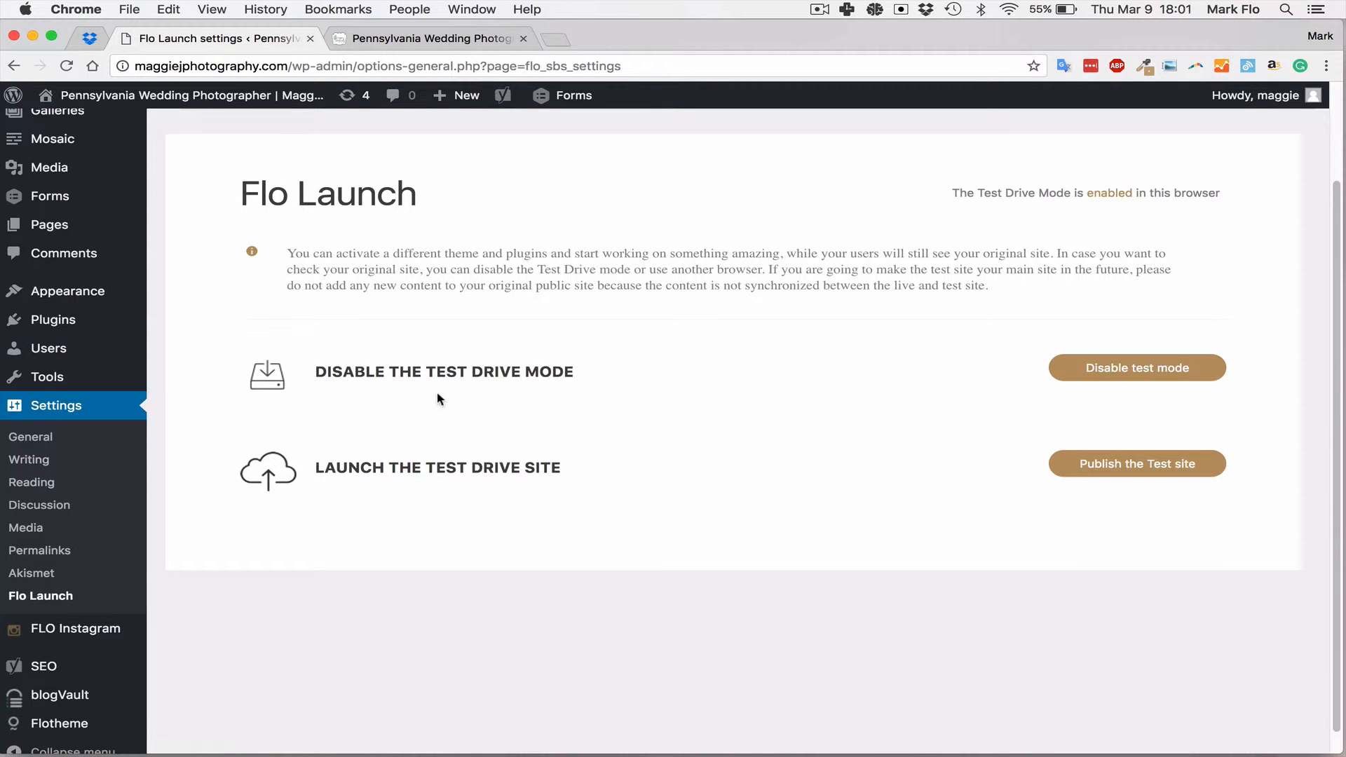
pyautogui.click(429, 38)
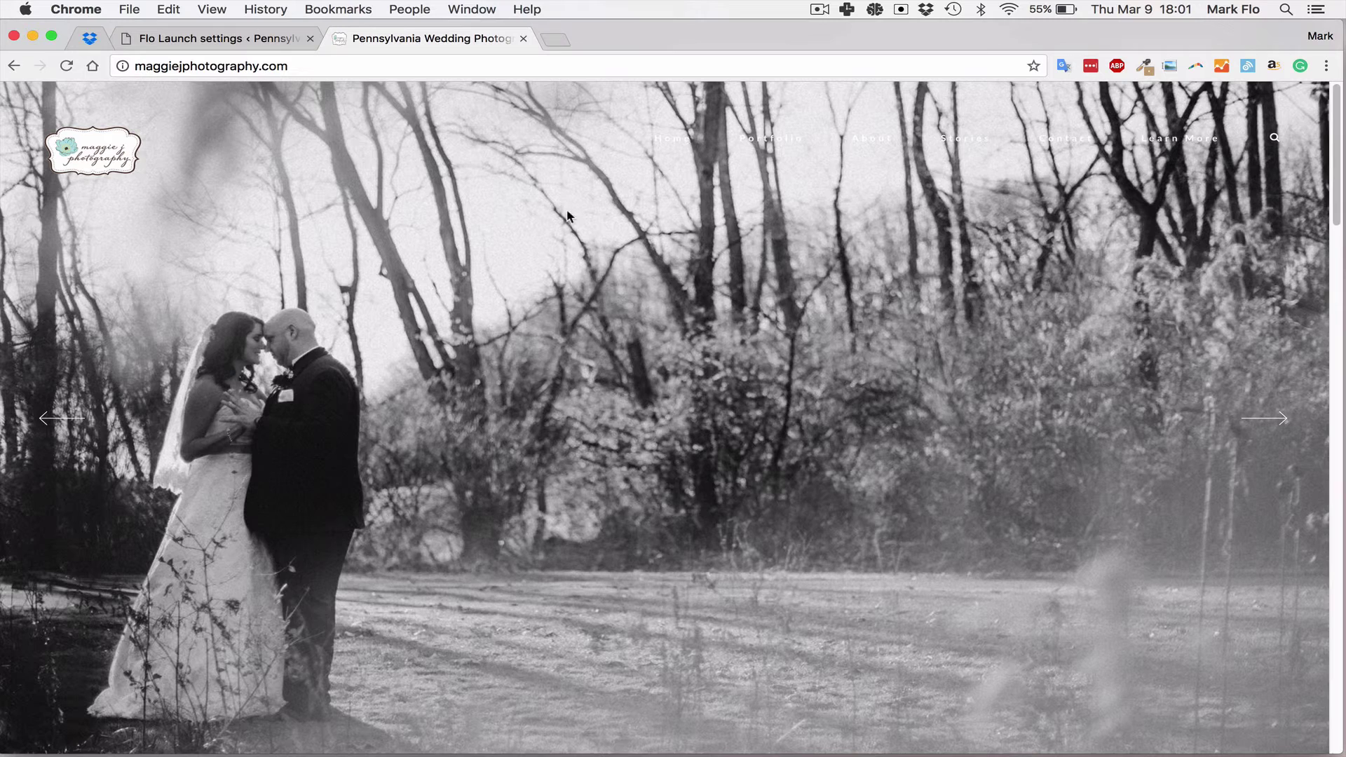
pyautogui.moveTo(689, 308)
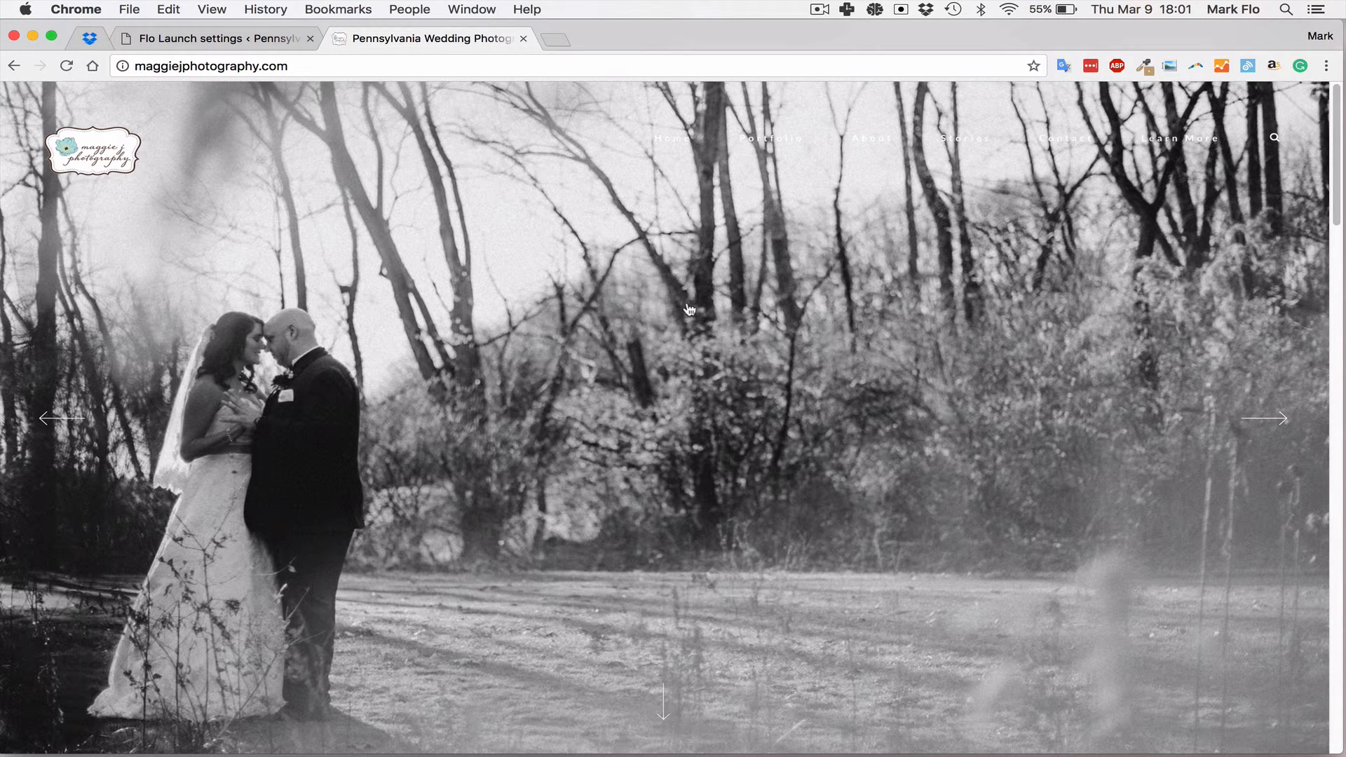
pyautogui.moveTo(695, 294)
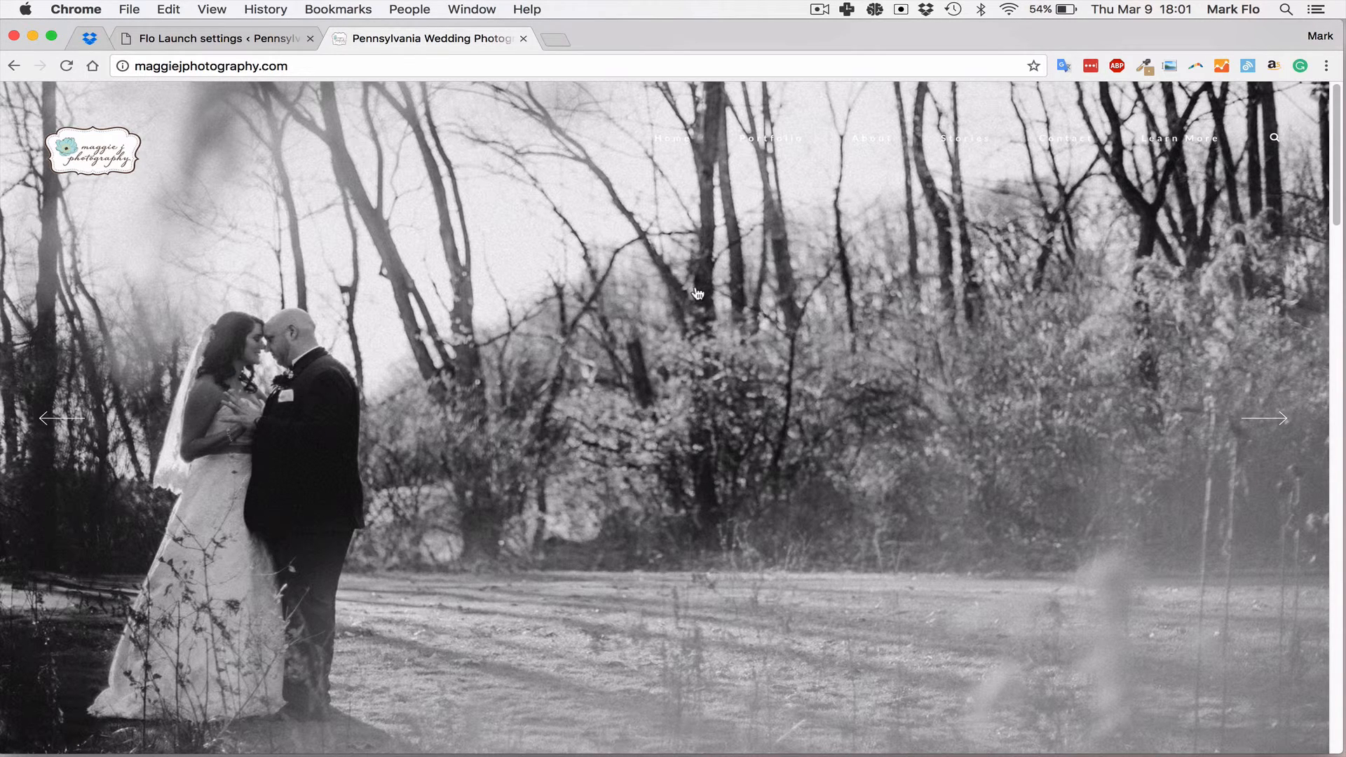